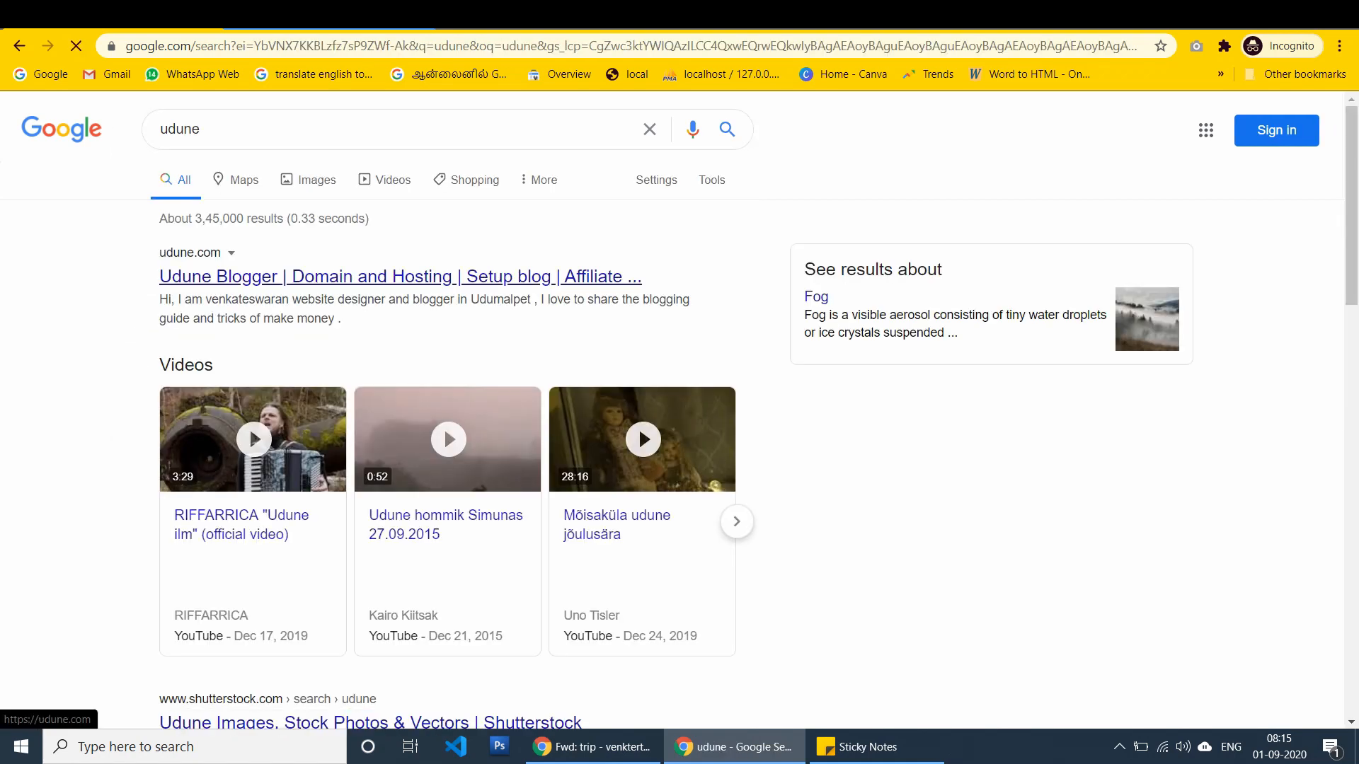
- Open the udune.com blog from the results and follow its BigRock 'COM at Rs.99' banner
click(400, 275)
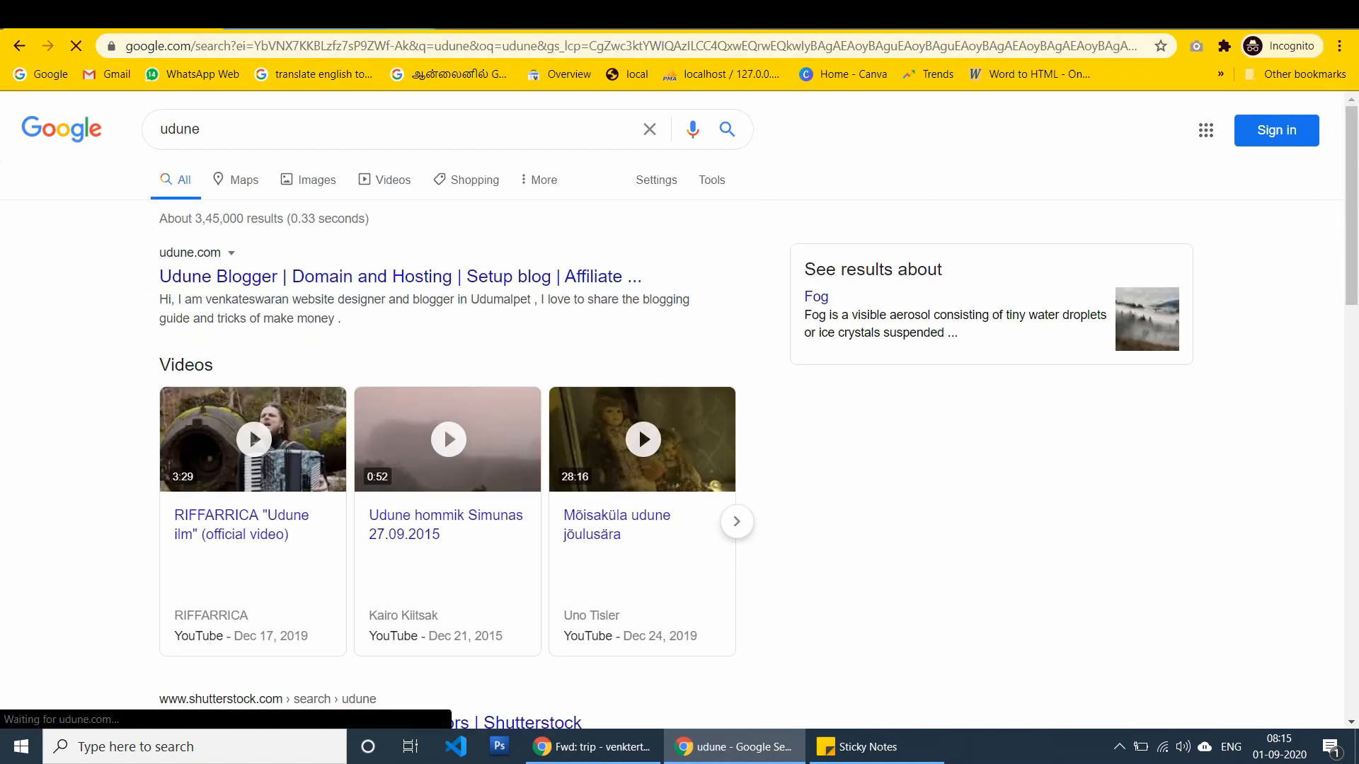
click(399, 276)
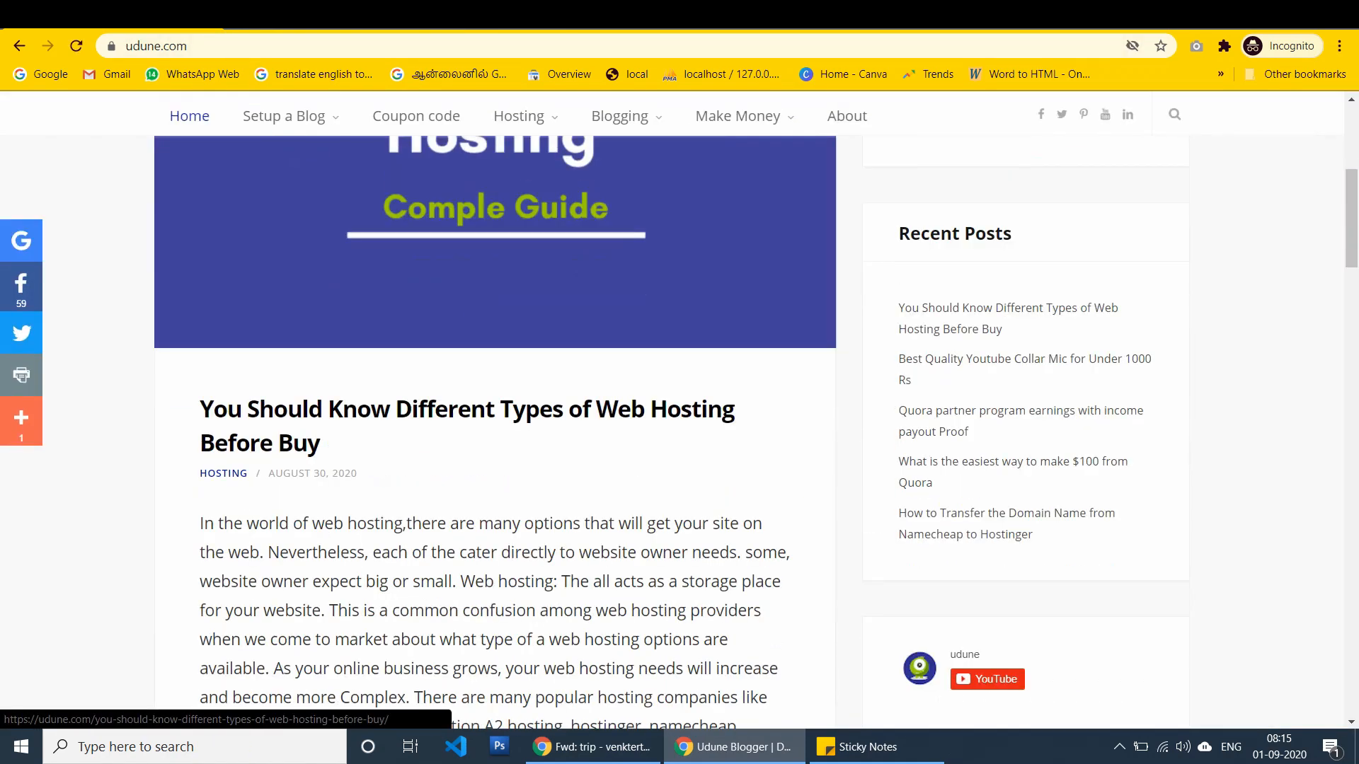
scroll(down, 3)
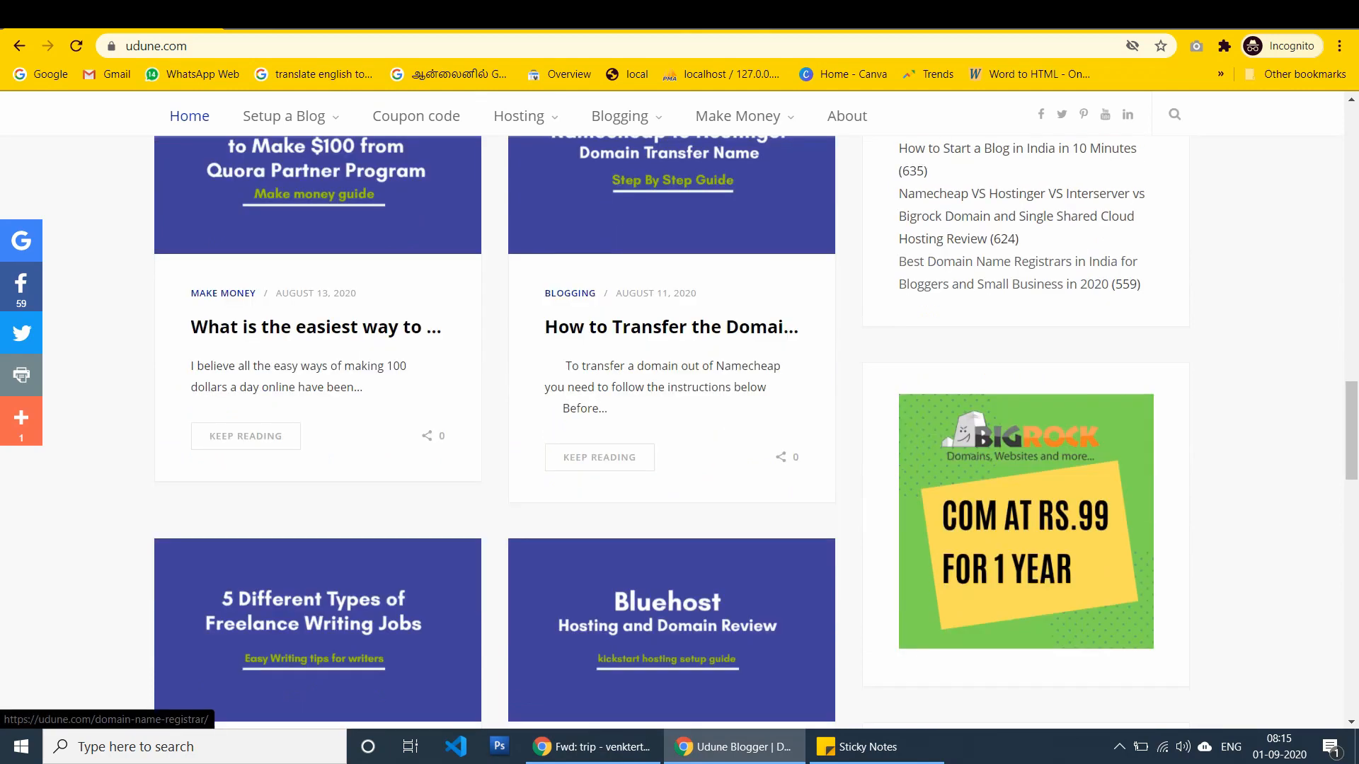
scroll(down, 3)
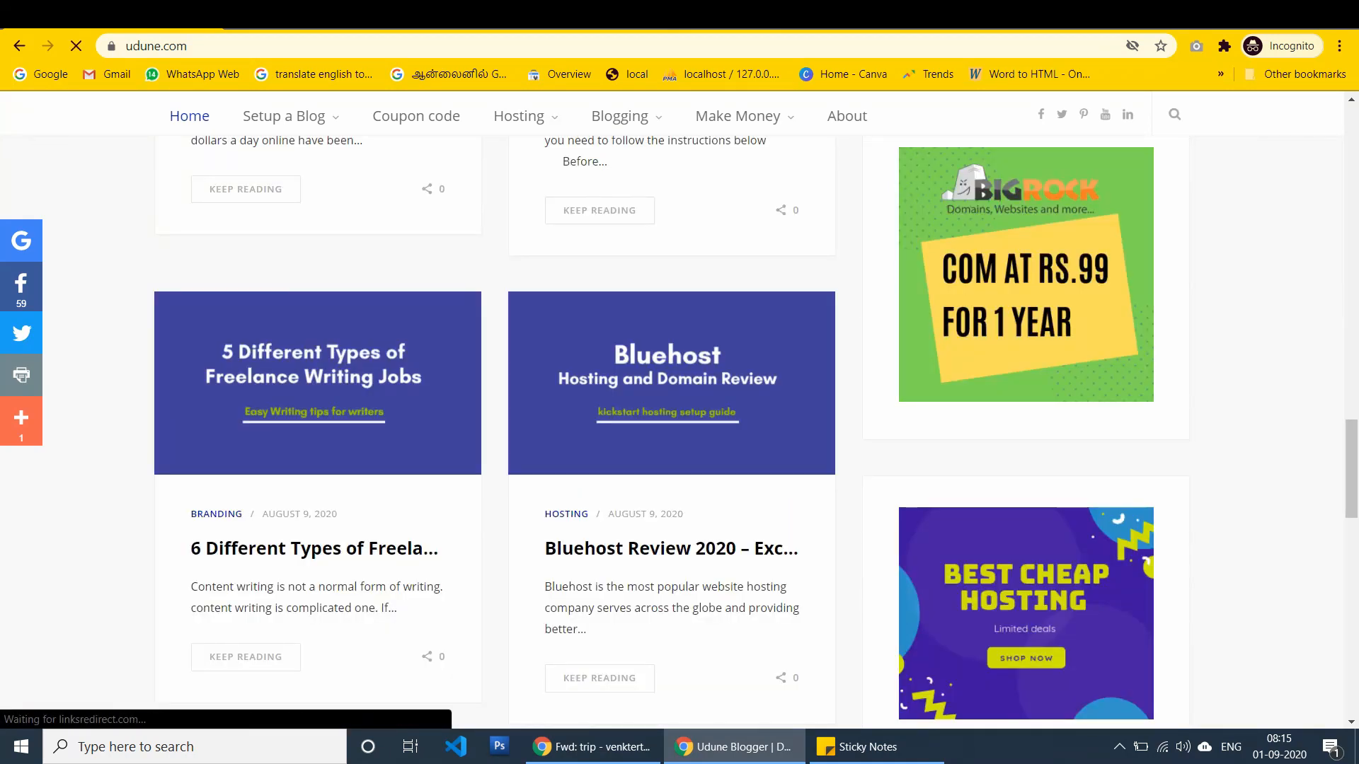
click(1026, 274)
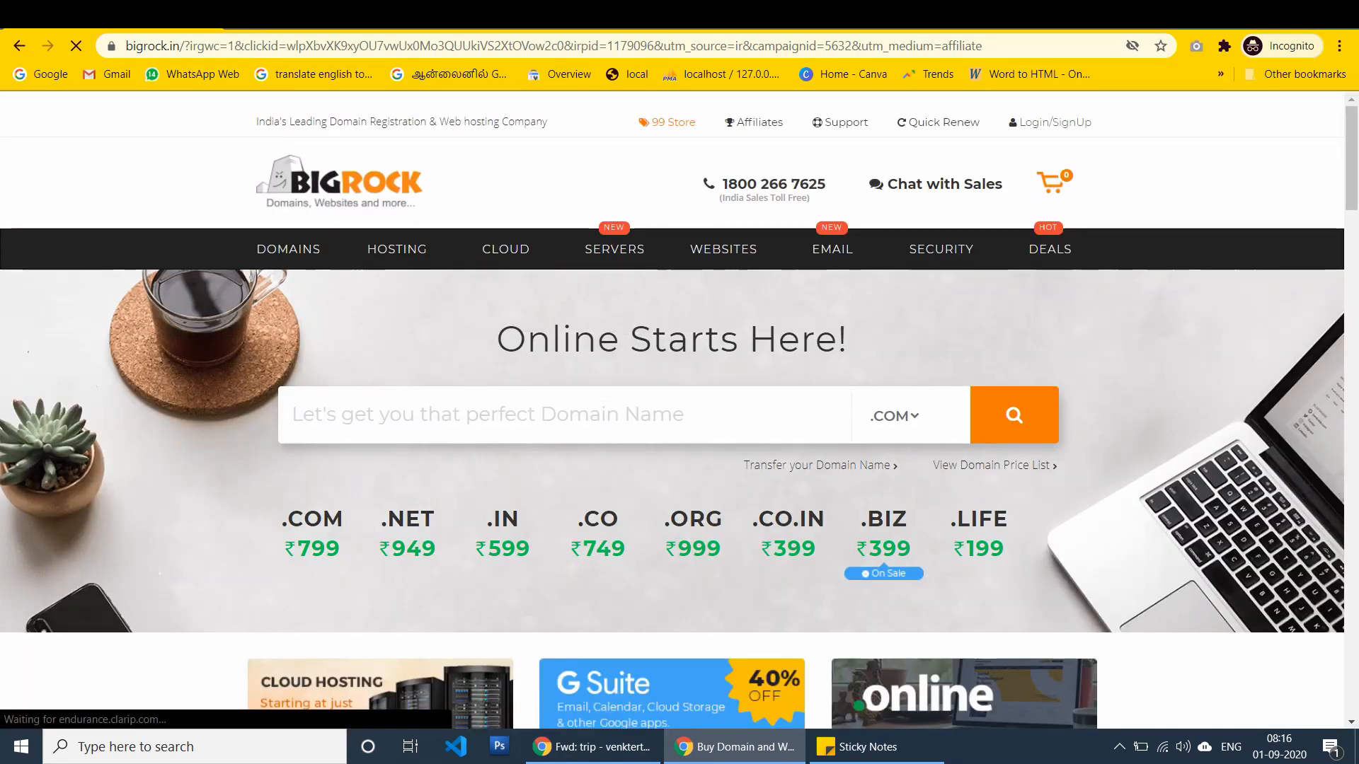
- Search BigRock for thehappycreates.in copied from the Sticky Notes
scroll(down, 3)
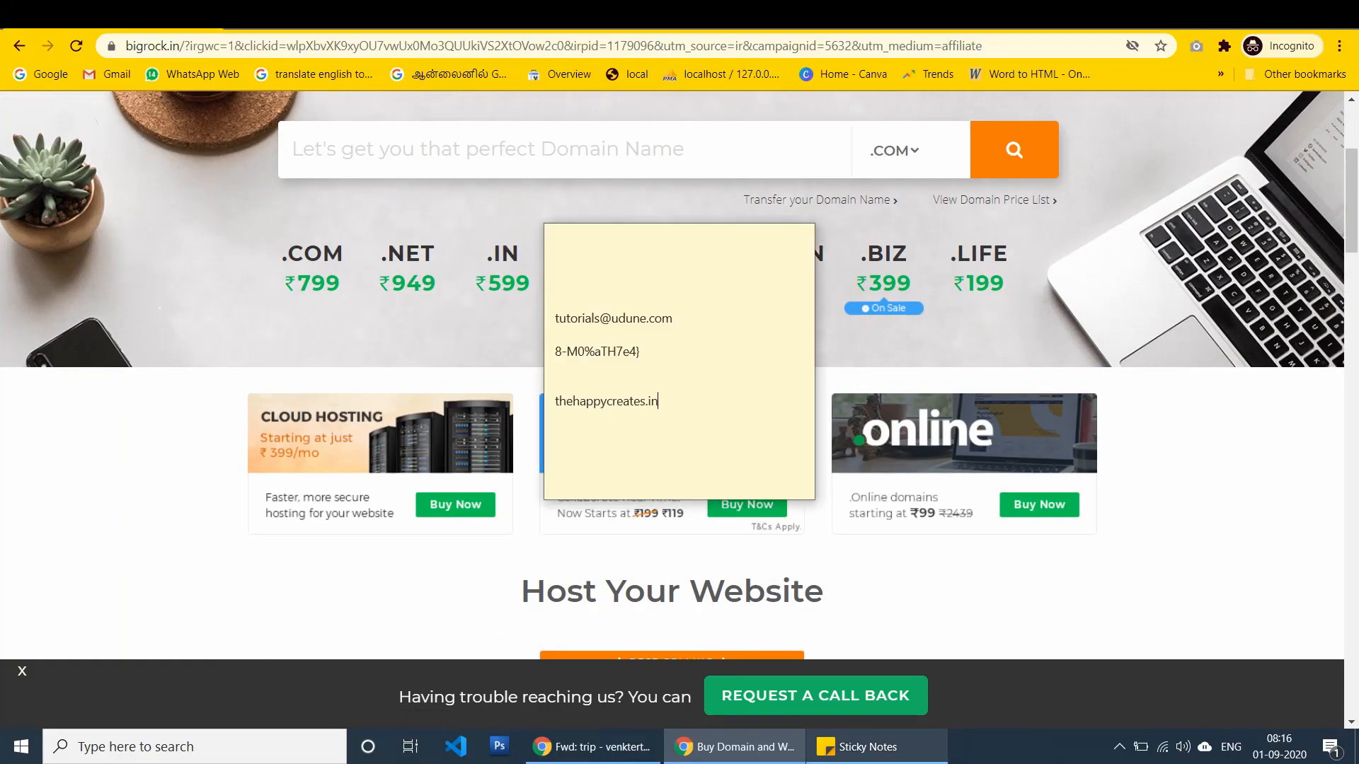
double_click(606, 401)
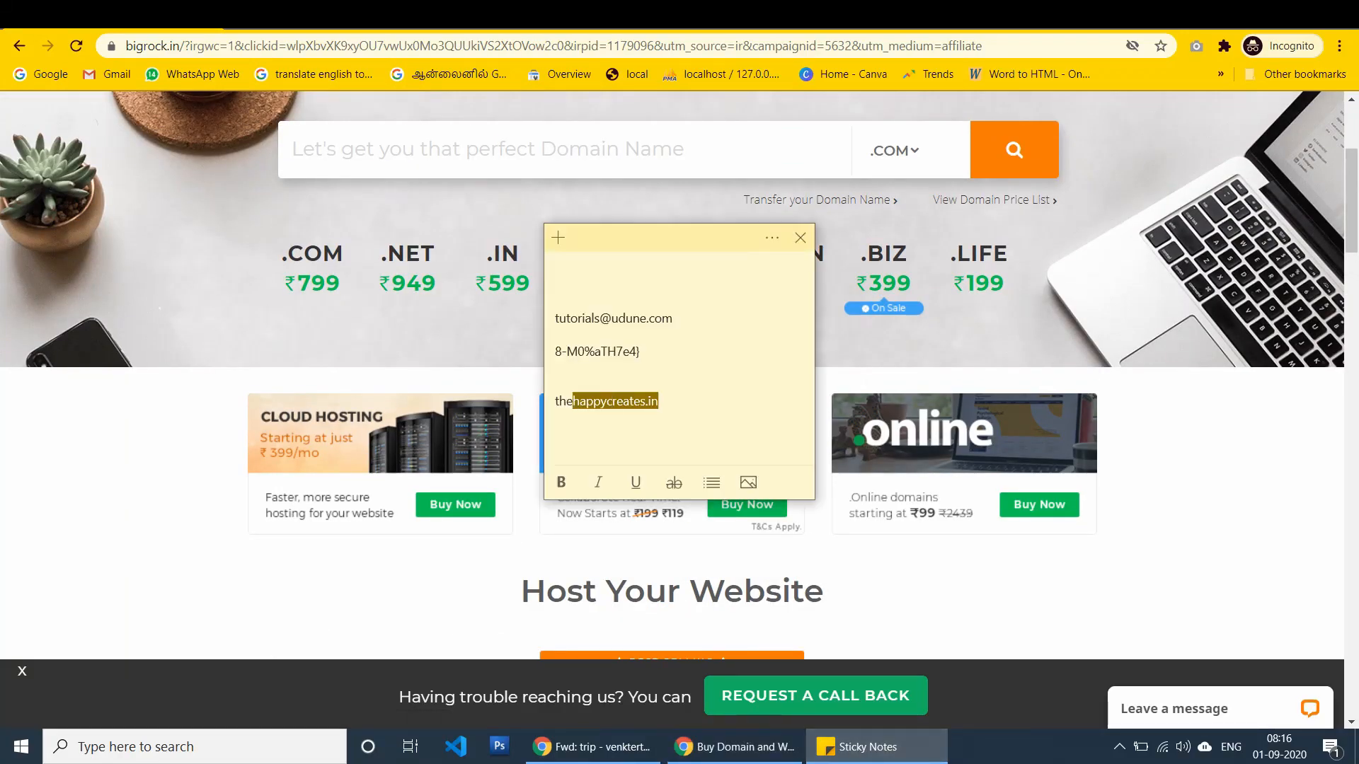
double_click(606, 401)
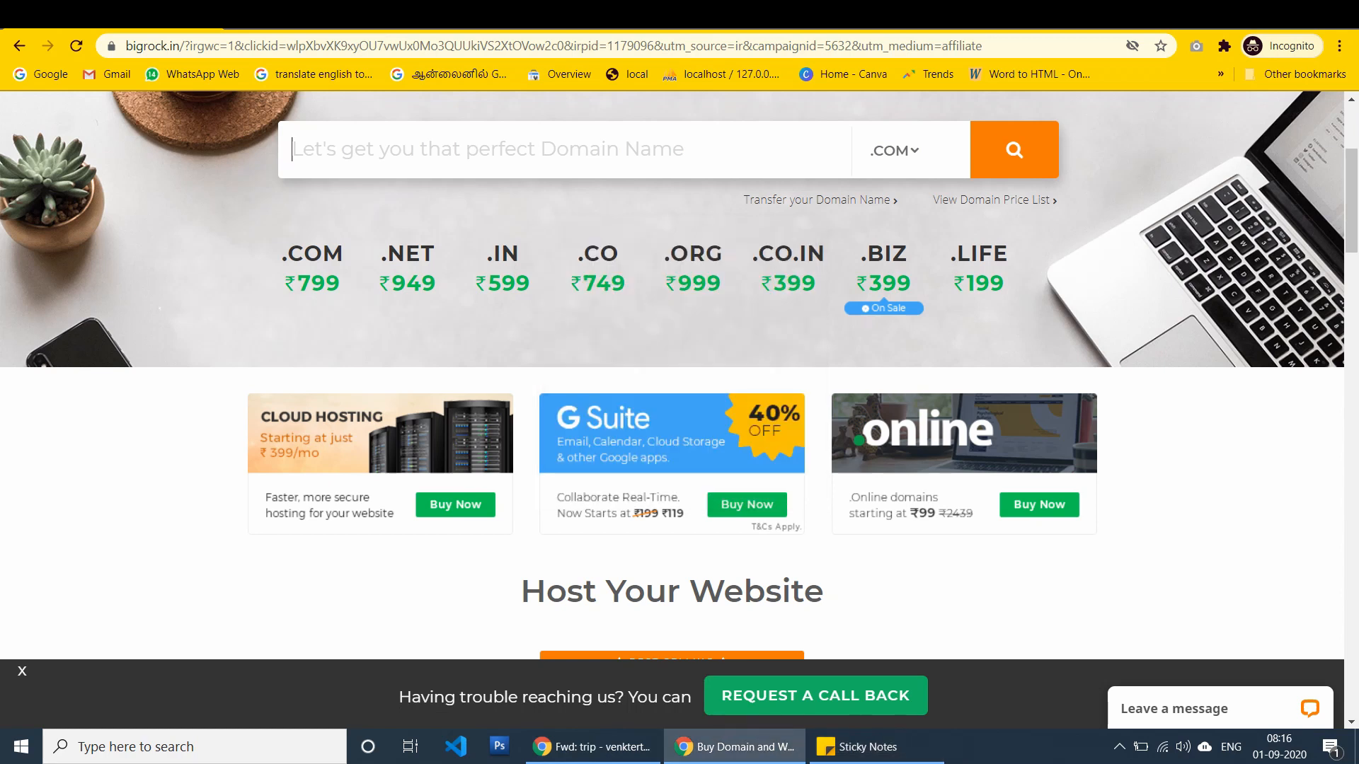
text(thehappycreates.in)
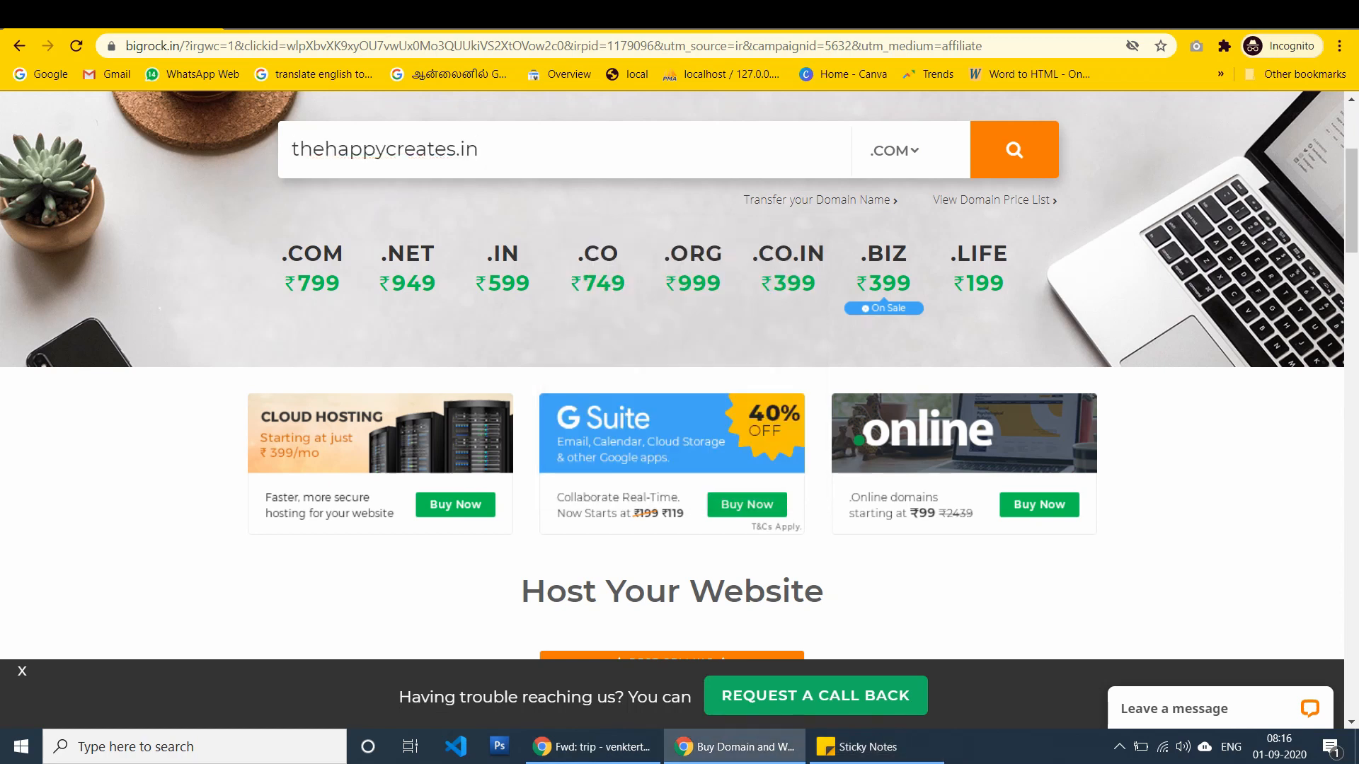
click(1012, 150)
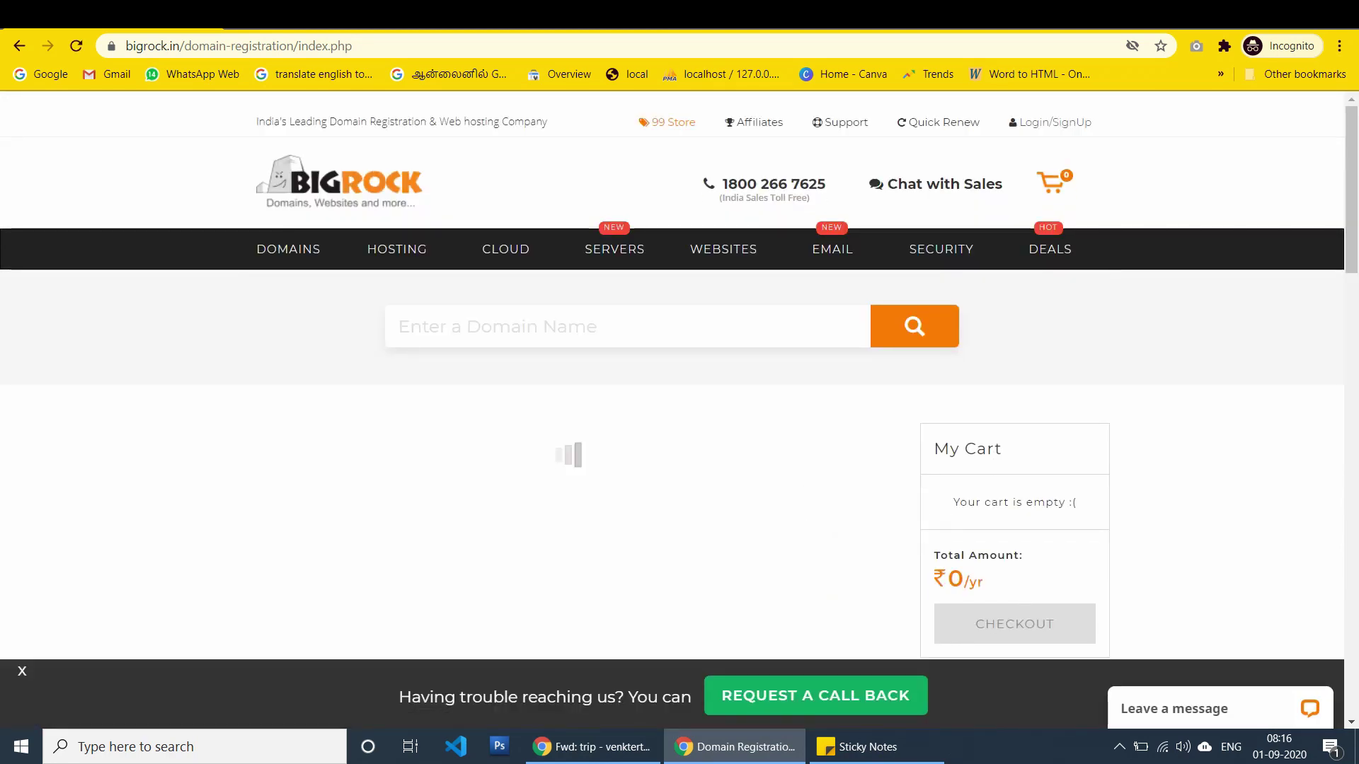
- Review the unavailable thehappycreates.in result and the suggested alternatives
click(913, 326)
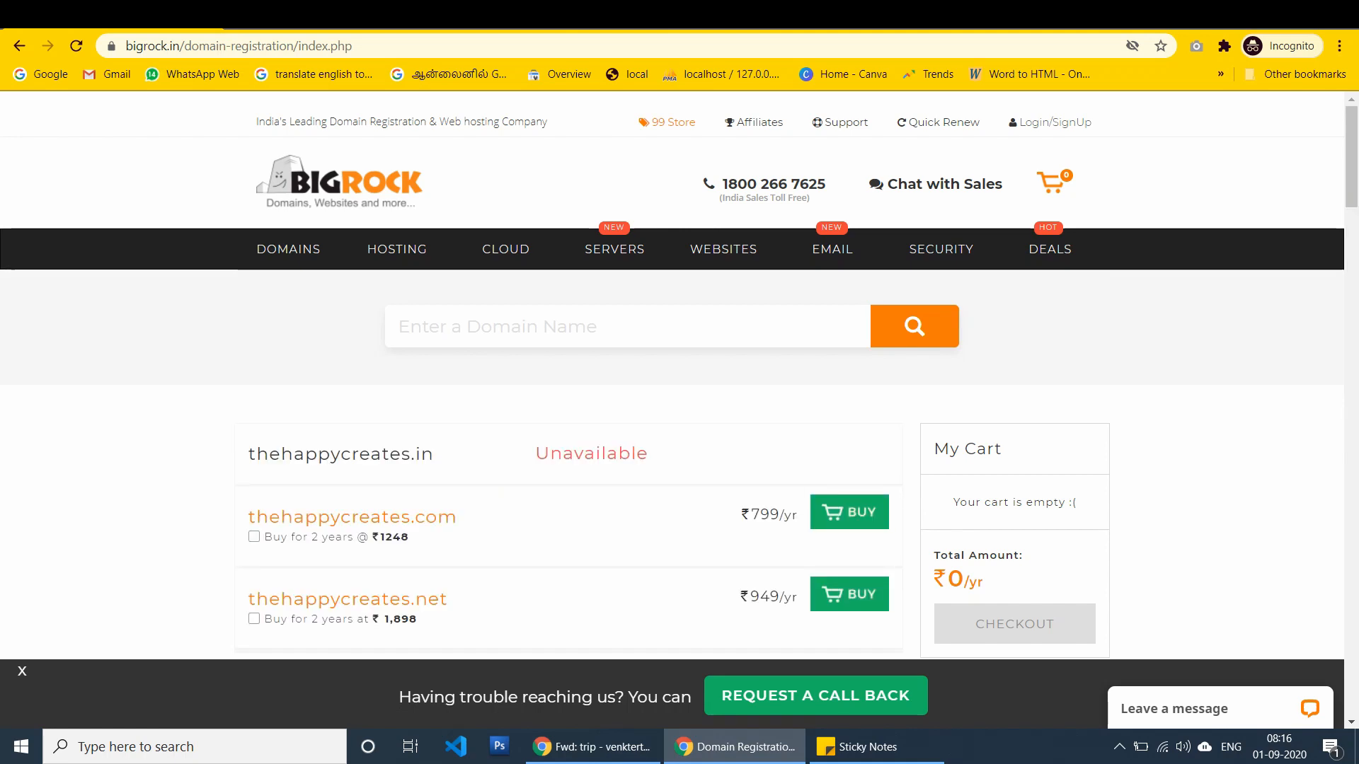
double_click(340, 453)
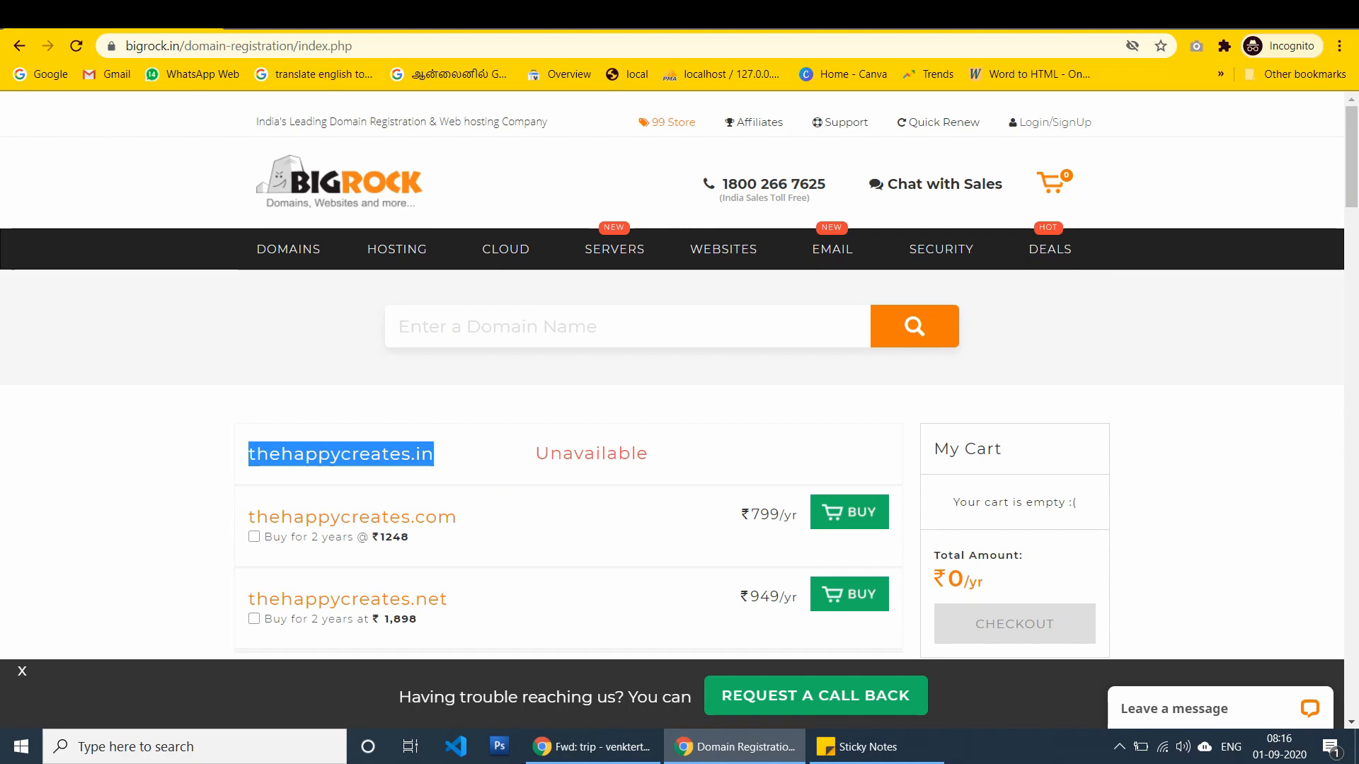
scroll(down, 3)
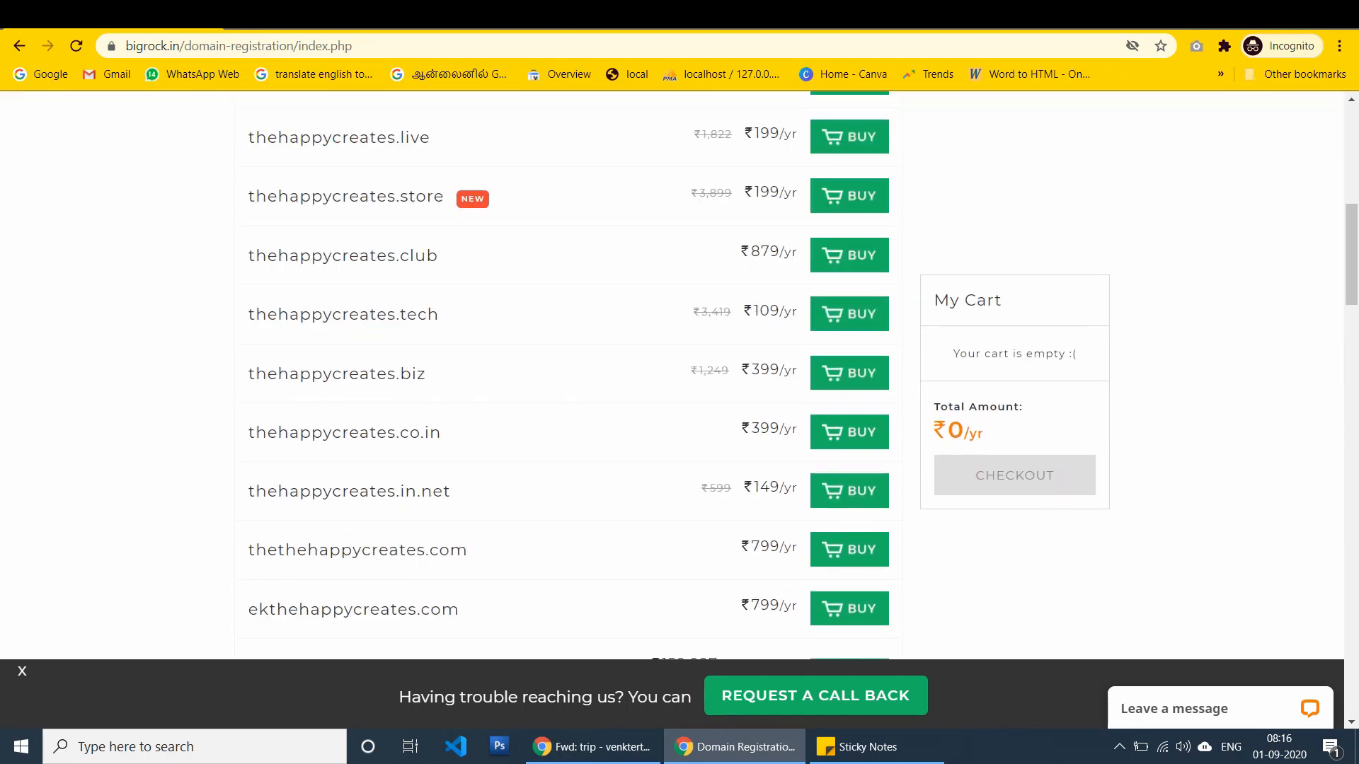
scroll(down, 3)
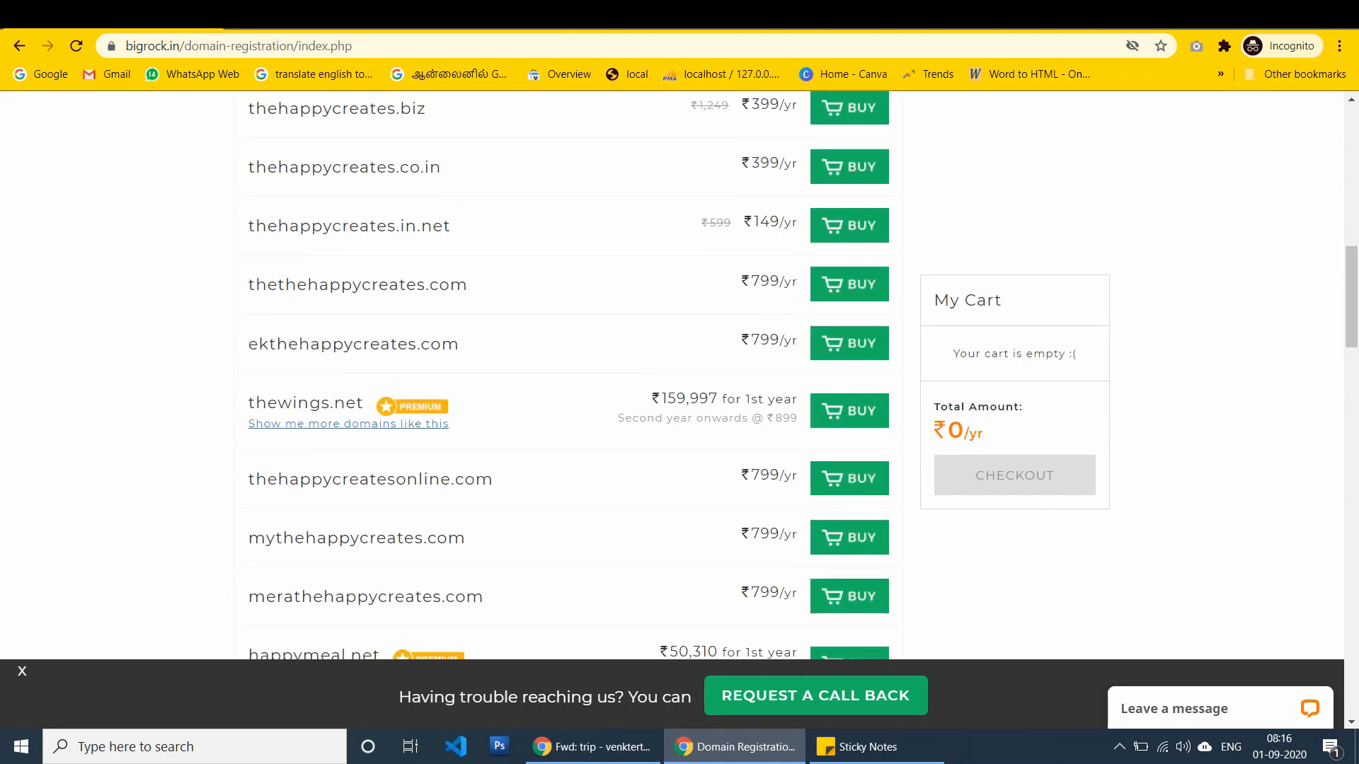
scroll(up, 3)
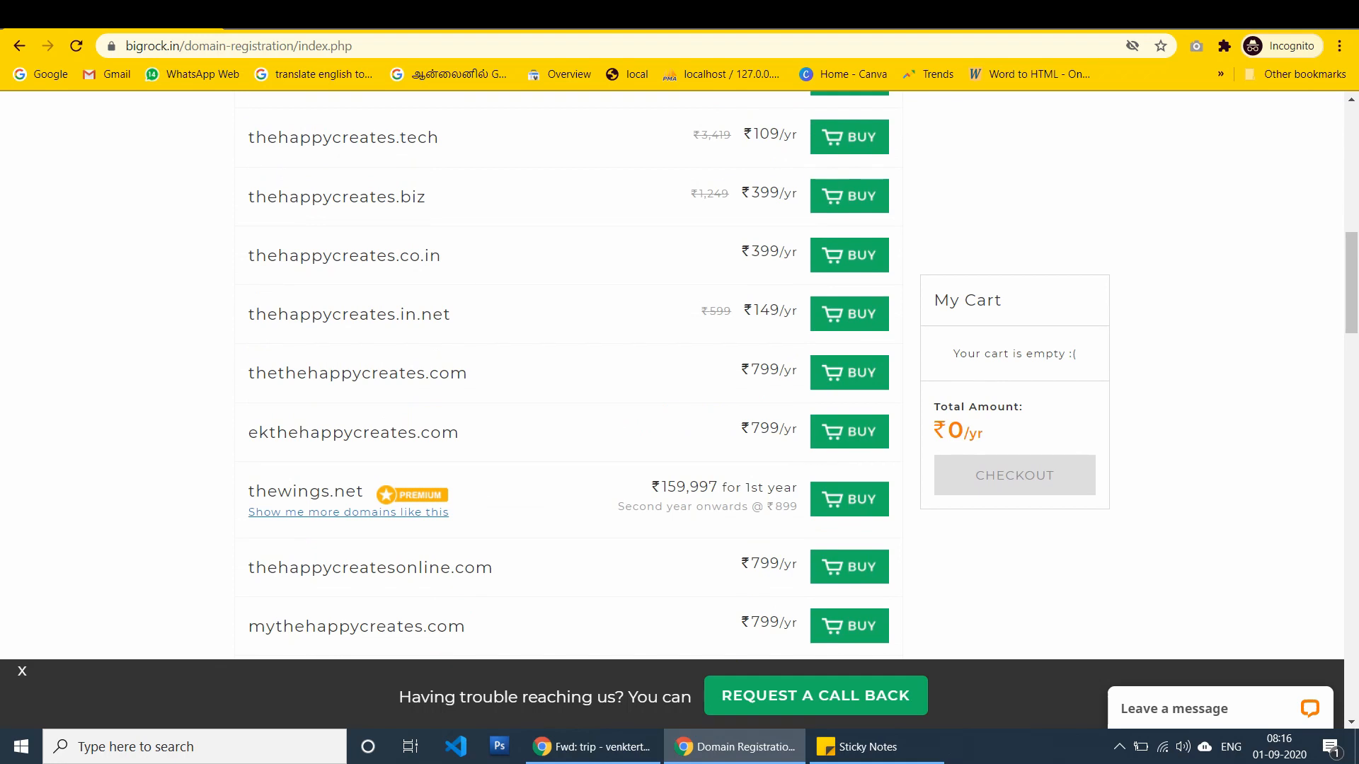
double_click(343, 256)
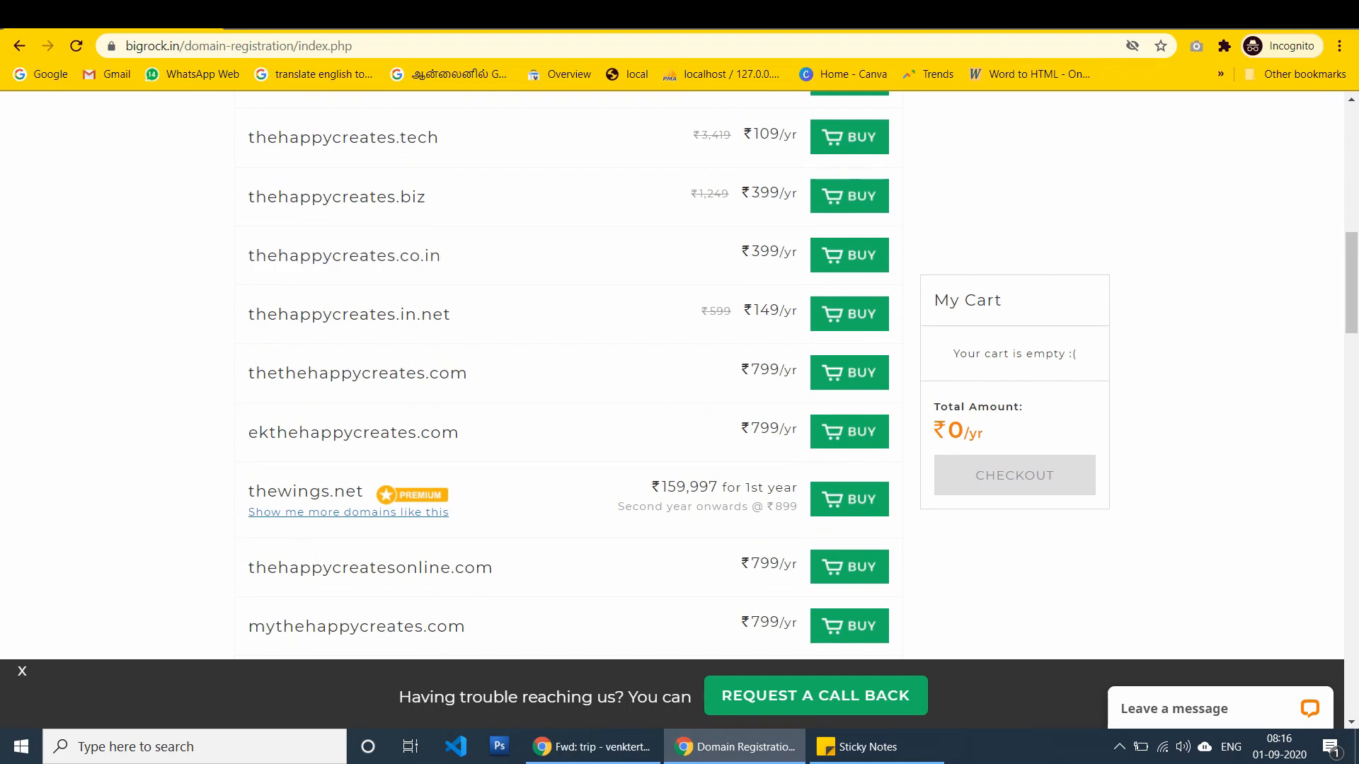
- Add thehappycreates.co.in at ₹399/yr to the cart and proceed to checkout
click(849, 255)
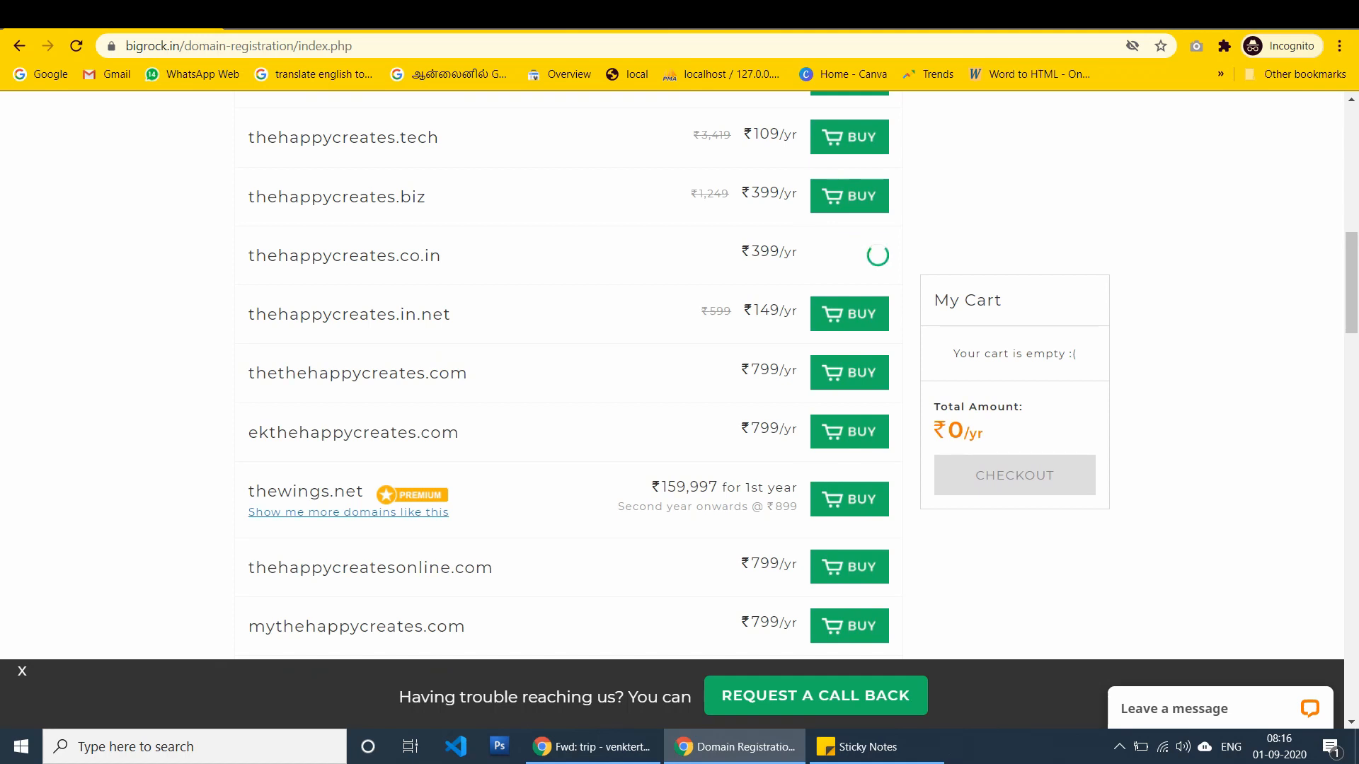
click(849, 255)
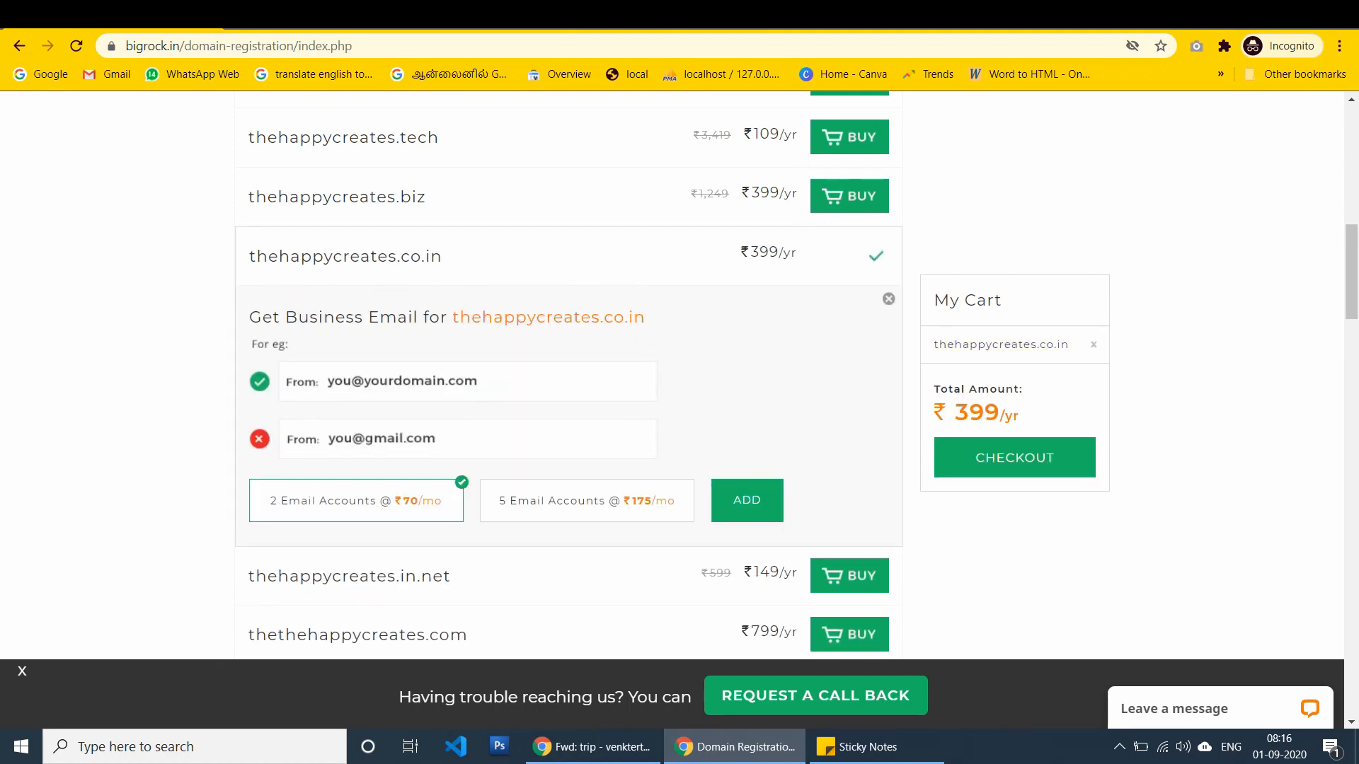
click(1013, 458)
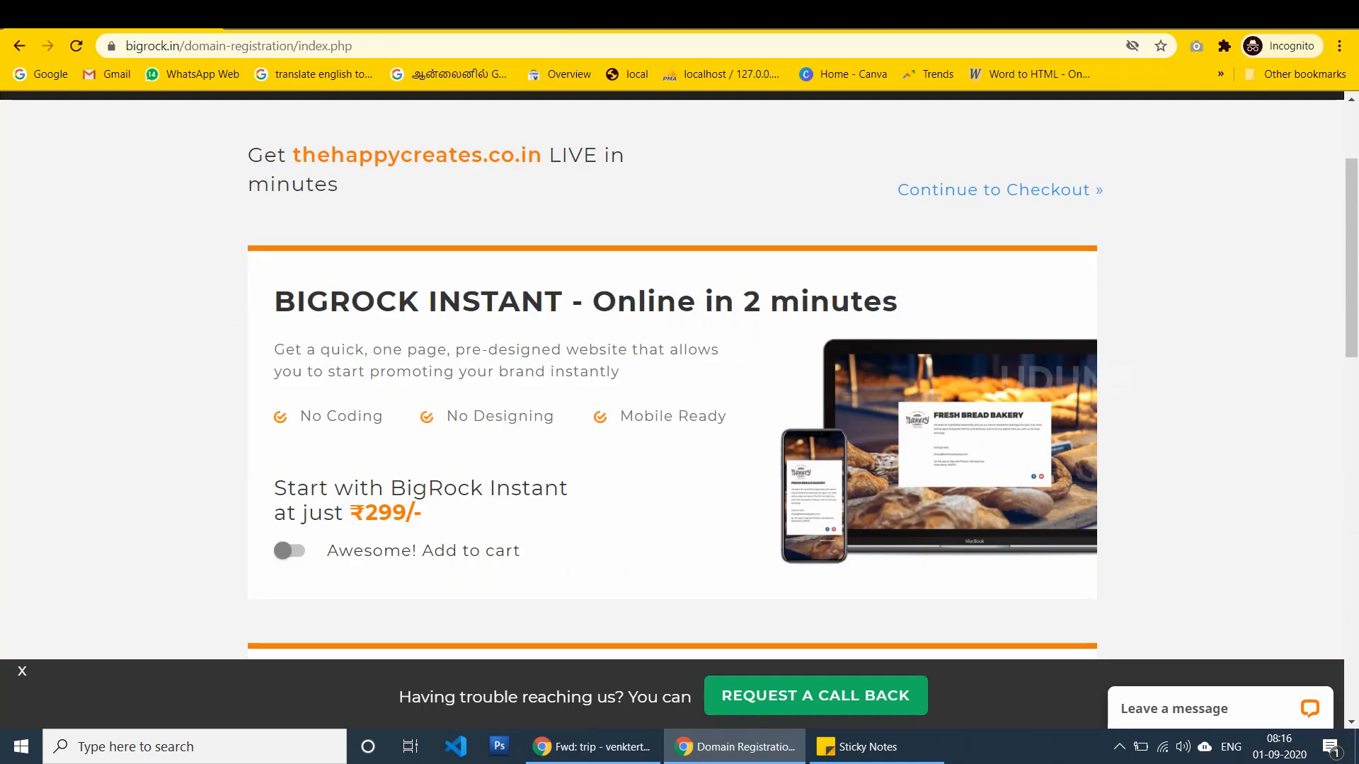
- Skip the website and email add-on offers and continue to the order summary
scroll(up, 3)
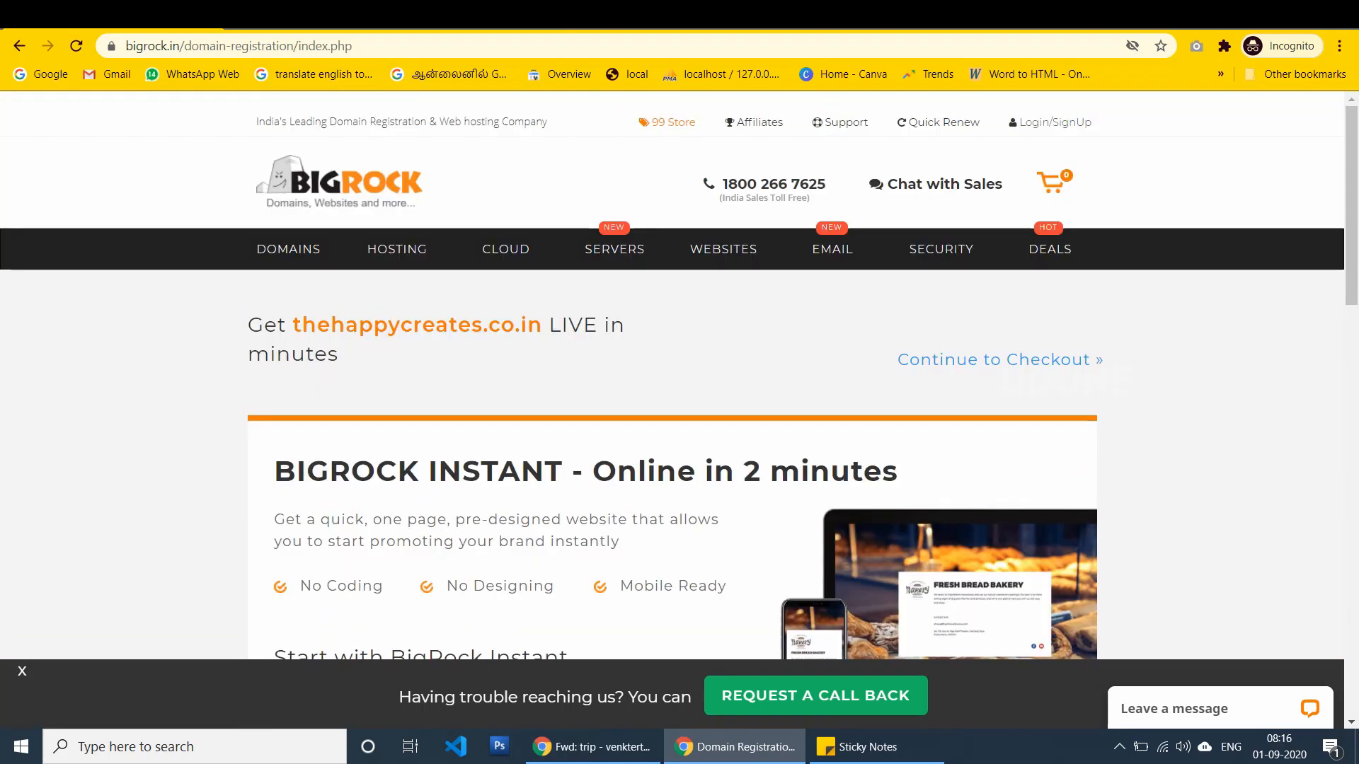
scroll(down, 3)
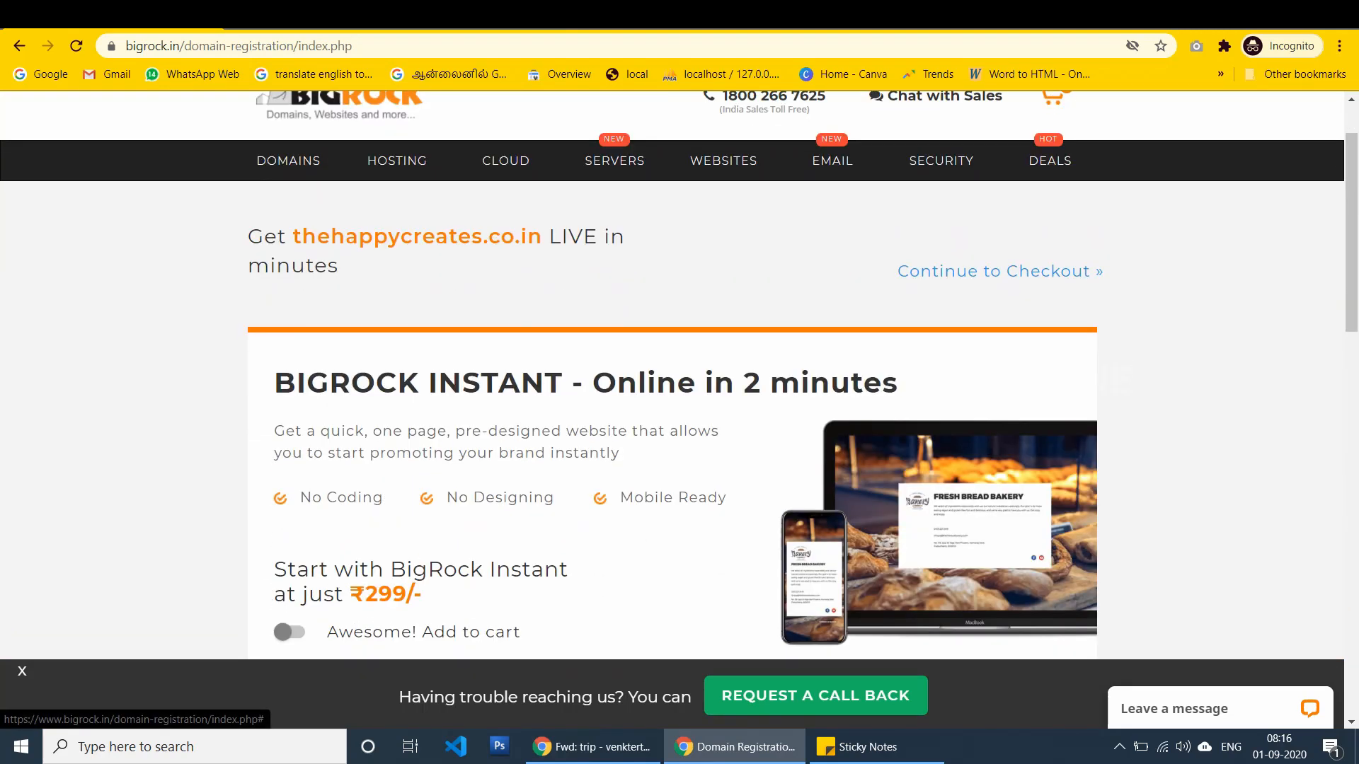
click(999, 271)
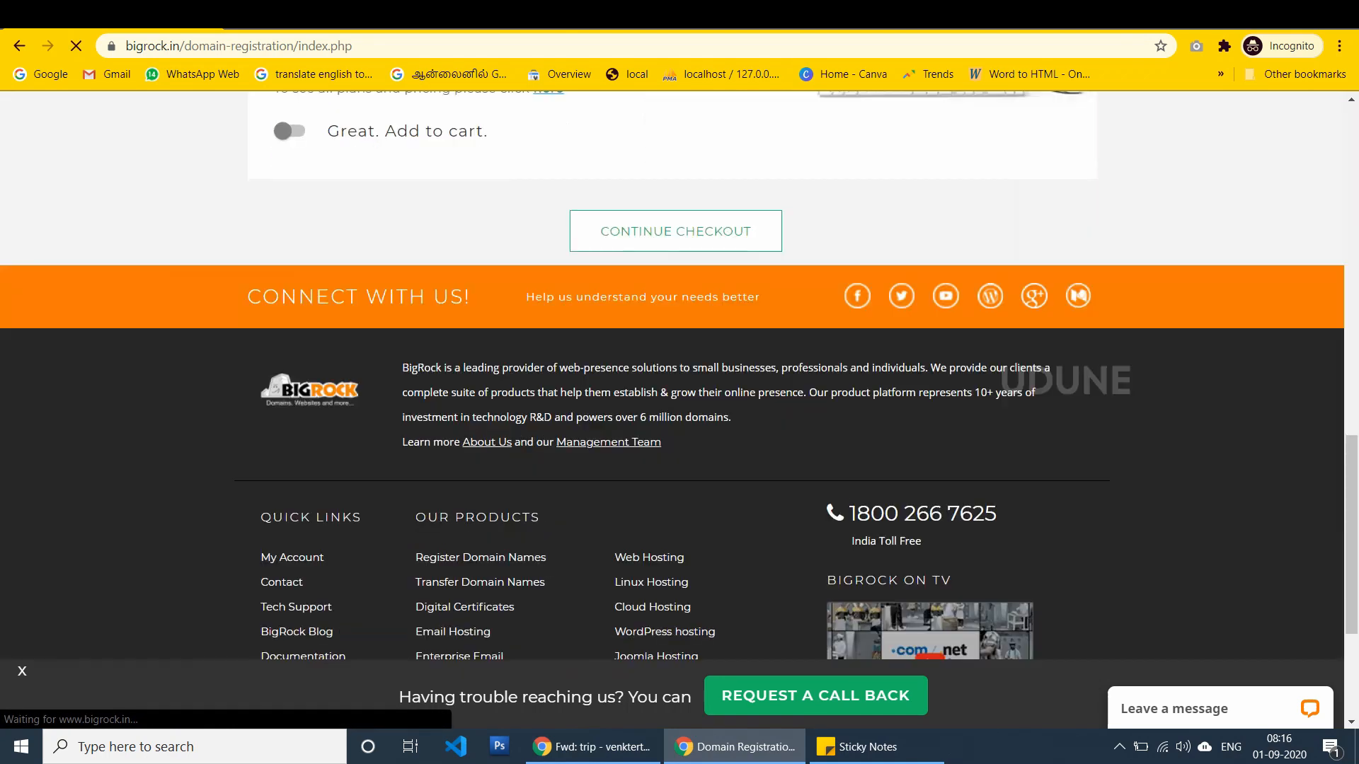
click(675, 231)
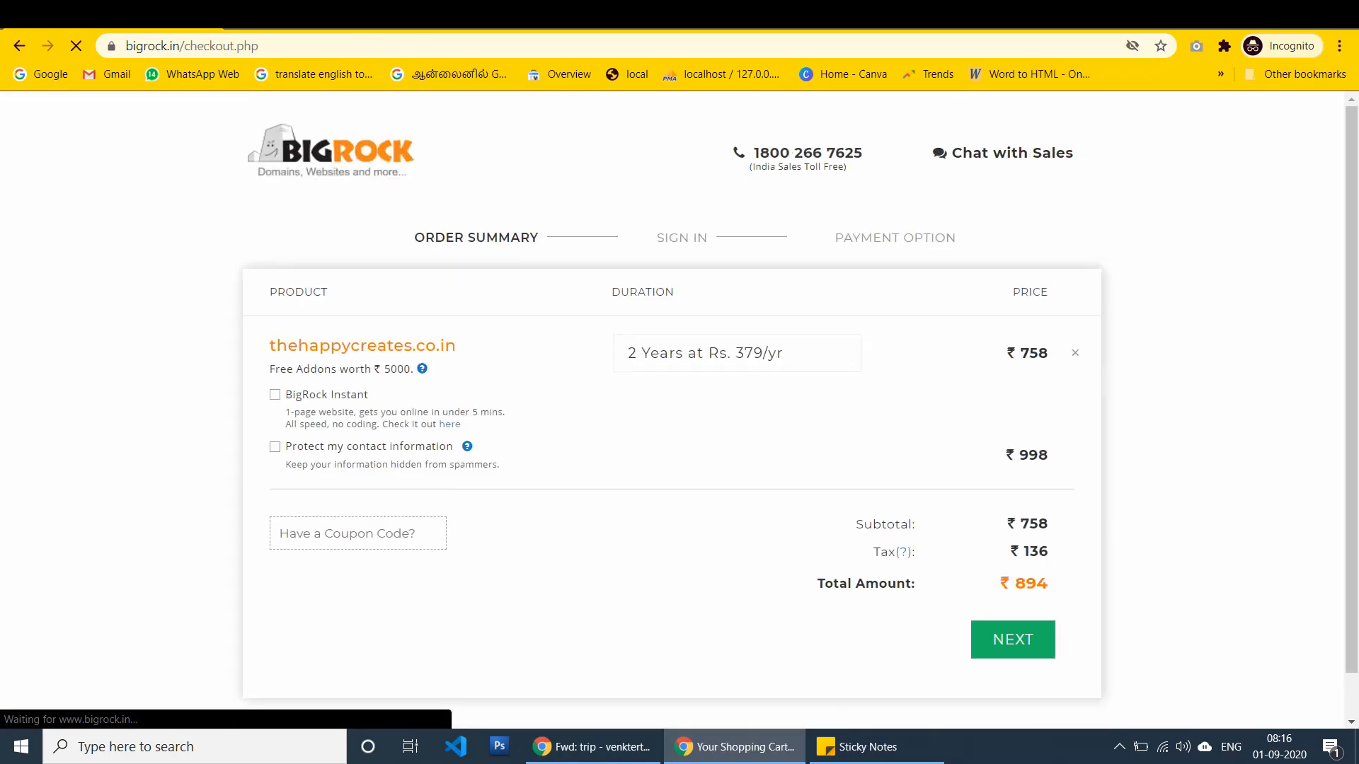
- Change the duration to 1 Year at Rs. 399/yr (total ₹471) and continue to sign-in
click(275, 447)
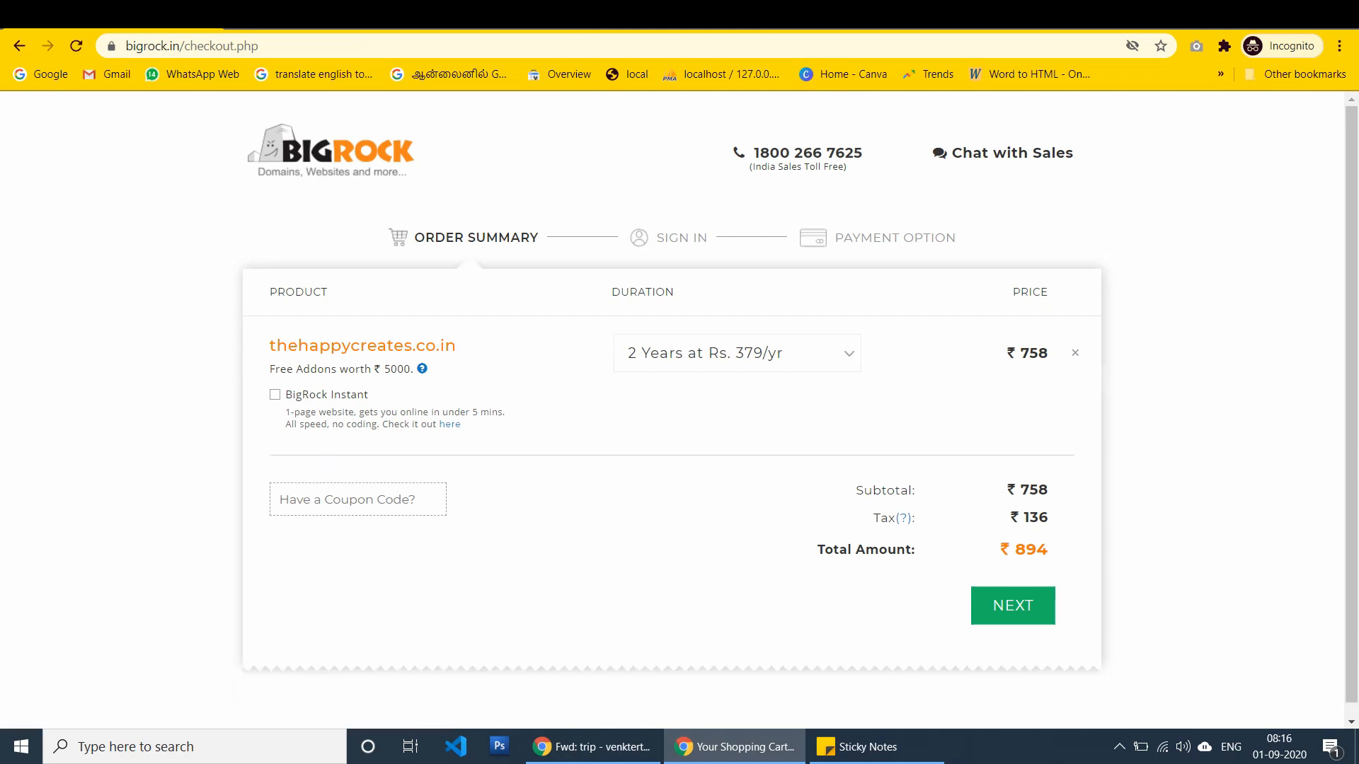
click(736, 352)
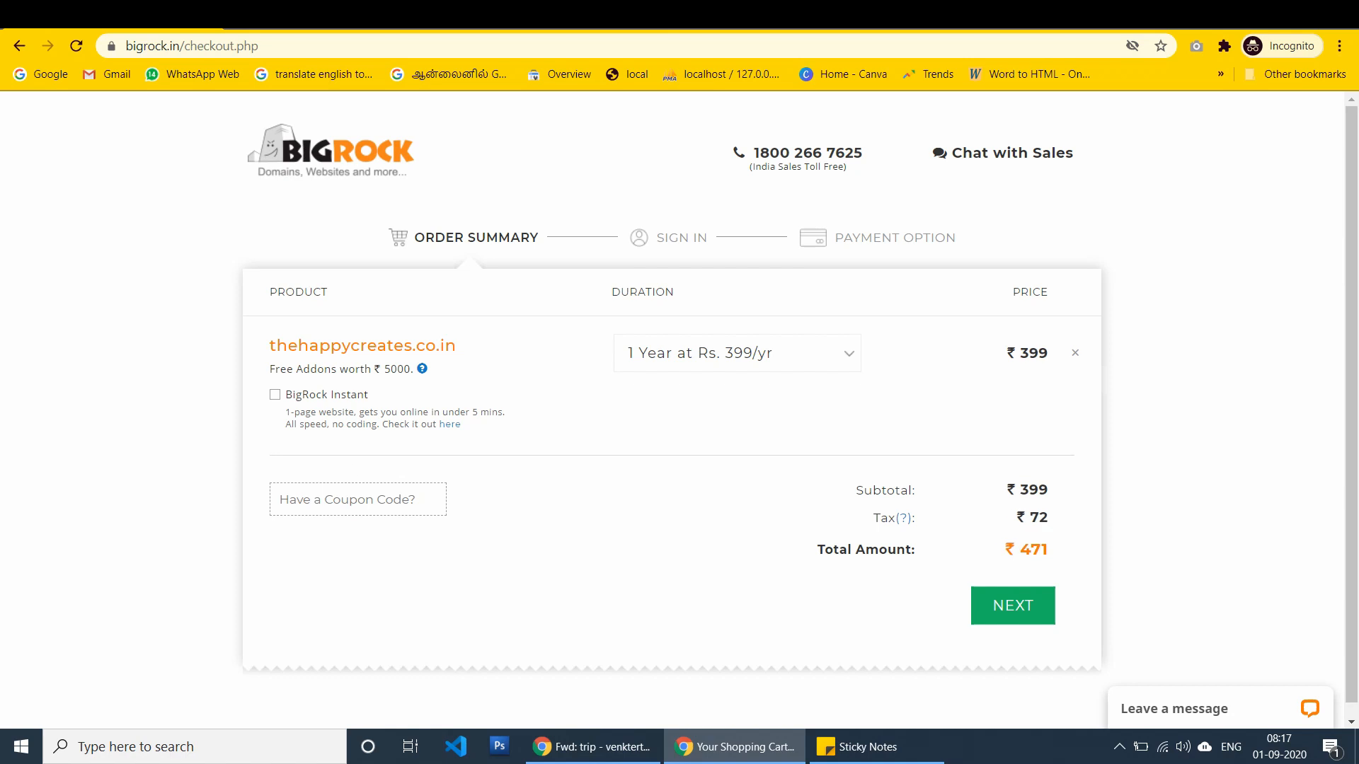
click(357, 499)
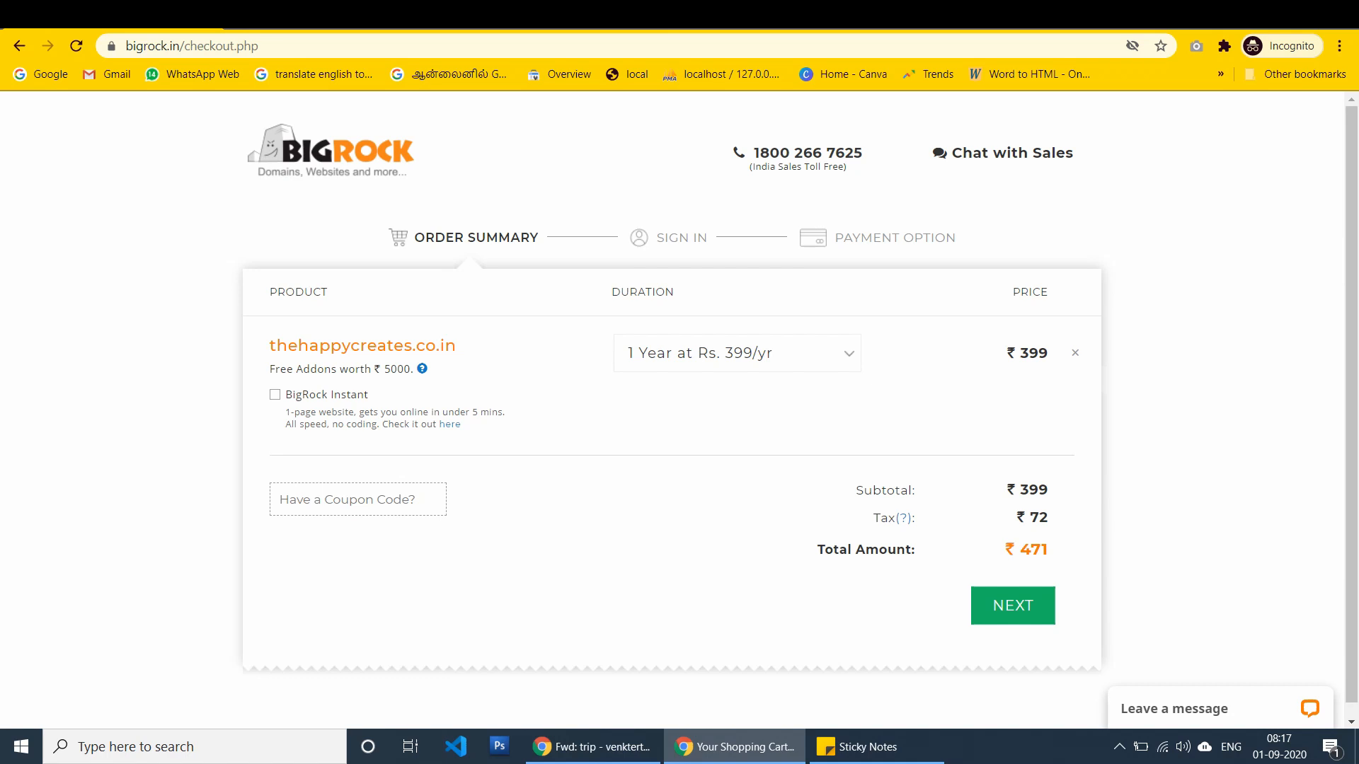
double_click(1035, 490)
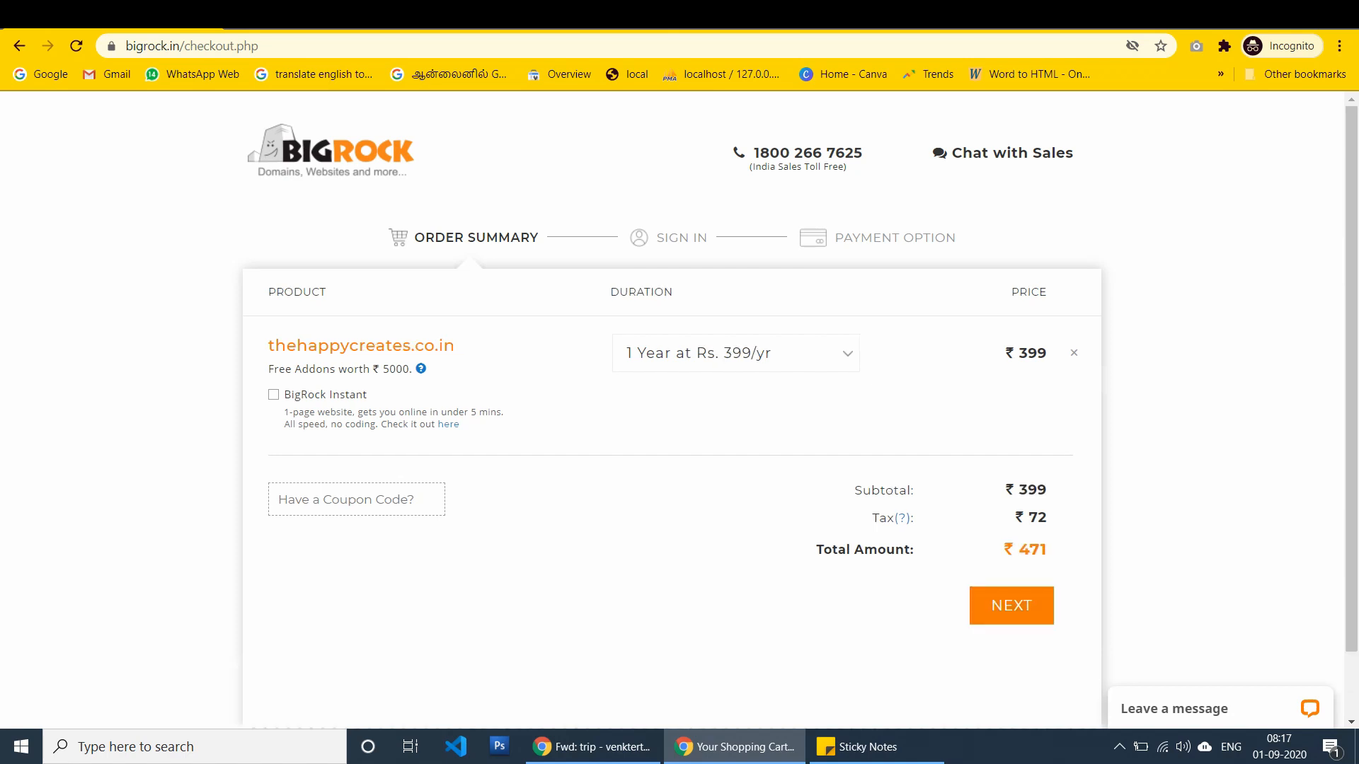
click(1010, 606)
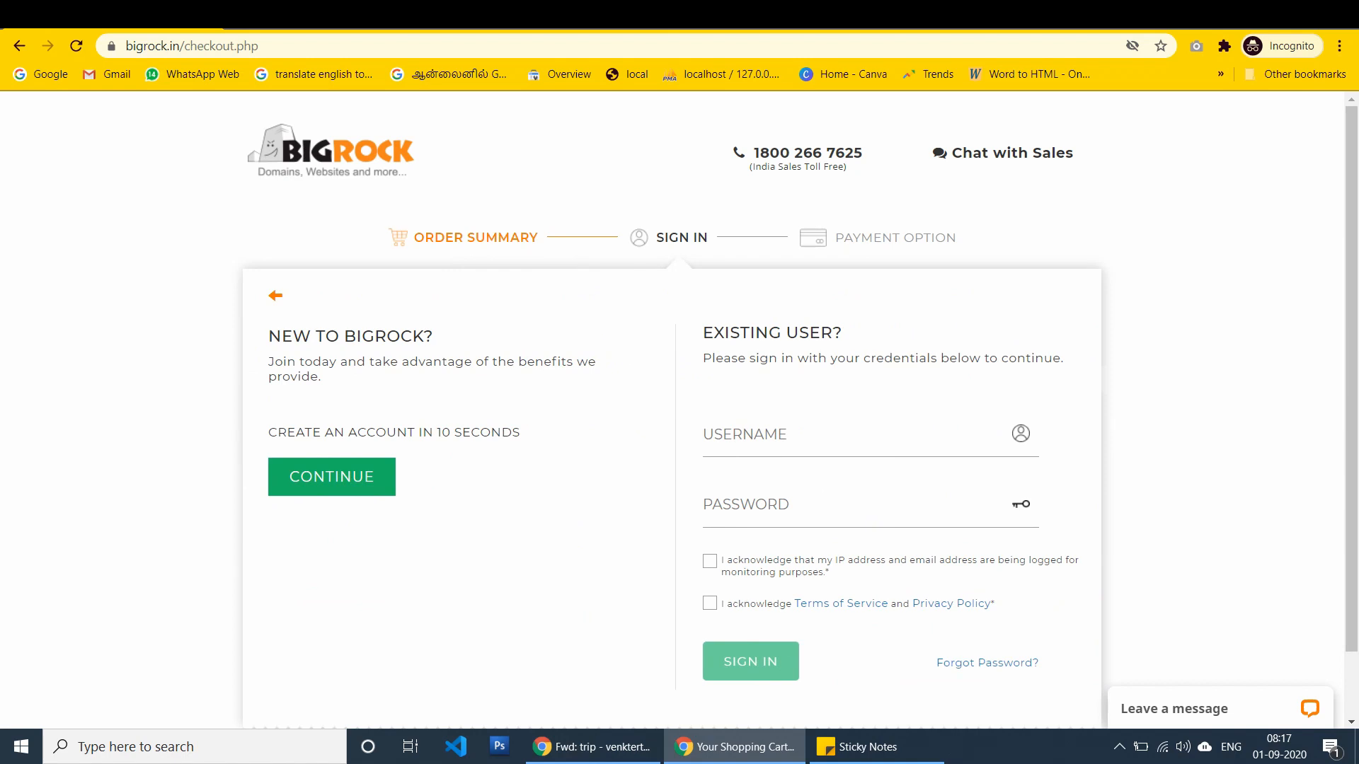
- Choose 'New to BigRock?' Continue to start creating a new customer account
scroll(down, 3)
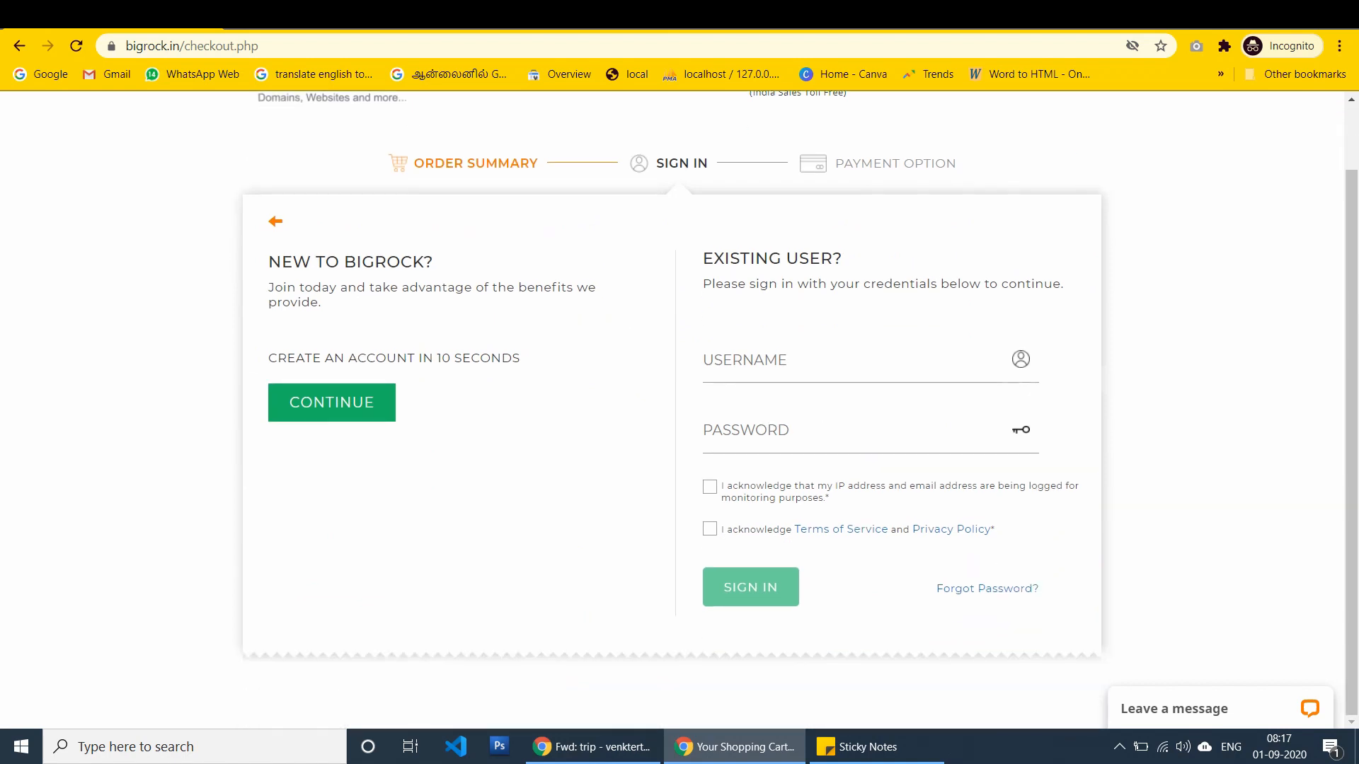
click(867, 360)
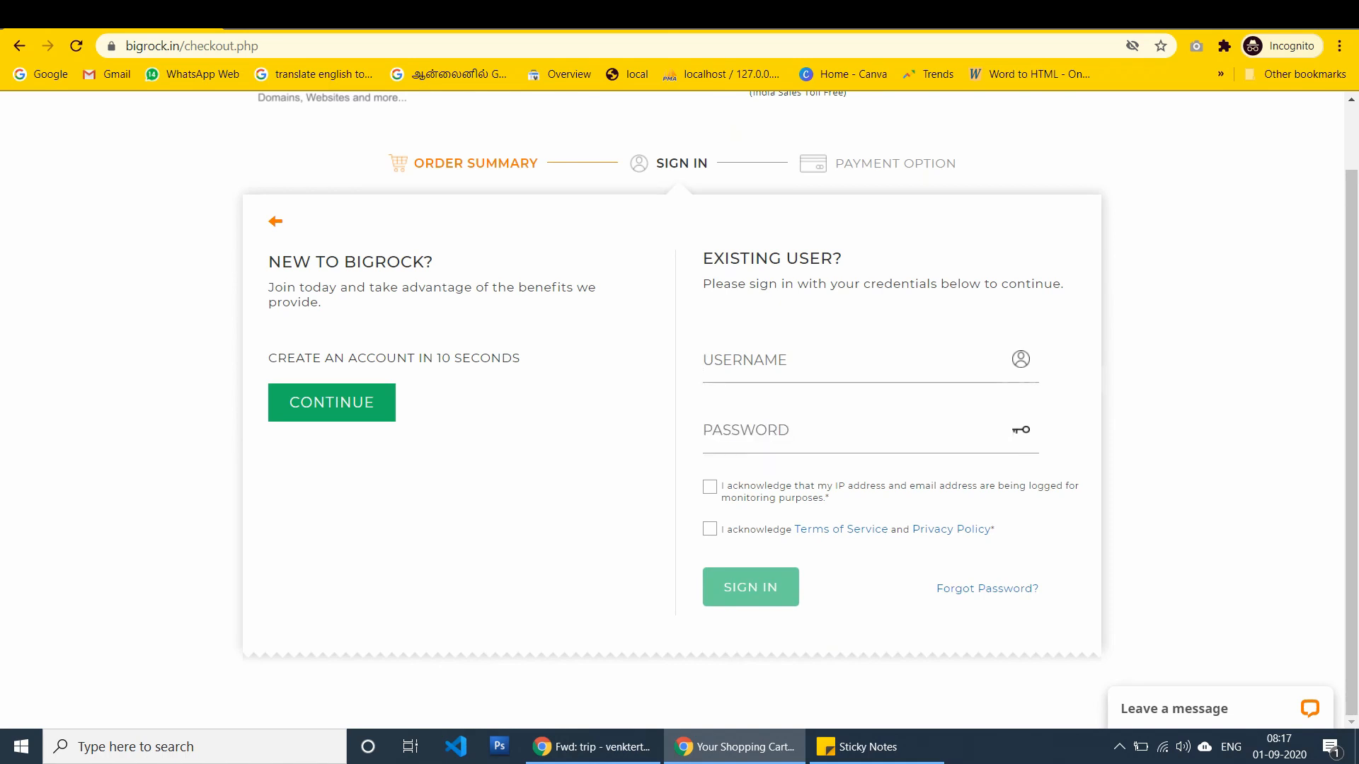
mouse_move(331, 402)
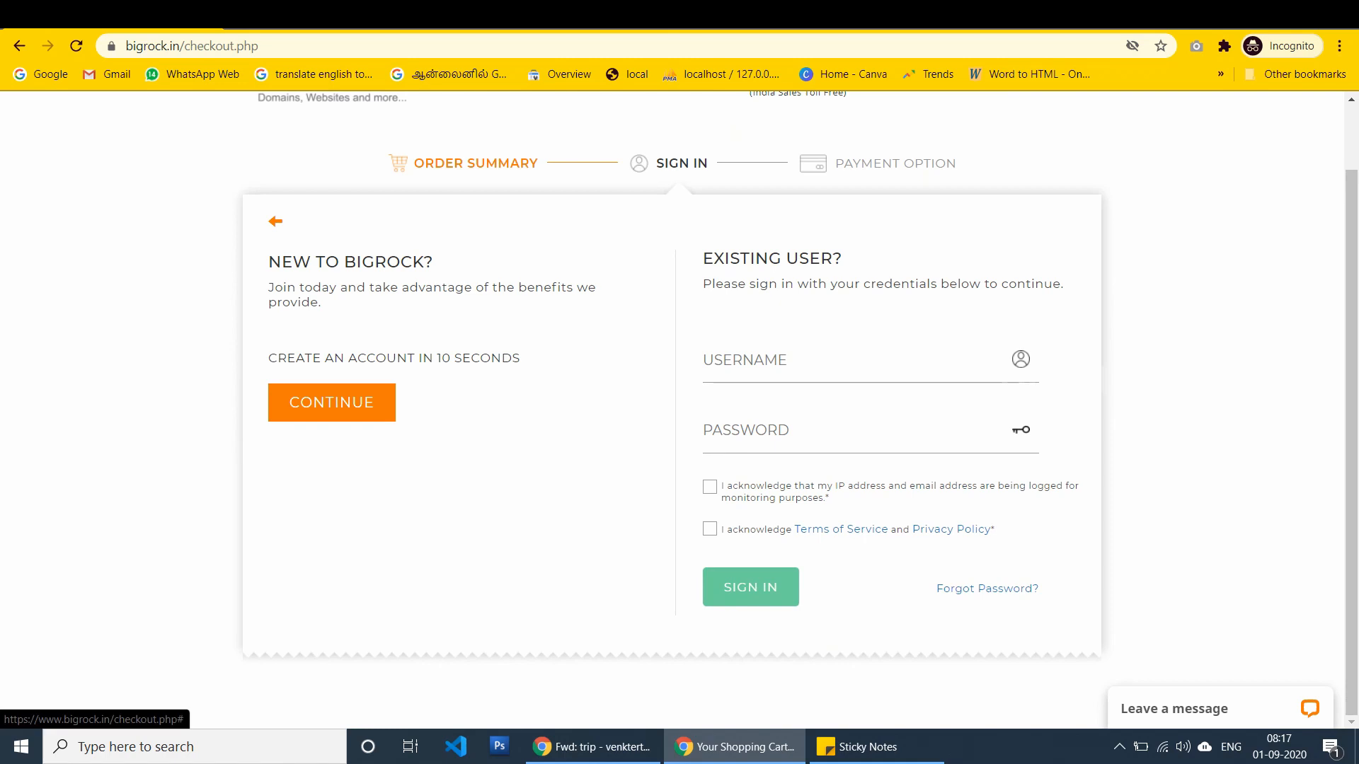
click(331, 402)
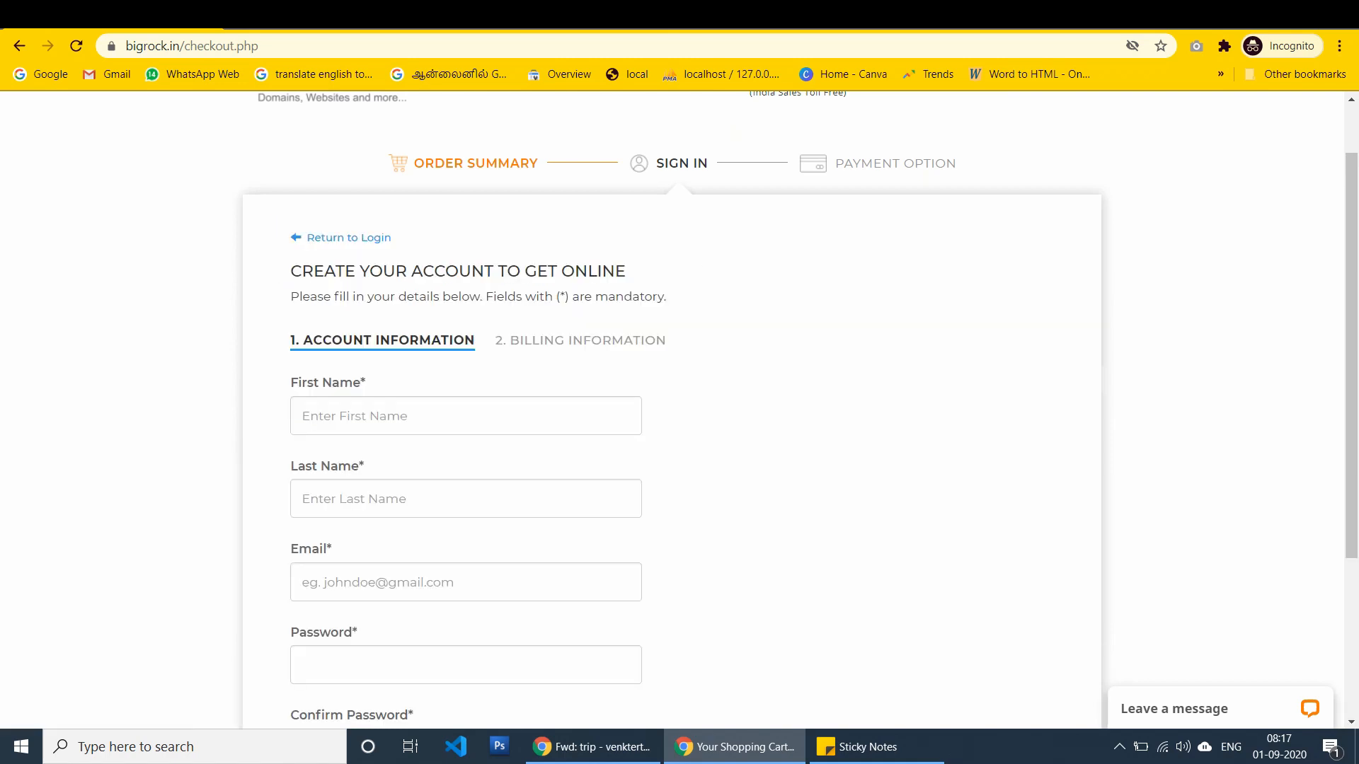
scroll(down, 3)
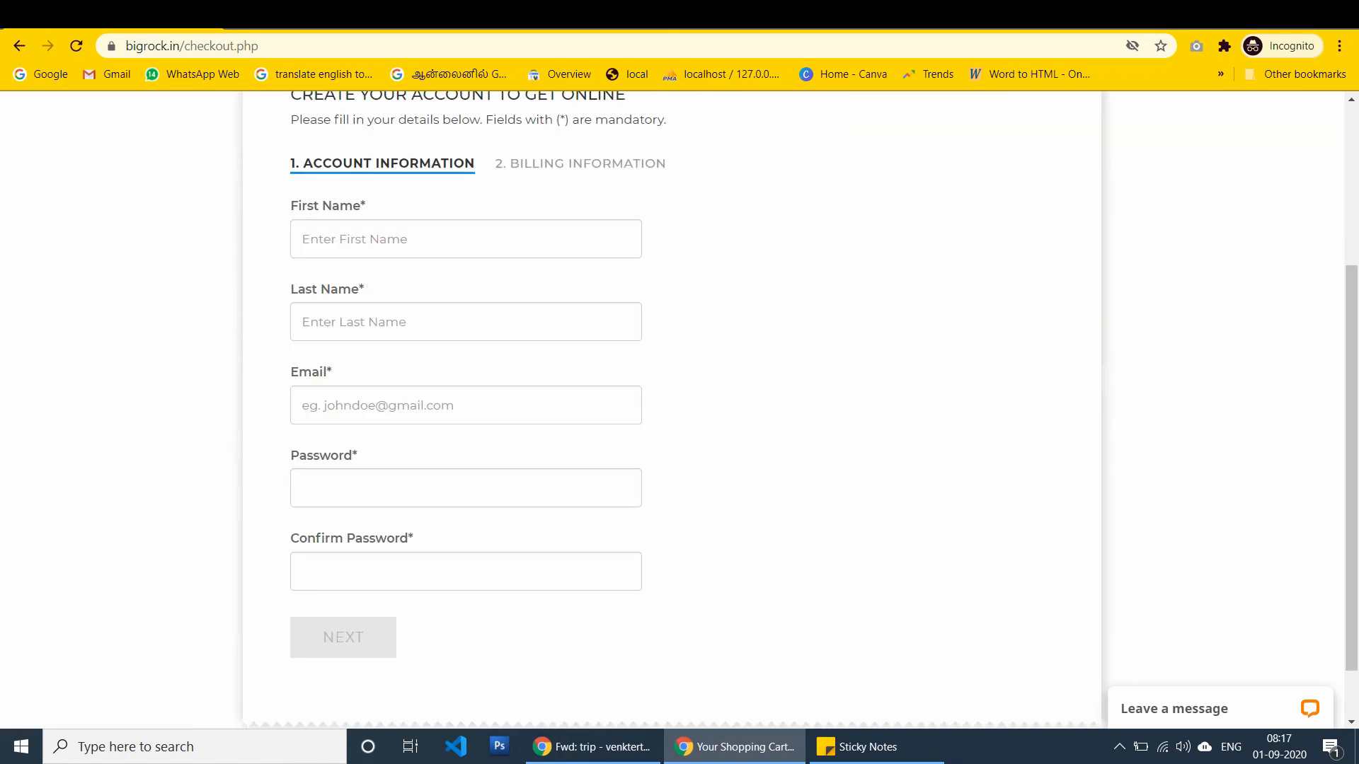
click(875, 746)
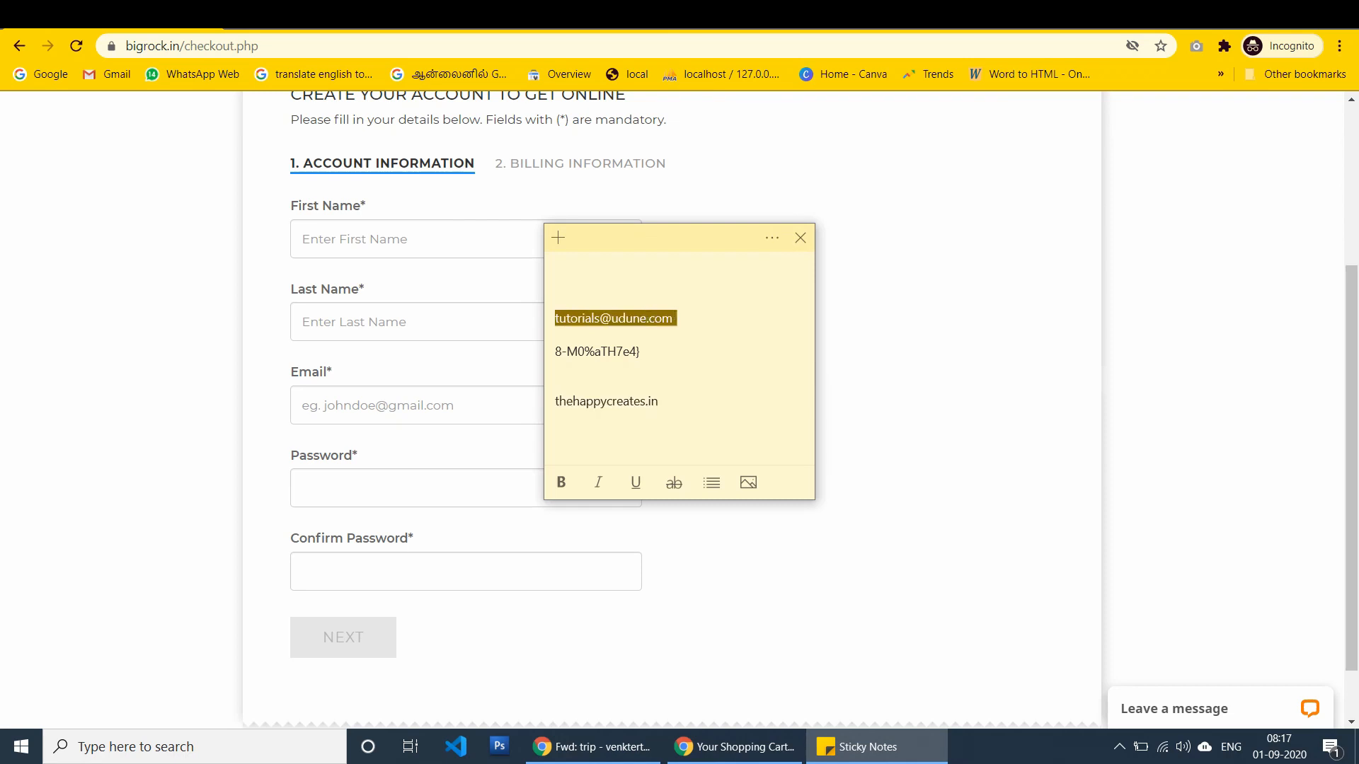
click(799, 237)
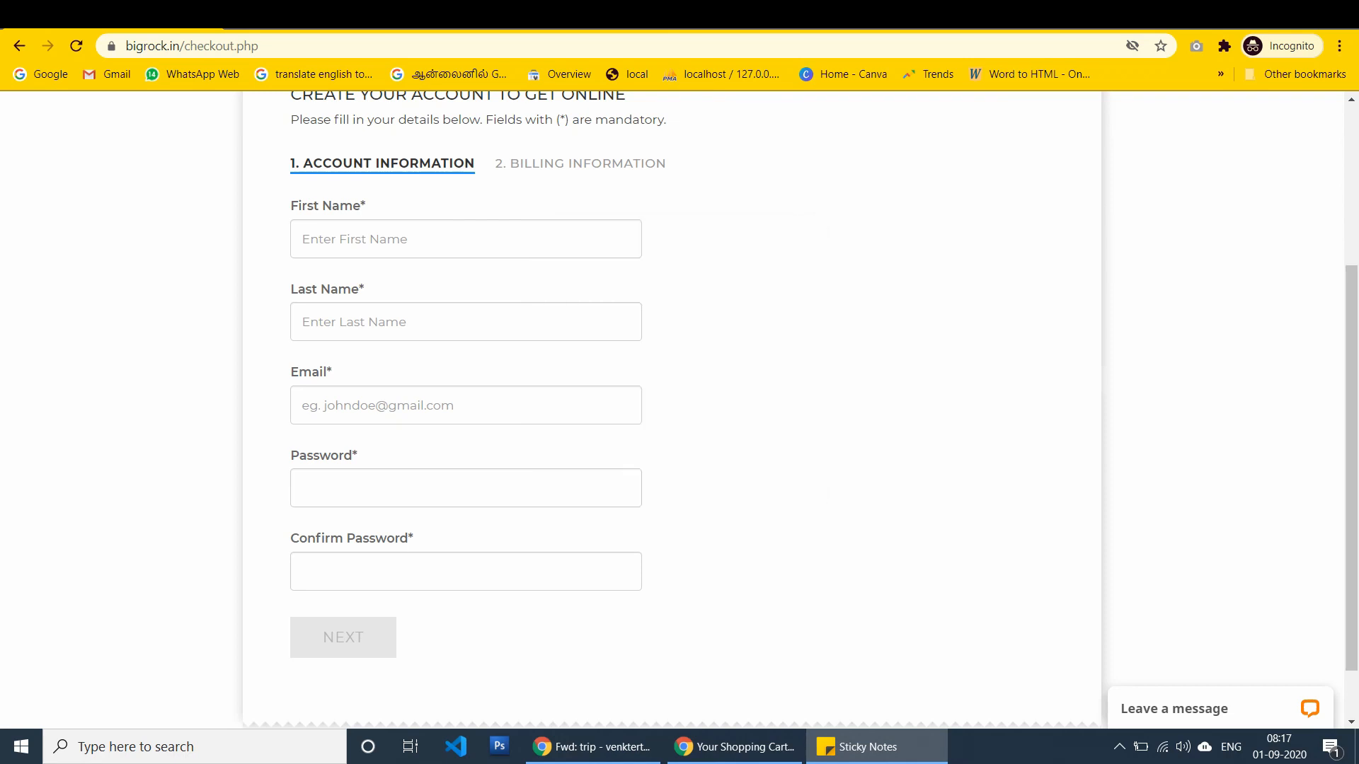
click(466, 239)
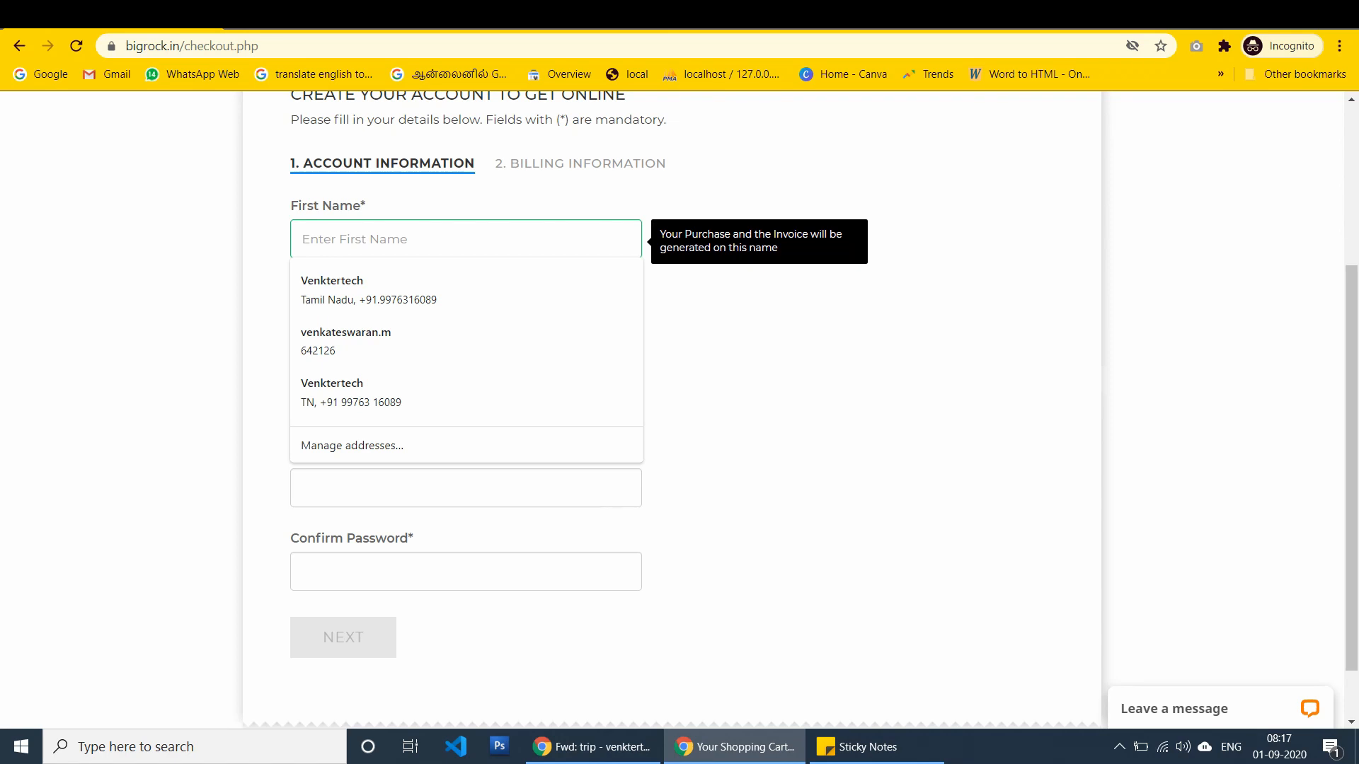
text(sabaari)
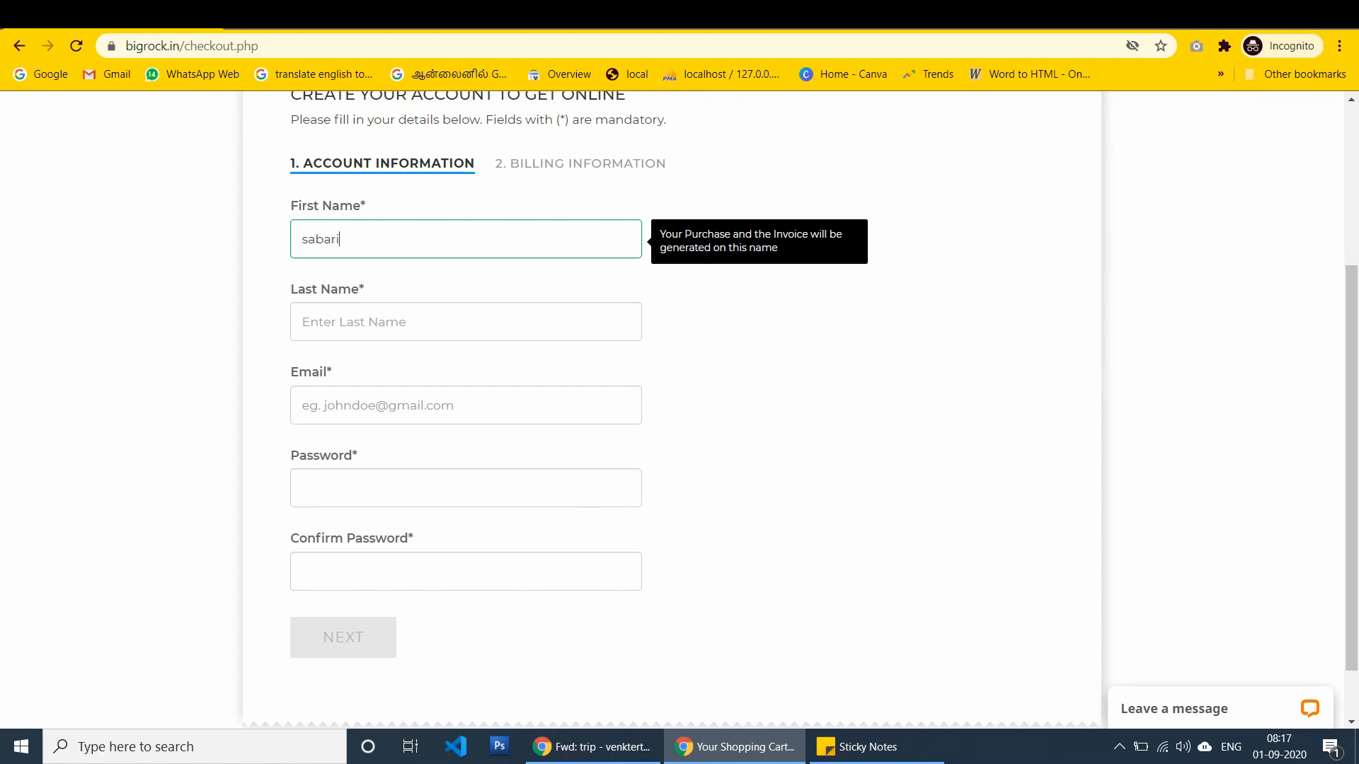
click(465, 322)
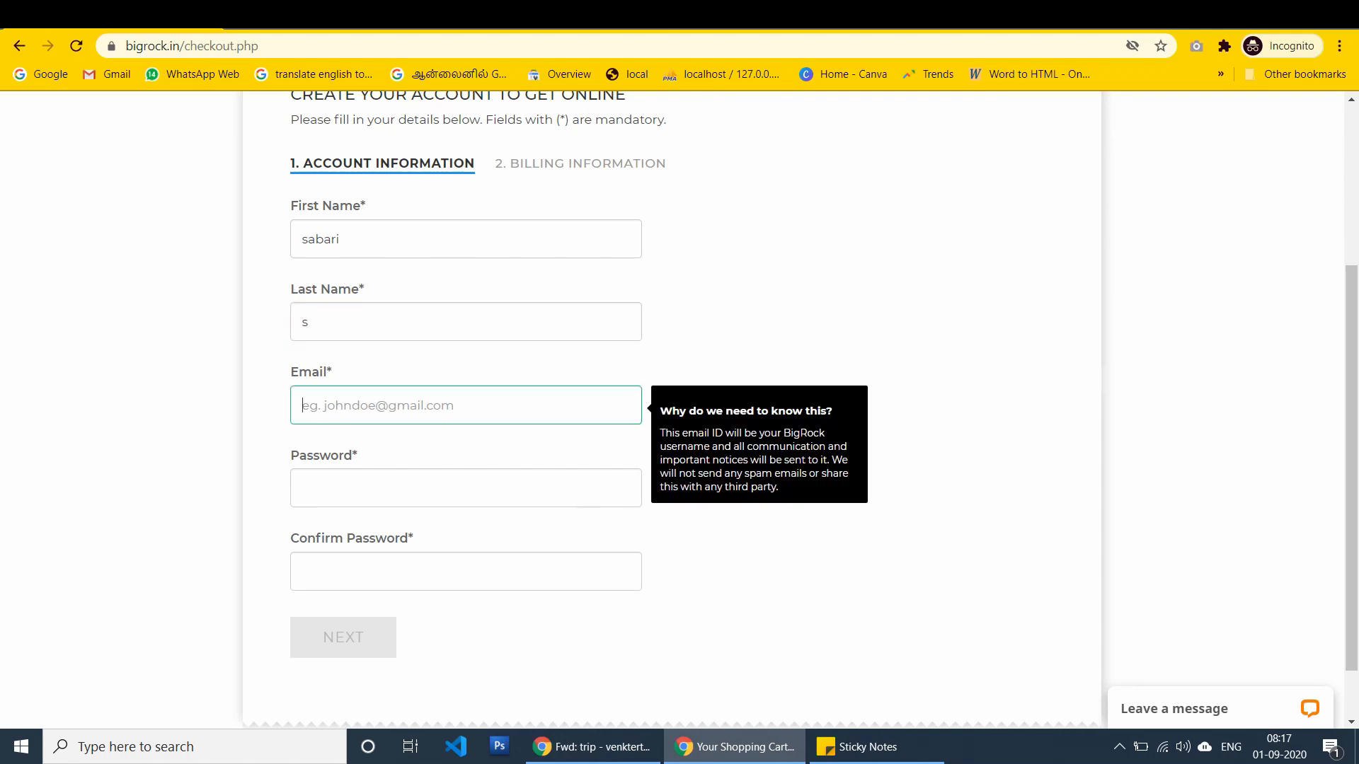
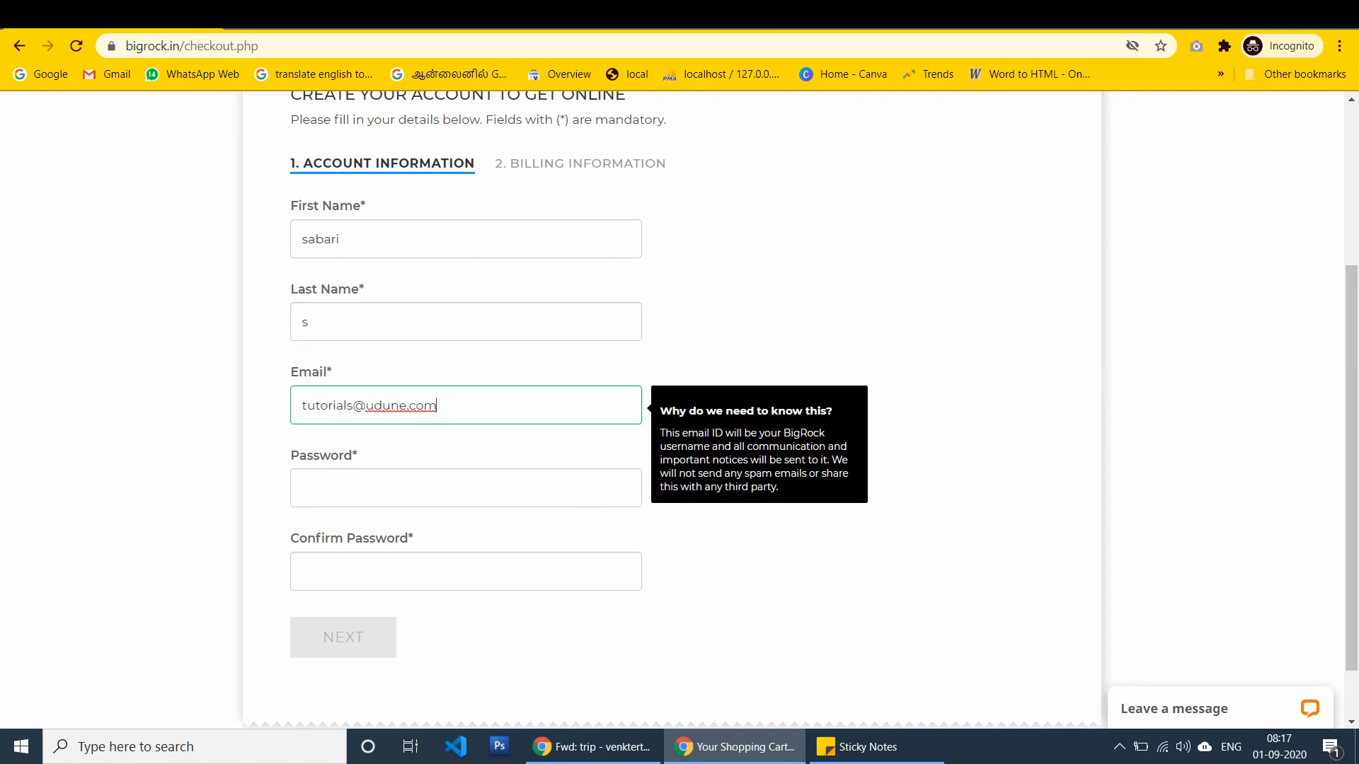
- Fill matching passwords copied from the notes and advance to billing information
click(875, 746)
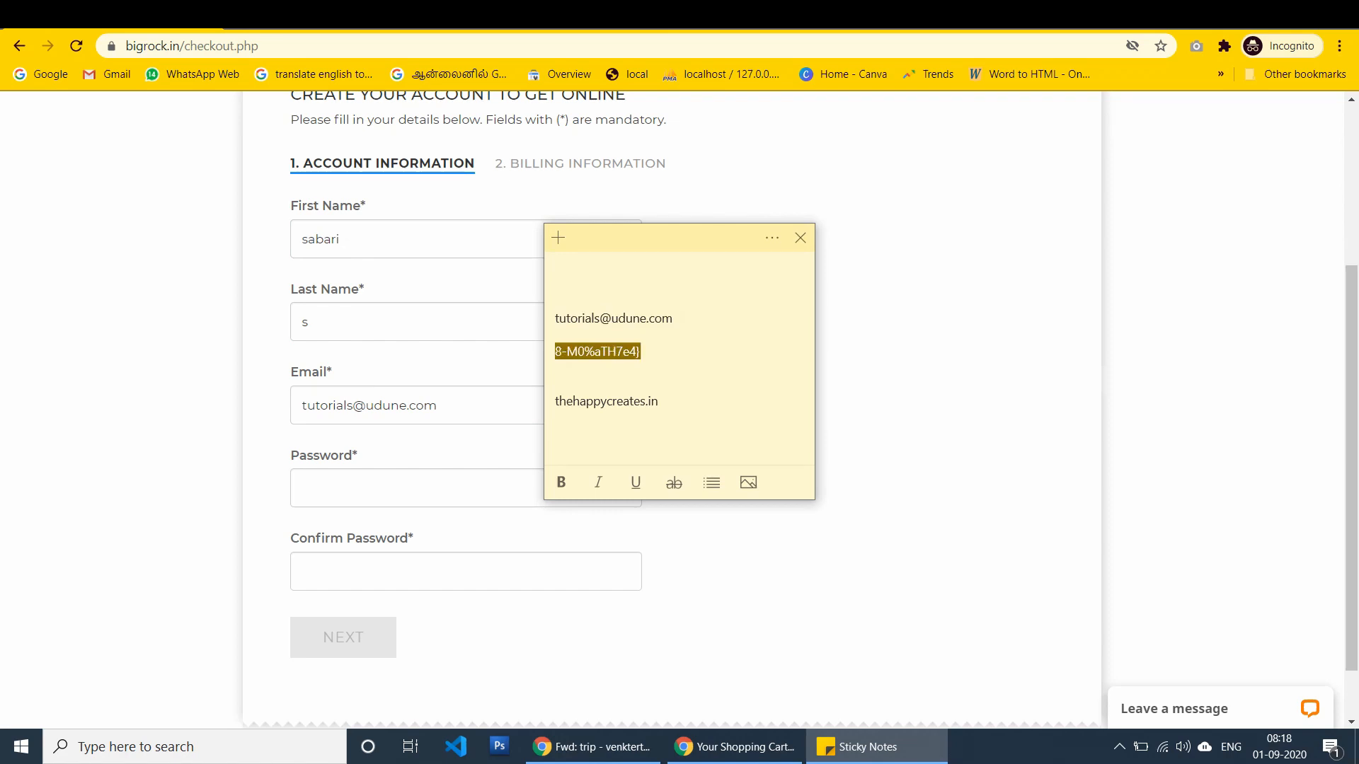
click(798, 236)
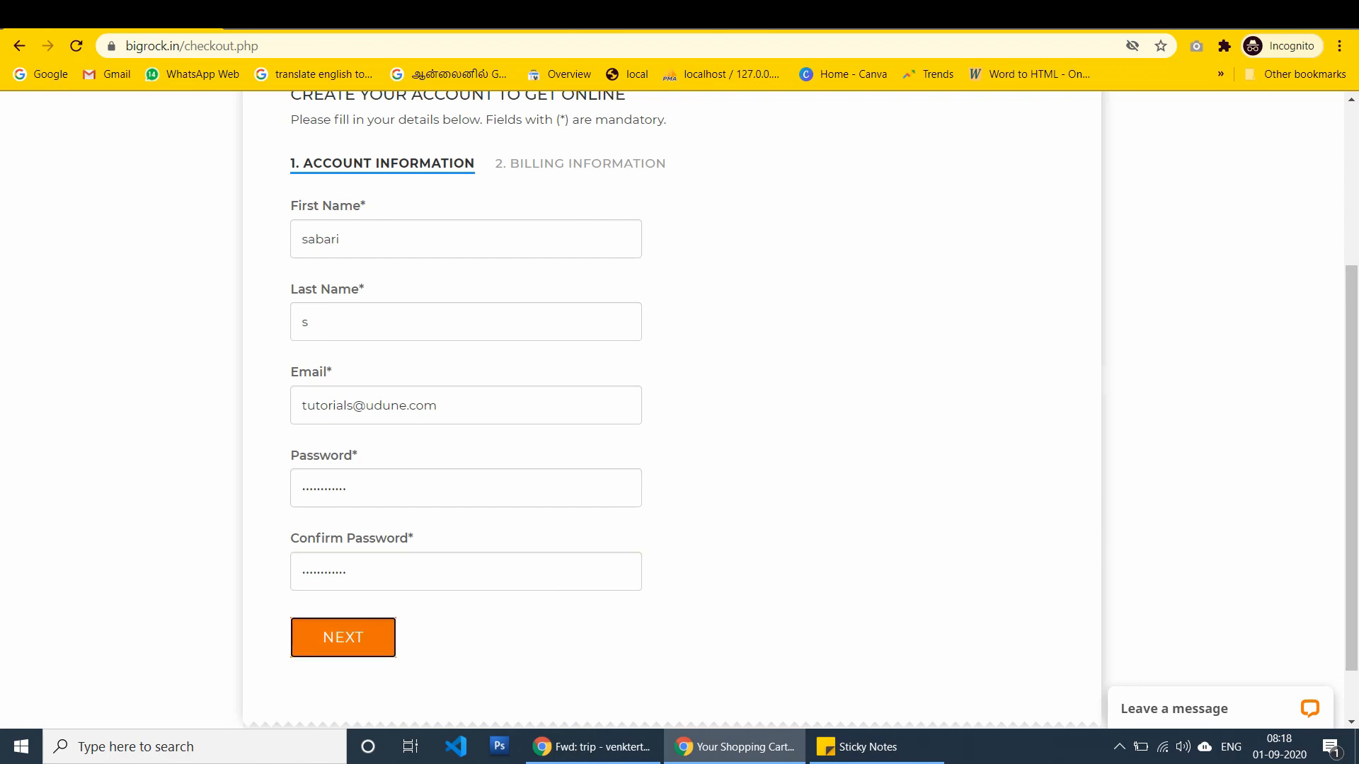
click(343, 637)
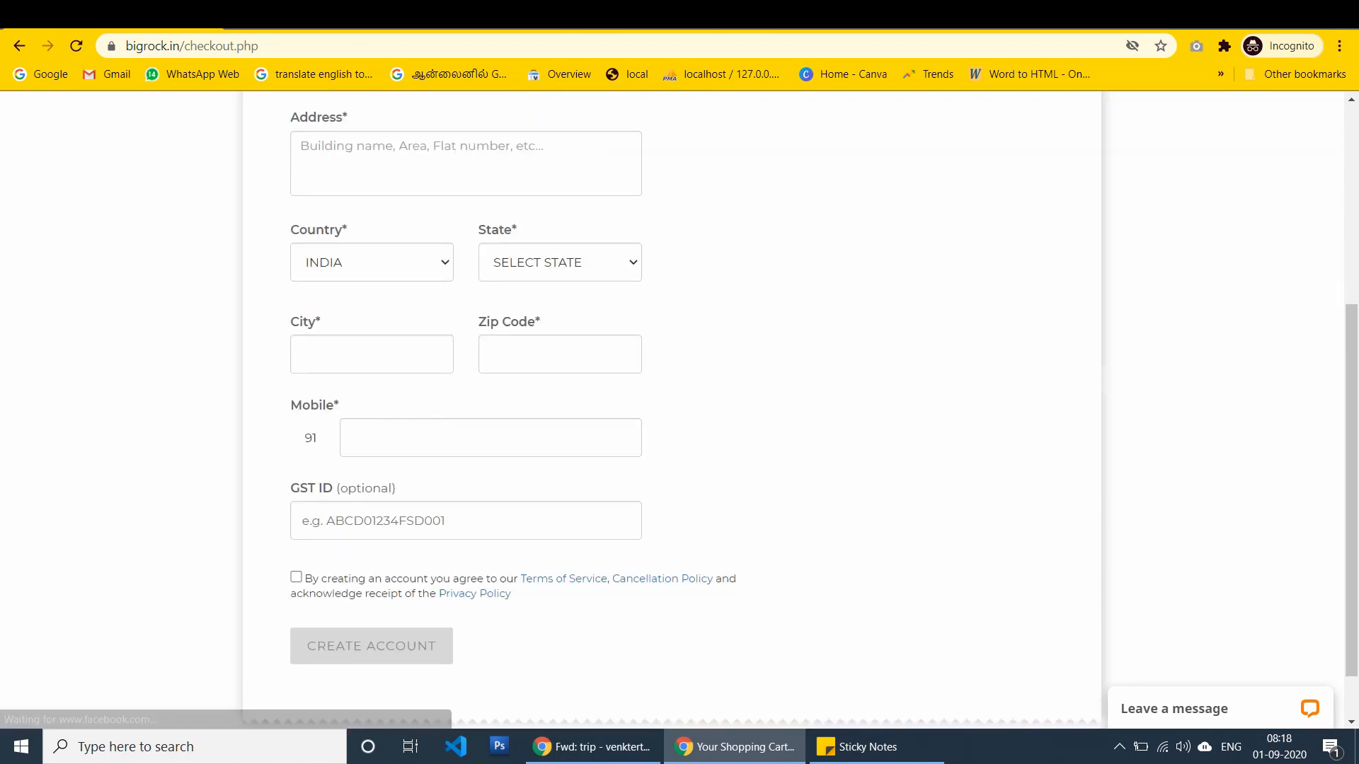
click(466, 163)
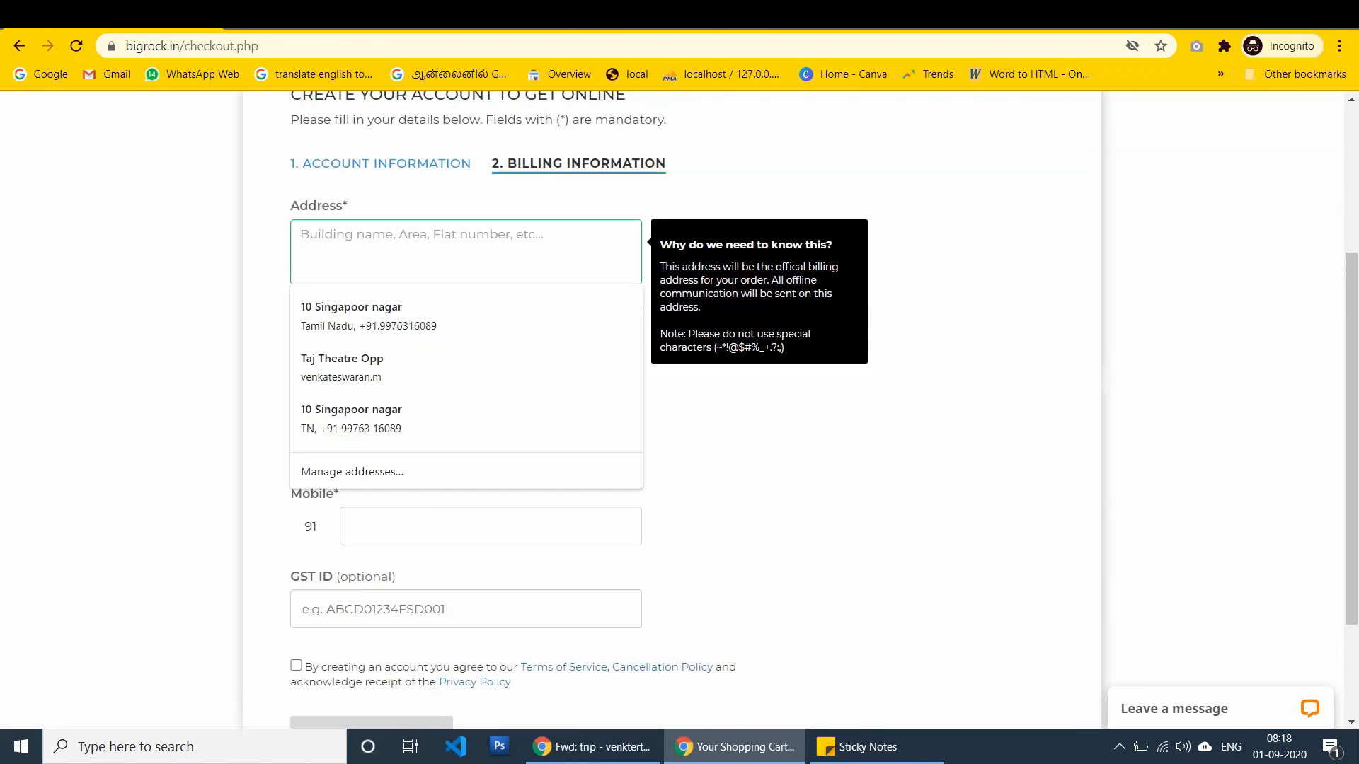
text(2)
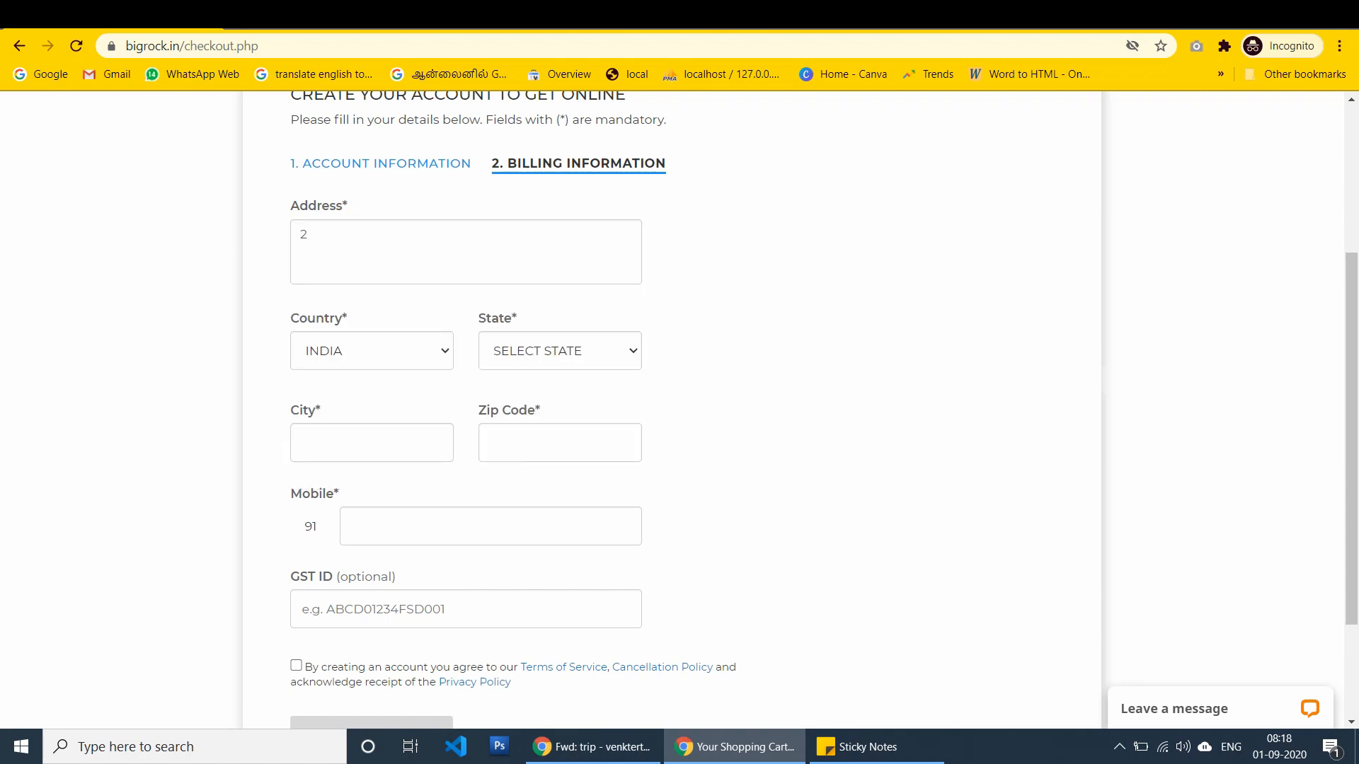
click(466, 252)
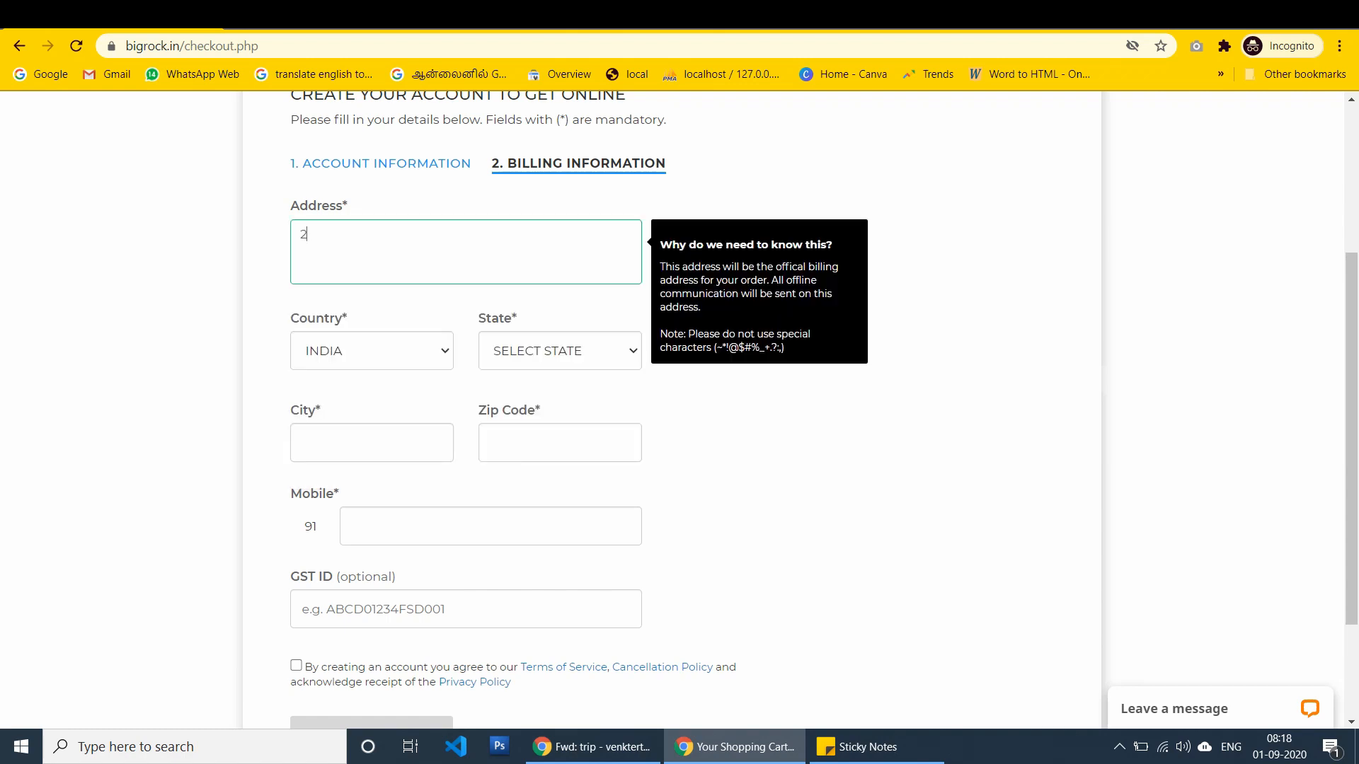
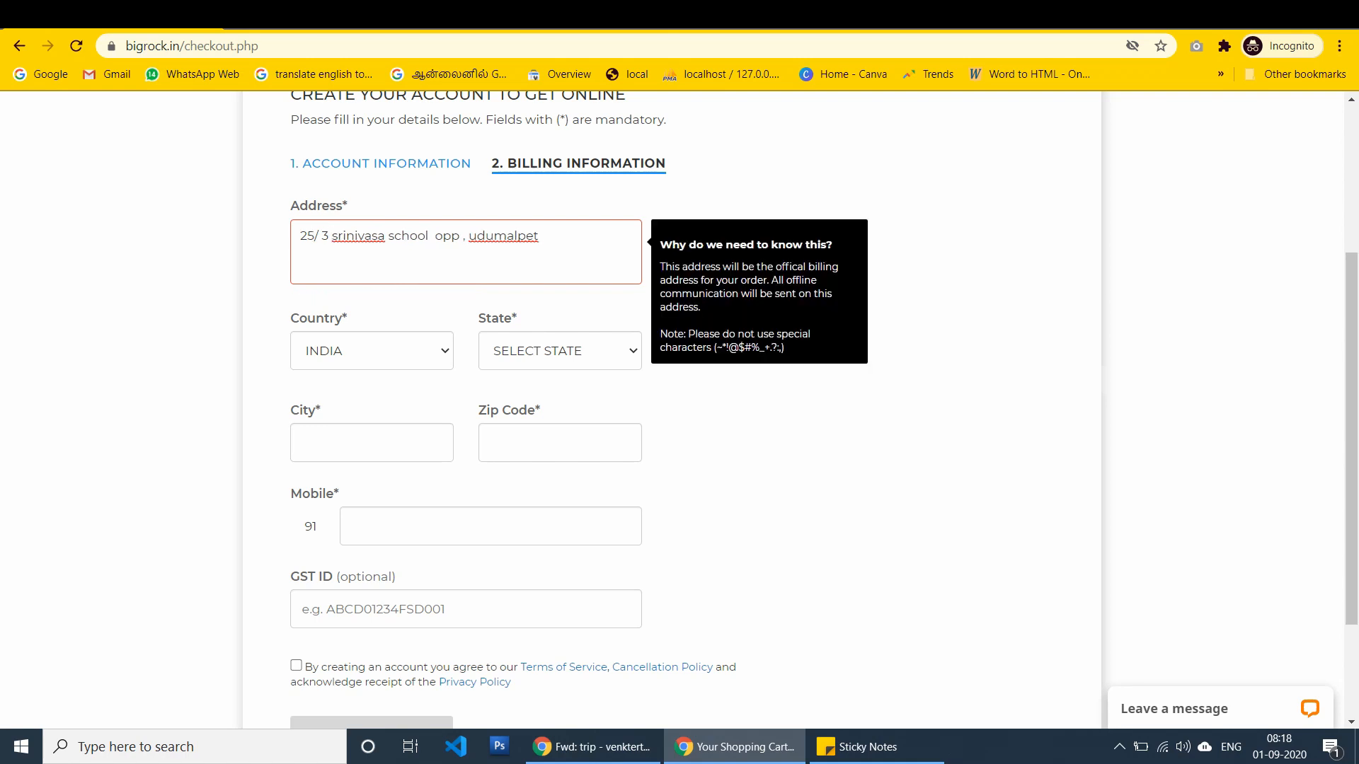
click(559, 351)
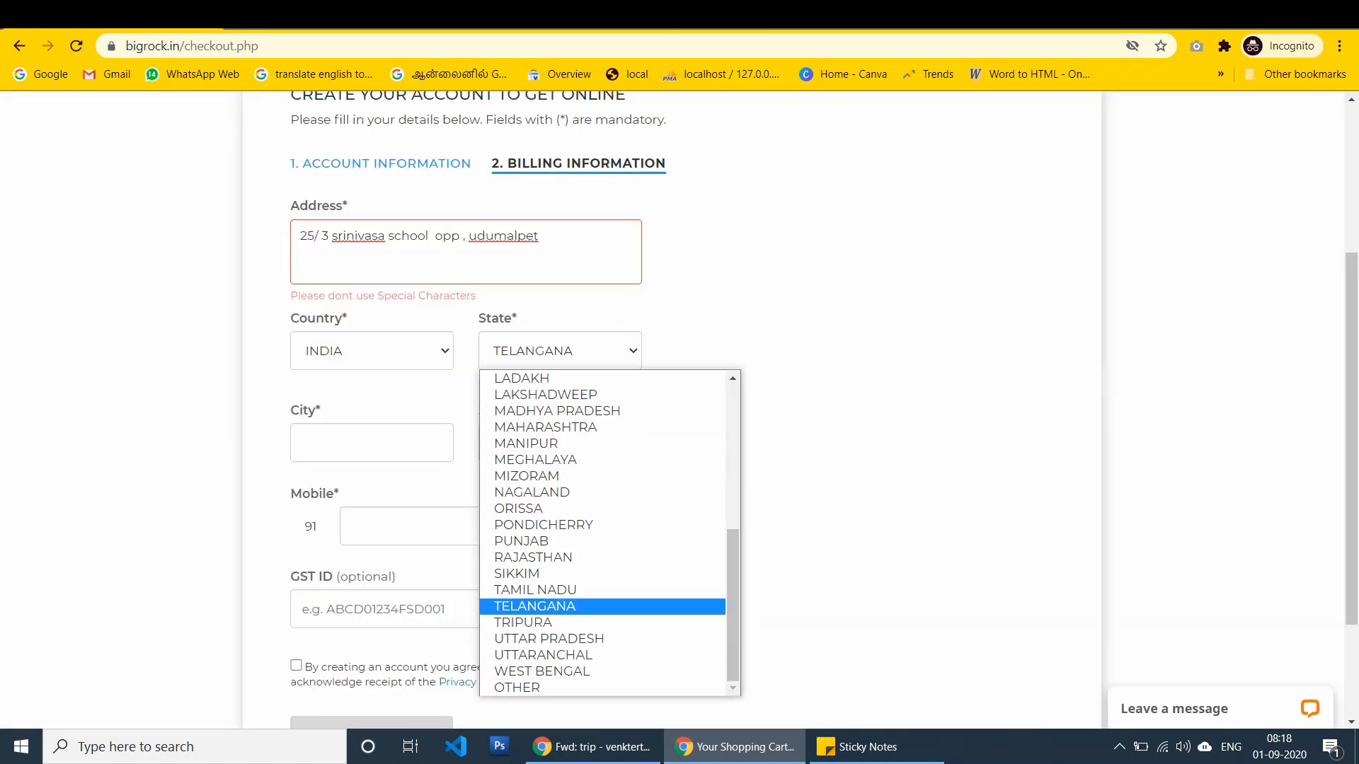
click(536, 590)
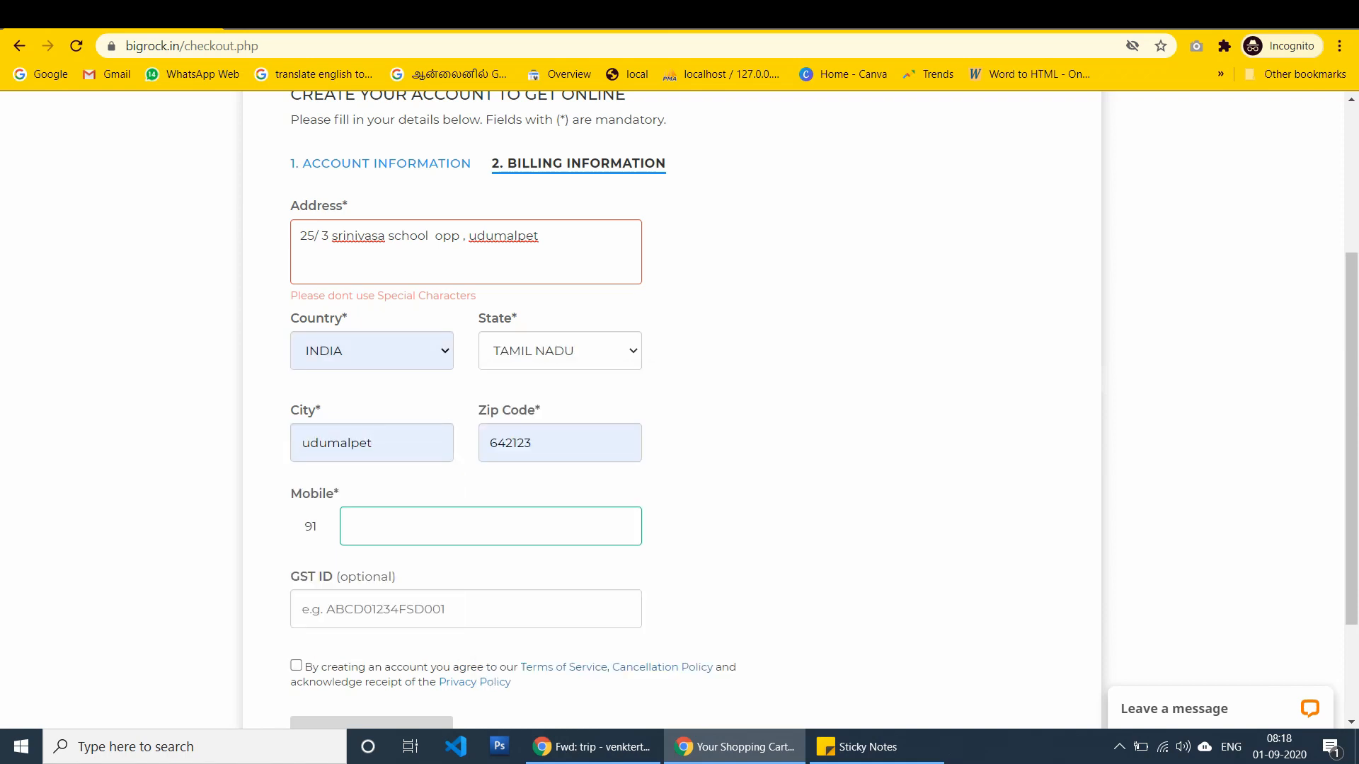
scroll(down, 3)
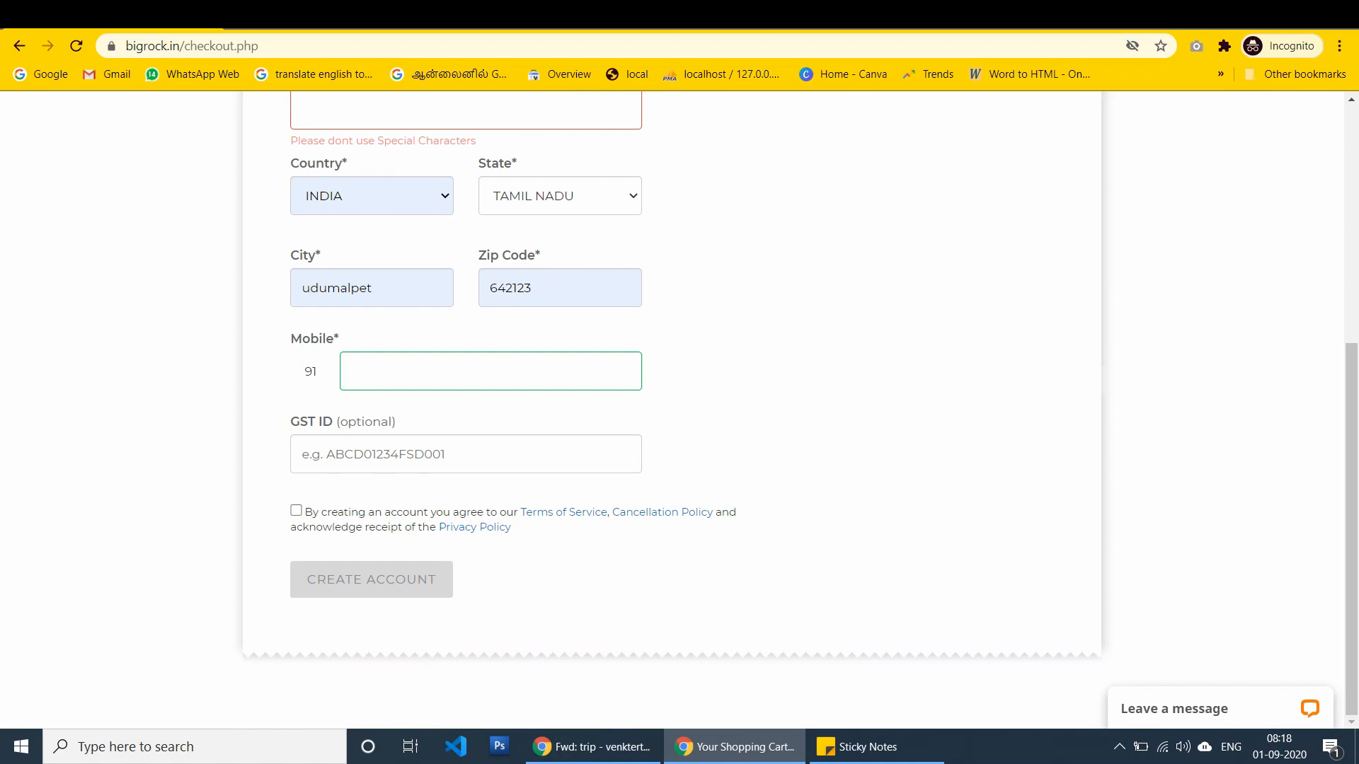
click(296, 509)
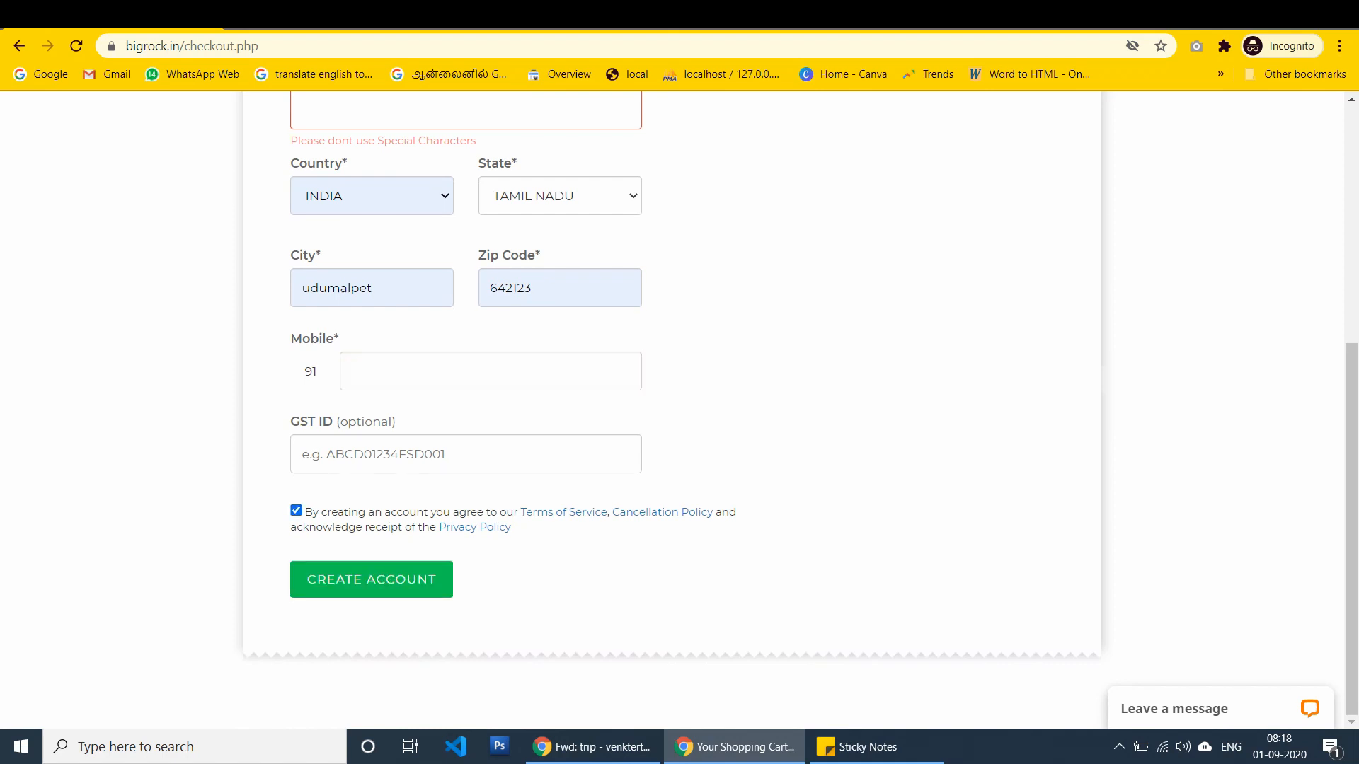
click(490, 371)
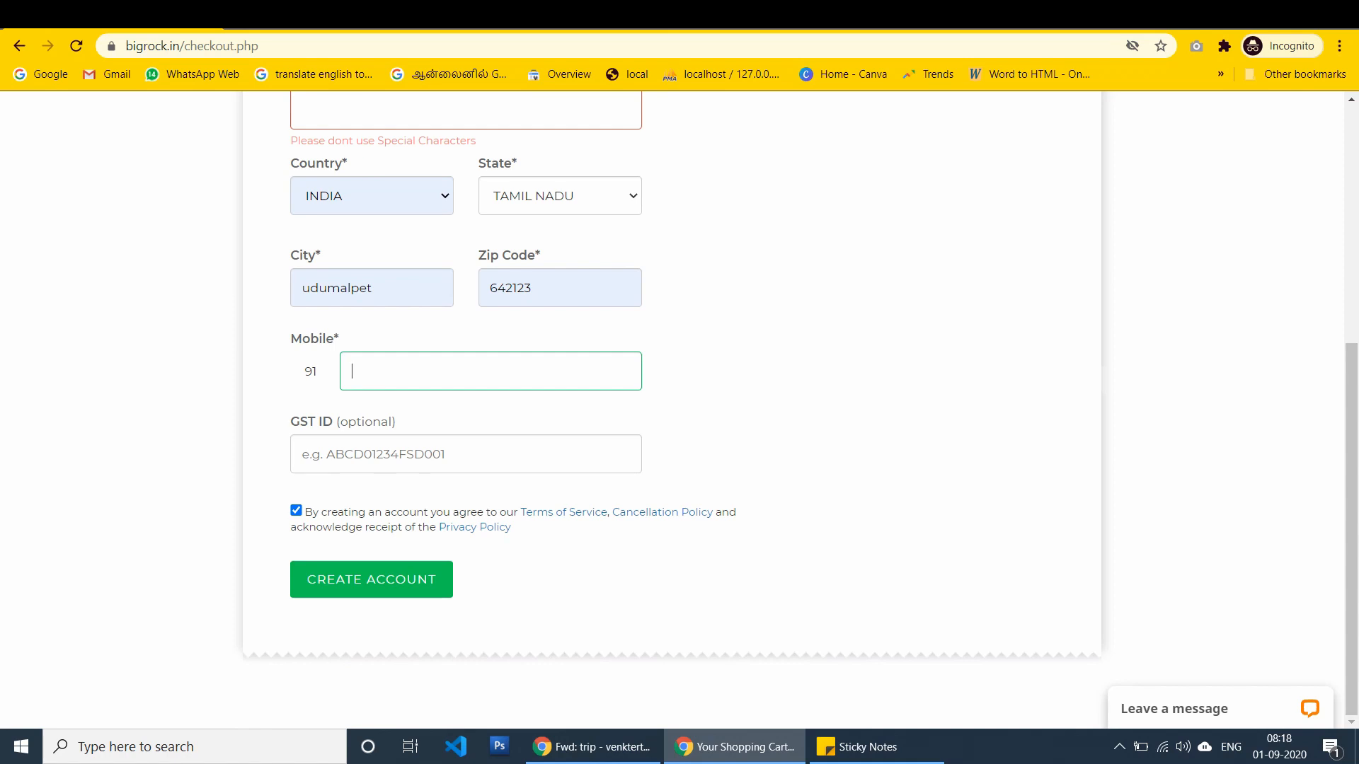
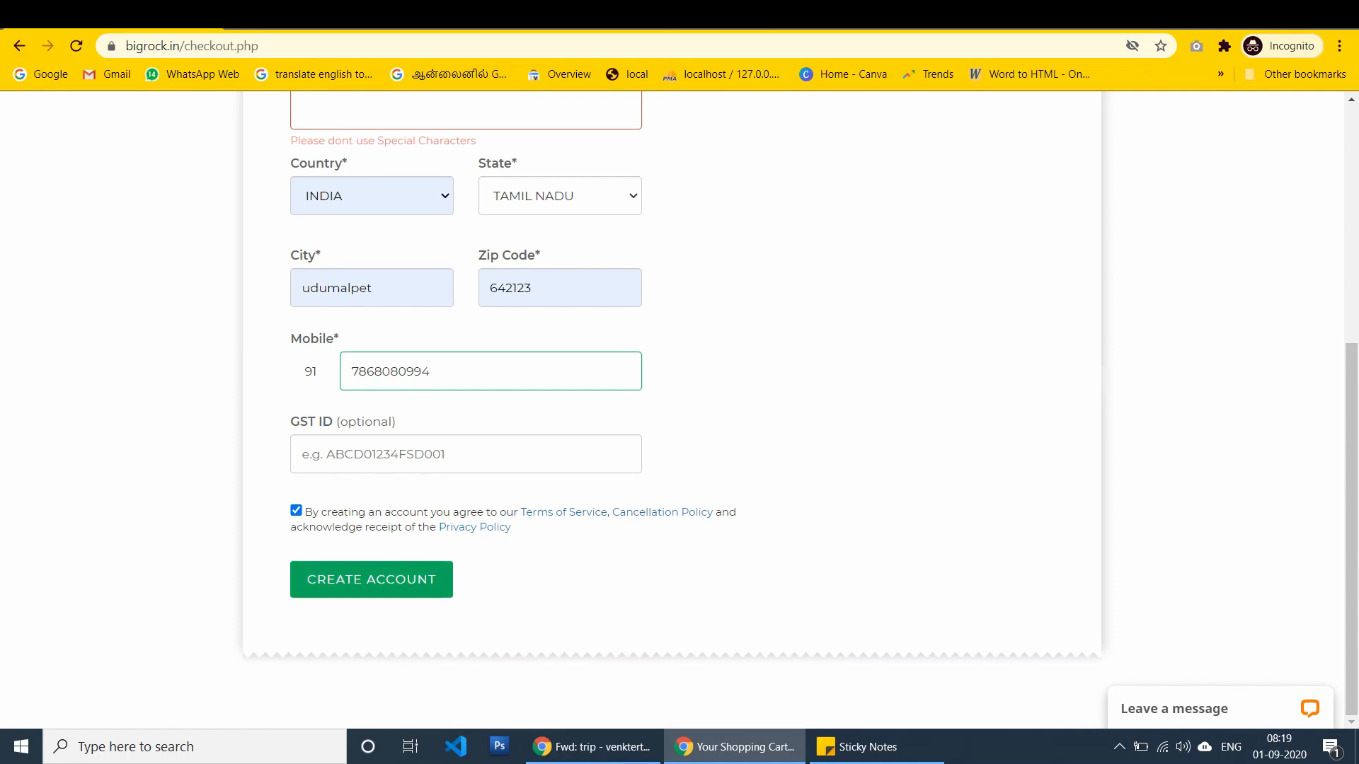
- Finish the mobile number, submit Create Account and delete the flagged special character from the address
click(371, 579)
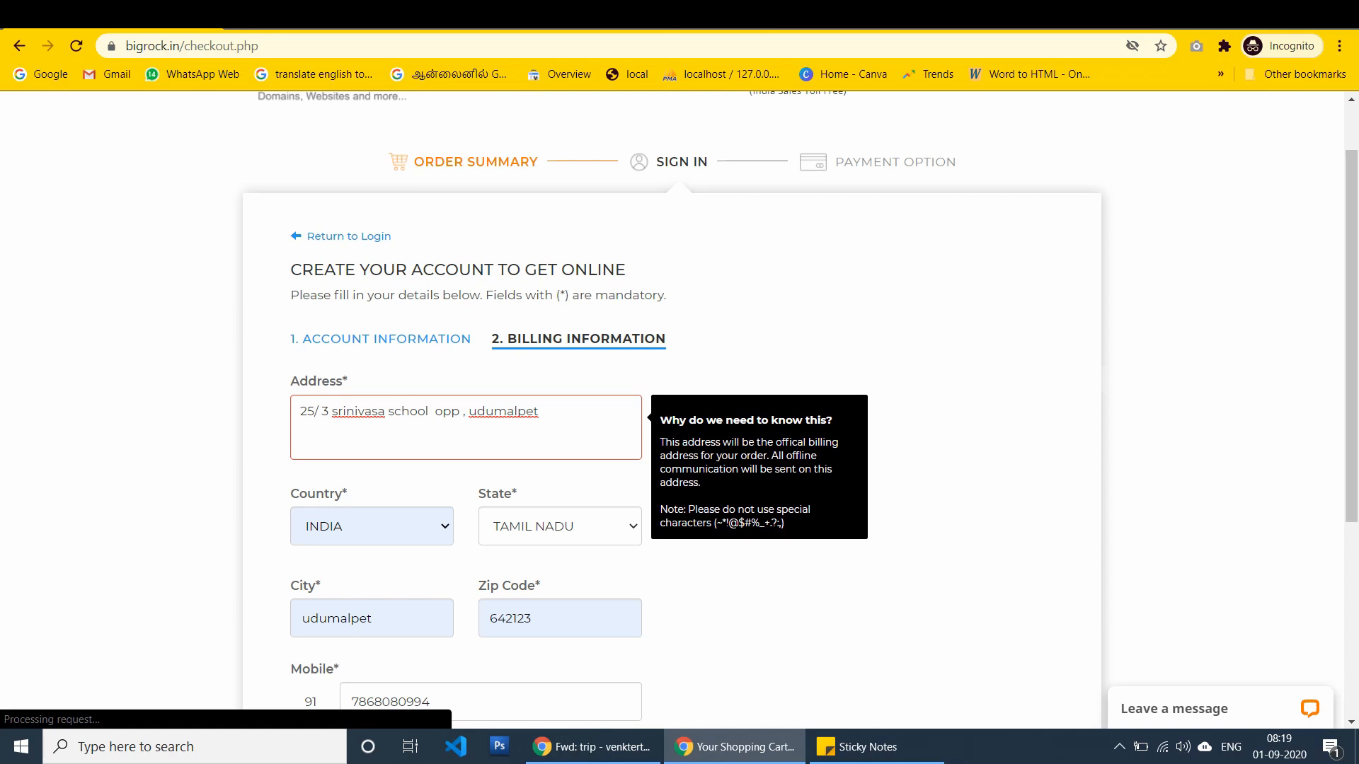
scroll(down, 3)
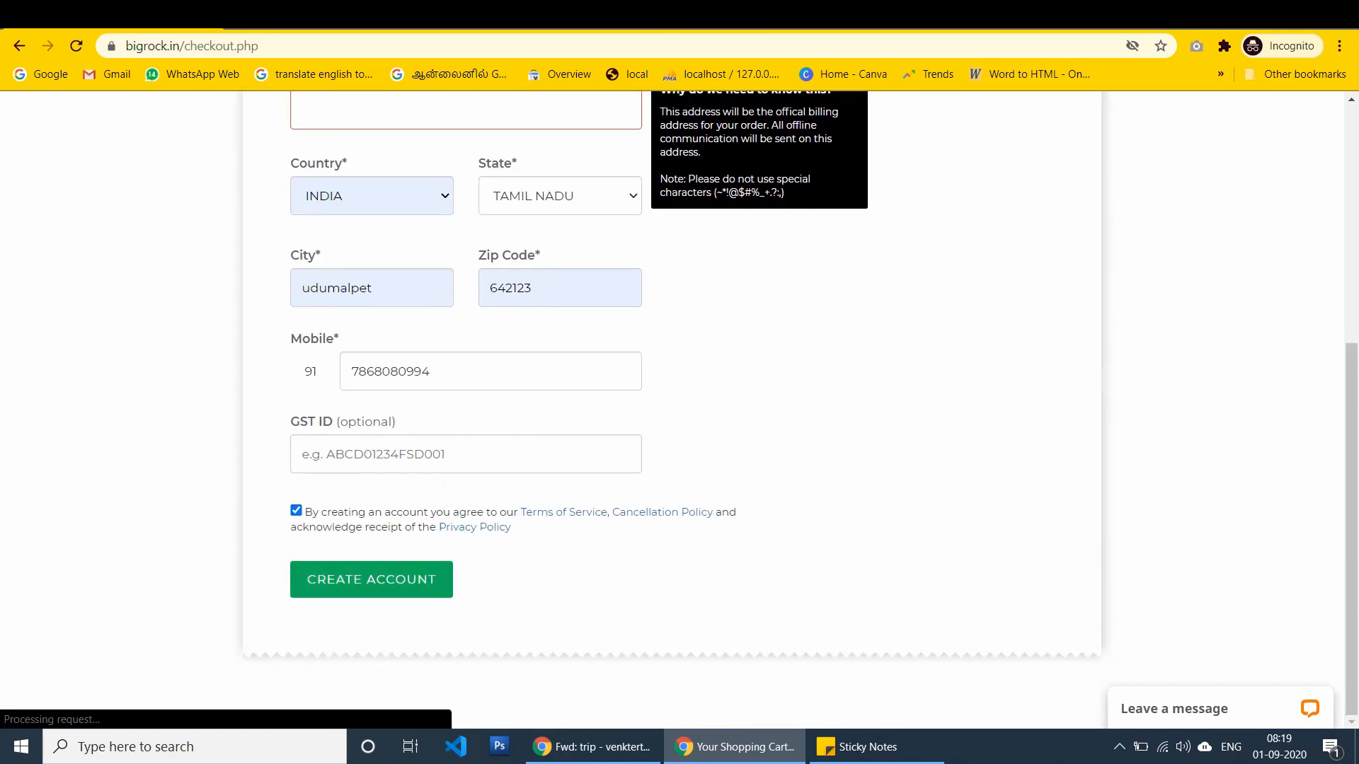
scroll(up, 3)
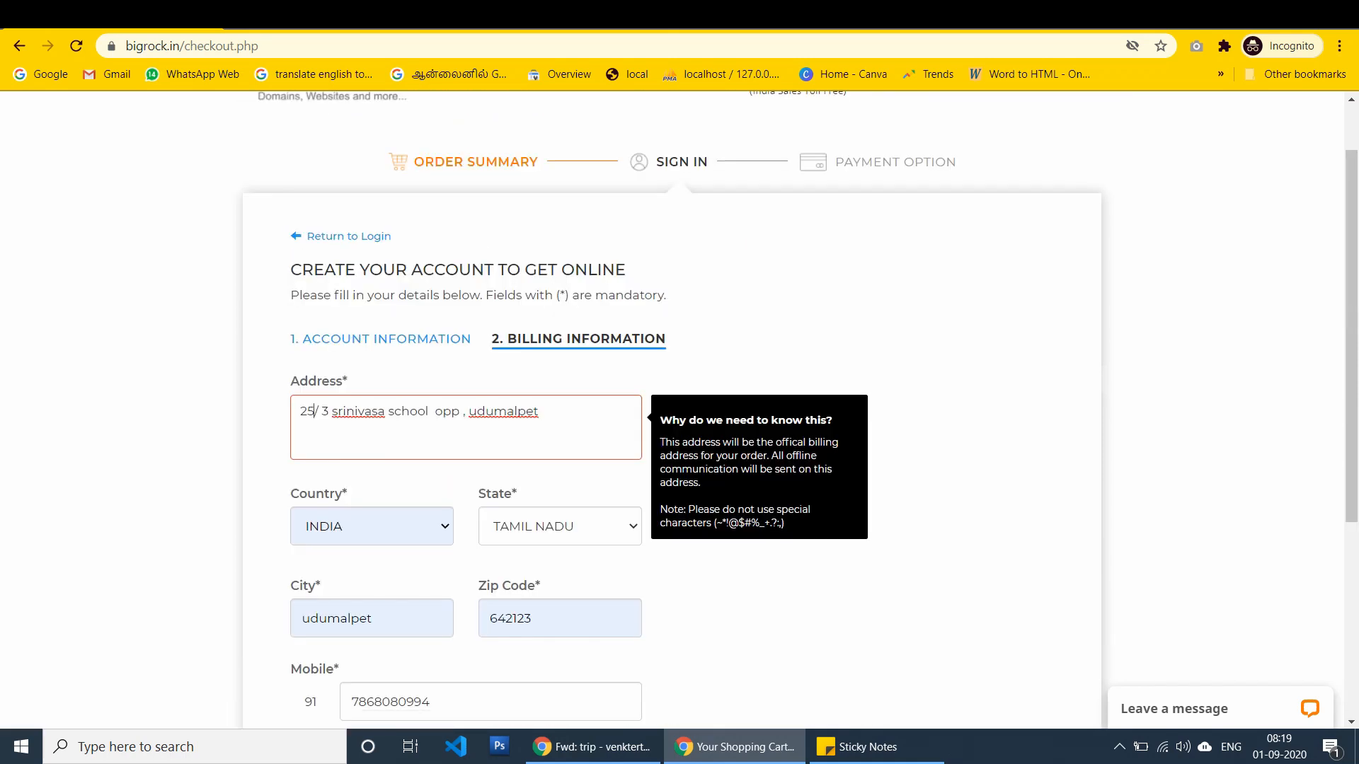
key(Backspace)
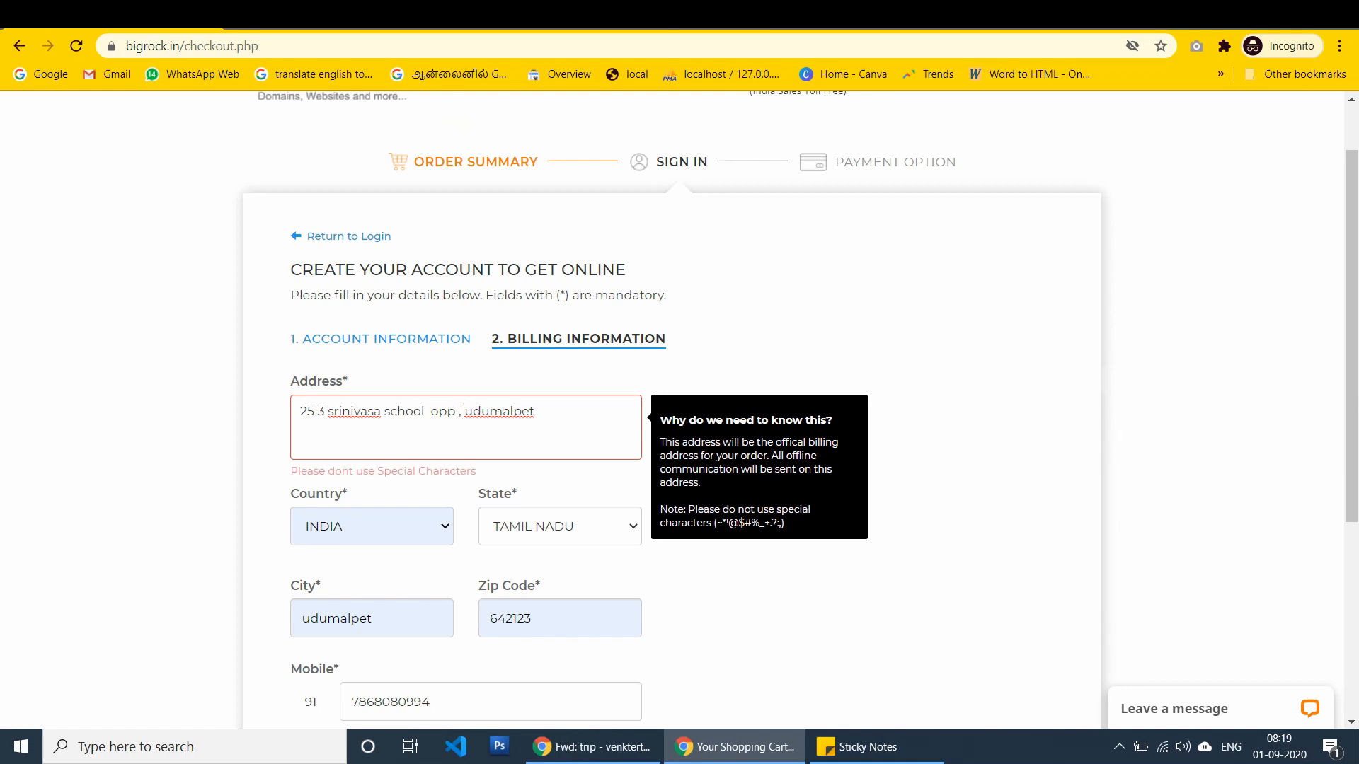
scroll(down, 3)
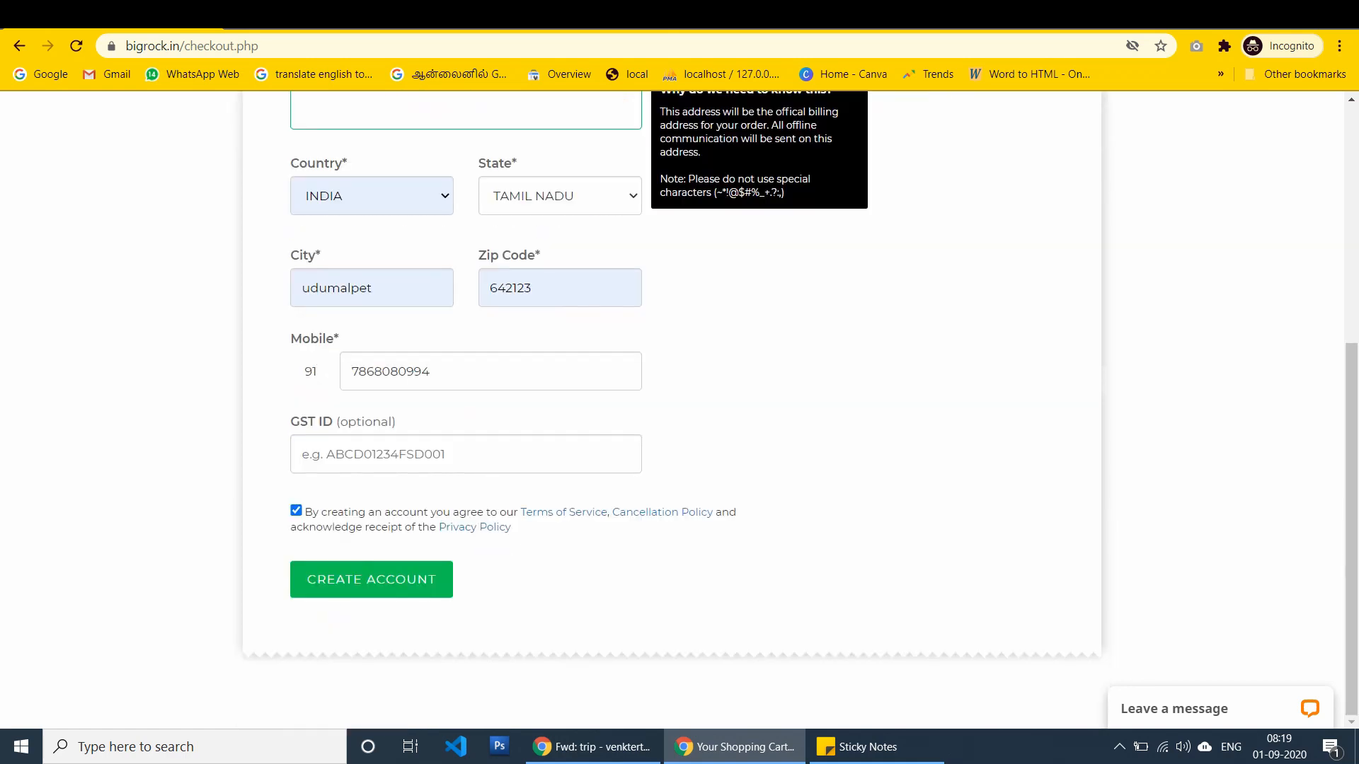
scroll(up, 3)
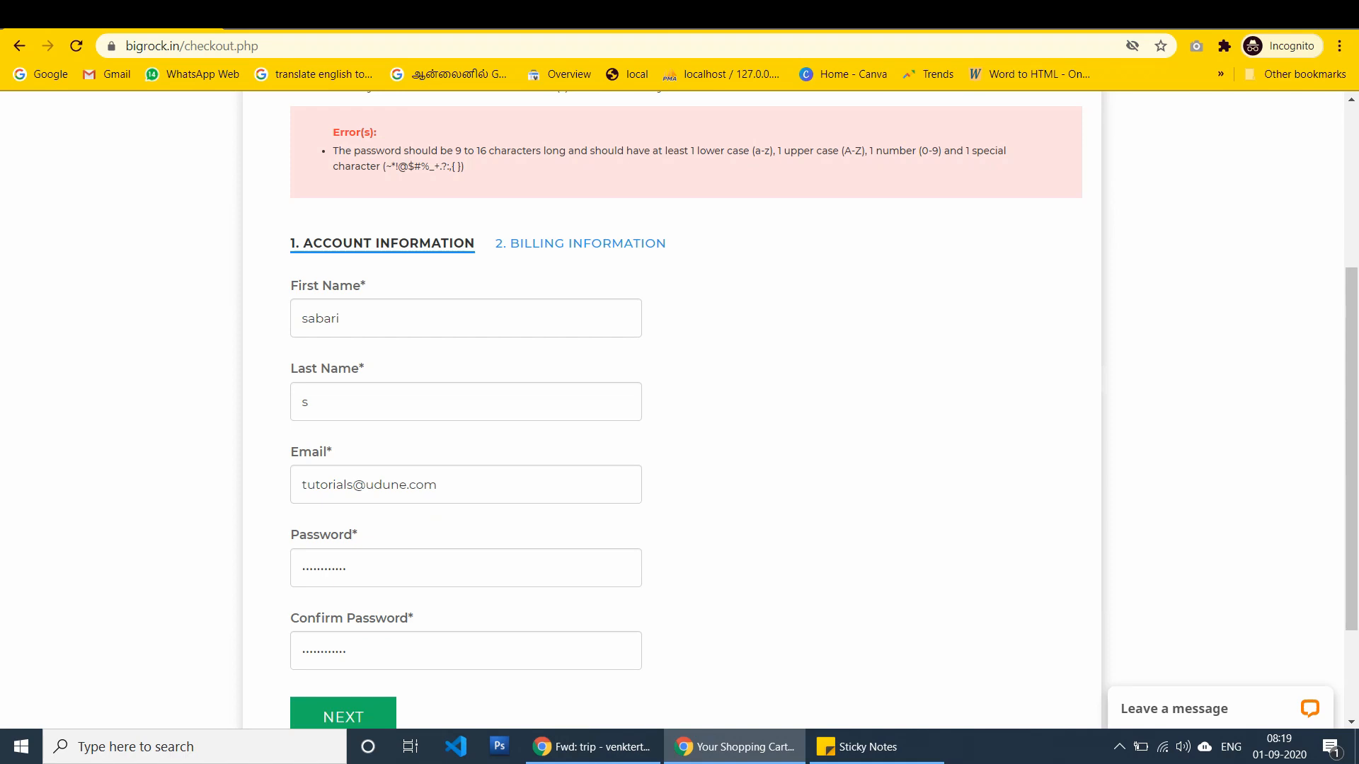
- Re-enter the account password from the notes and start a Google search for 'password'
click(466, 567)
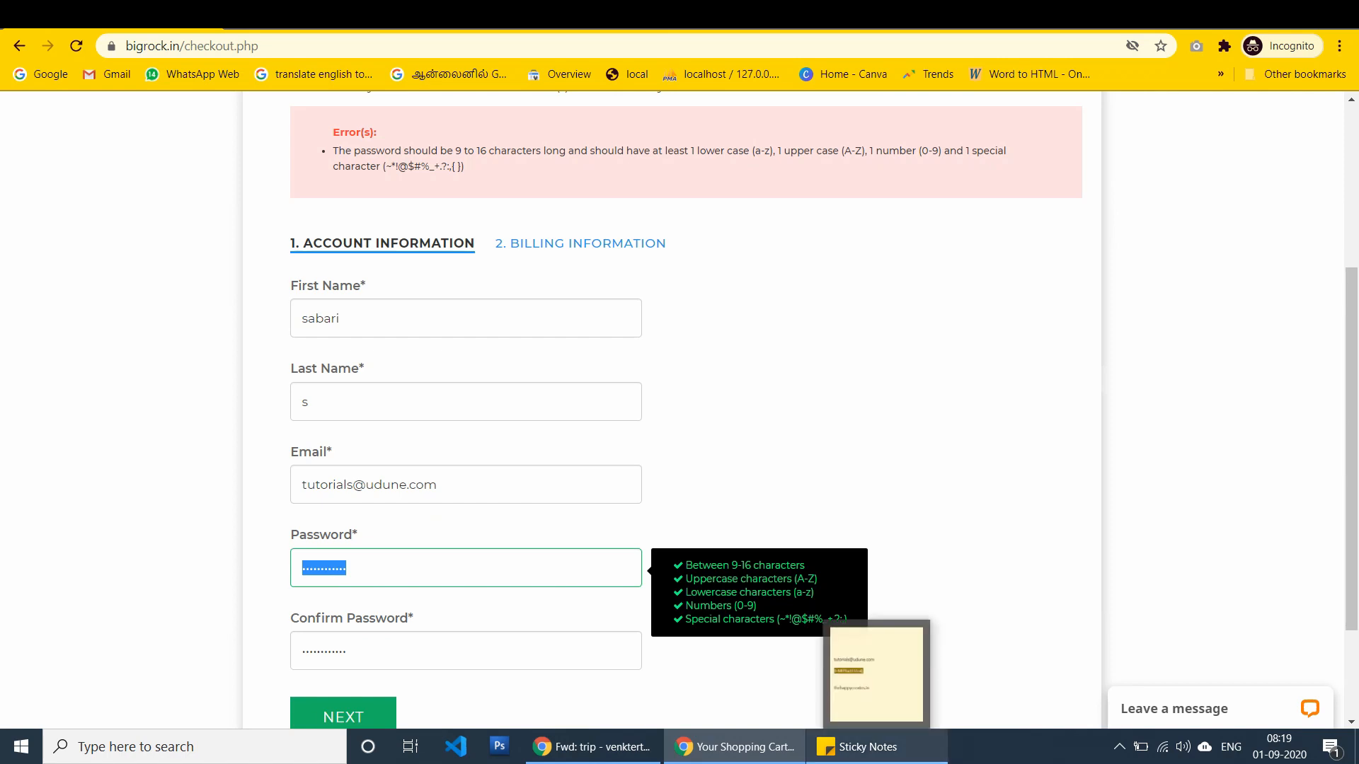
click(1131, 46)
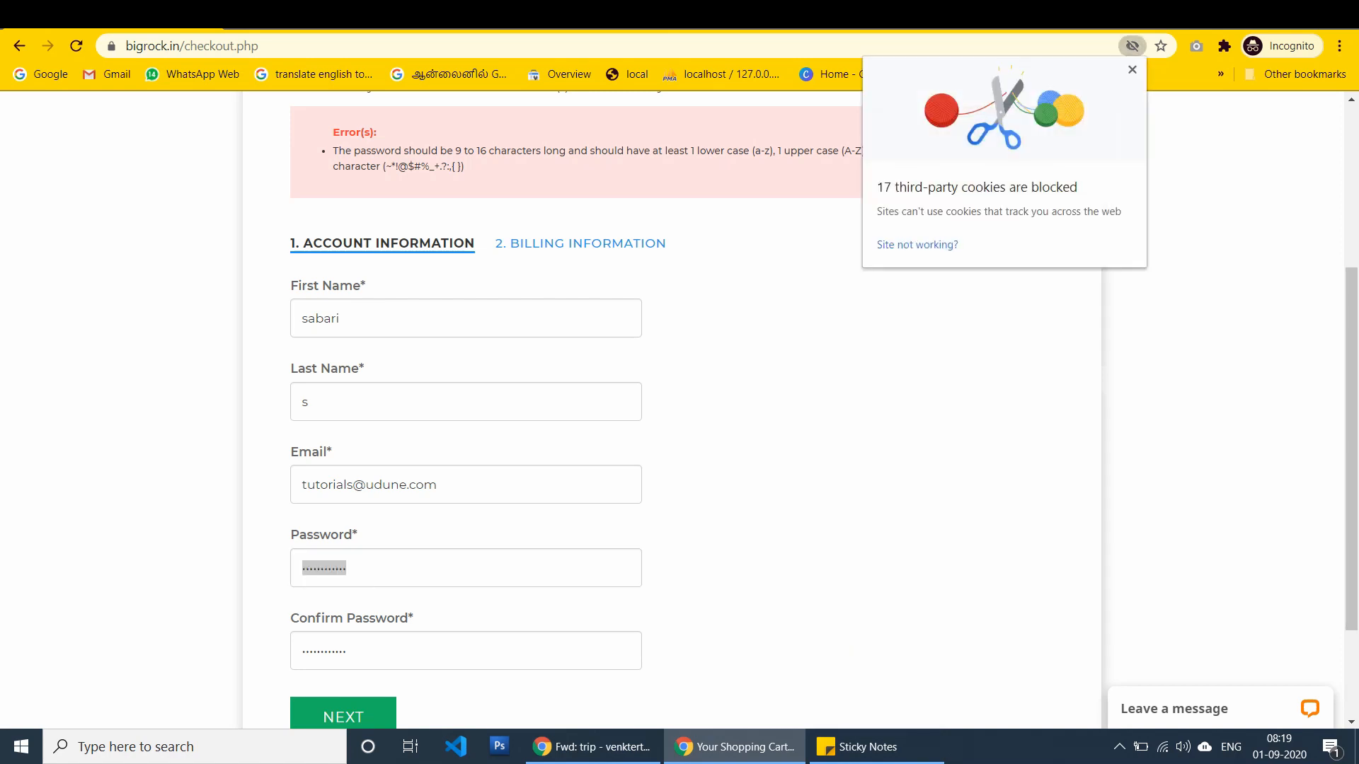
click(875, 746)
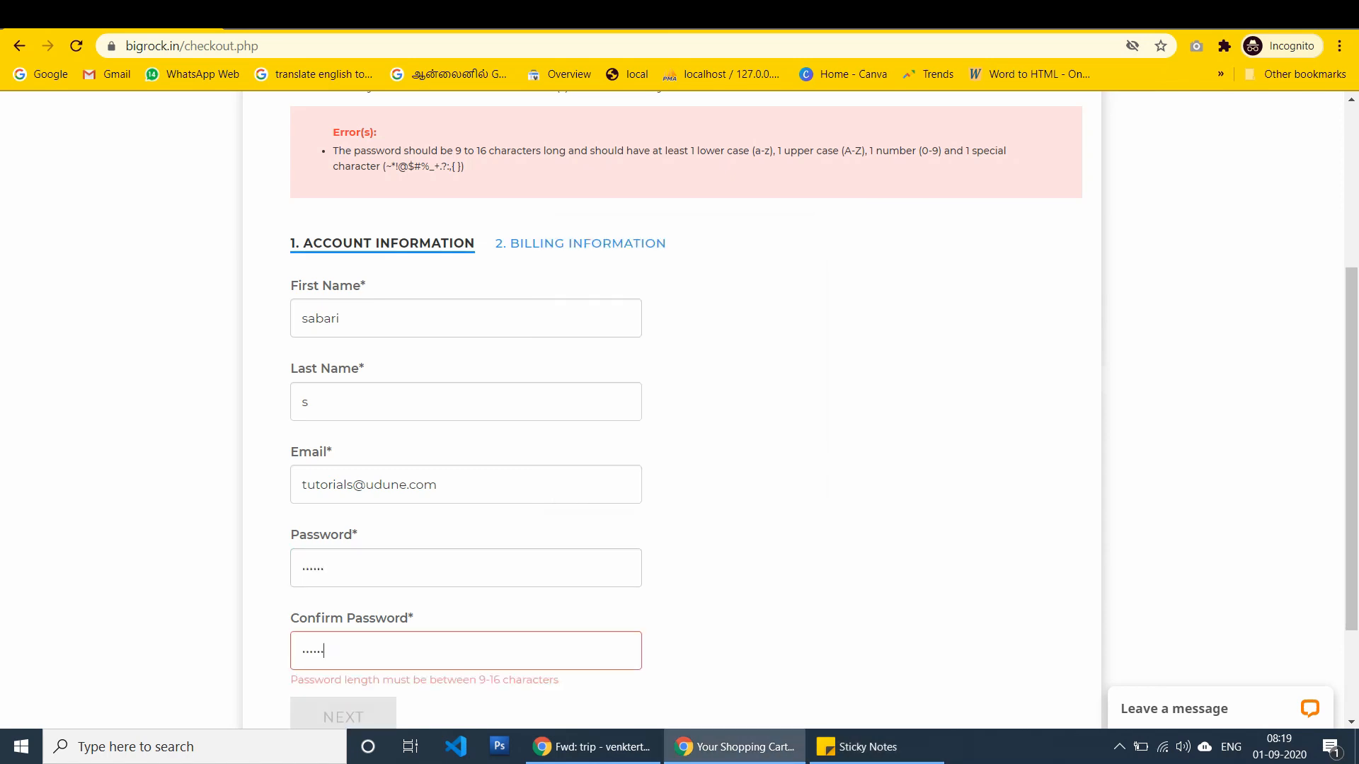
scroll(down, 3)
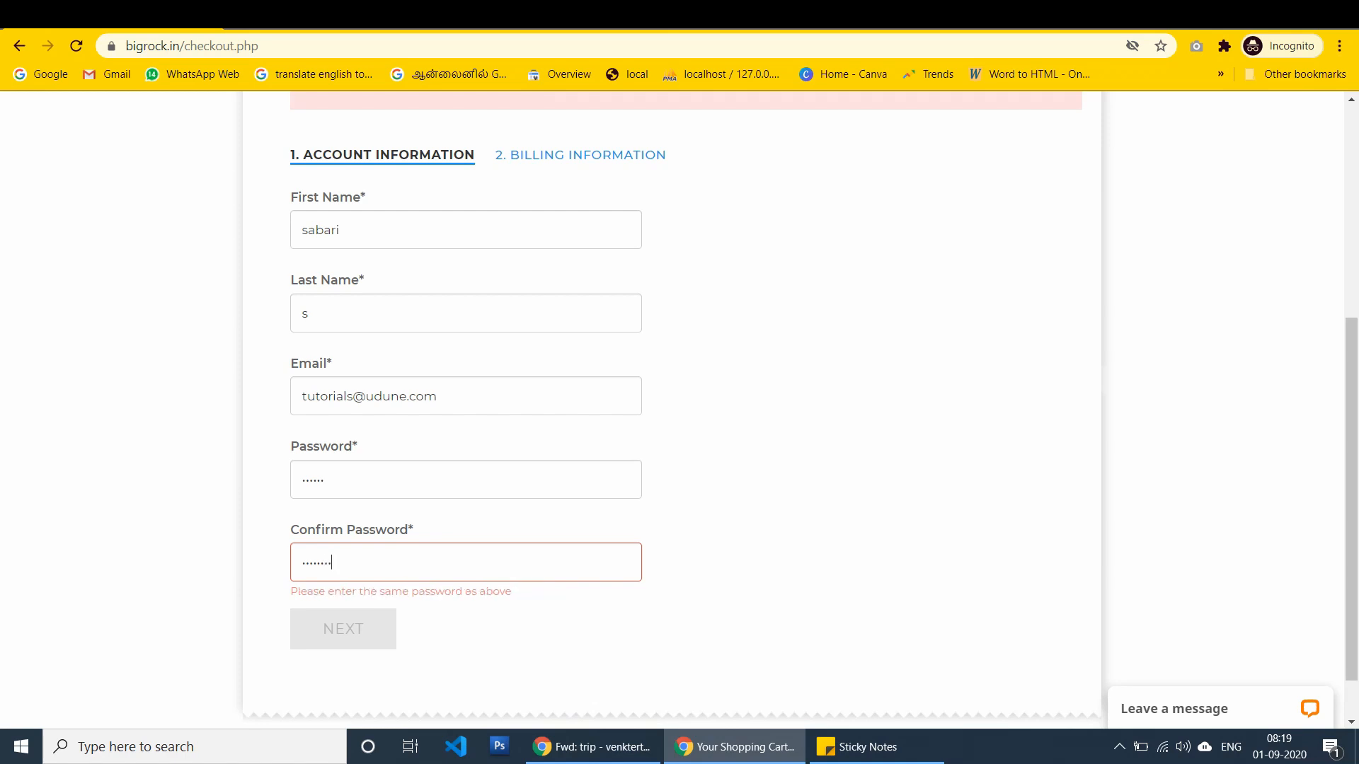
click(466, 479)
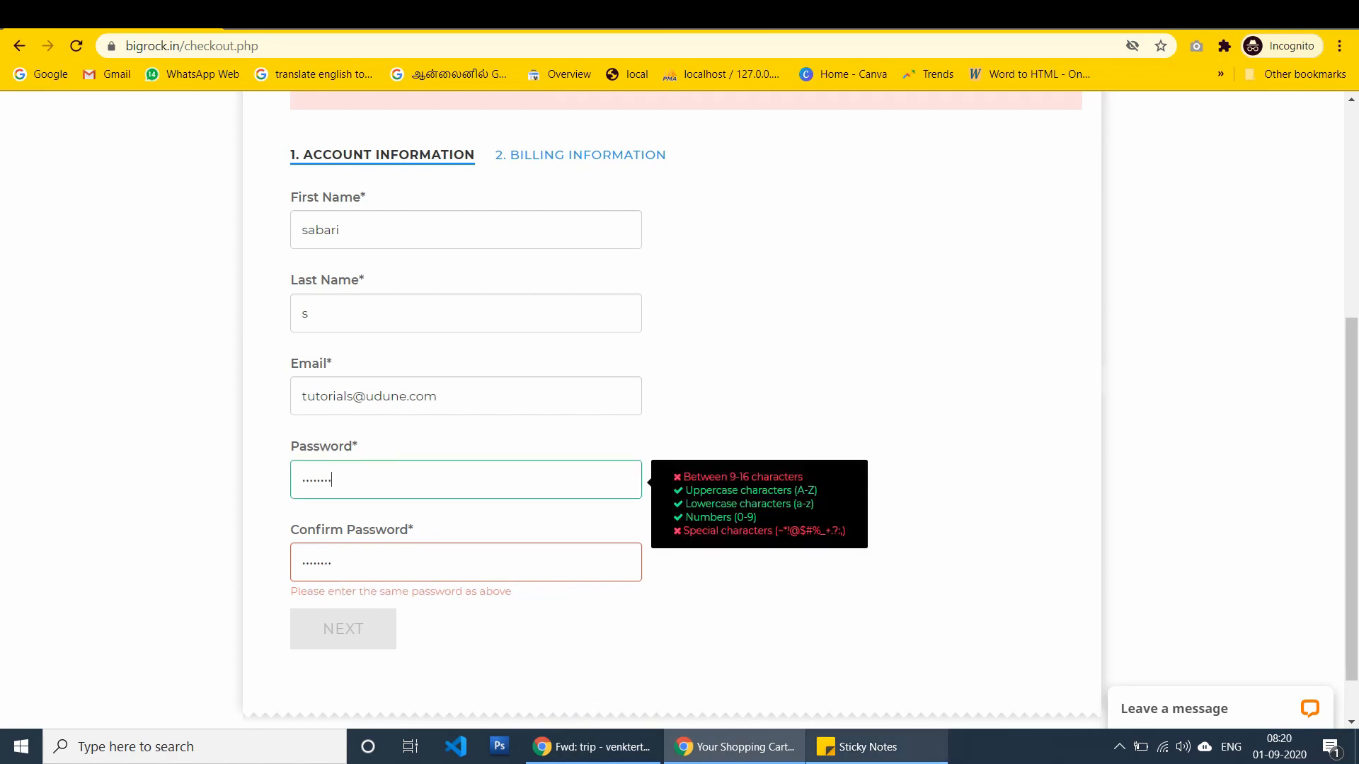
click(869, 747)
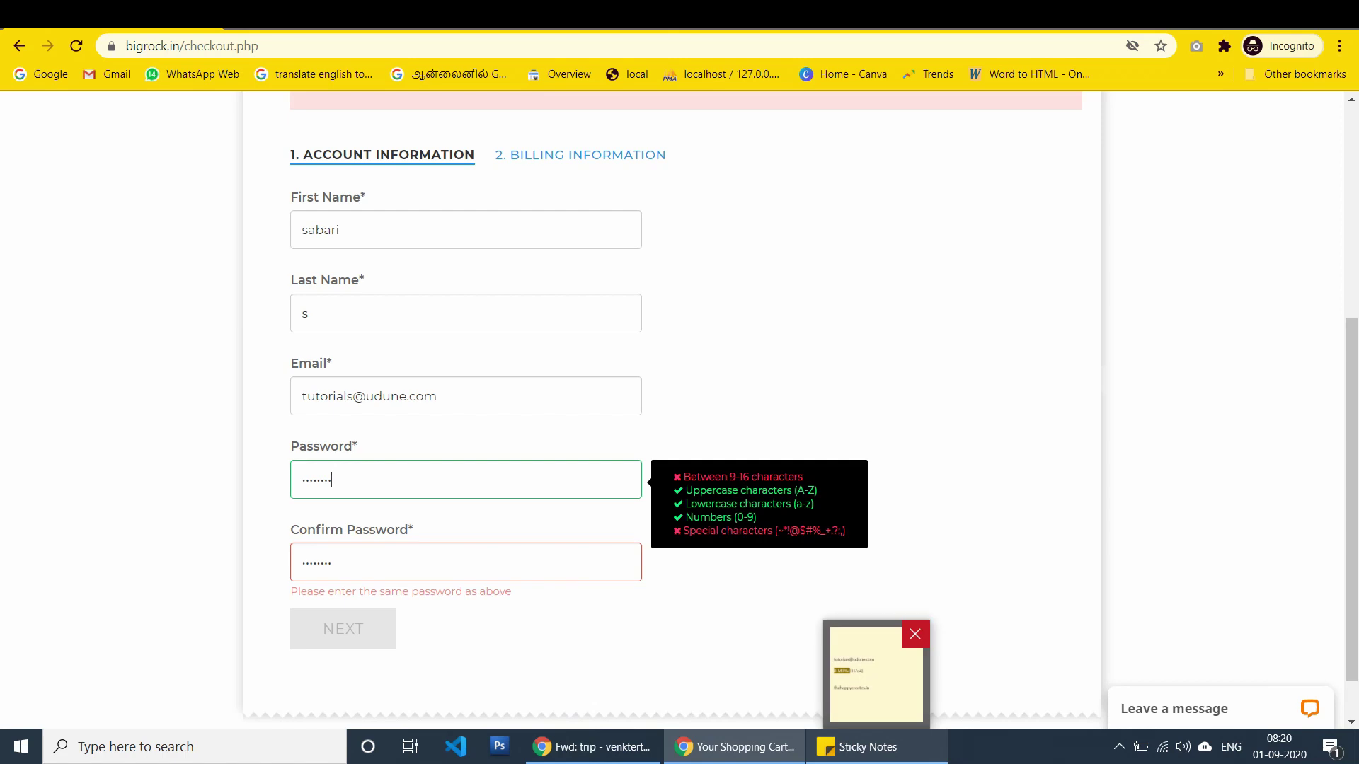
click(913, 634)
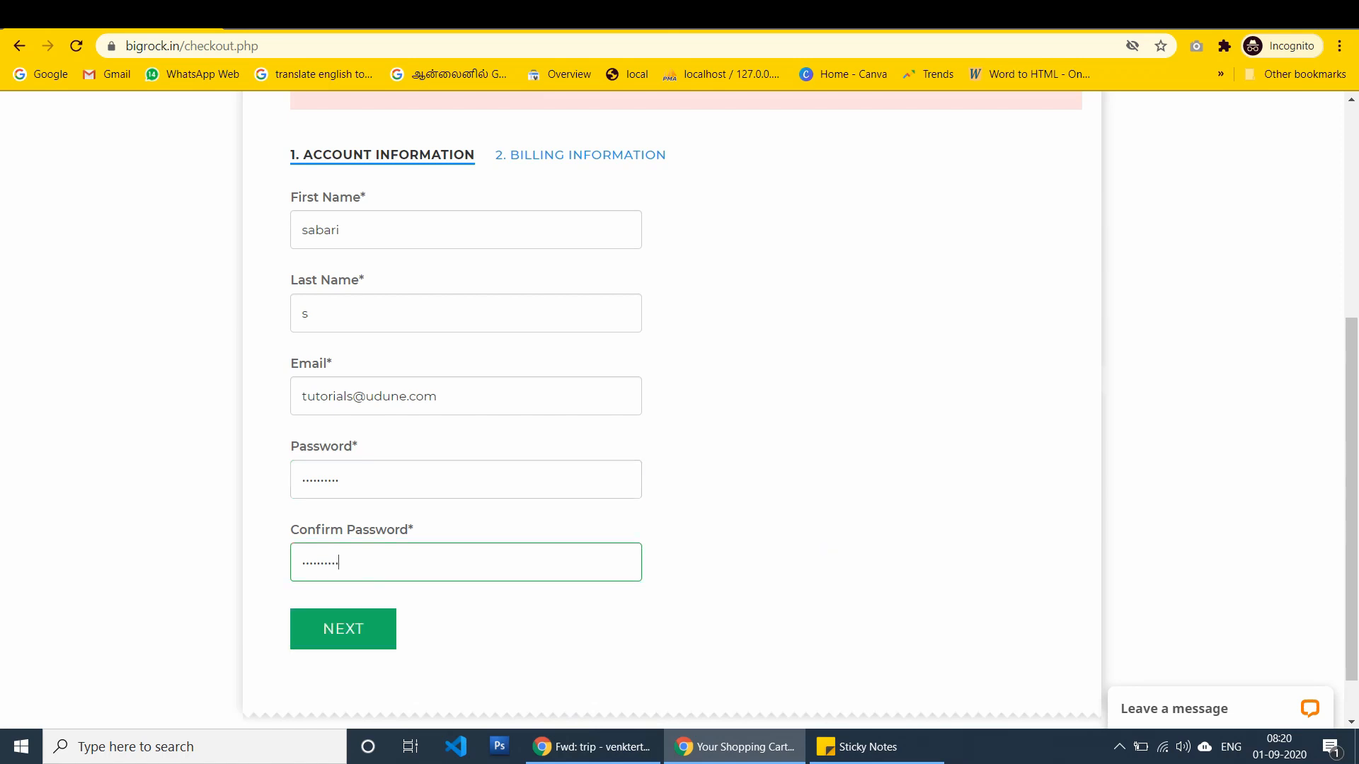
click(341, 628)
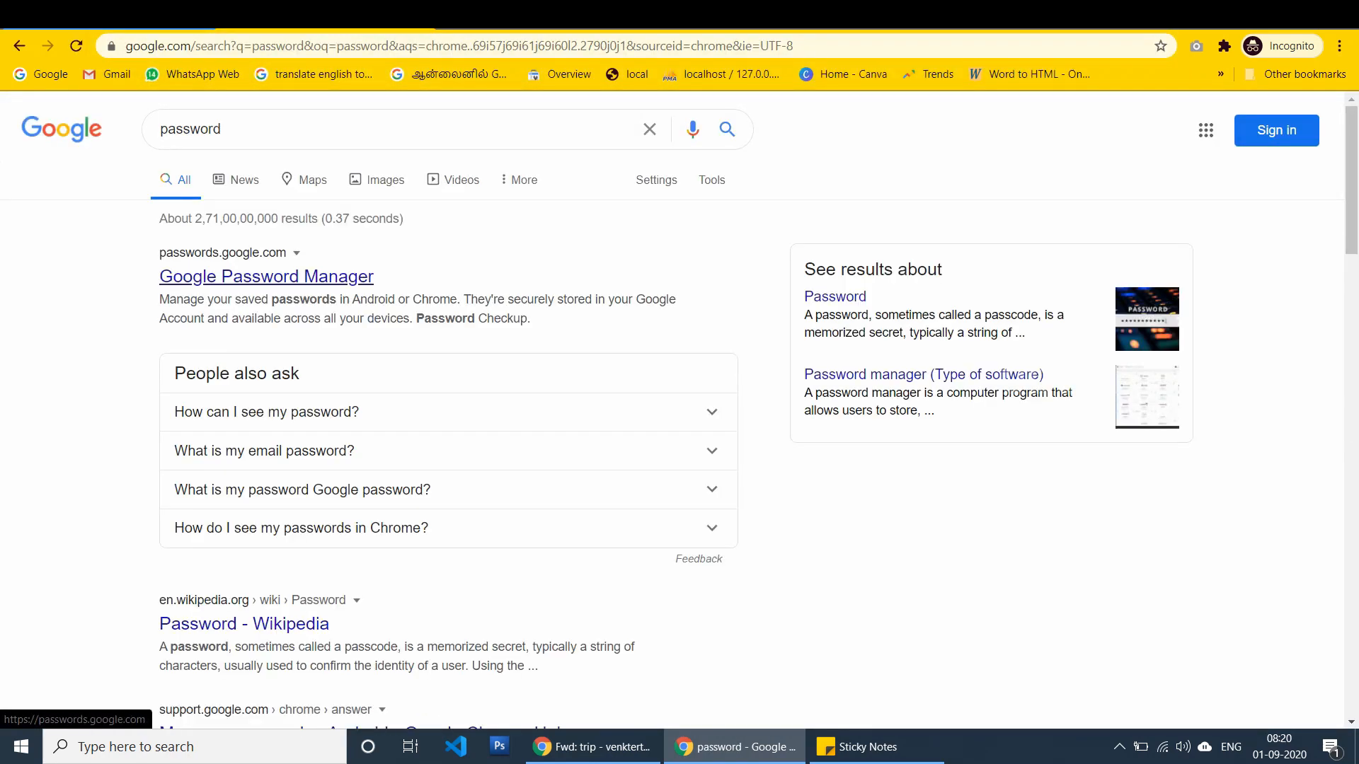
- On passwordsgenerator.net set length 9 with symbols, numbers and mixed case, and generate a password
scroll(down, 3)
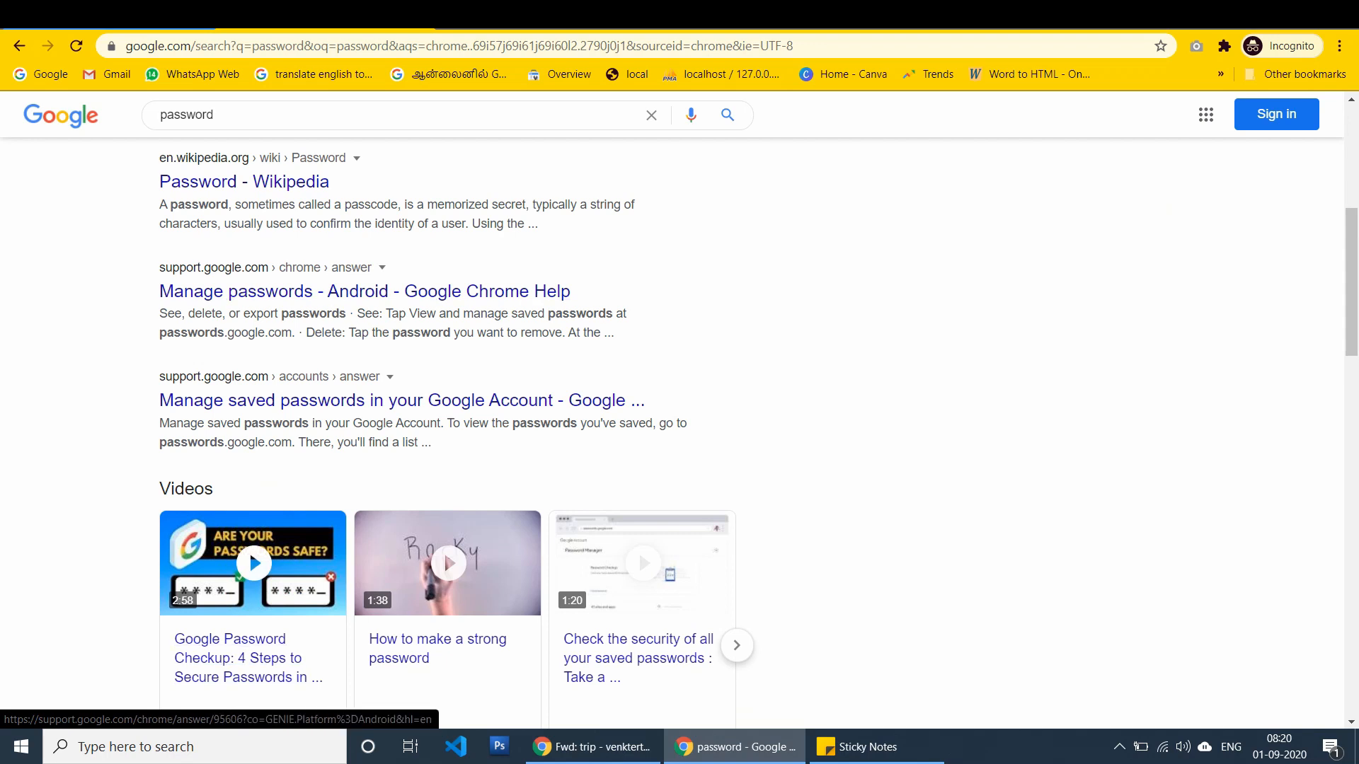
scroll(down, 3)
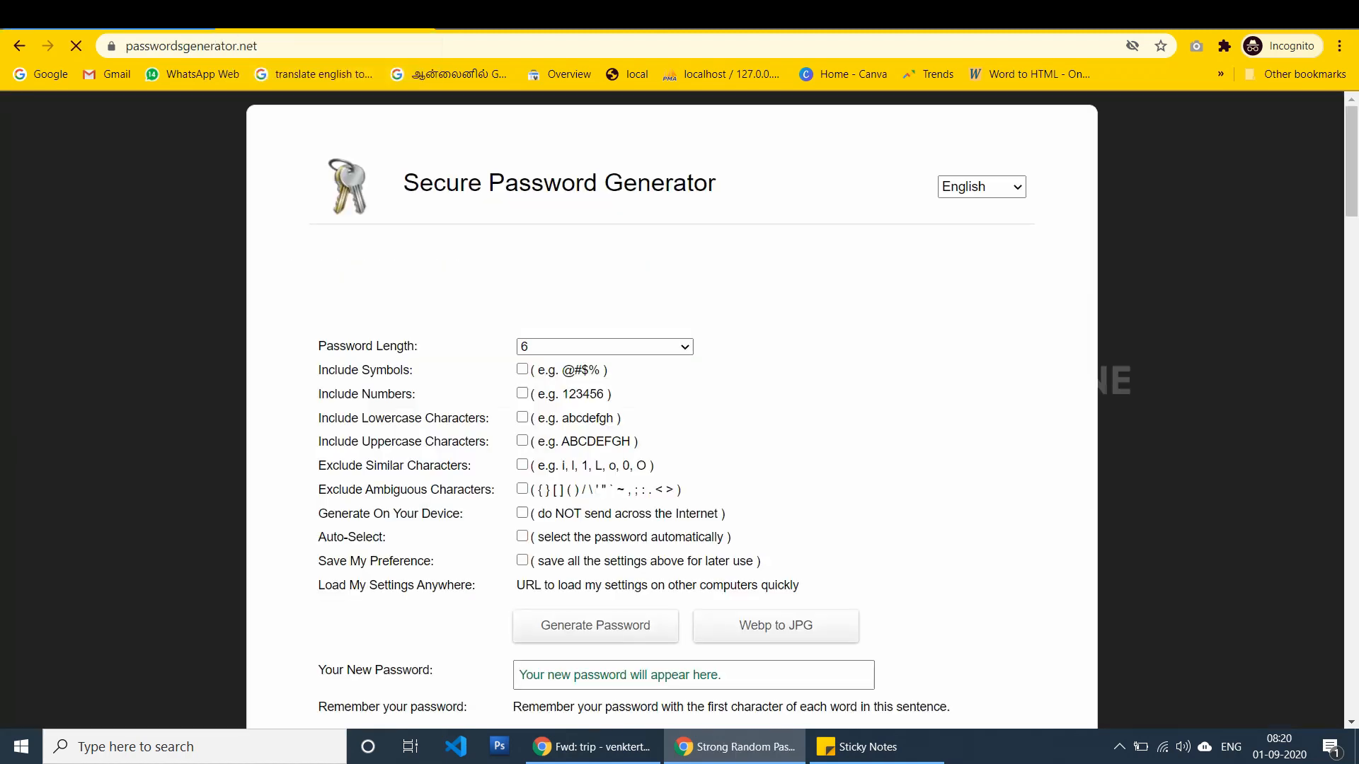
click(604, 346)
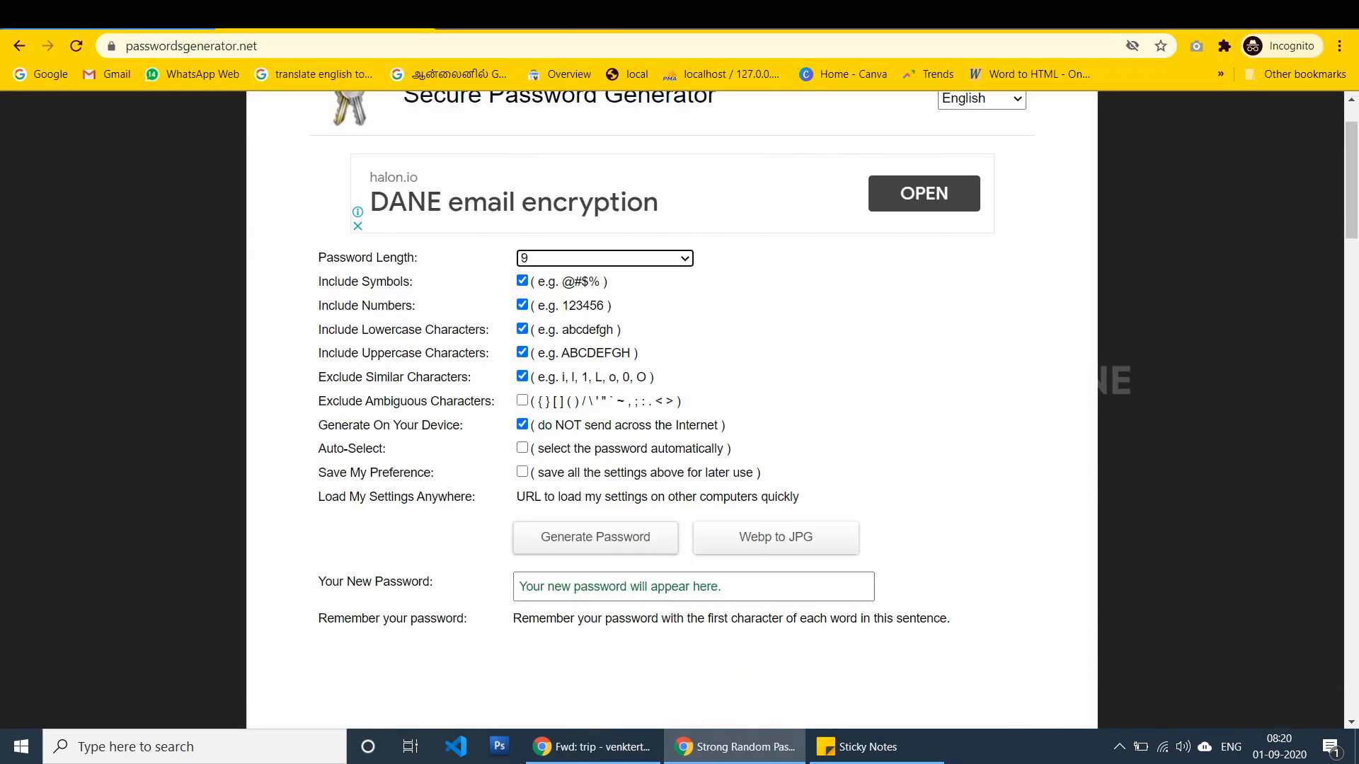
click(595, 538)
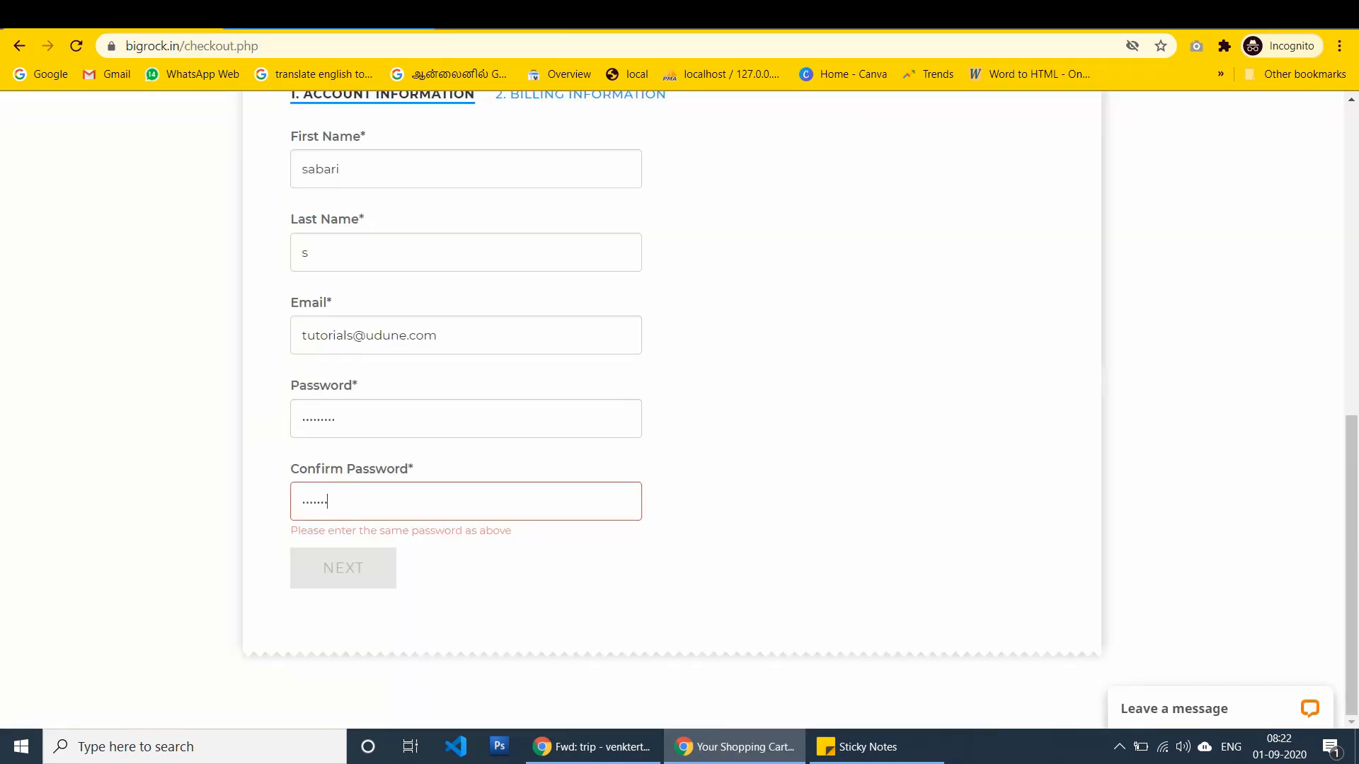
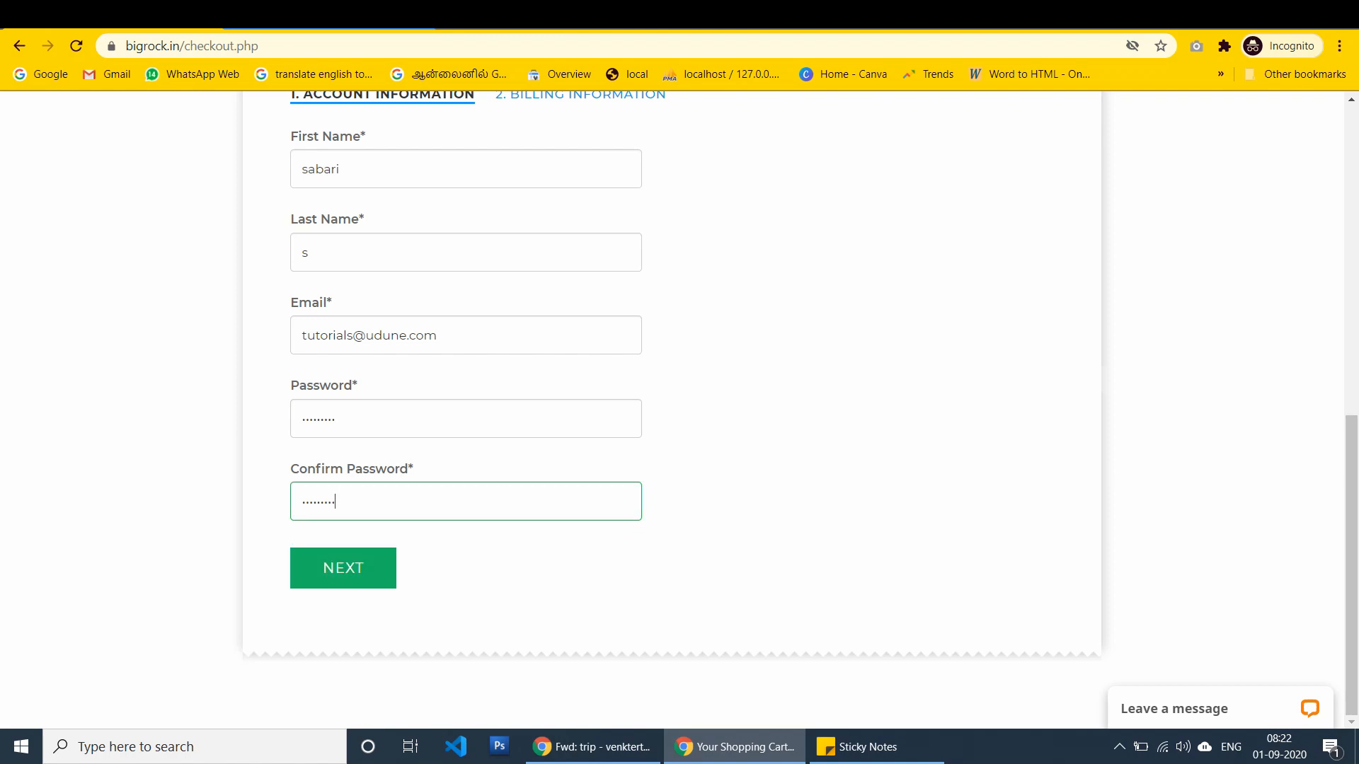
- Retype the confirm password and create the BigRock account, reaching payment method selection
click(343, 568)
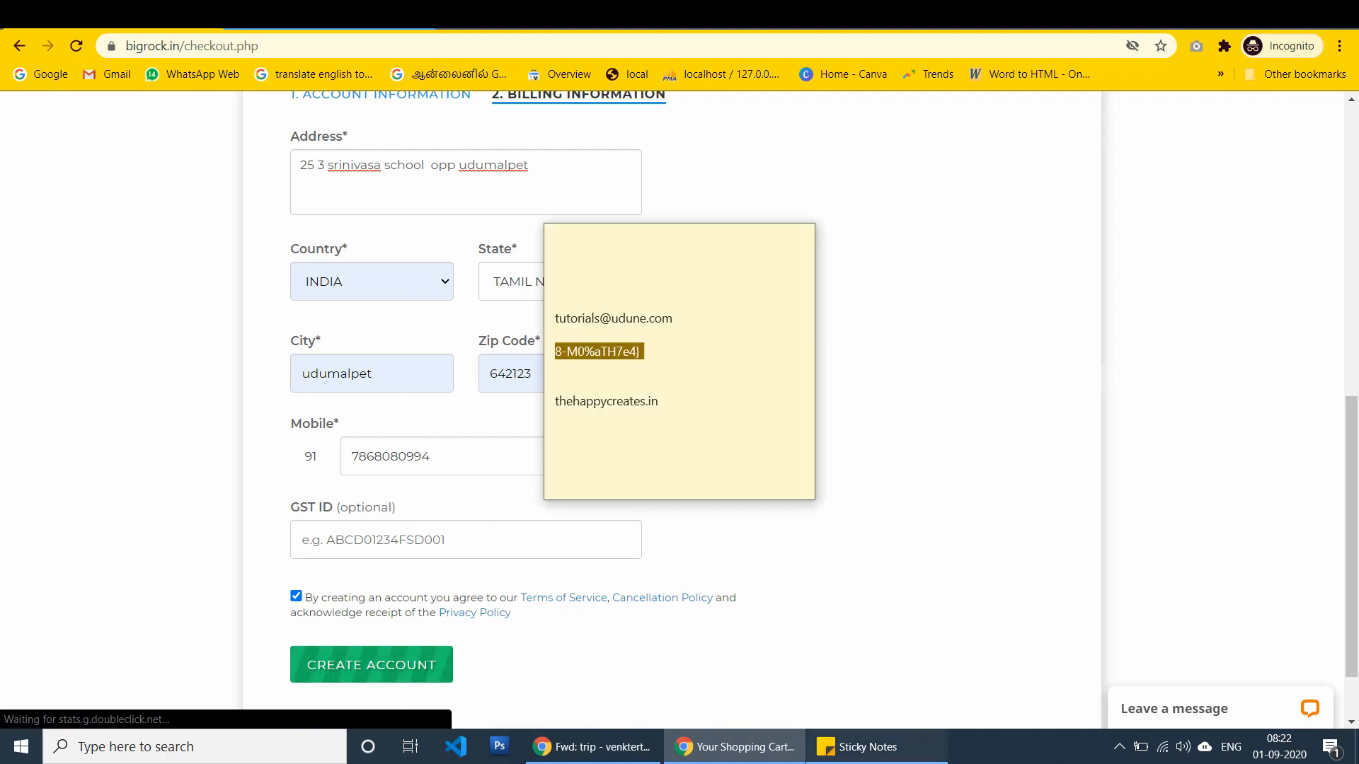
- Record the new account password in the Sticky Notes password line
click(680, 360)
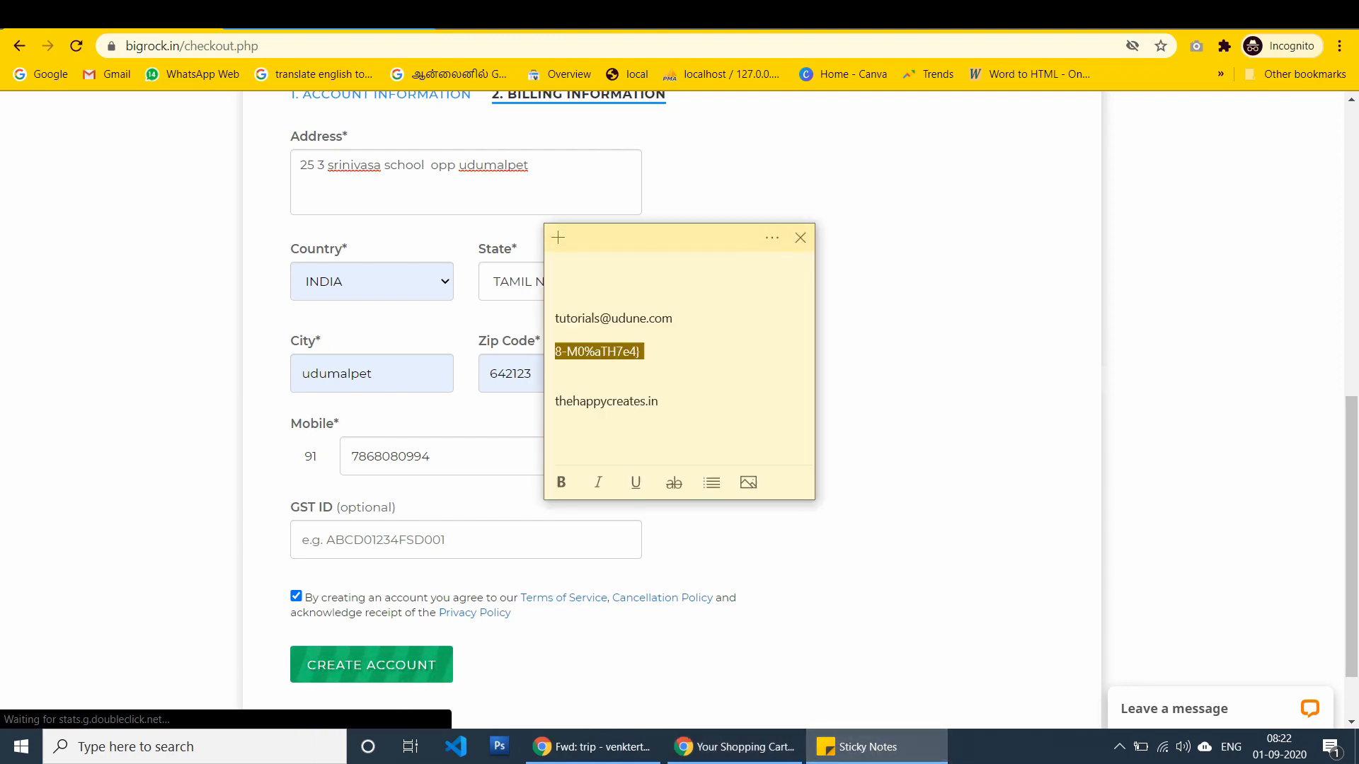
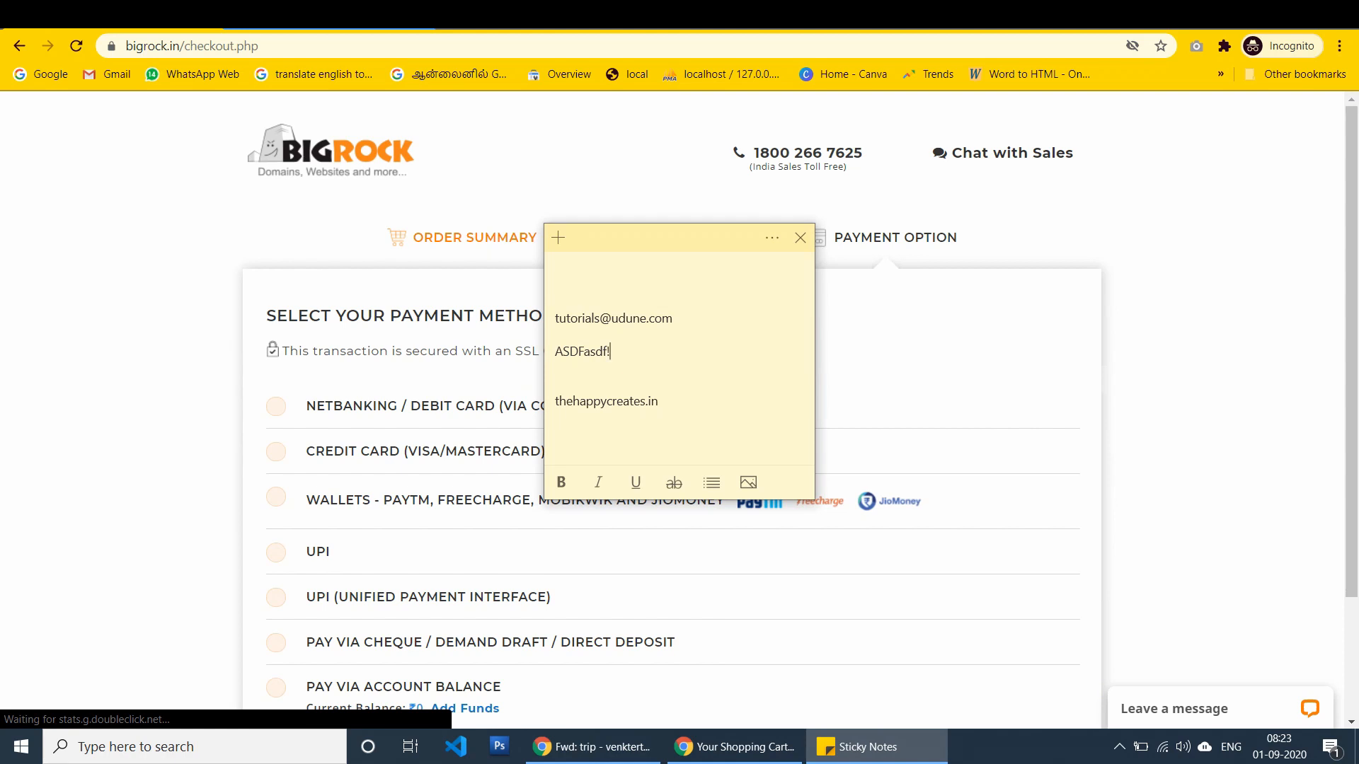
- Choose netbanking/debit card payment, turn off automatic renewal and pay the ₹471 order
text(11)
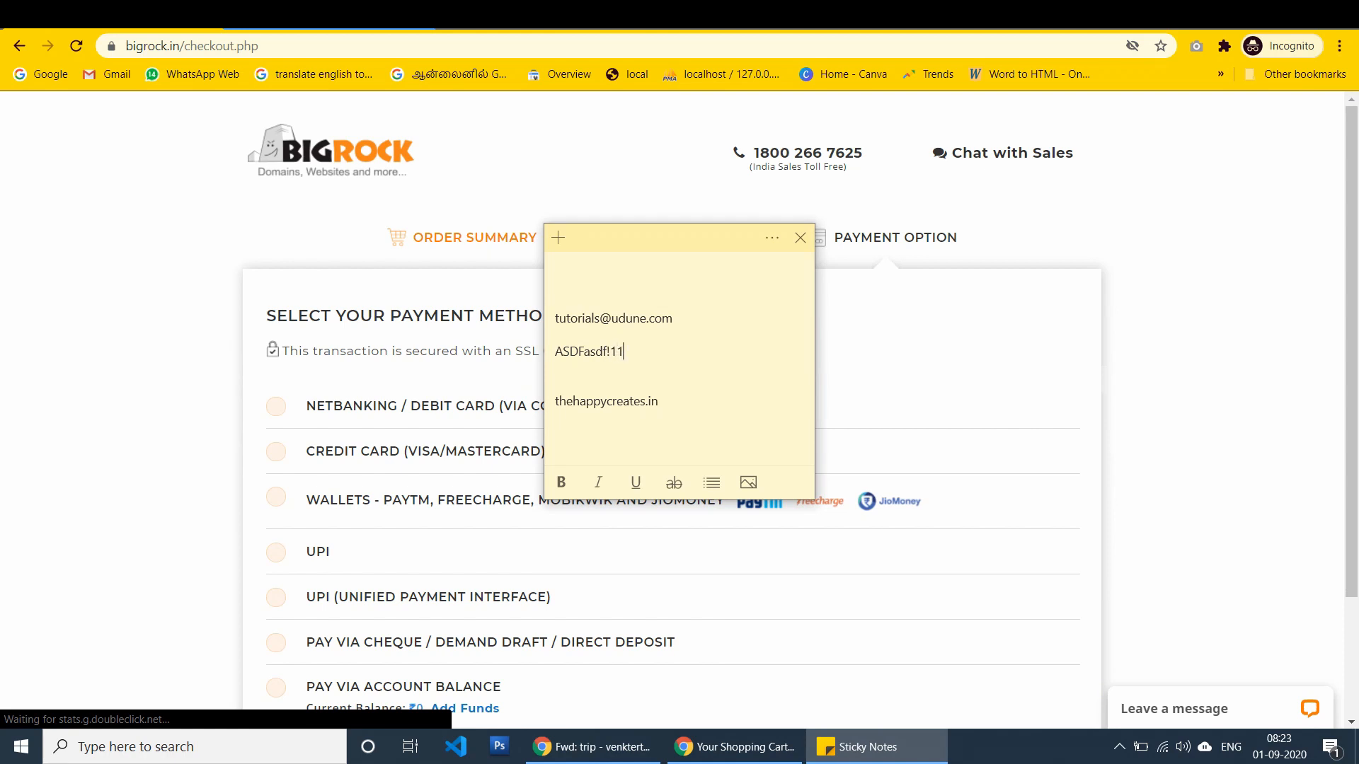
click(798, 238)
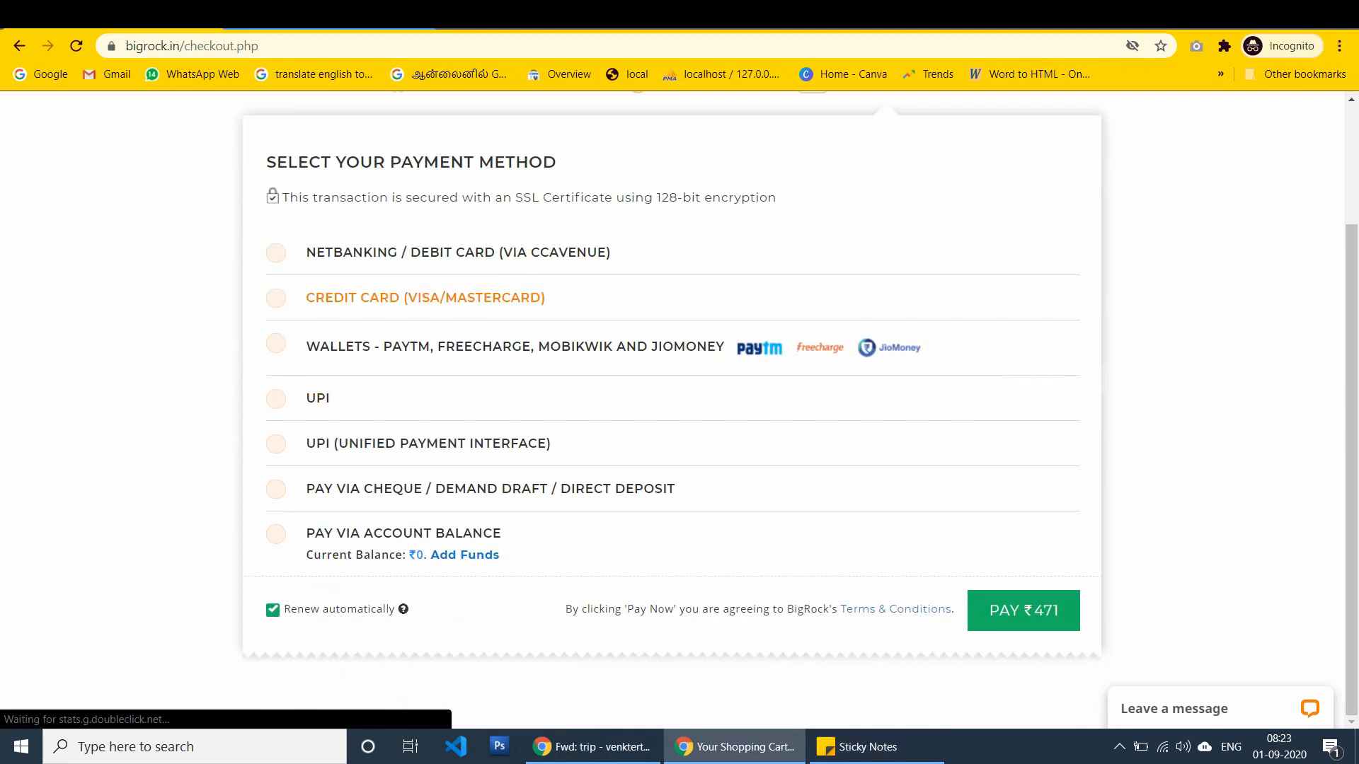
click(276, 252)
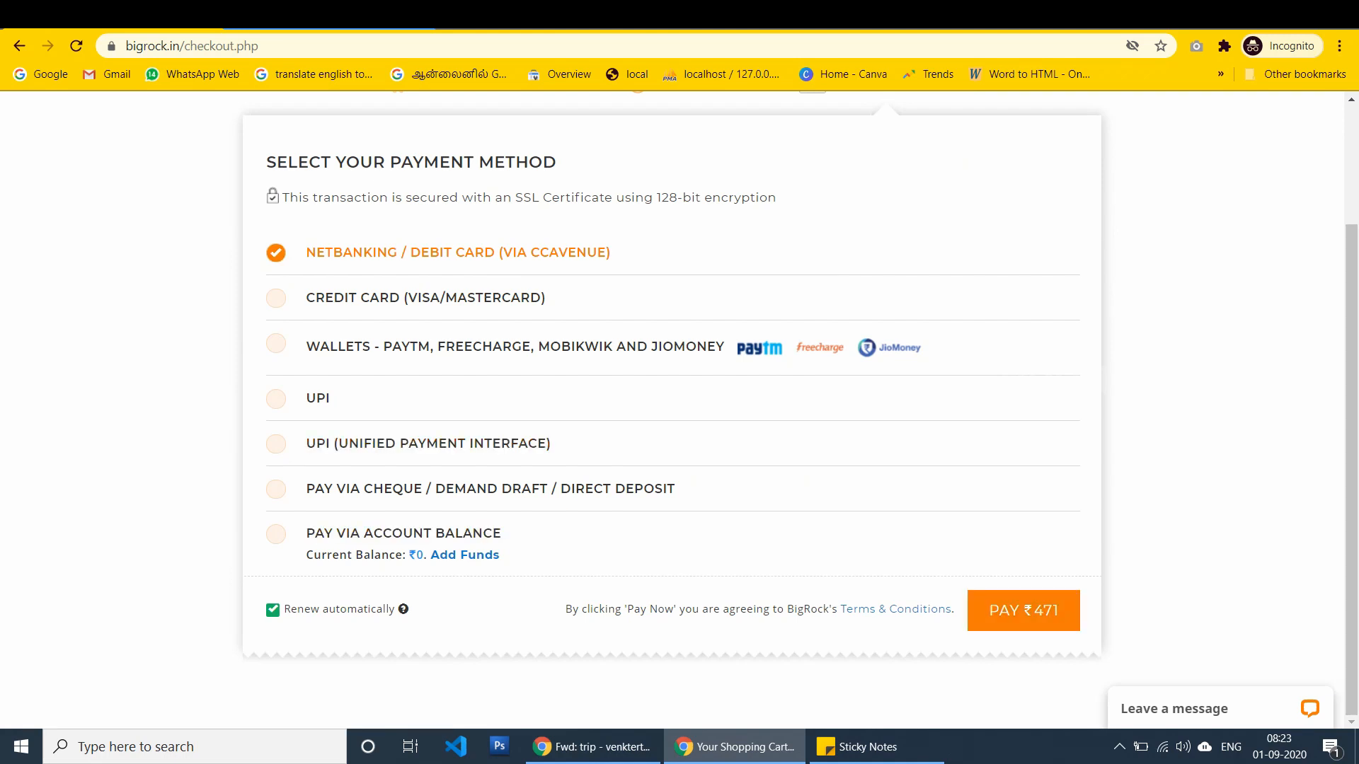
mouse_move(1023, 611)
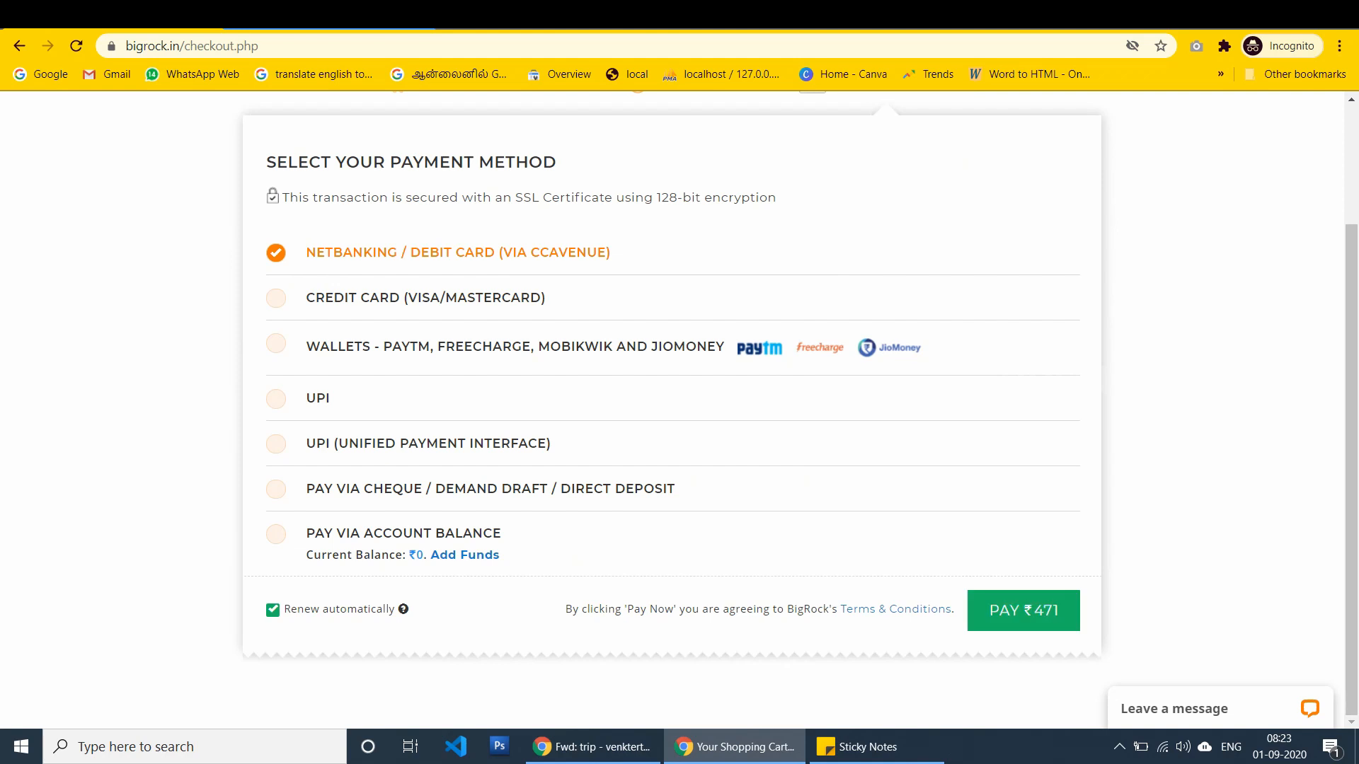
click(272, 610)
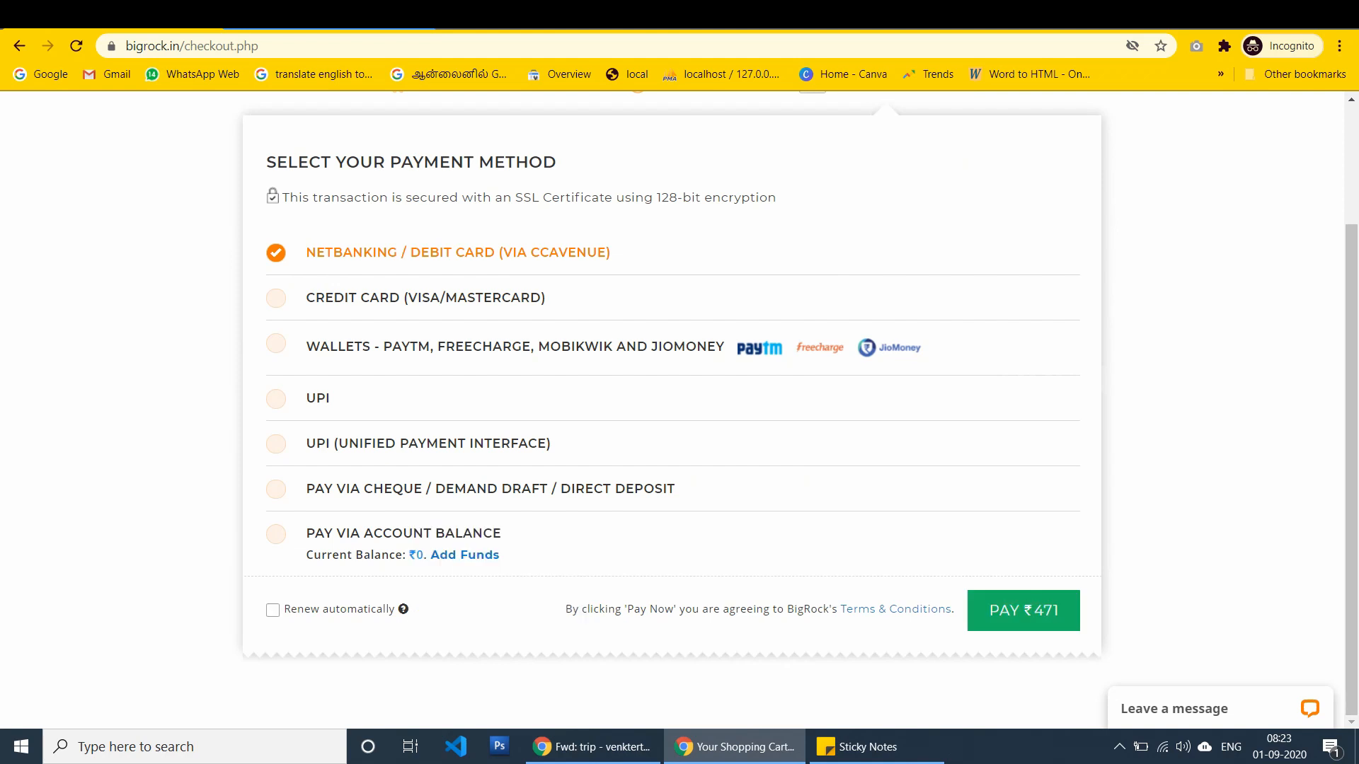
click(1022, 610)
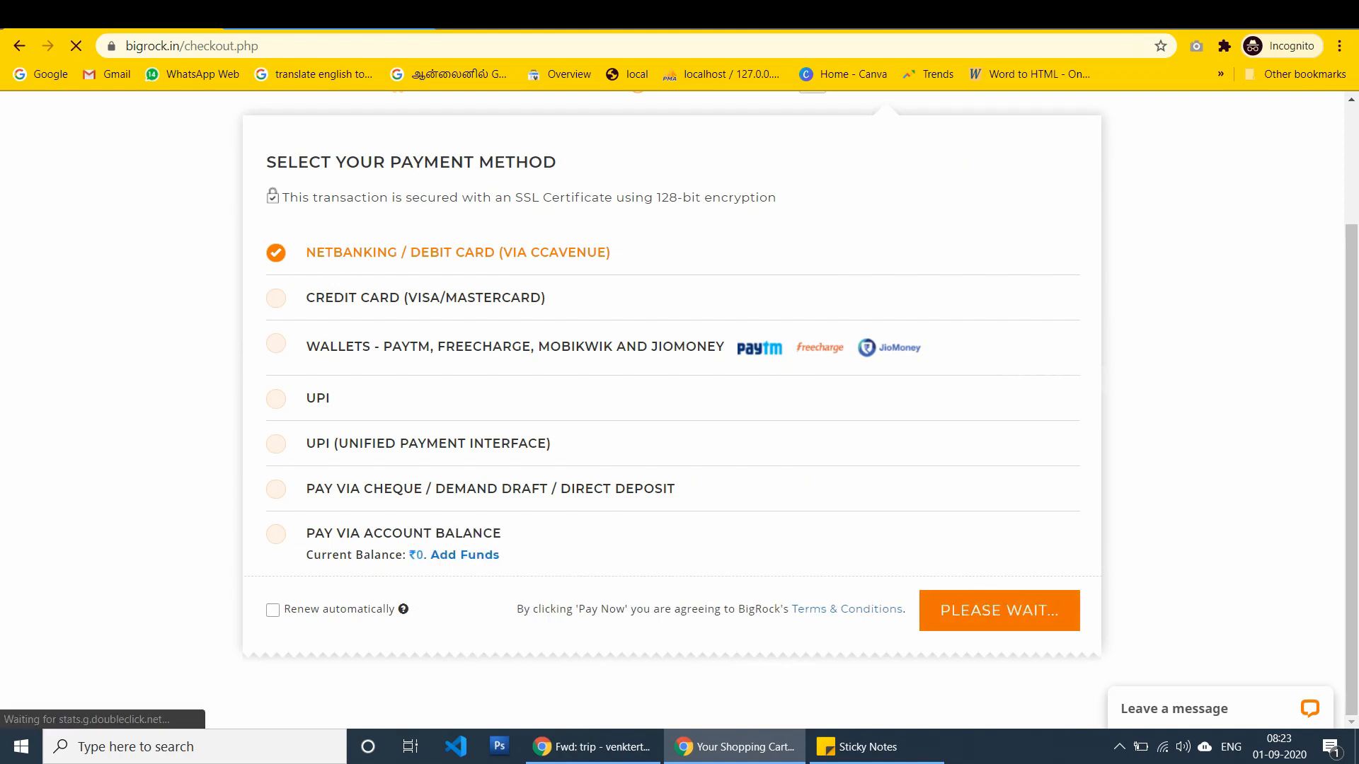
mouse_move(490, 488)
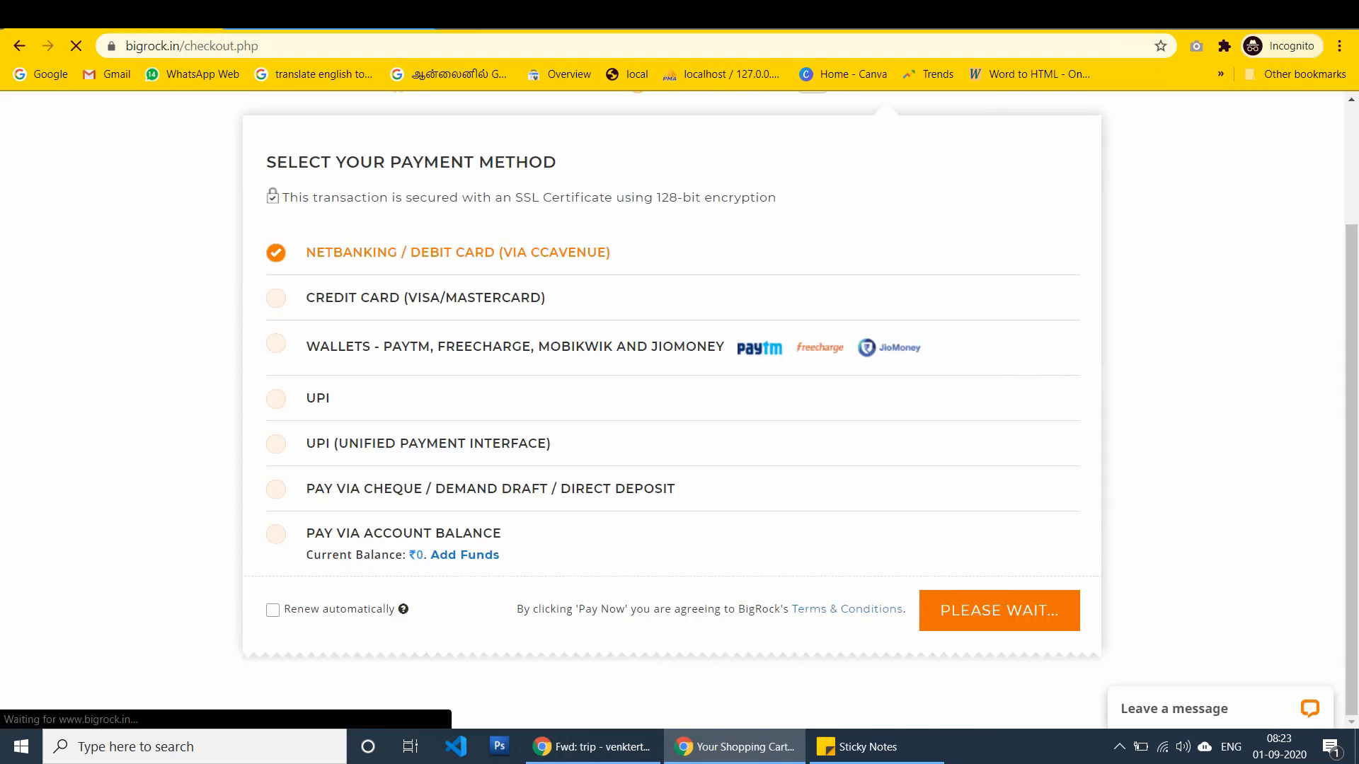
mouse_move(489, 488)
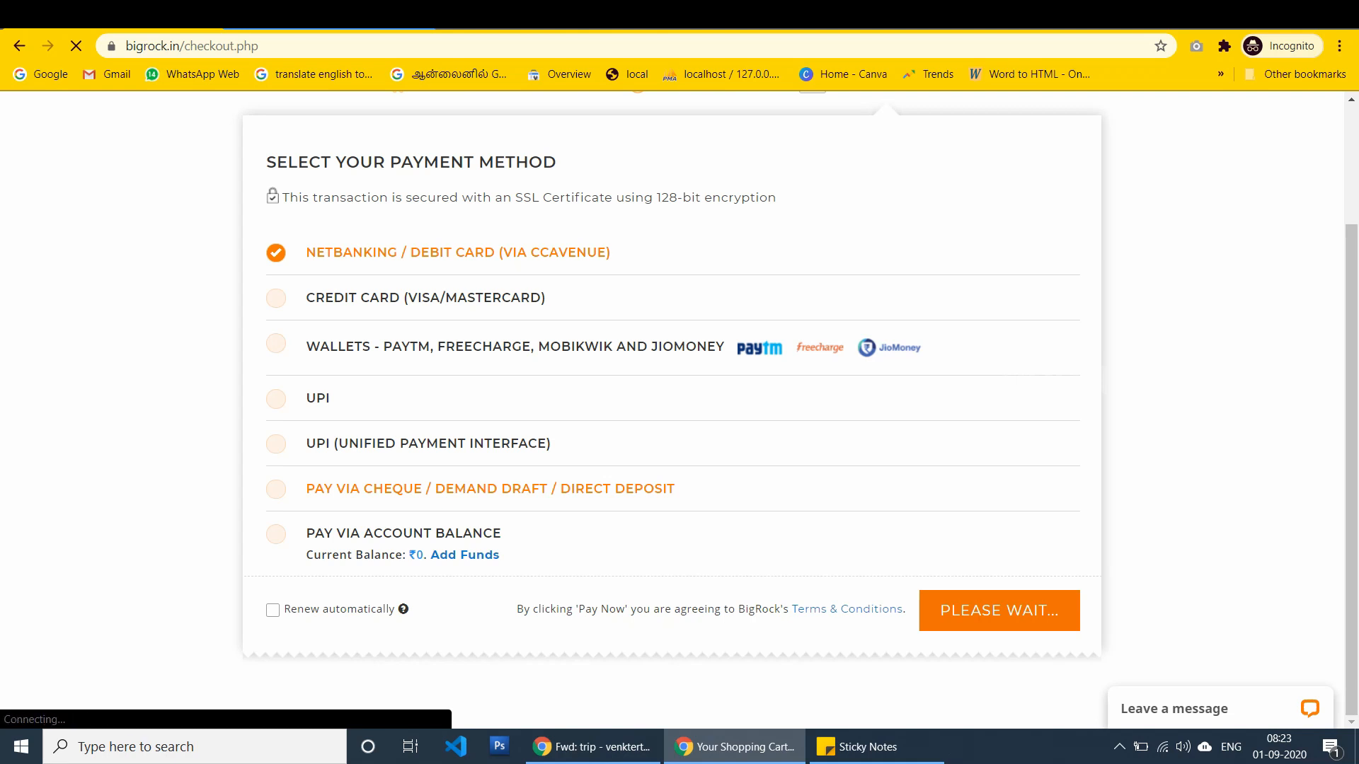
click(998, 610)
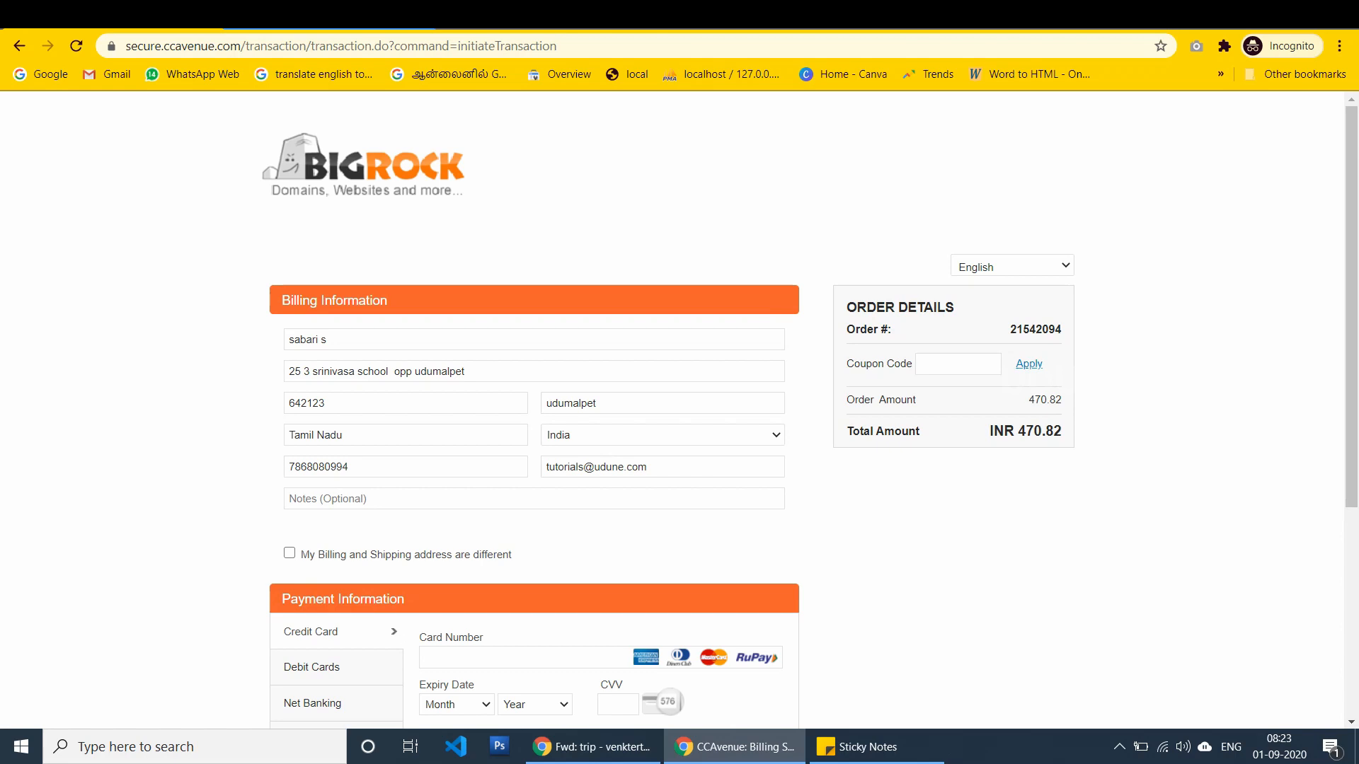
- On CCAvenue pay by debit card, selecting RuPay and entering the card number
scroll(down, 3)
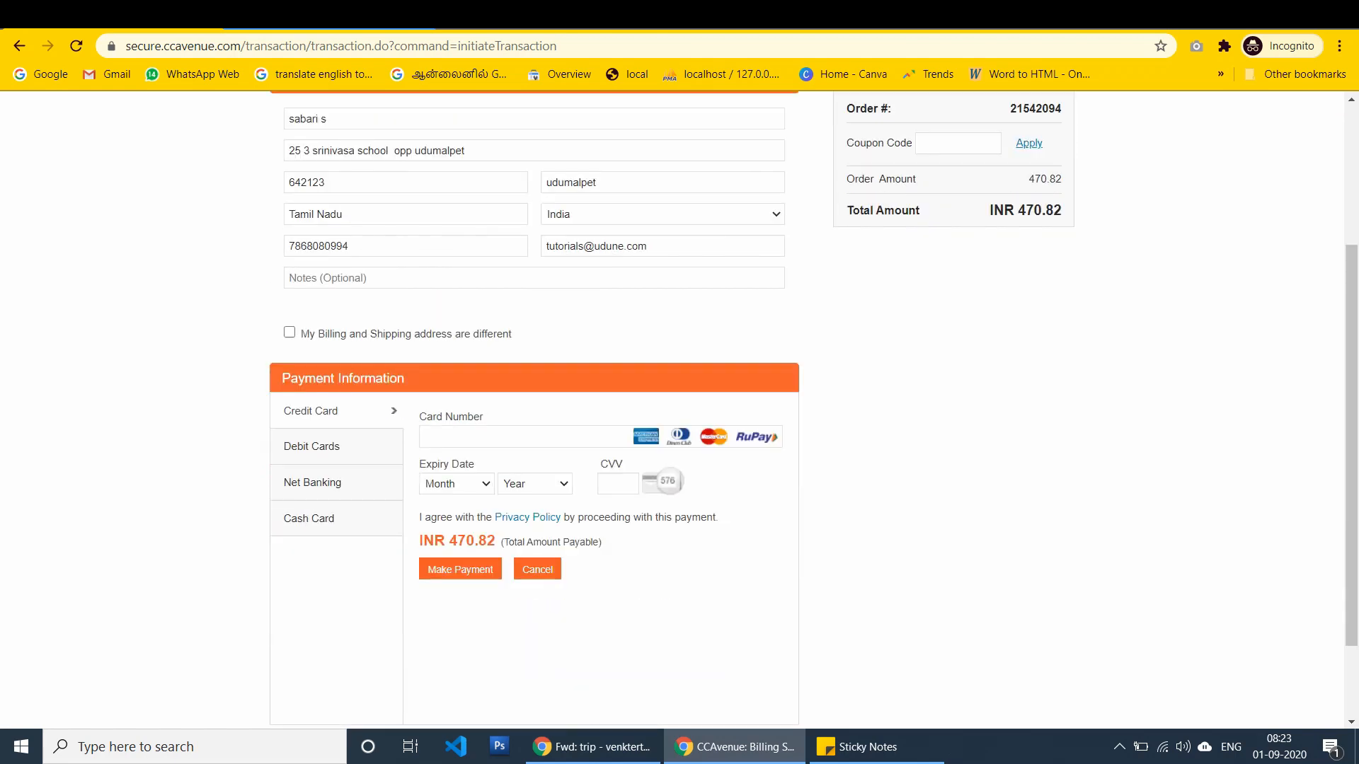
scroll(down, 3)
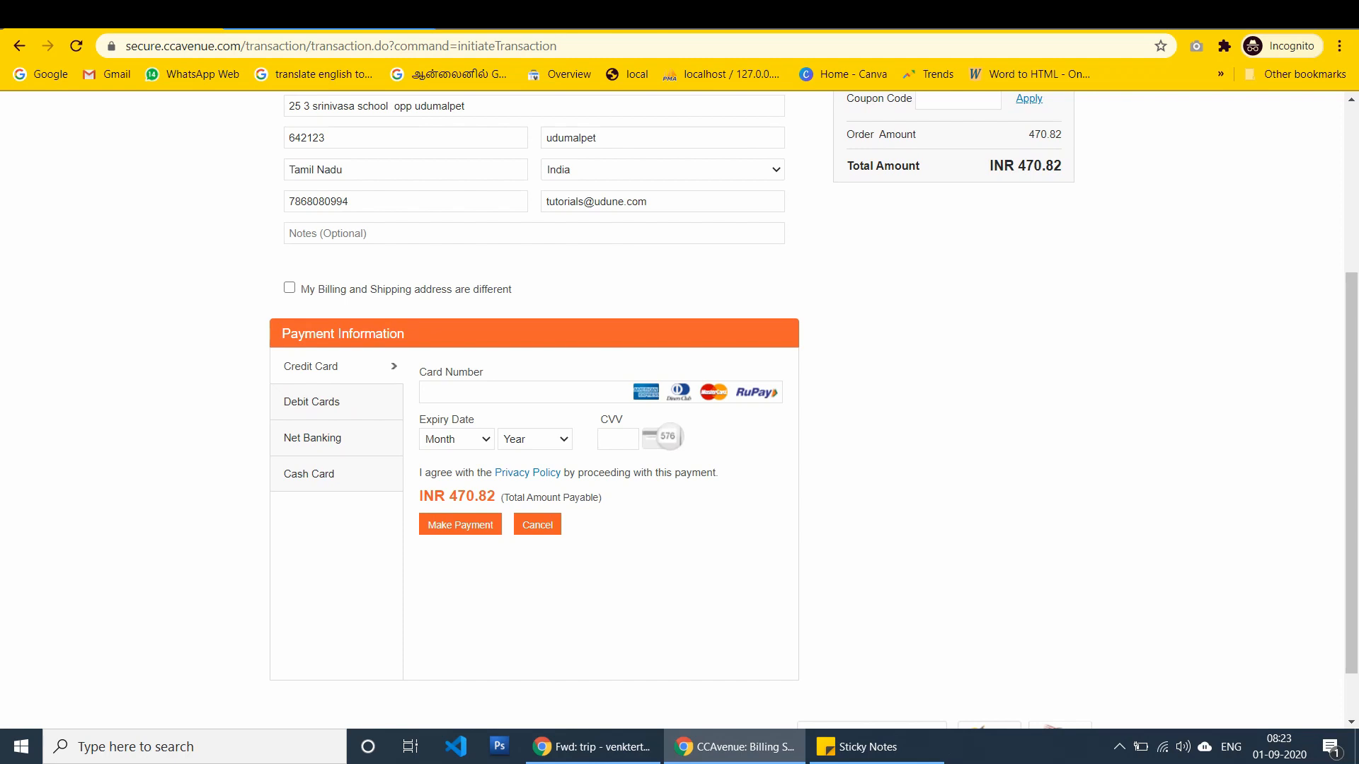
click(311, 402)
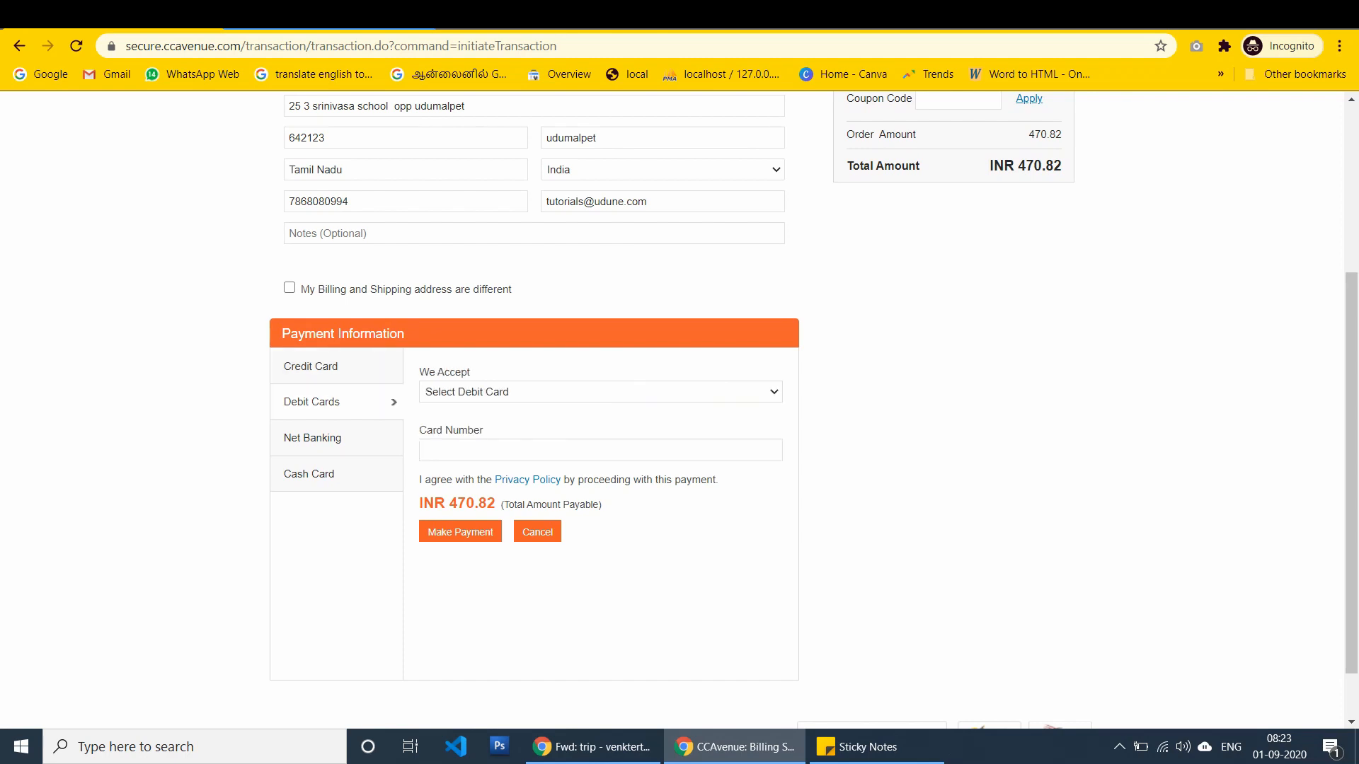
scroll(down, 3)
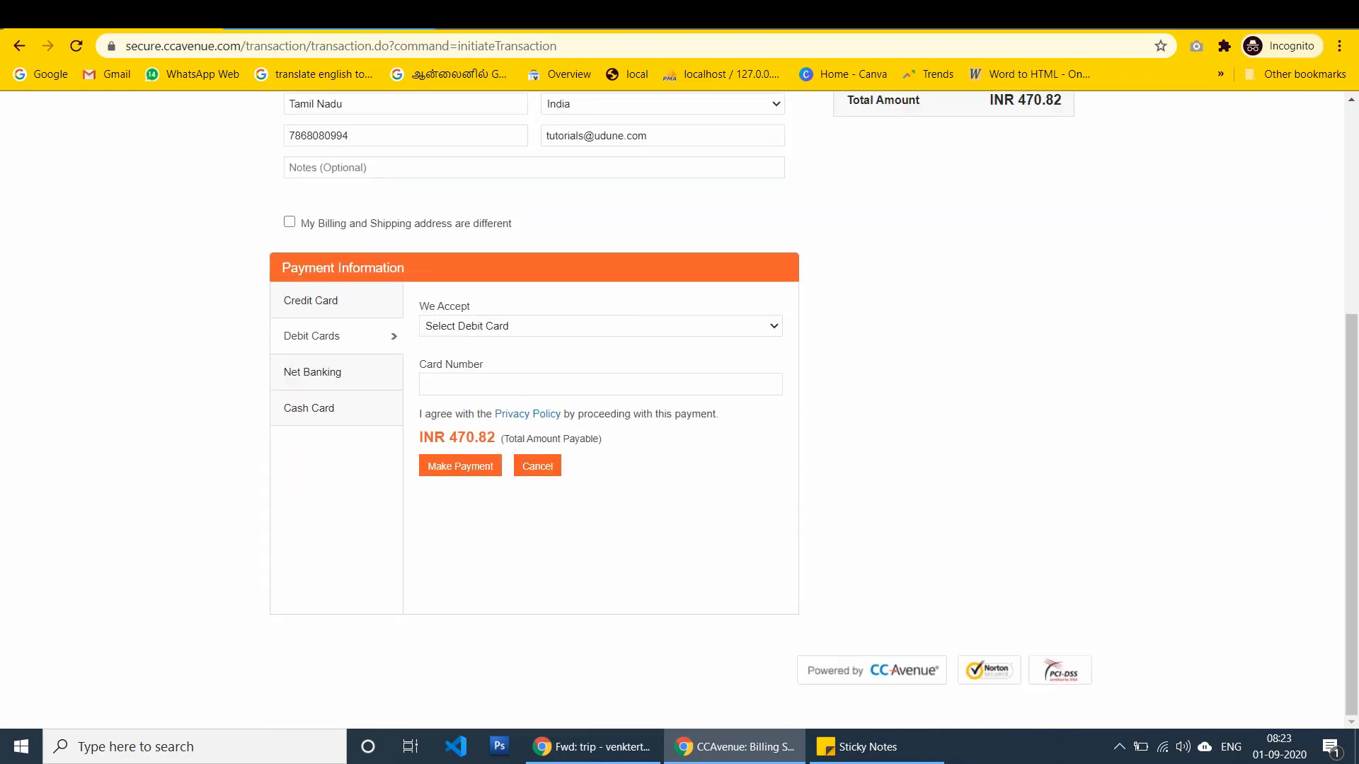
click(599, 325)
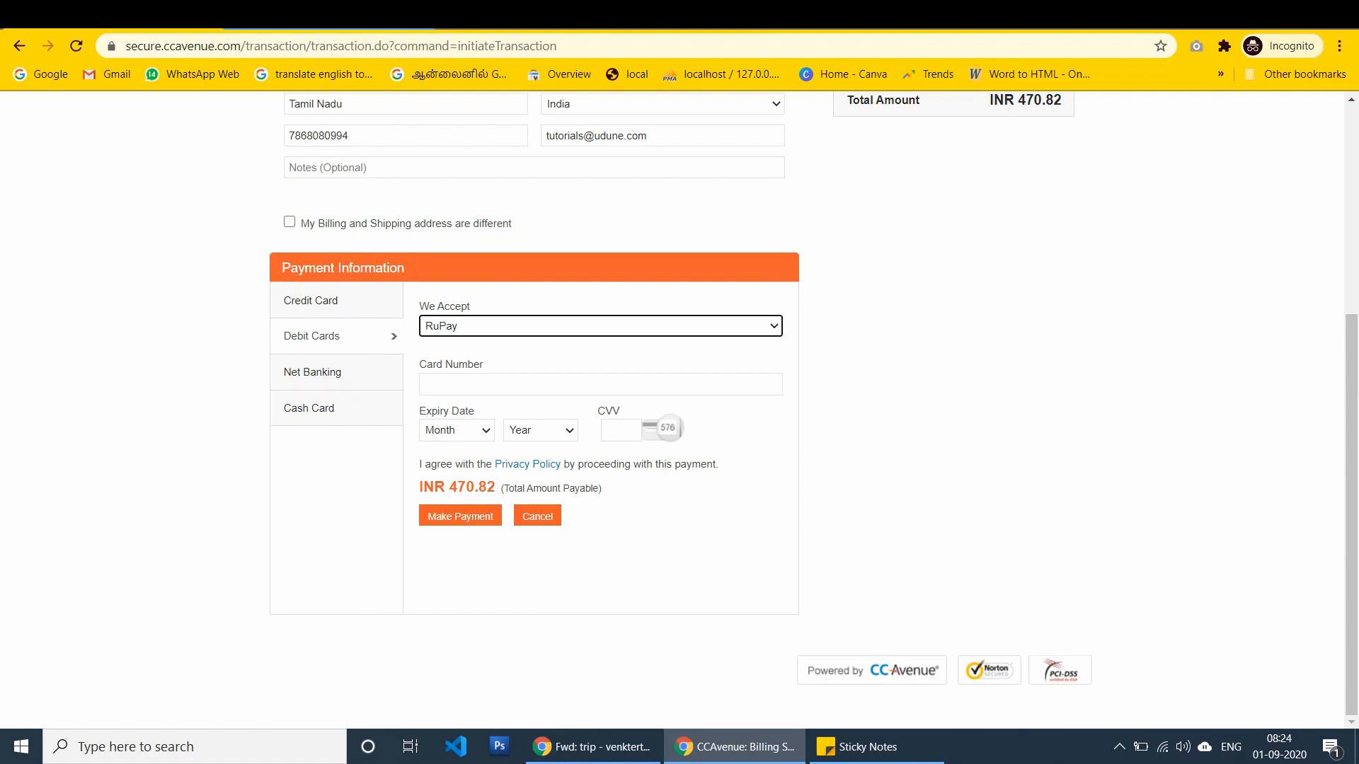
click(599, 384)
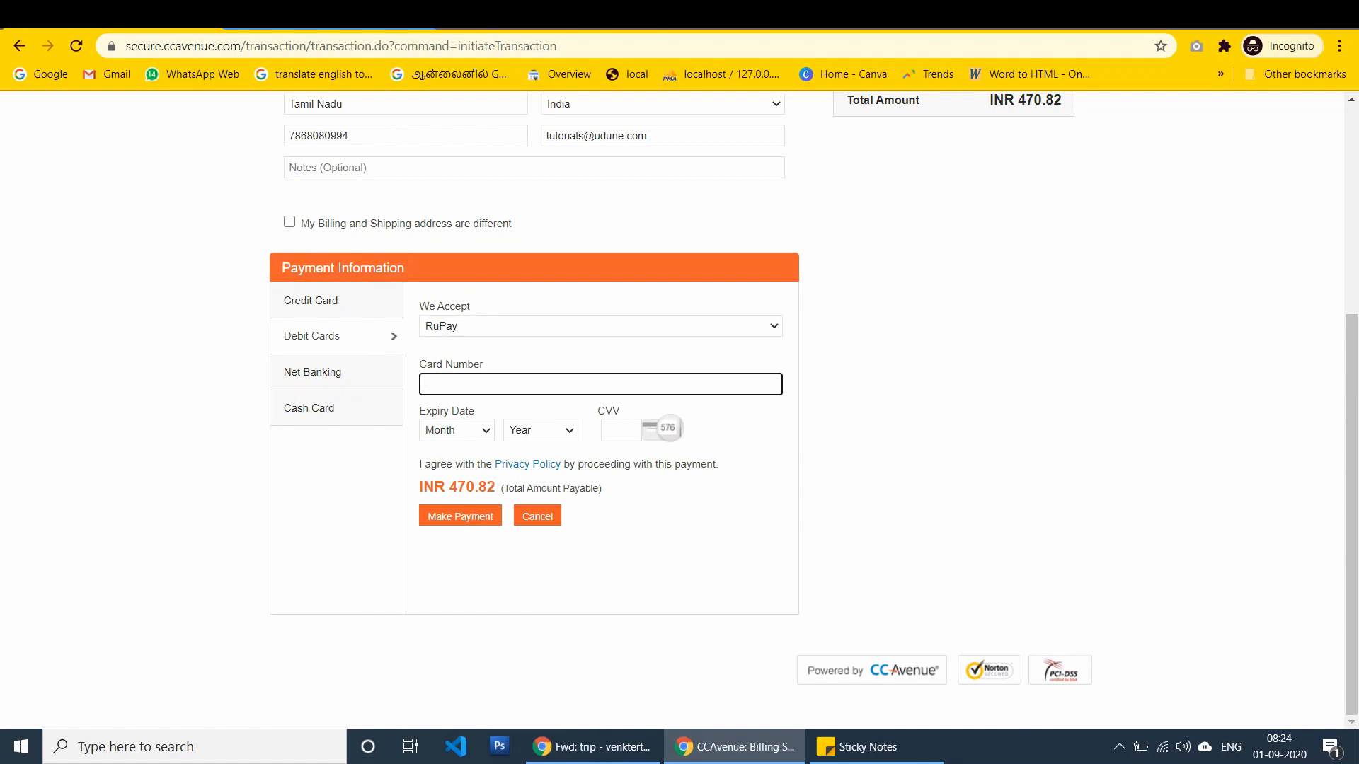
click(460, 516)
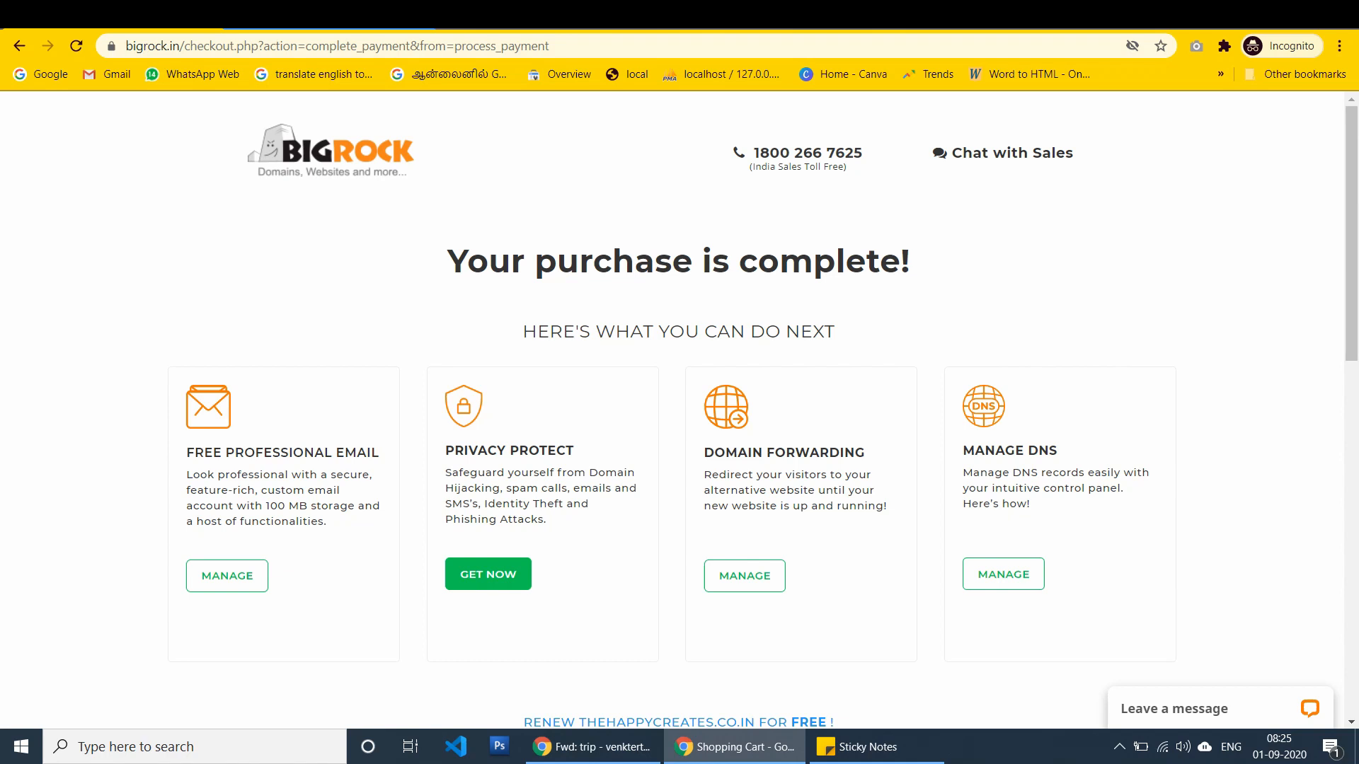
- Show the order list with the registered thehappycreates.co.in domain
scroll(down, 3)
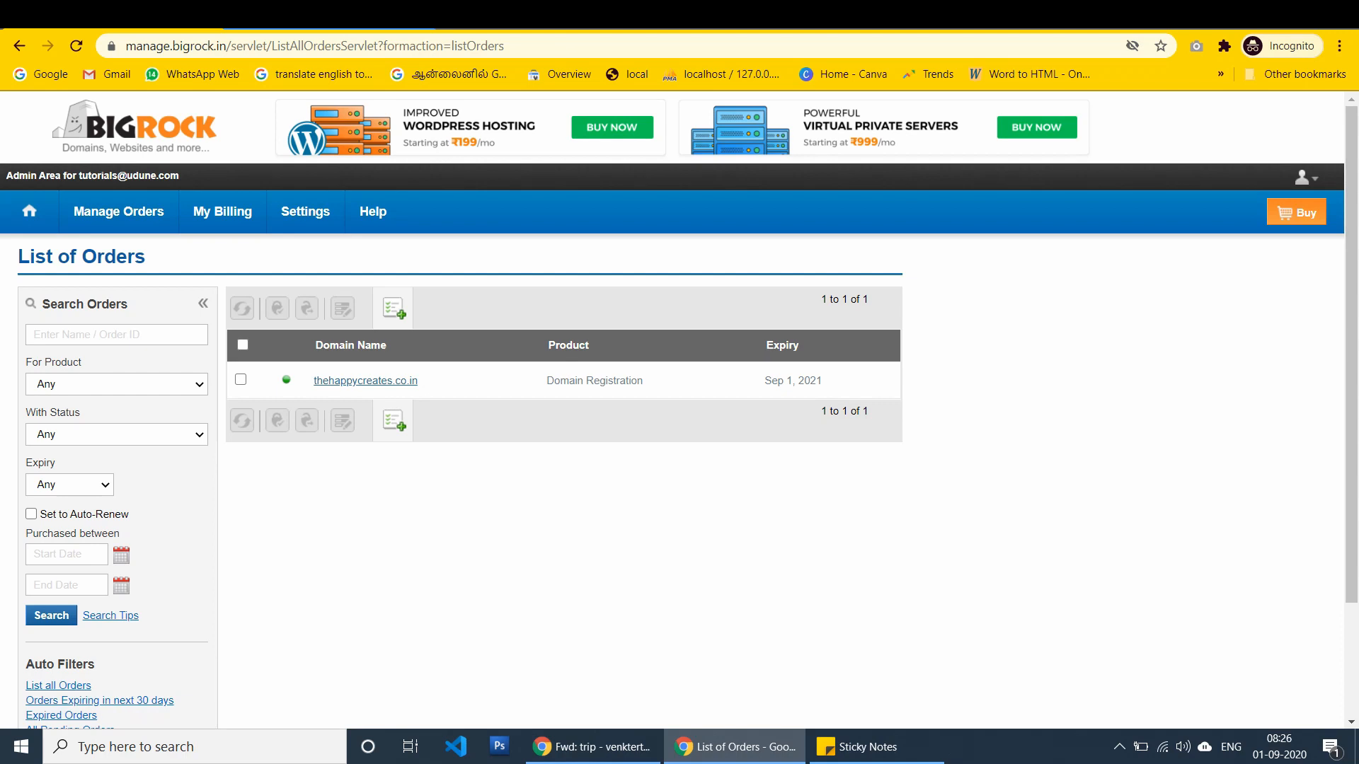
double_click(781, 381)
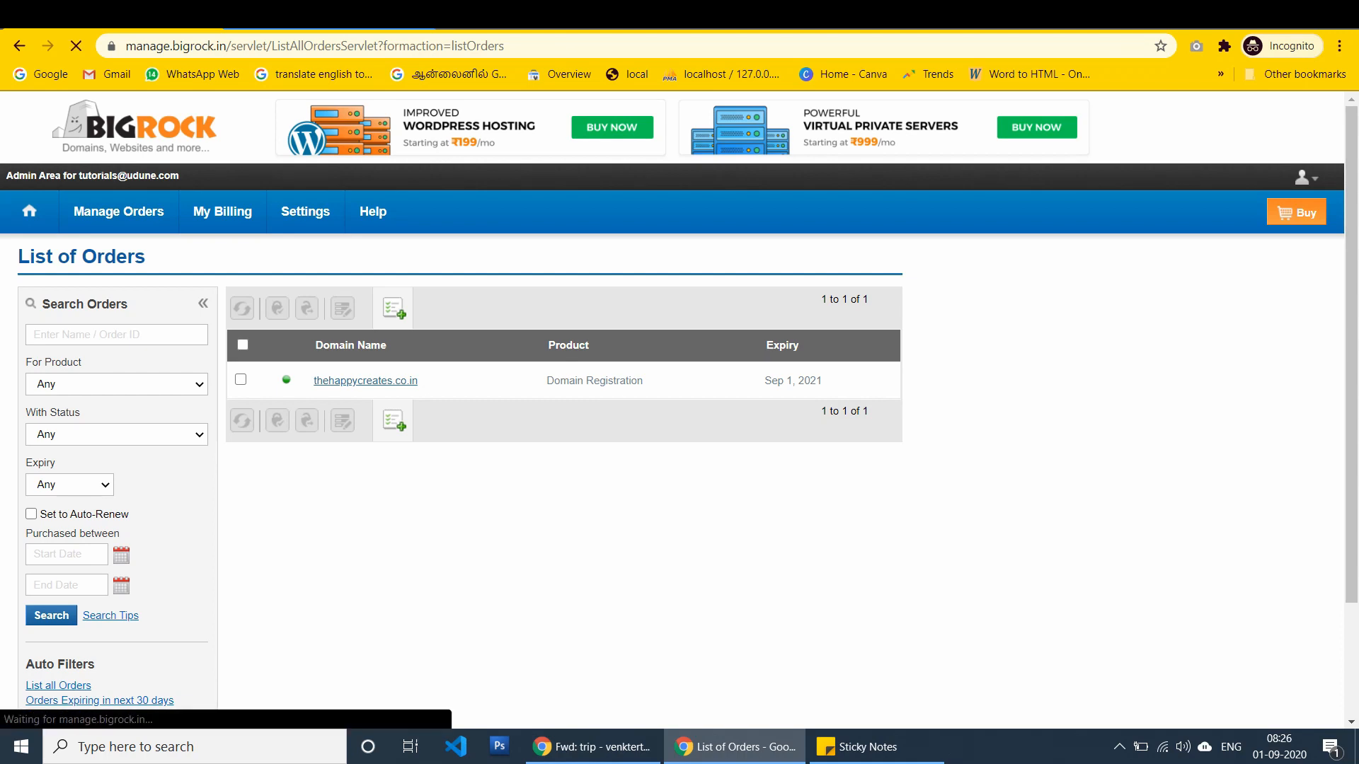
- Open thehappycreates.co.in's Manage Name Servers and select Name Server 1 for replacement
click(365, 381)
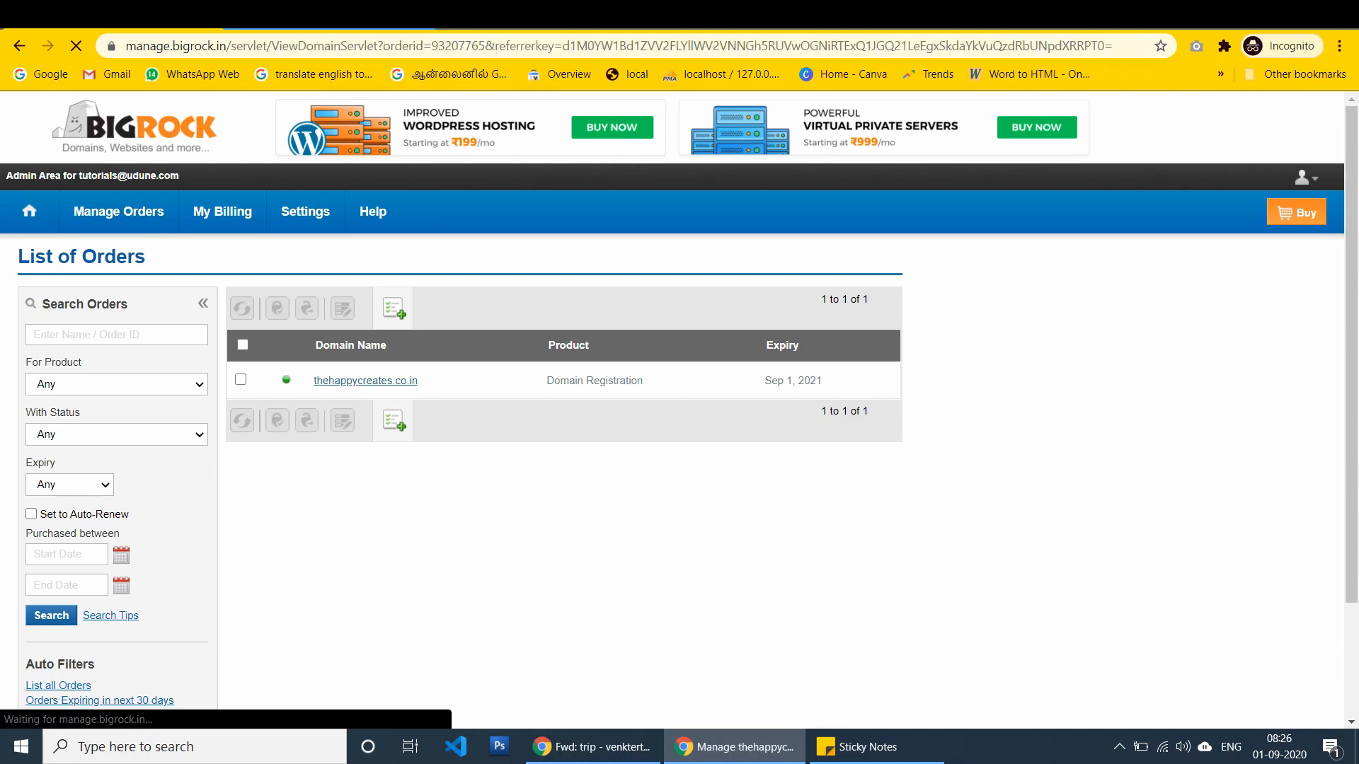
click(365, 381)
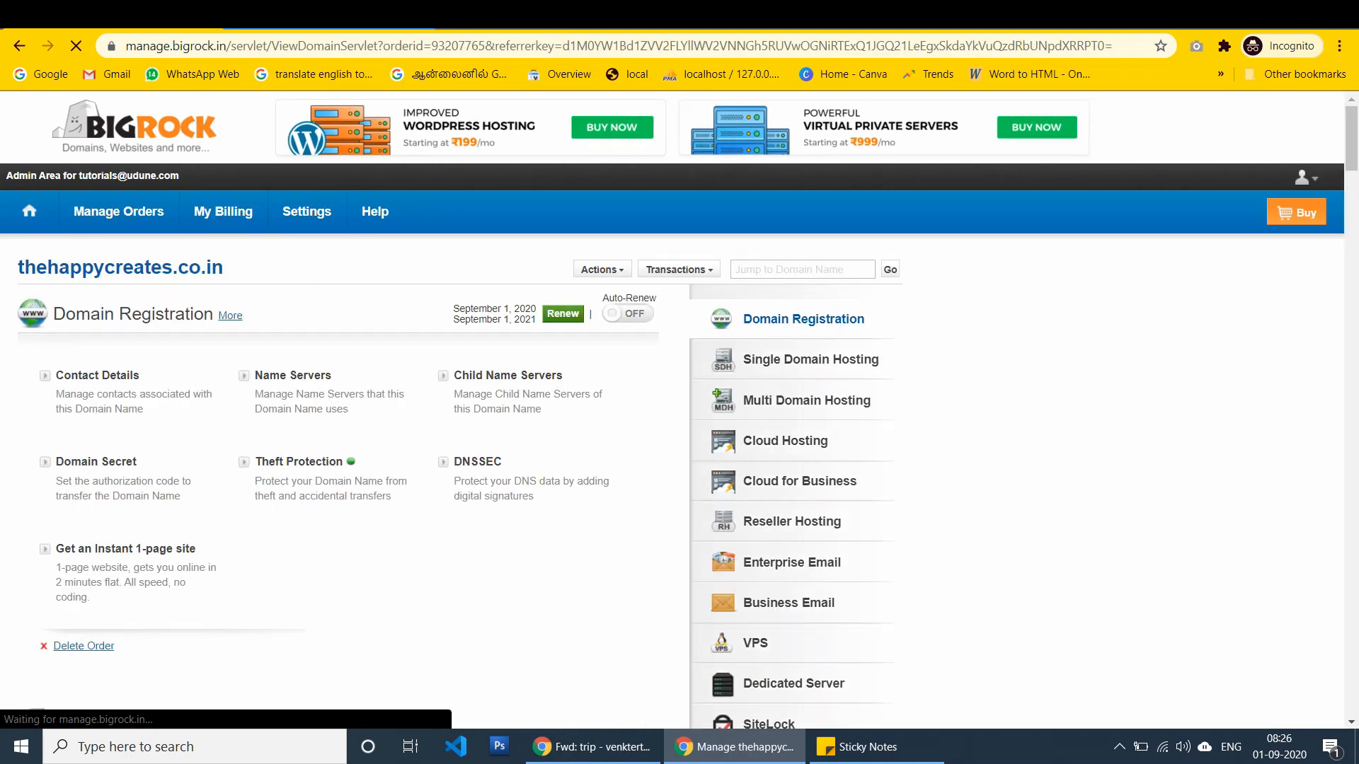
scroll(down, 3)
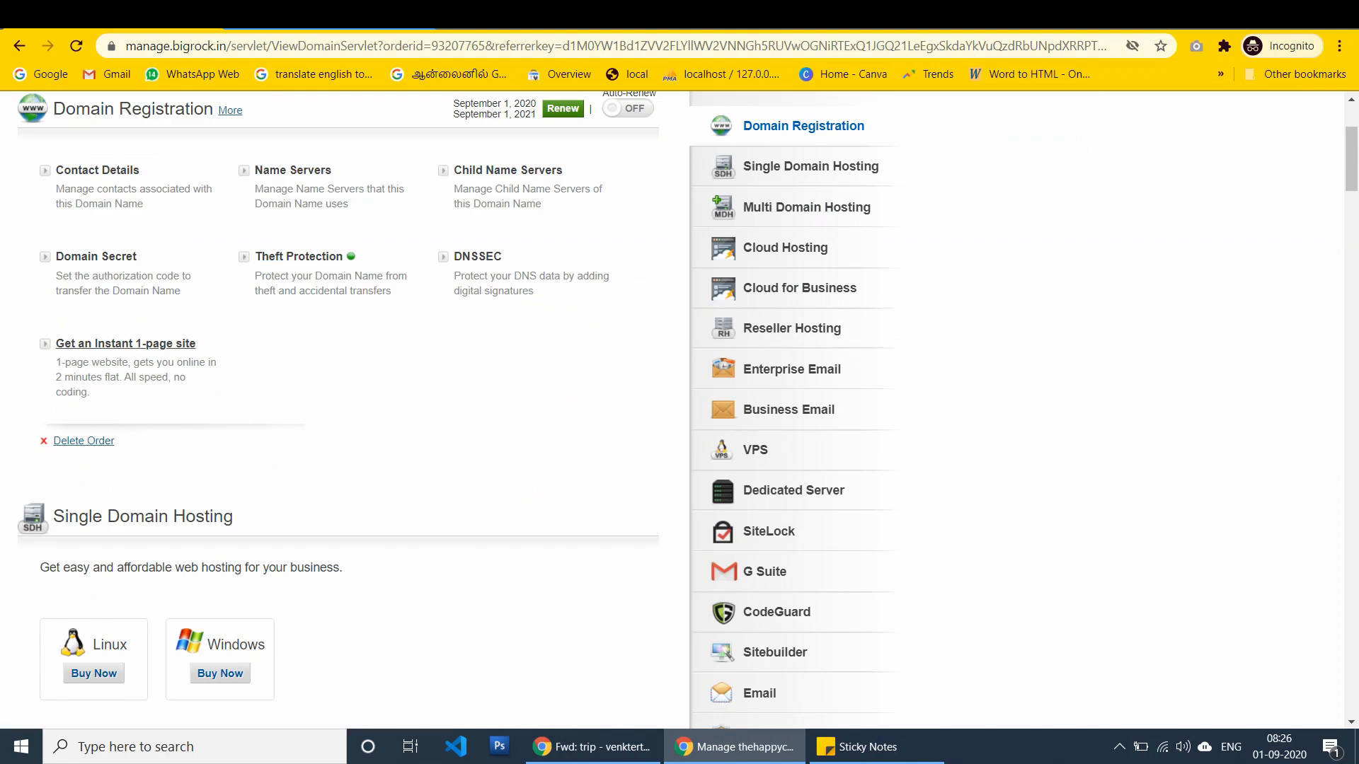
scroll(up, 3)
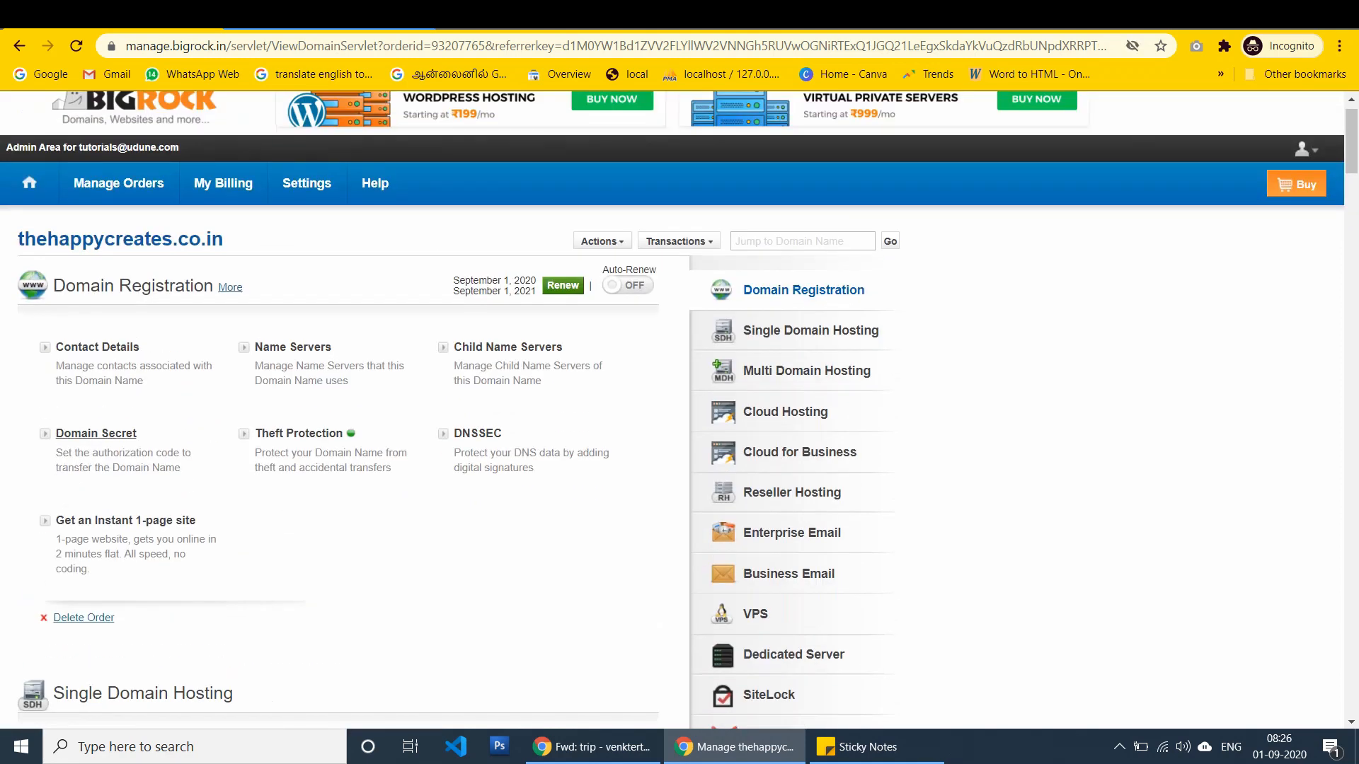
click(292, 346)
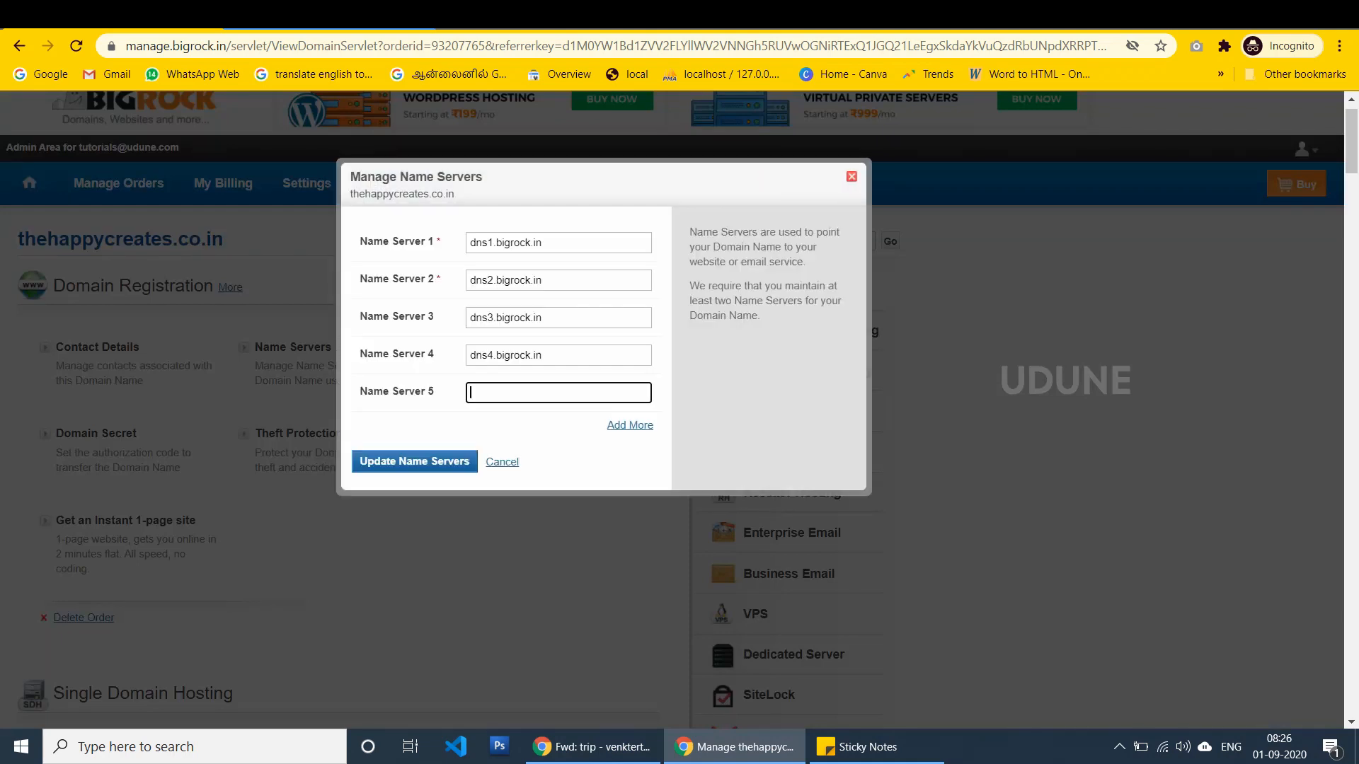
triple_click(557, 242)
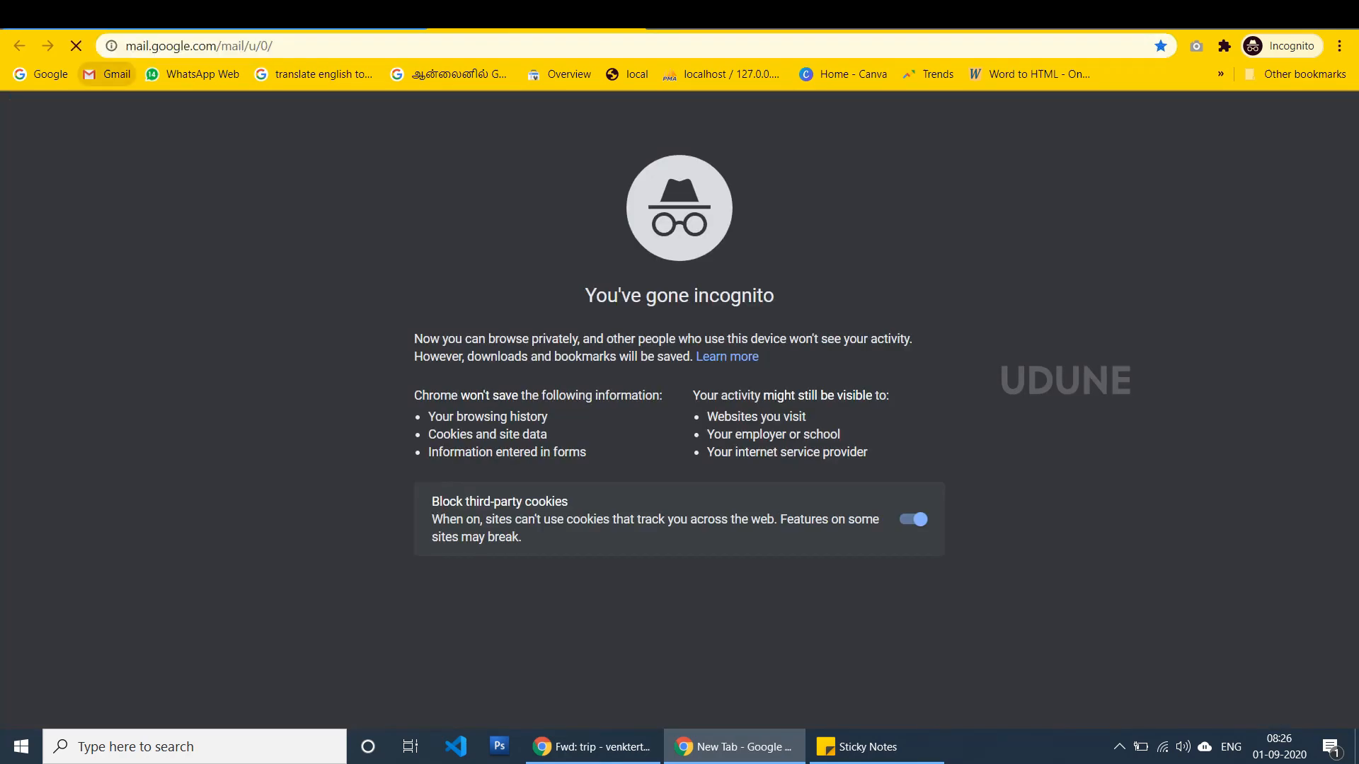
- In Gmail's Name Servers email copy ns2.md-ht-4.bigrockservers.com, then return to BigRock
click(104, 73)
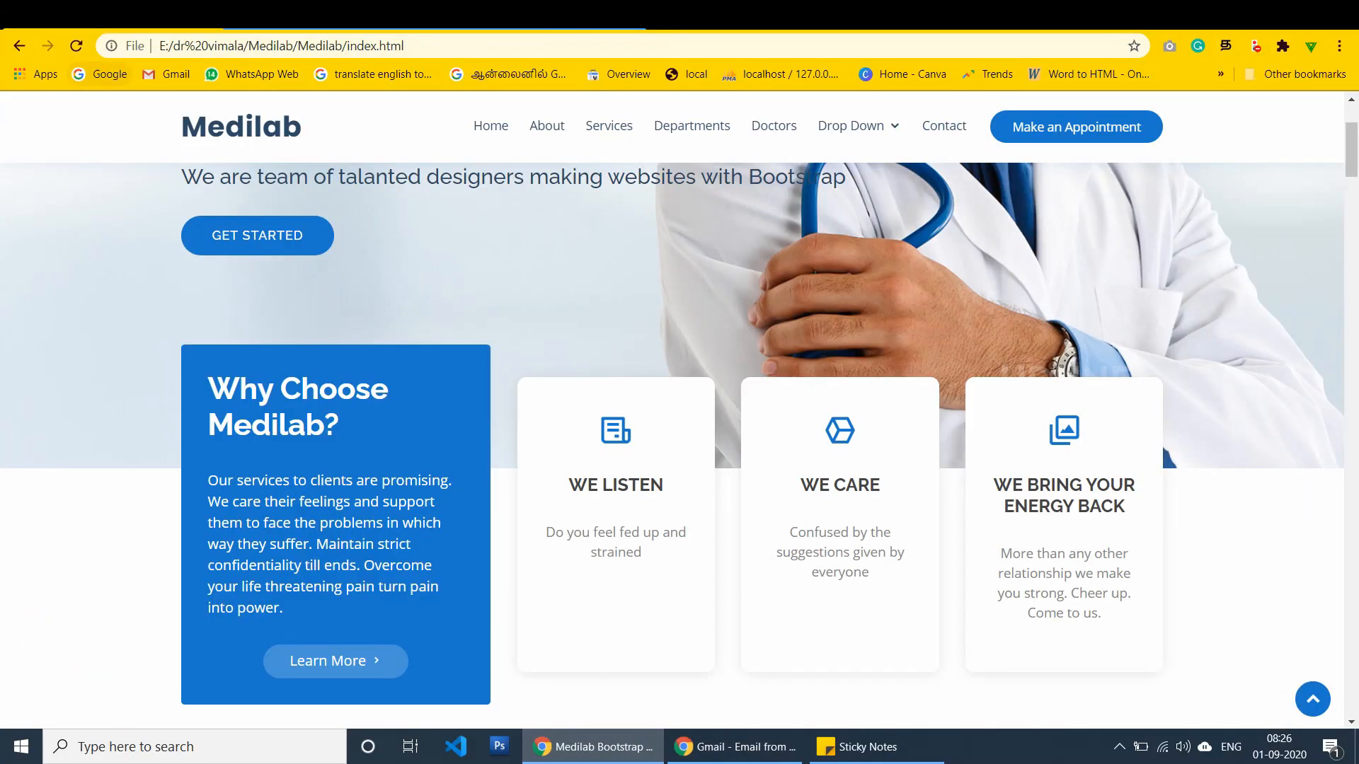
click(735, 746)
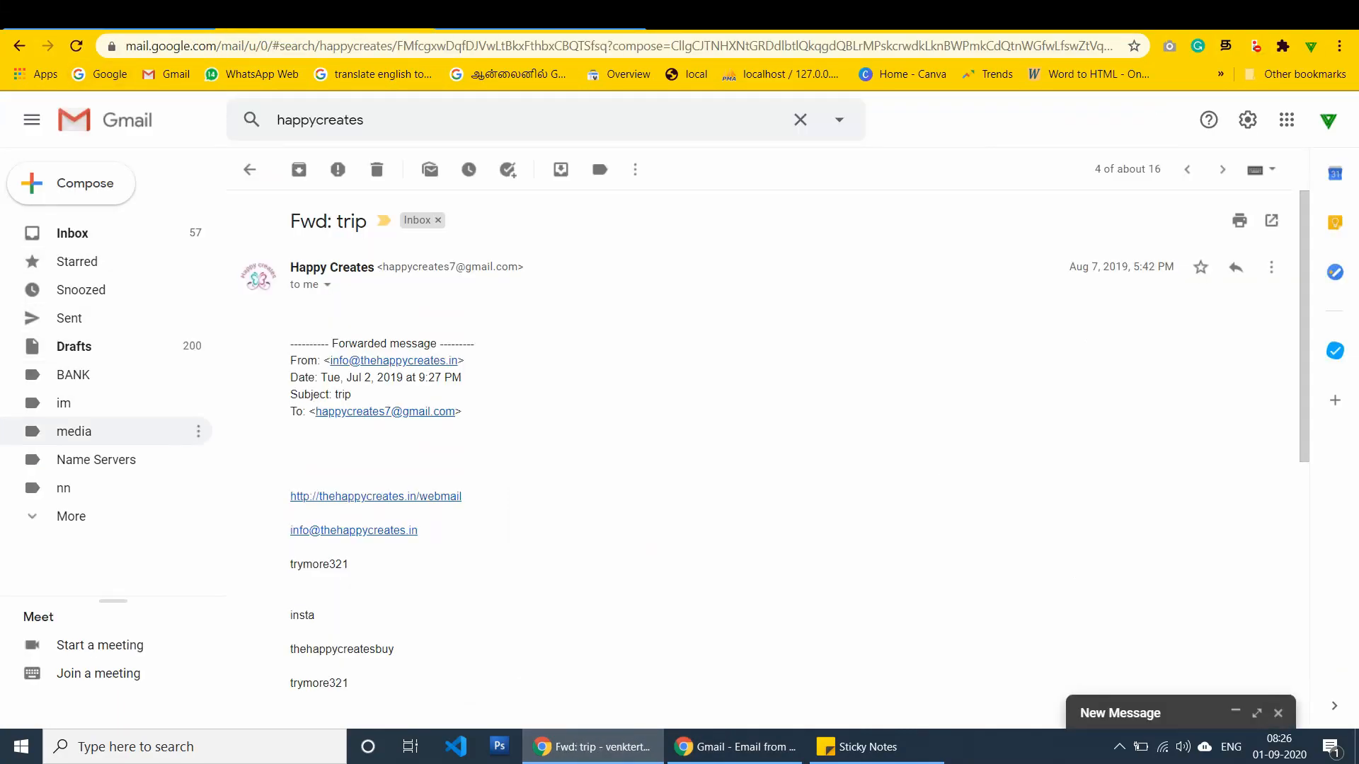
click(96, 460)
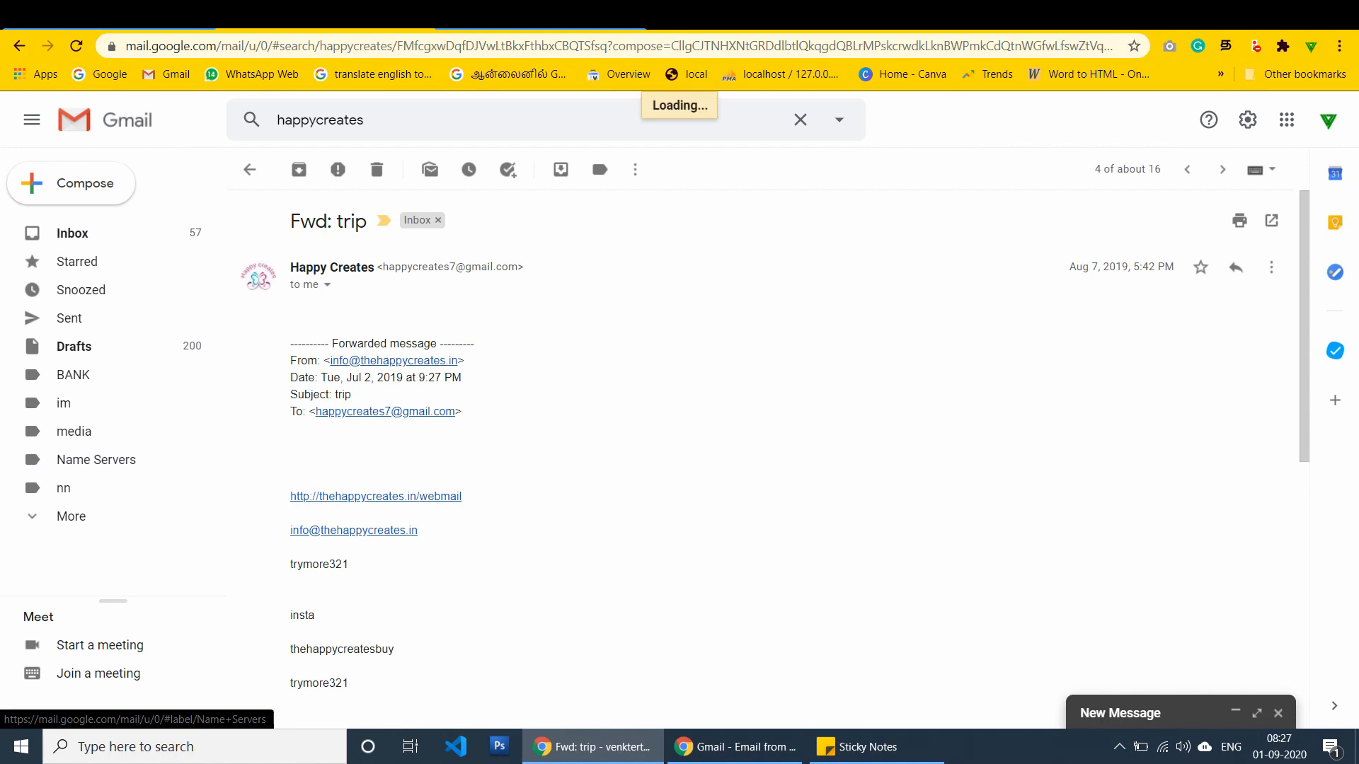
click(97, 459)
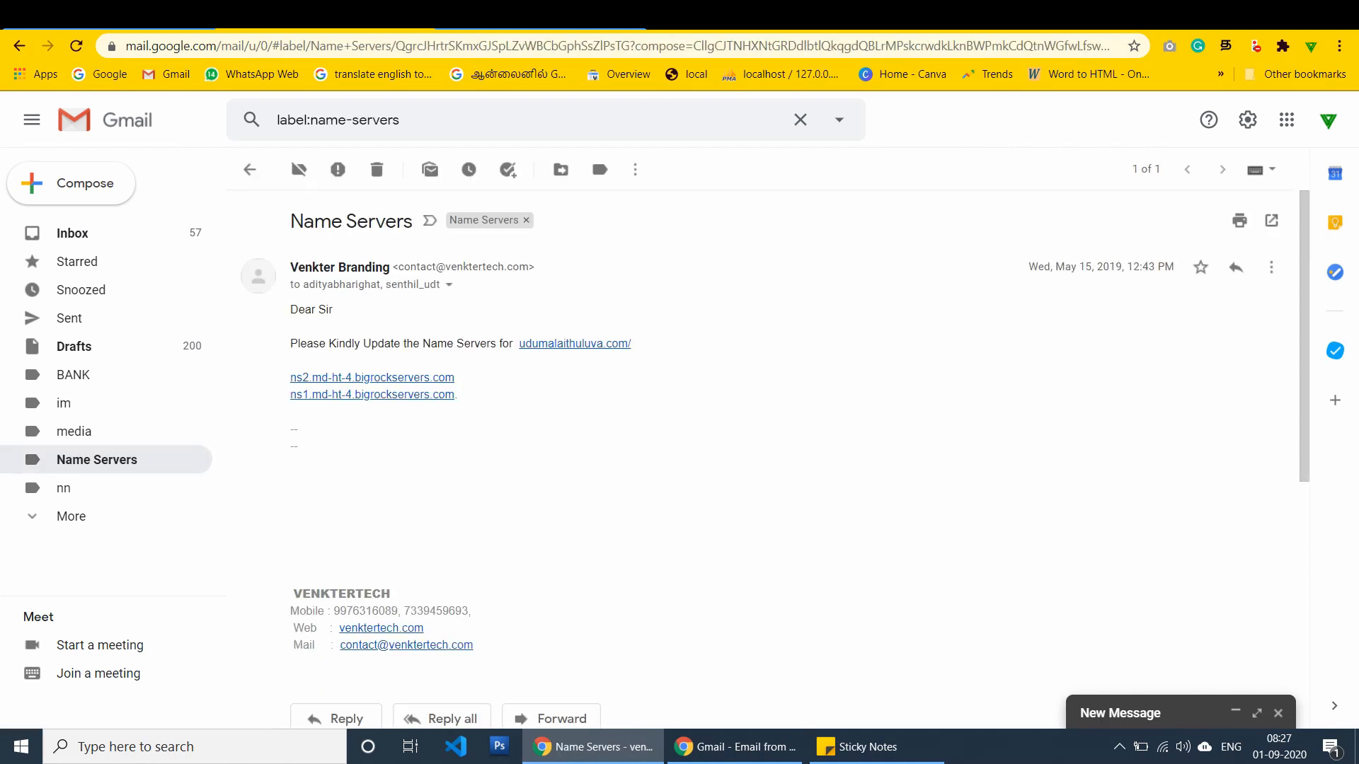
double_click(371, 378)
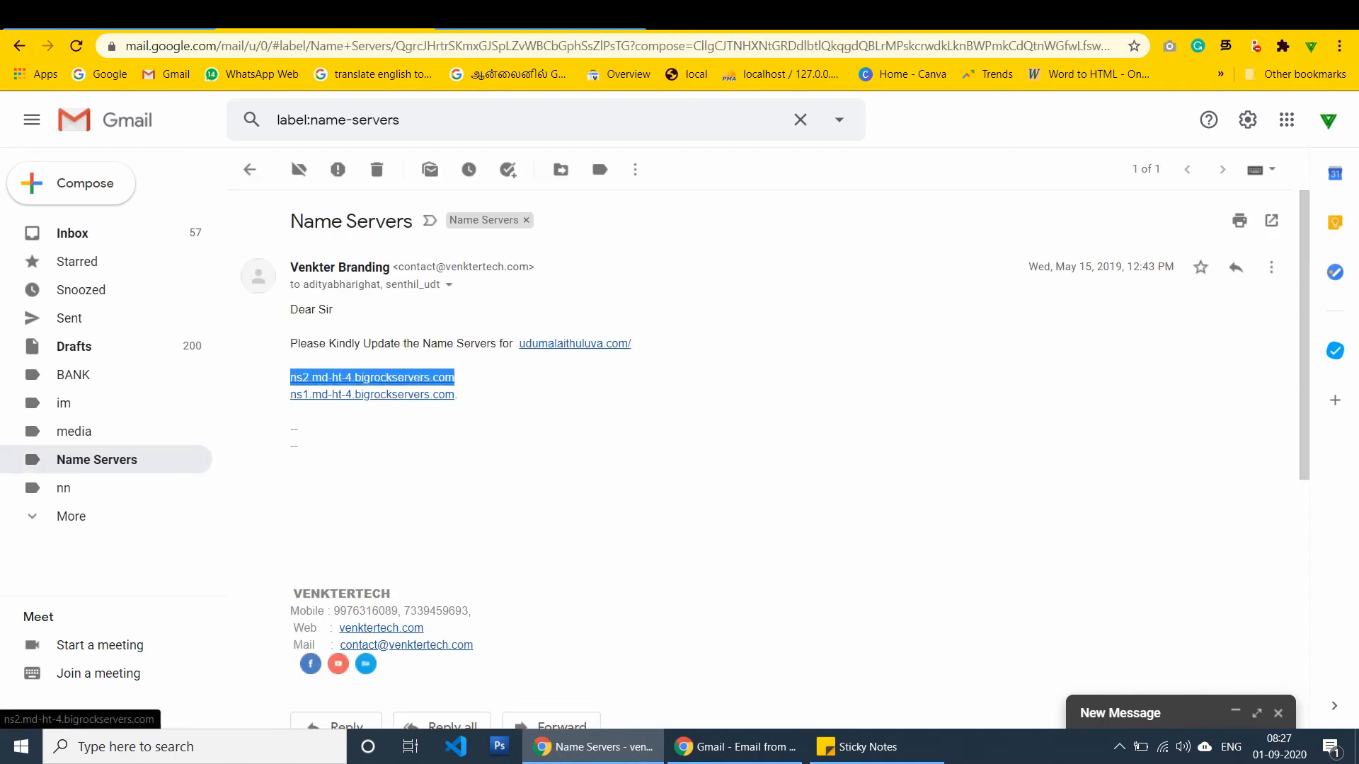
click(732, 746)
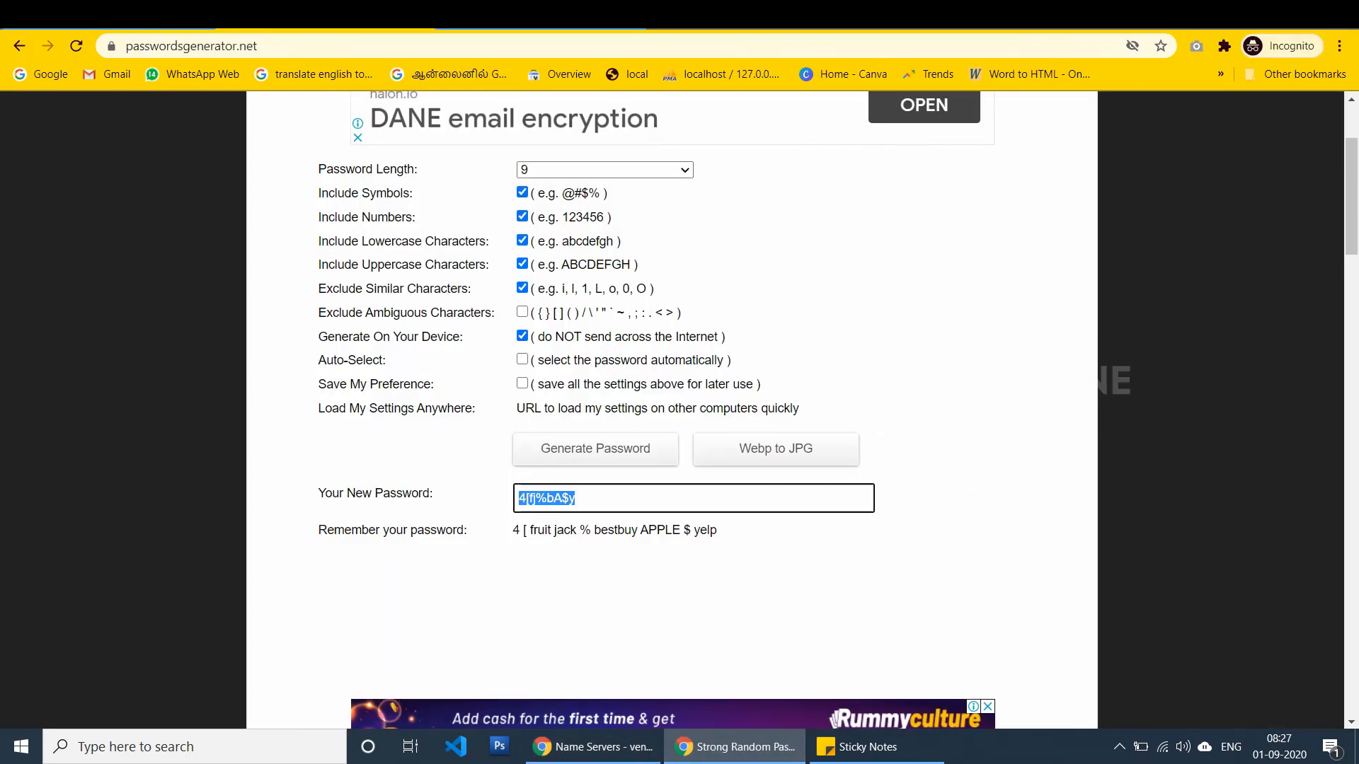
- Replace the old values with ns1/ns2.md-ht-4.bigrockservers.com, update the name servers and close the confirmation
click(723, 746)
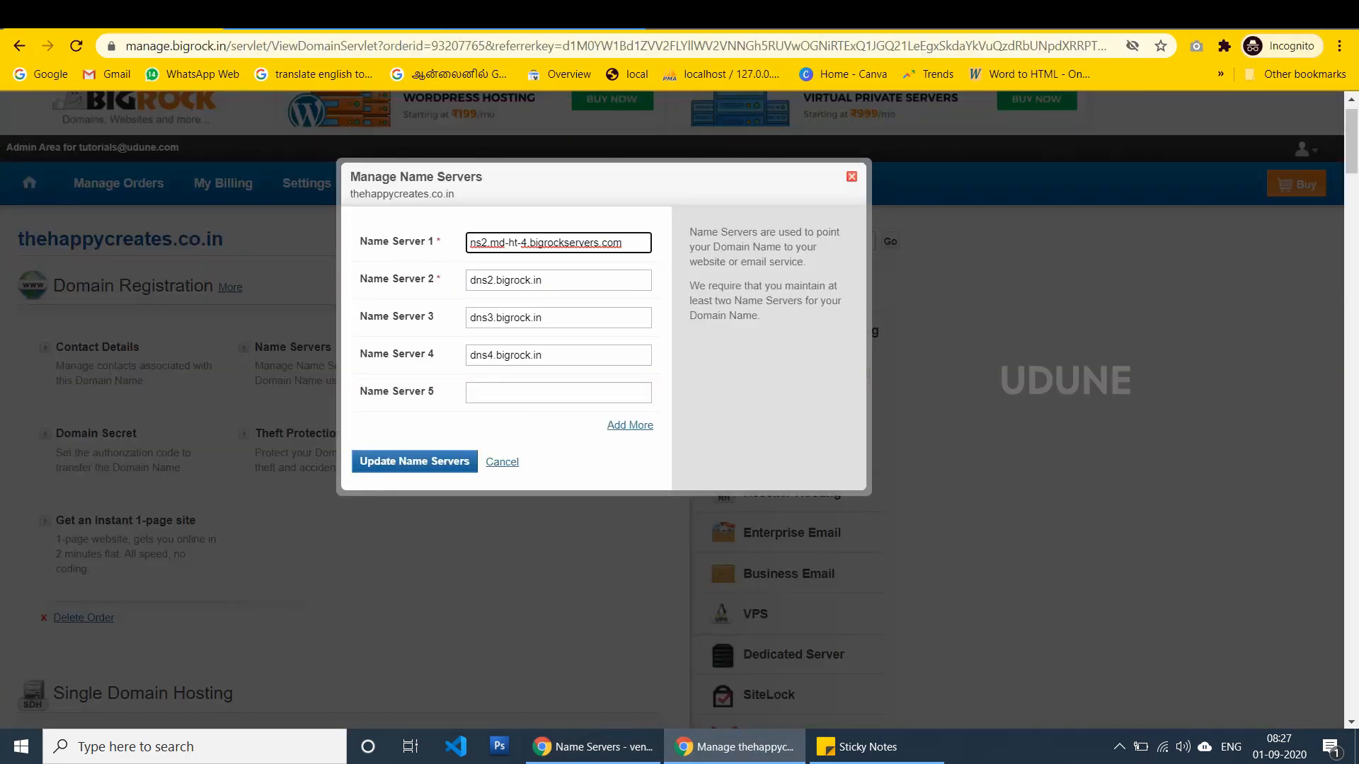
text(ns1)
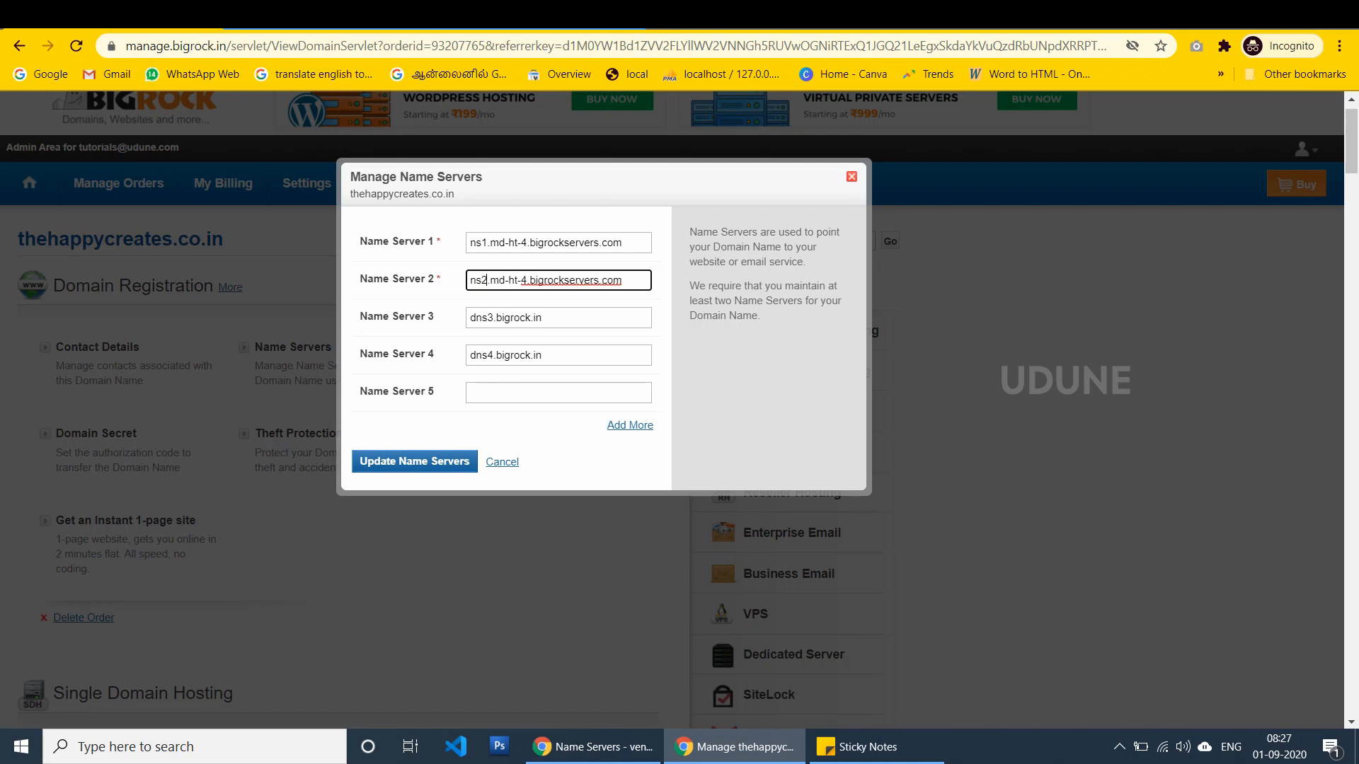
triple_click(557, 317)
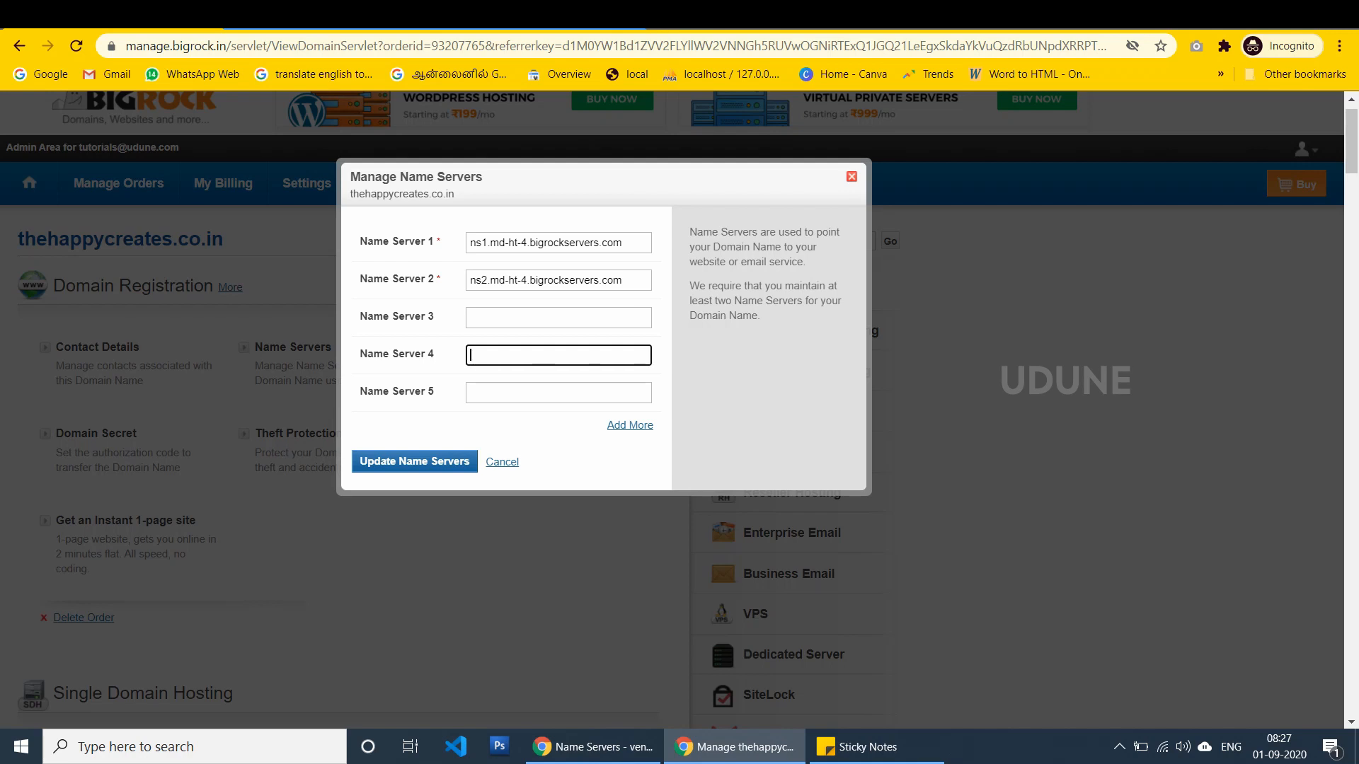
click(413, 461)
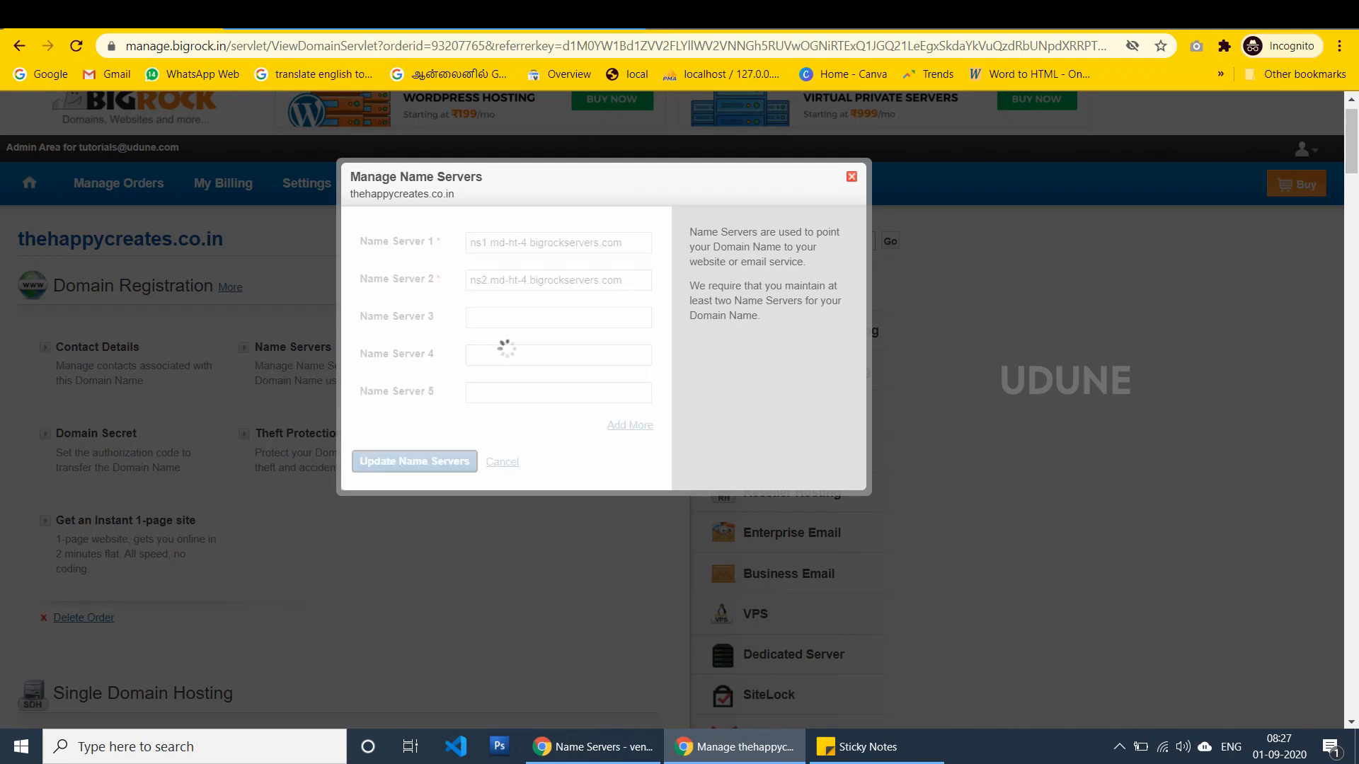
click(414, 460)
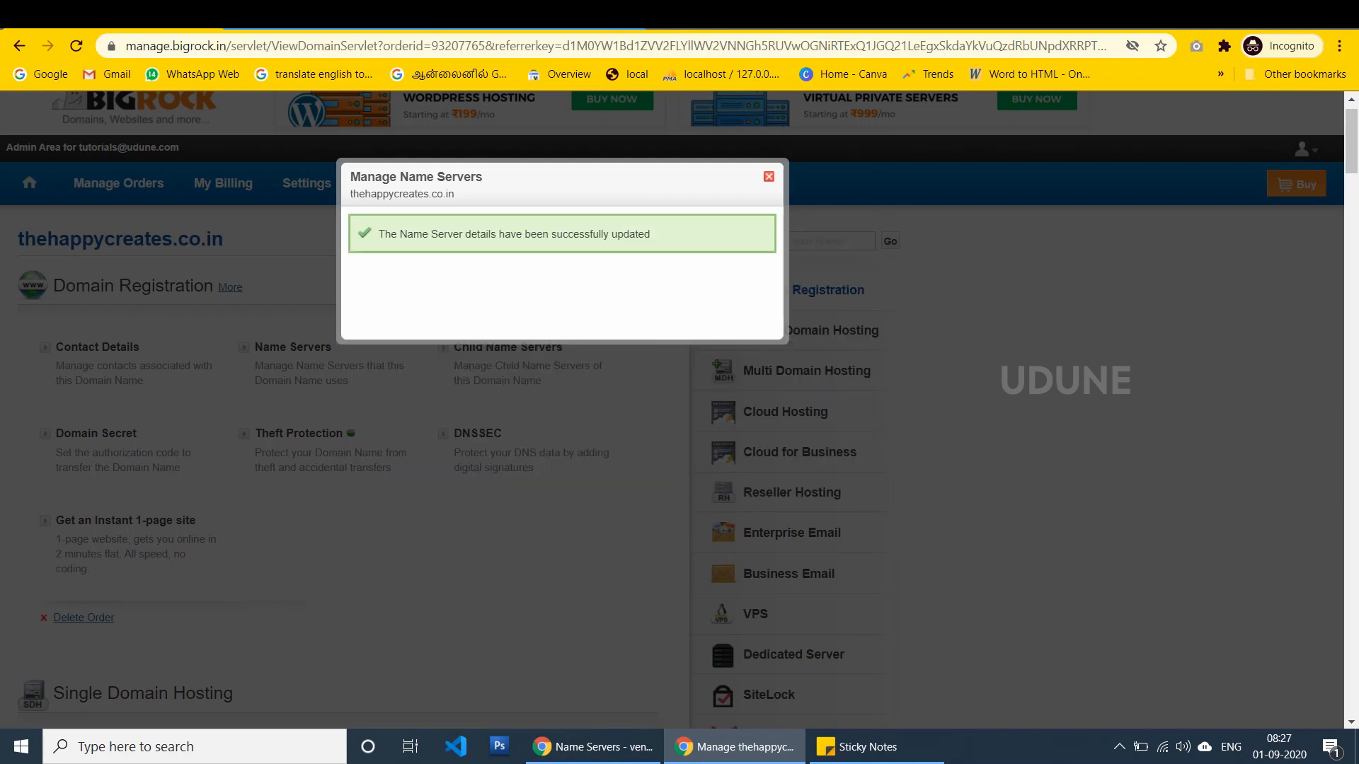
click(765, 176)
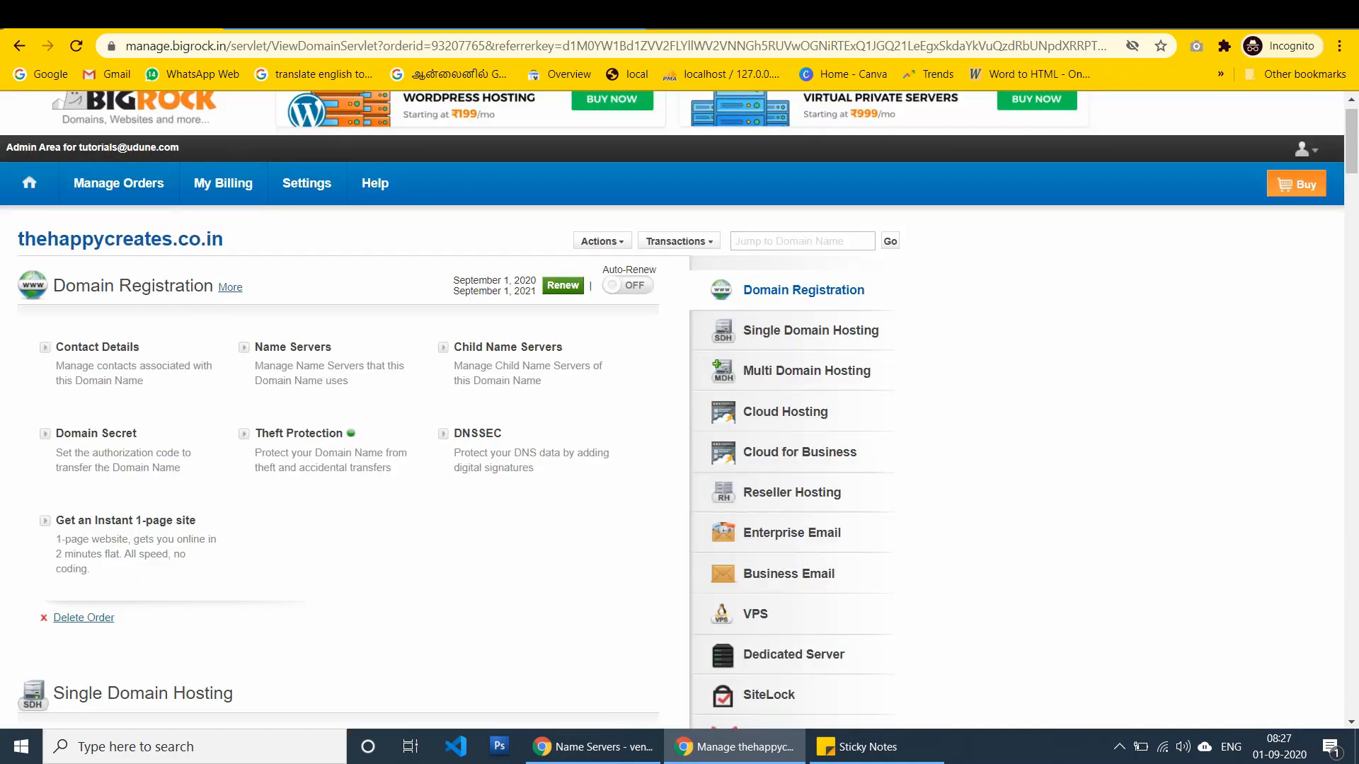
scroll(down, 3)
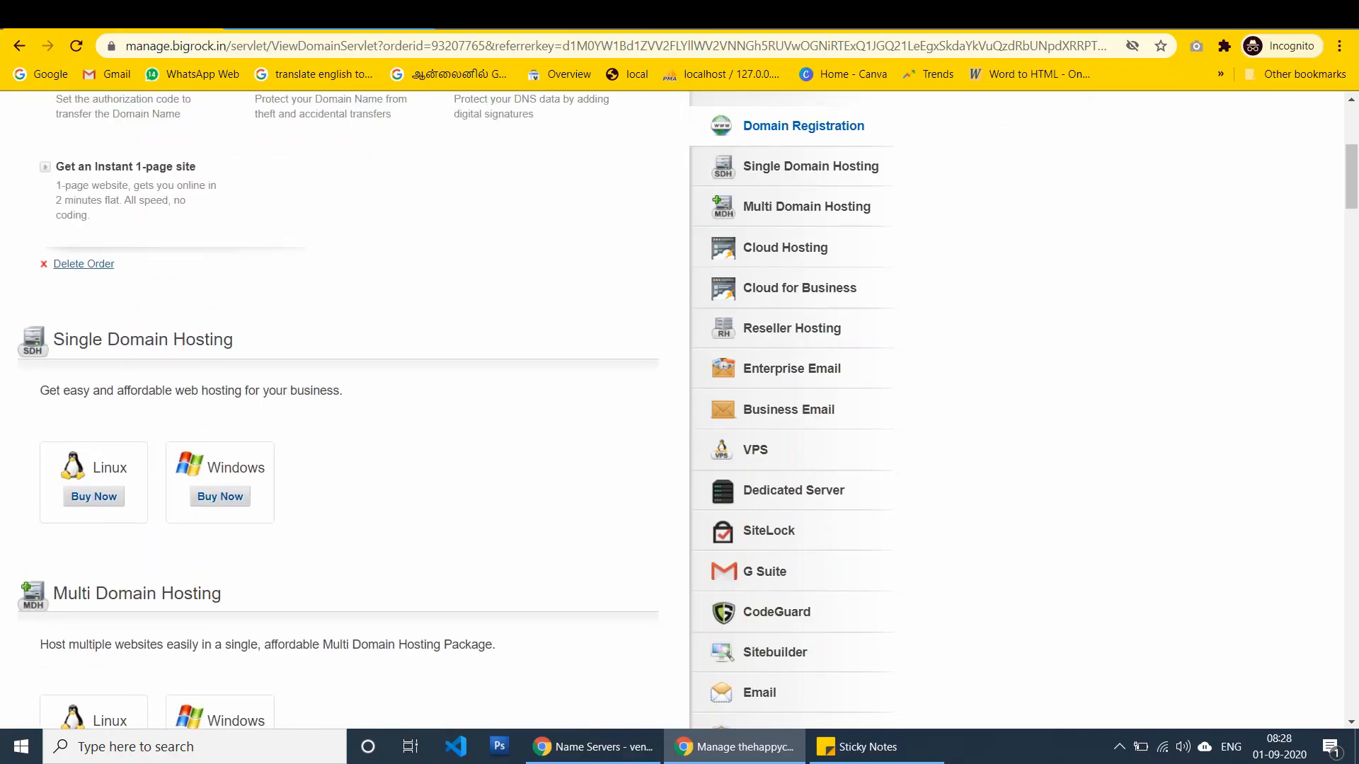
scroll(down, 3)
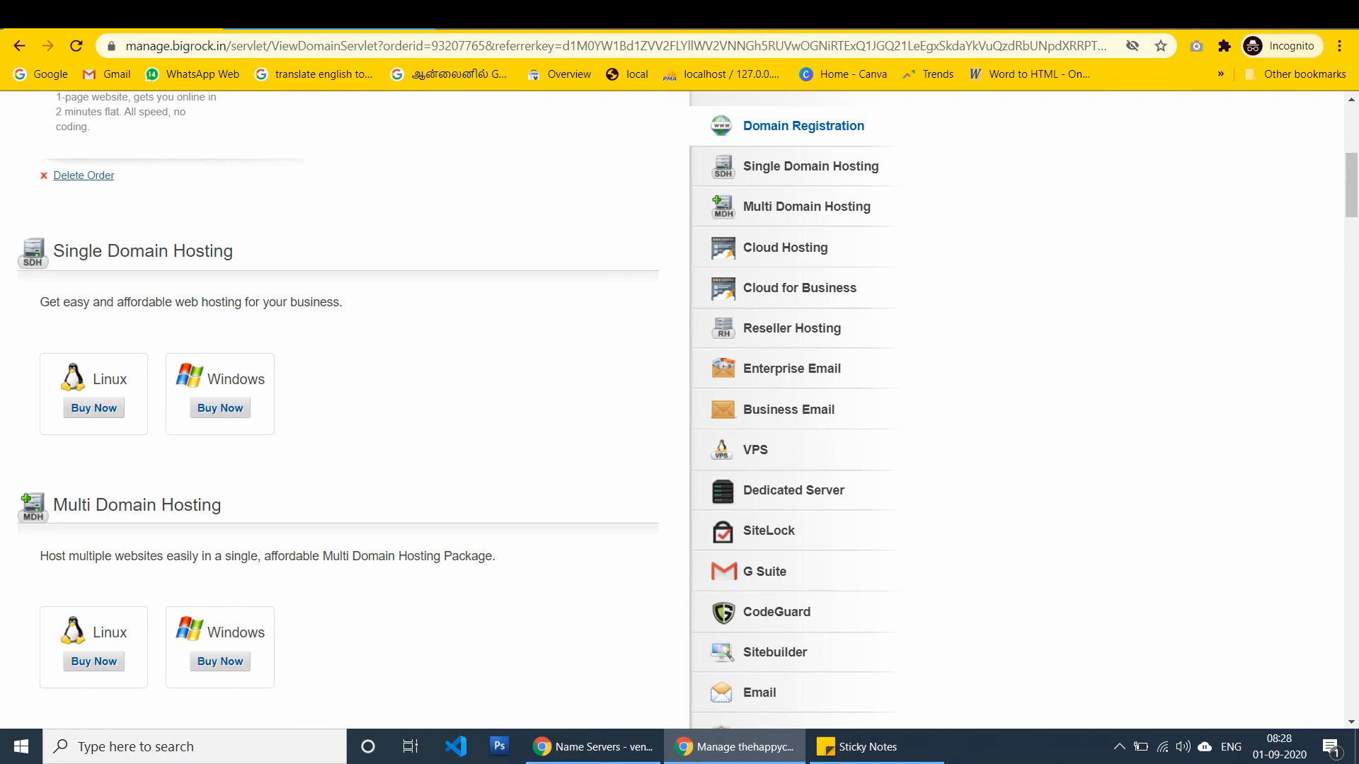
scroll(down, 3)
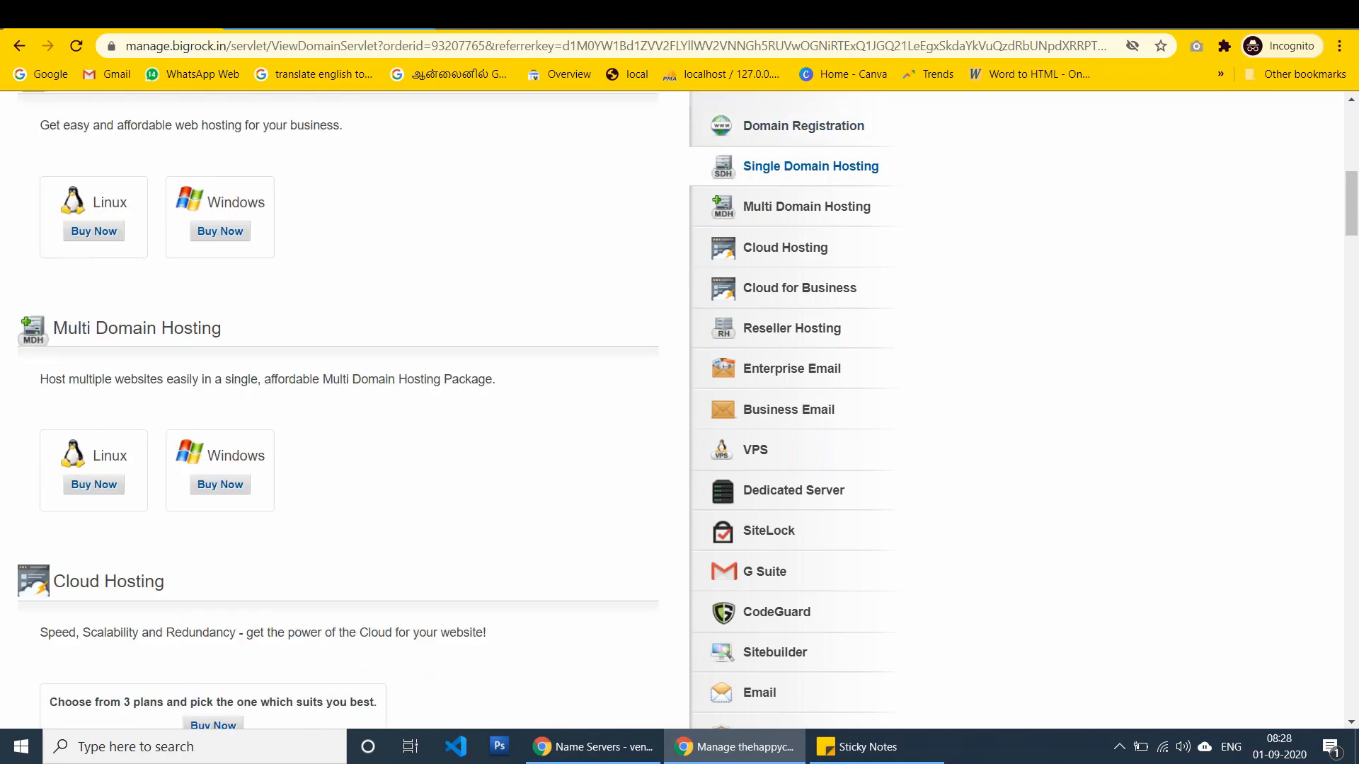
scroll(up, 3)
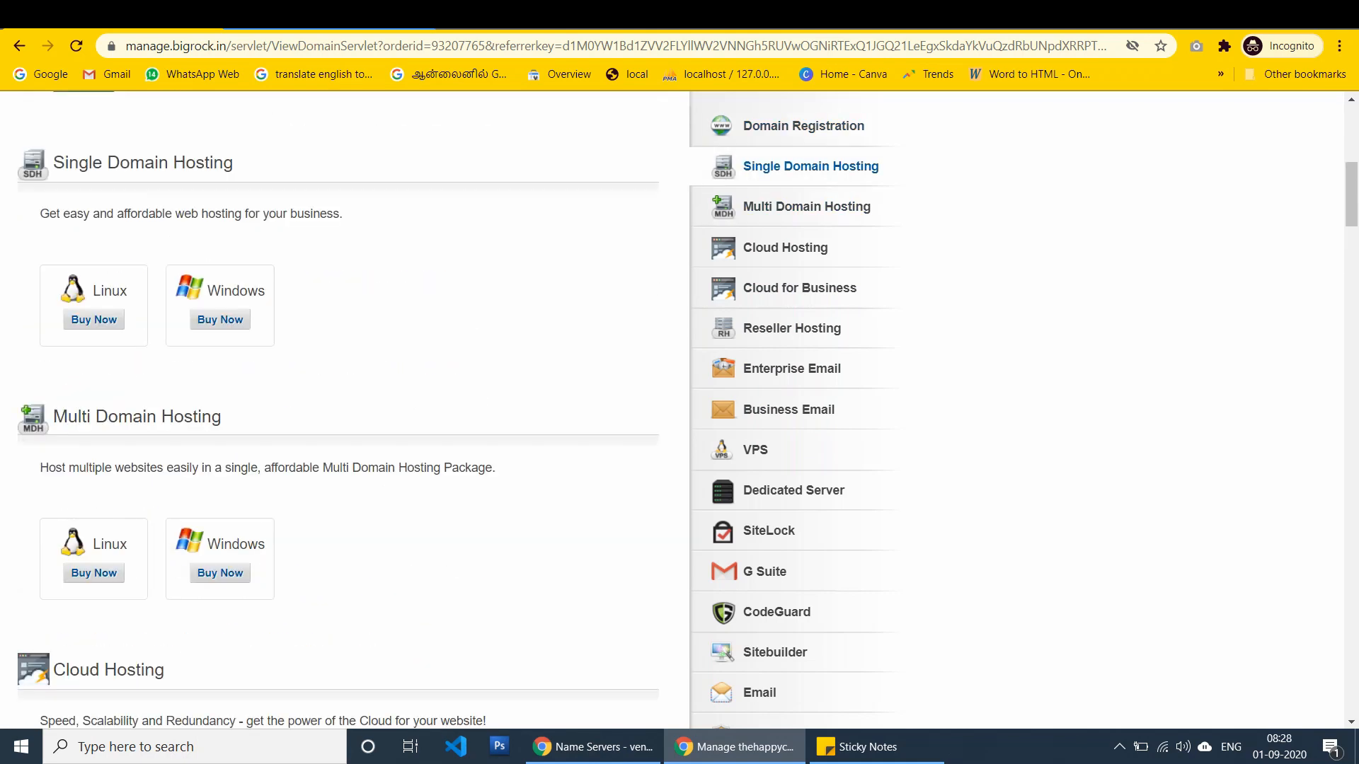
double_click(143, 162)
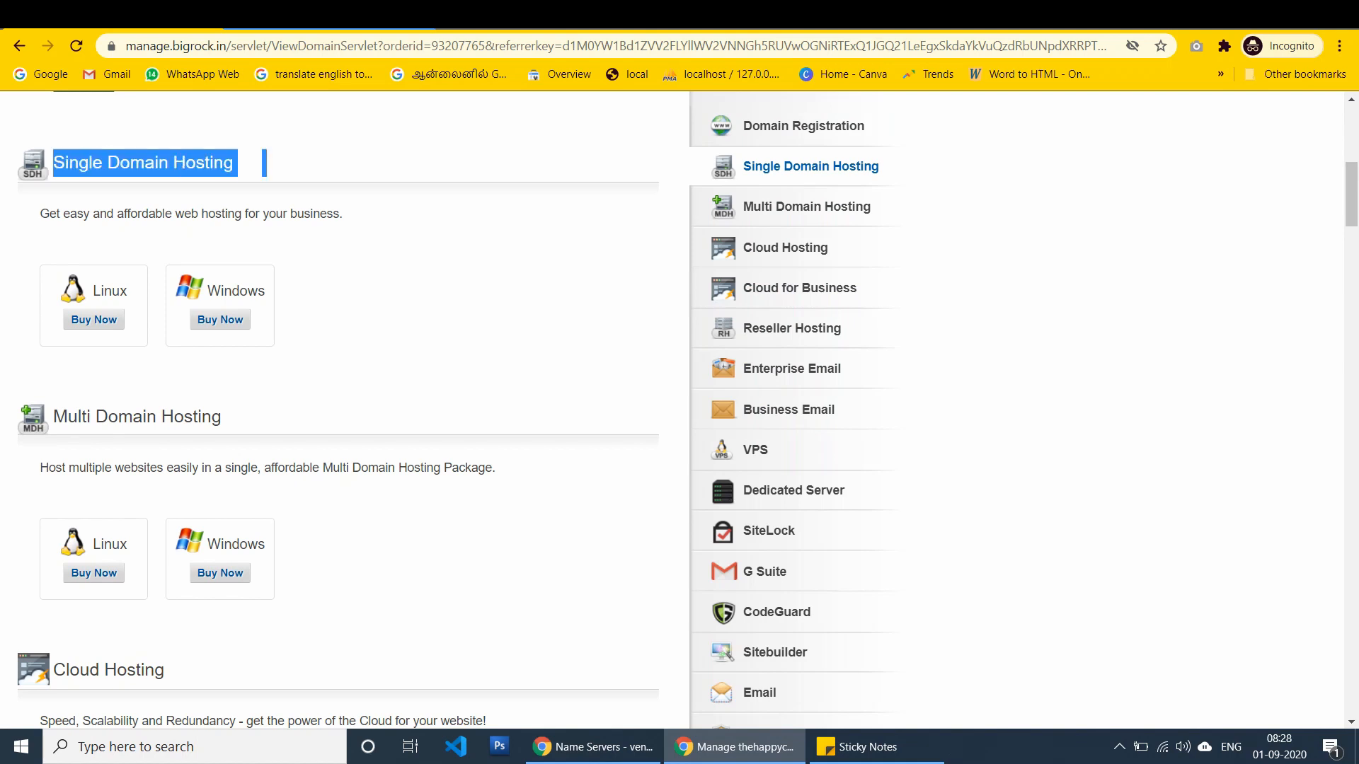
scroll(down, 3)
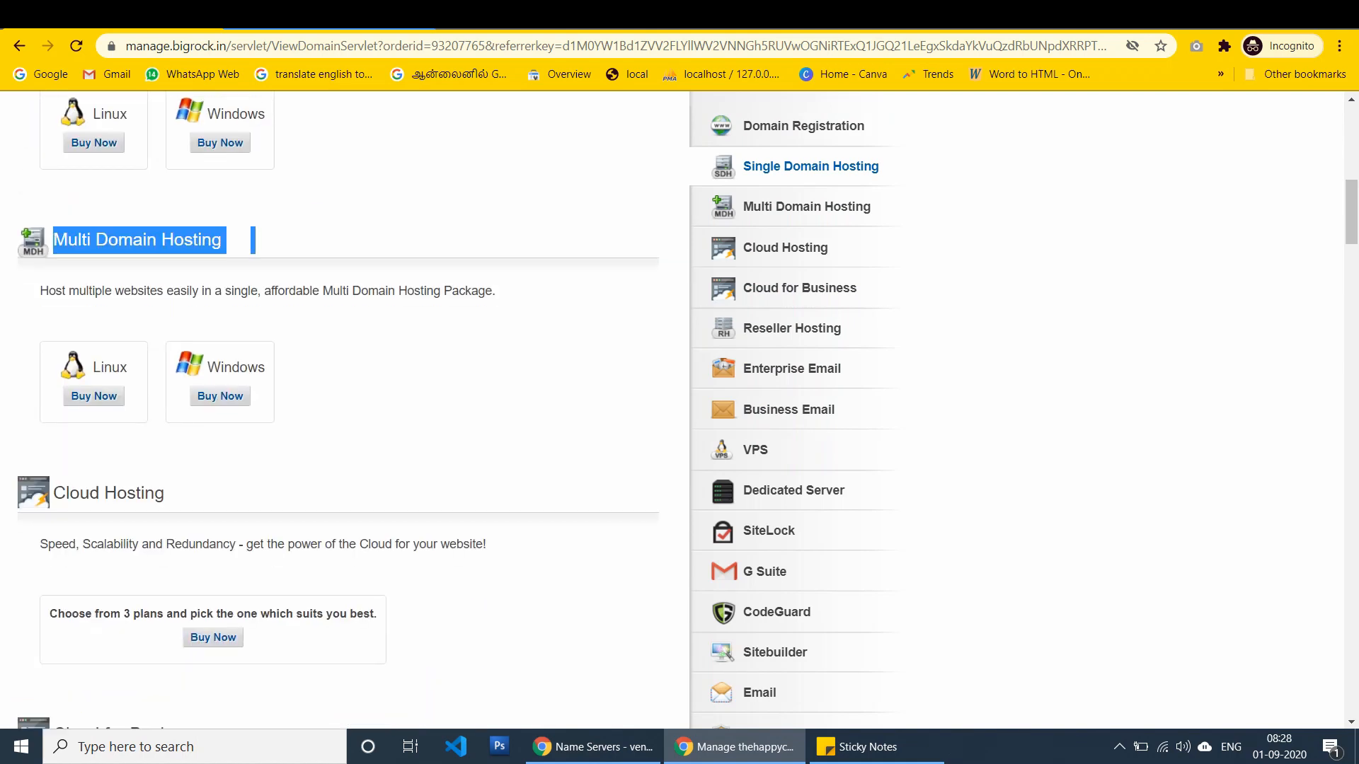
double_click(267, 291)
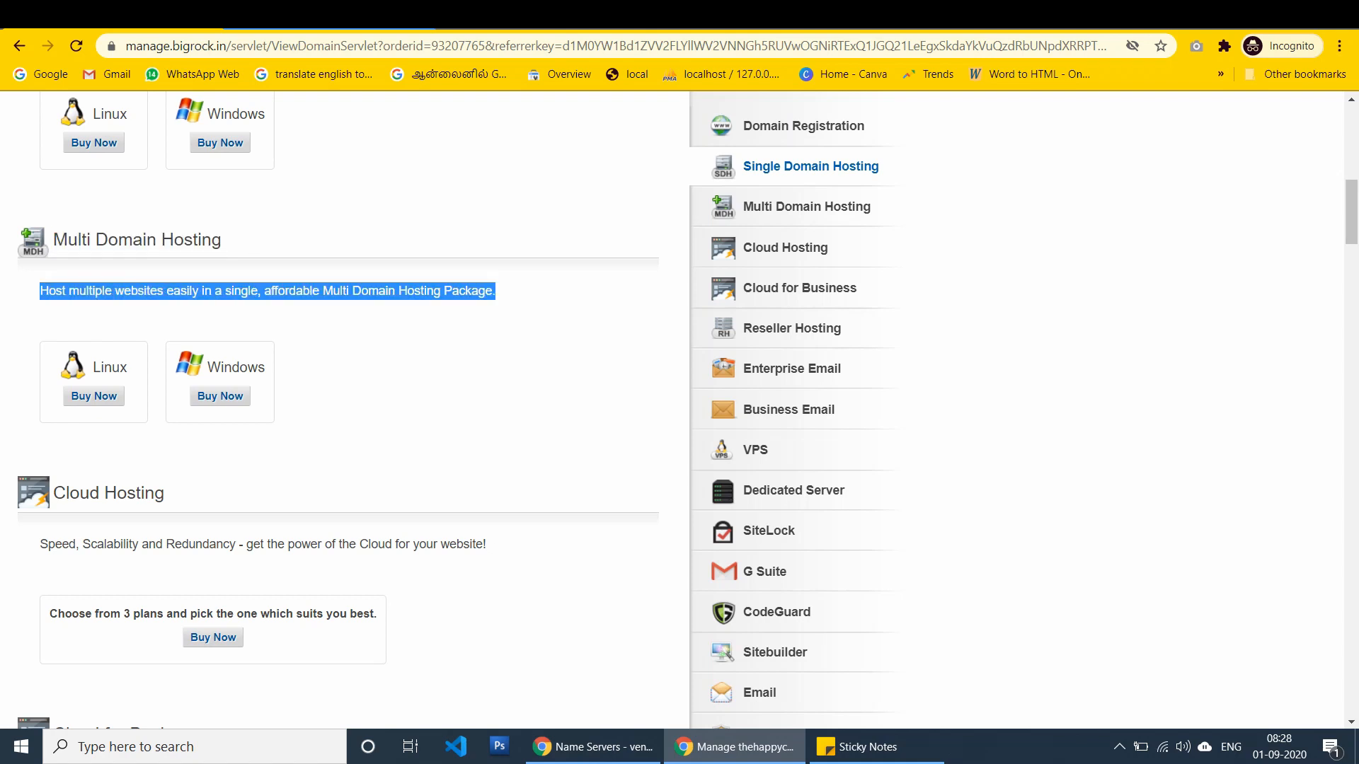
scroll(down, 3)
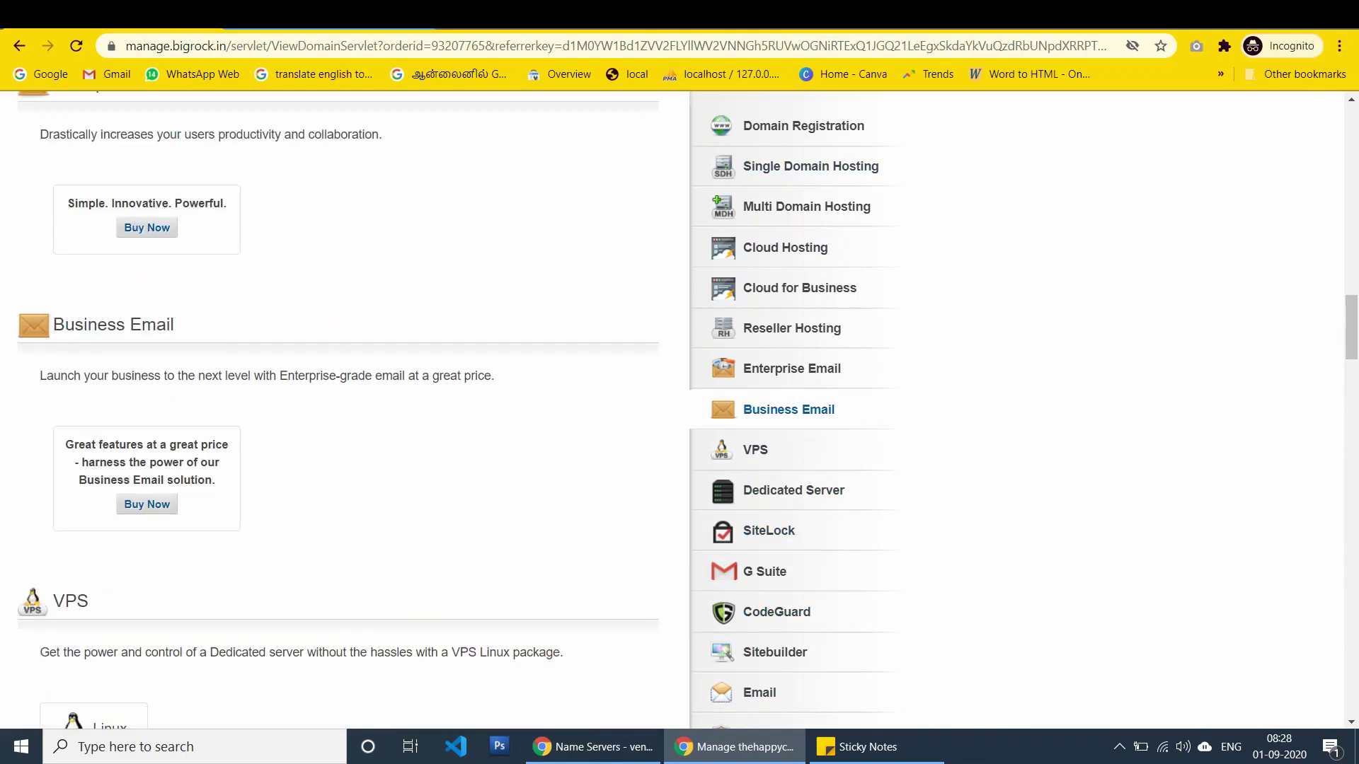
click(1301, 179)
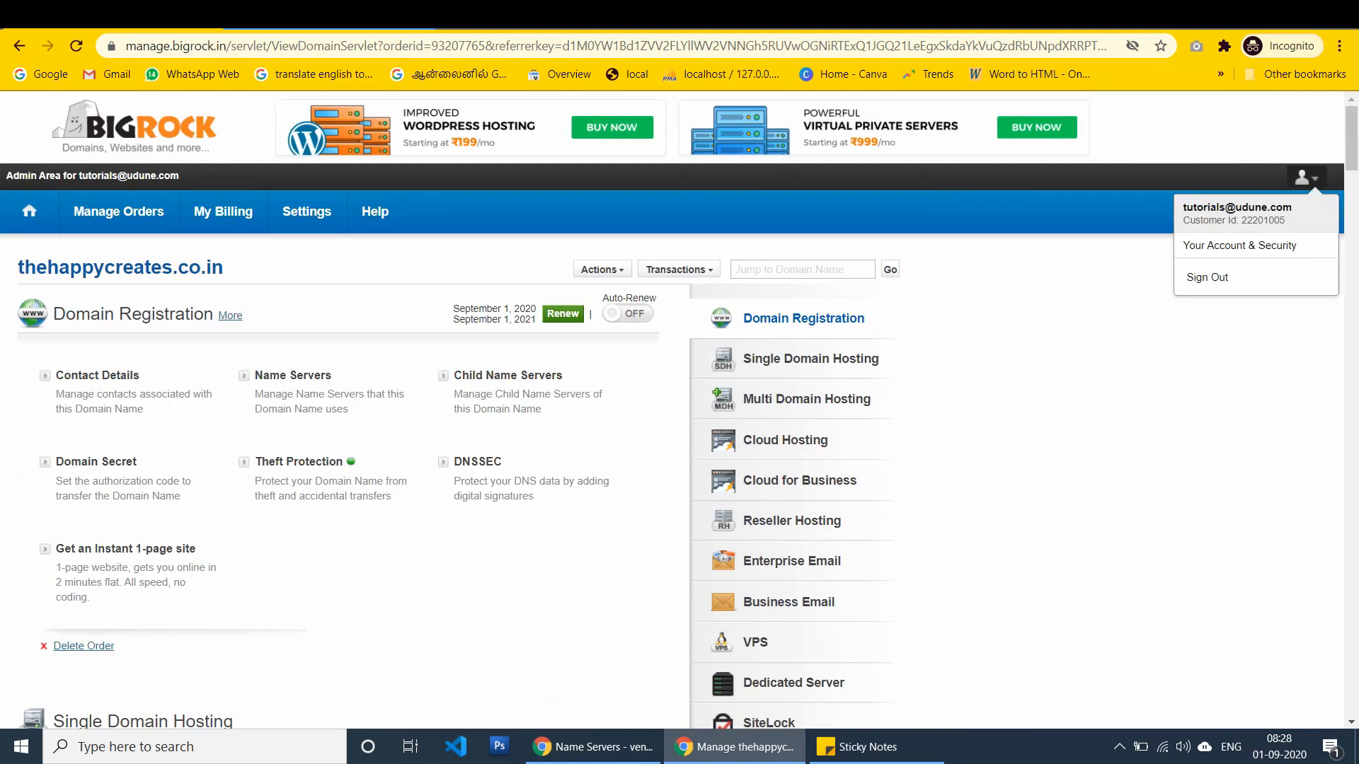
mouse_move(1206, 276)
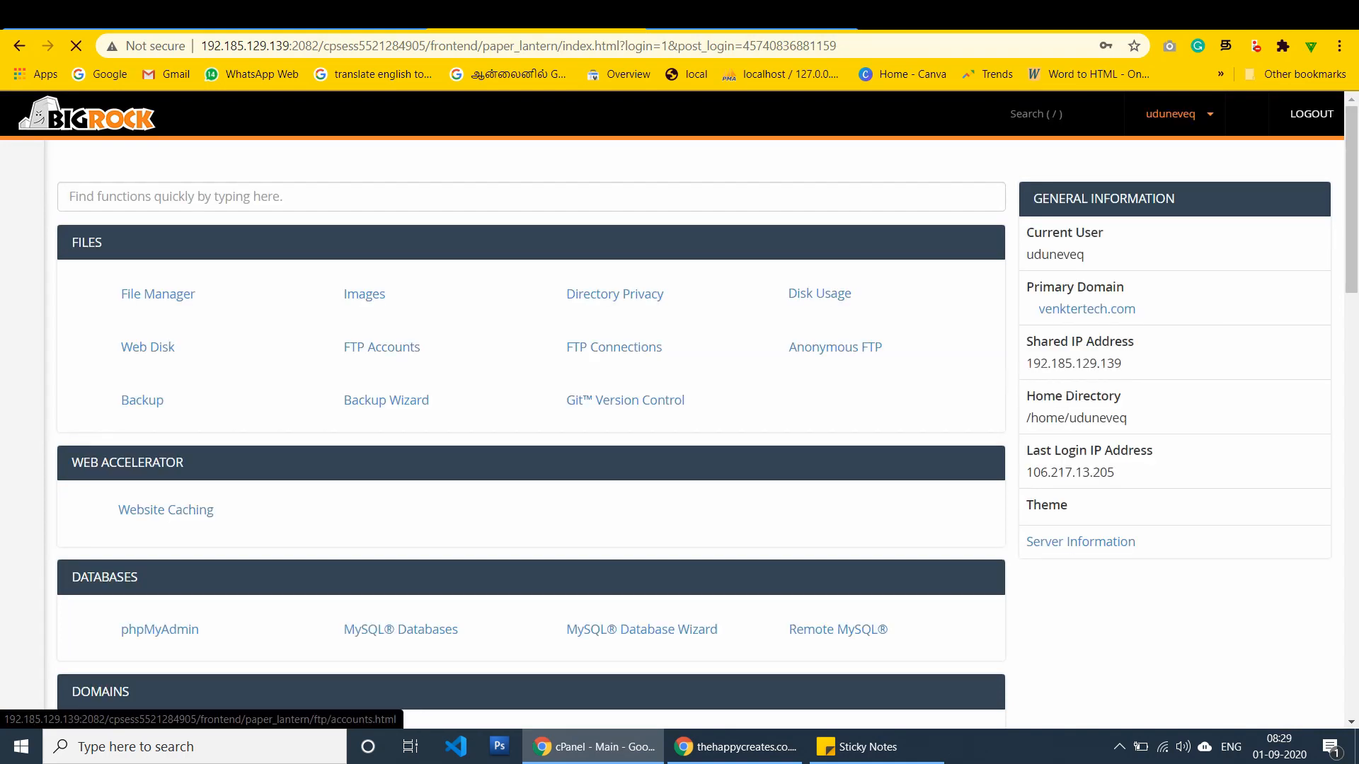
- Check thehappycreates.co.in still shows a parked placeholder page, then return to cPanel's Domains section
click(733, 746)
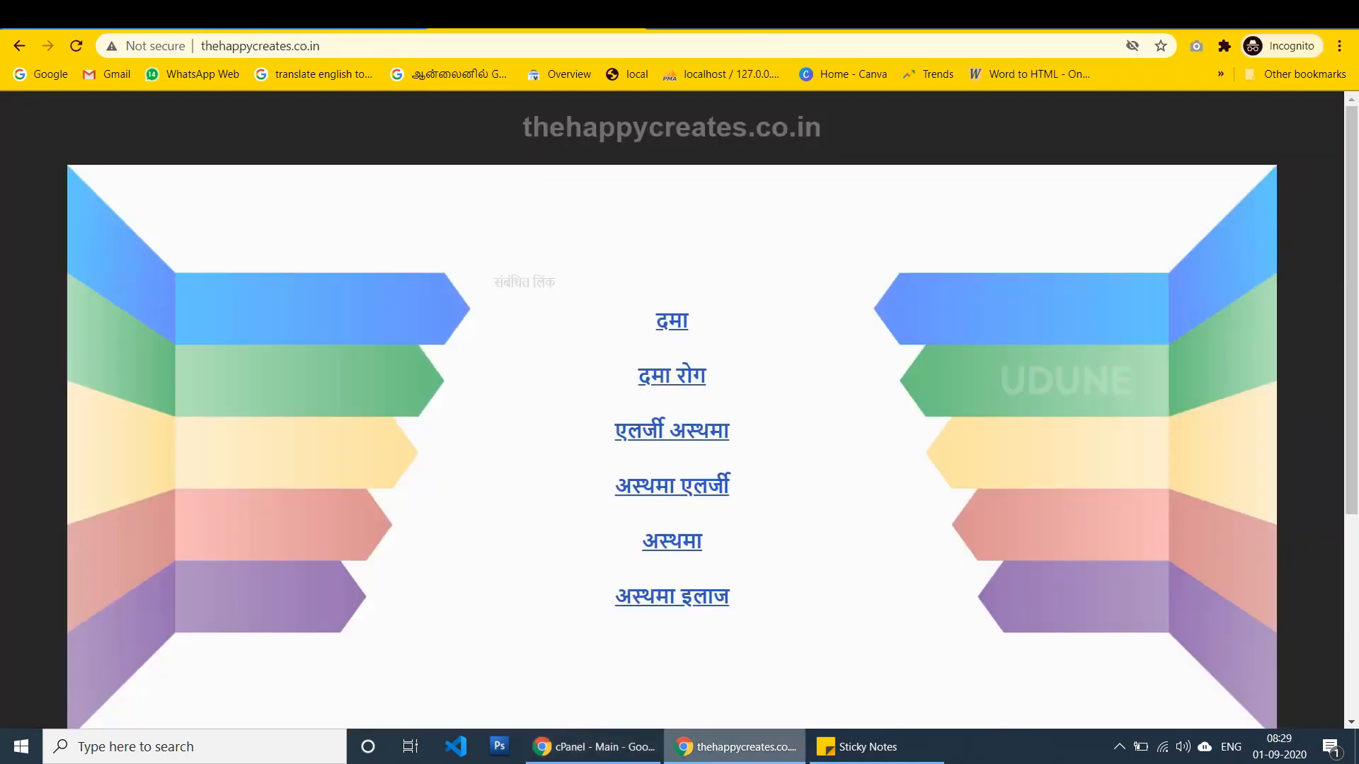
click(259, 46)
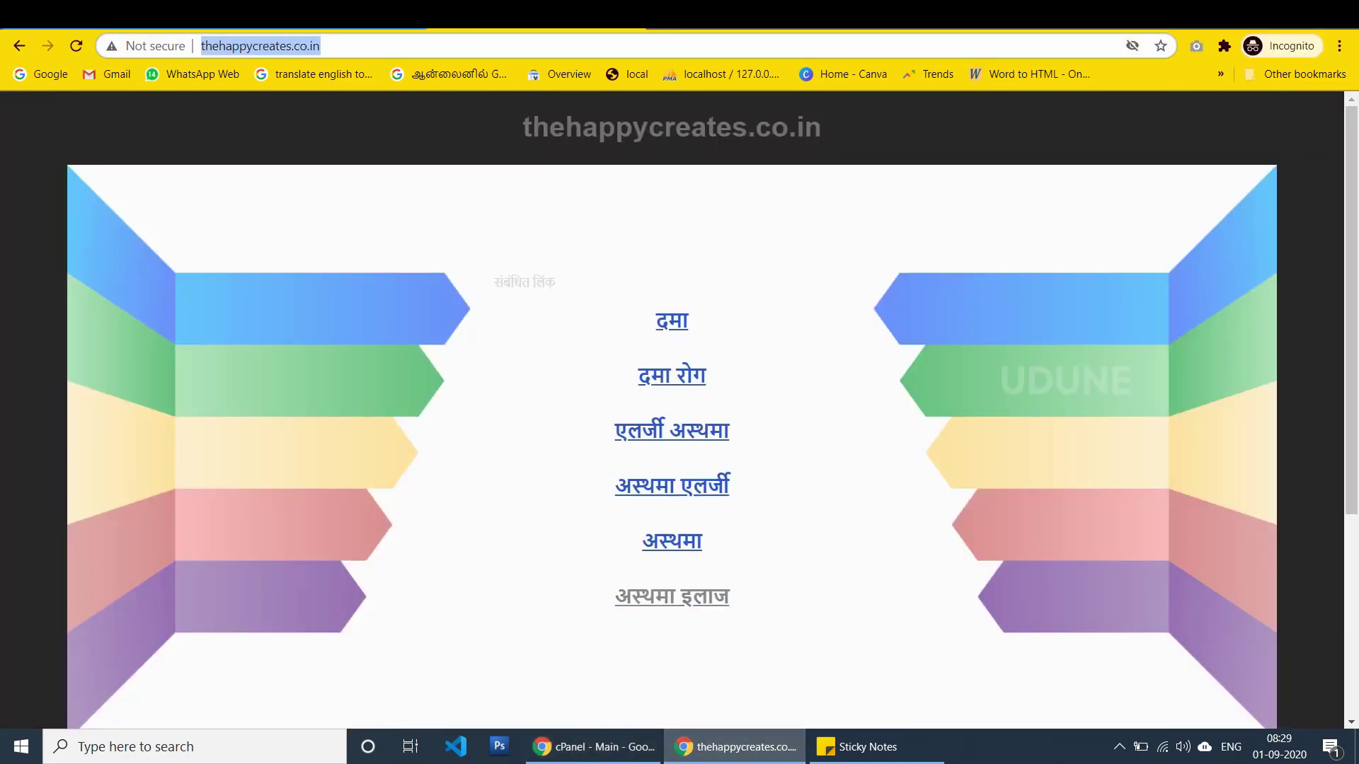
click(591, 746)
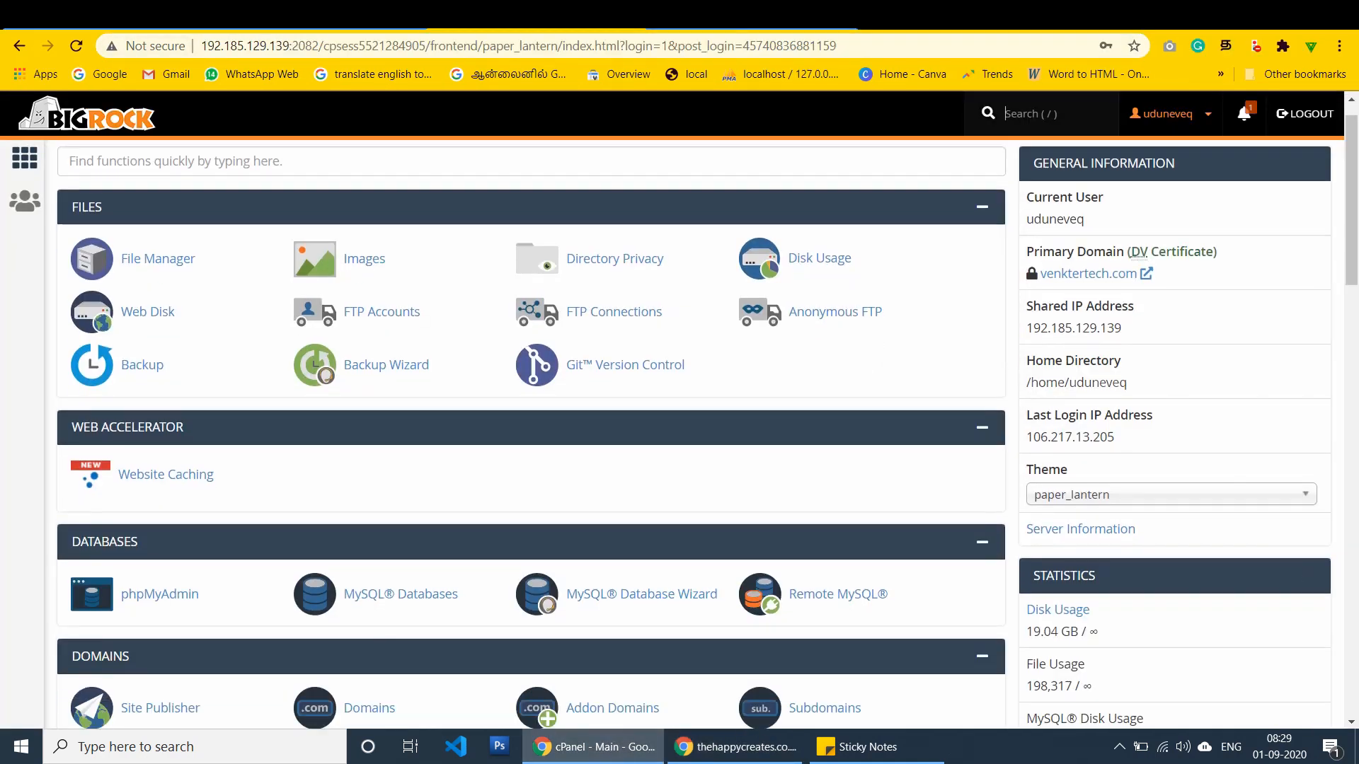
scroll(down, 3)
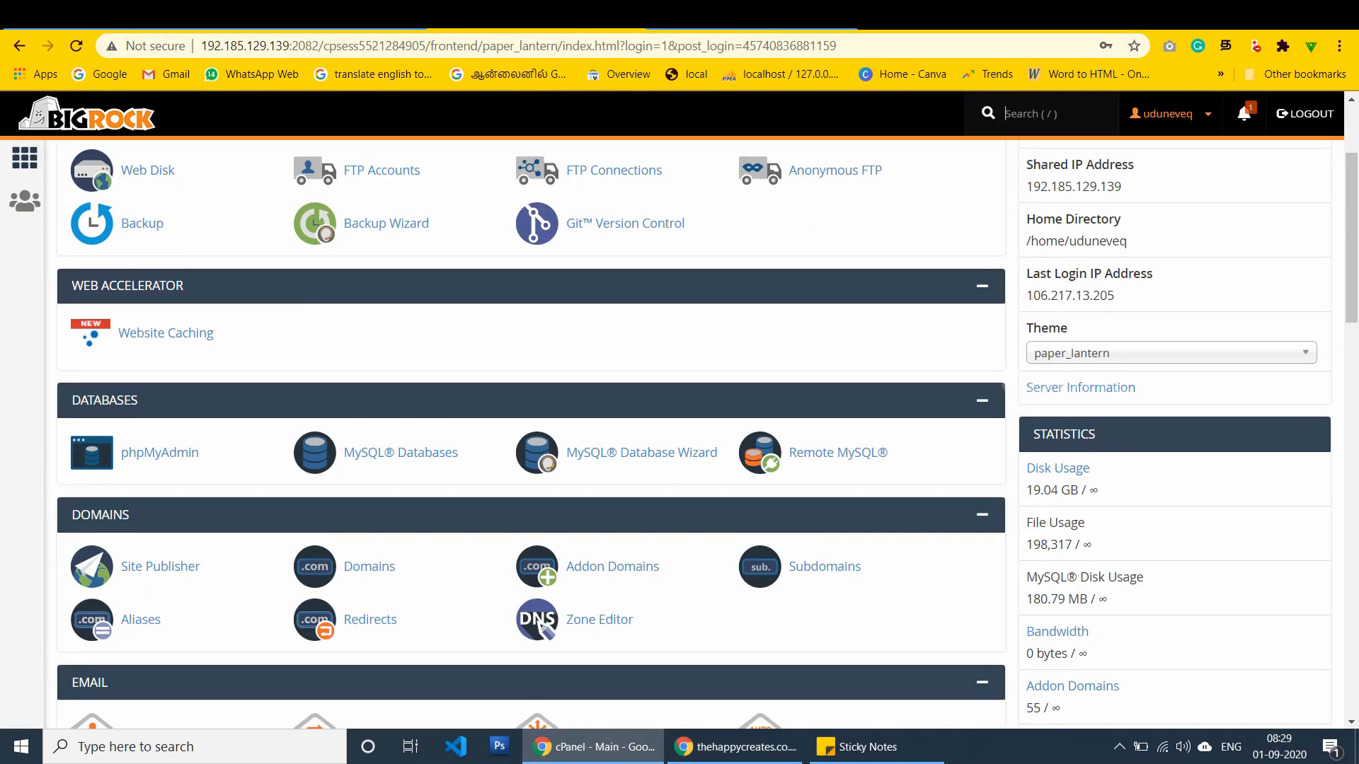
scroll(down, 3)
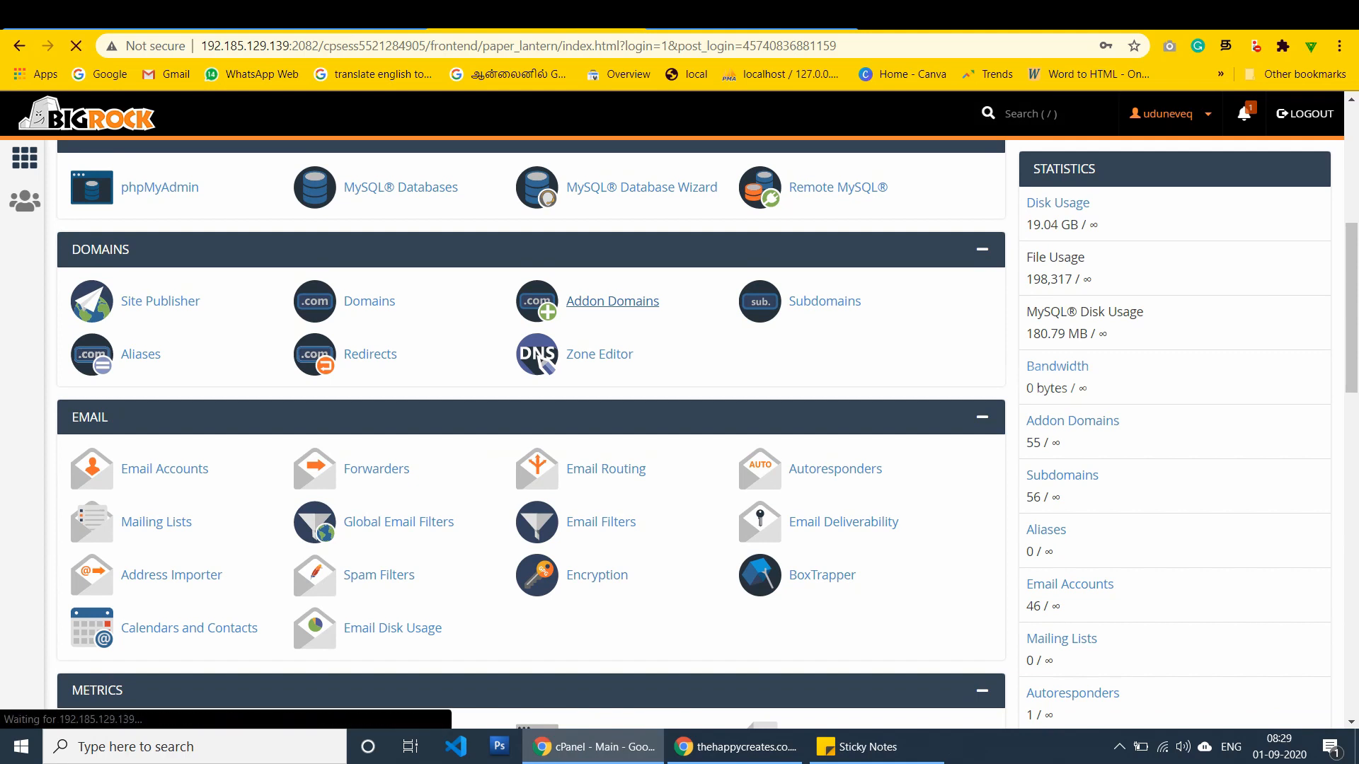
- In Addon Domains enter thehappycreates.co.in with subdomain and document root and submit, hitting a DNS-entry conflict
click(612, 301)
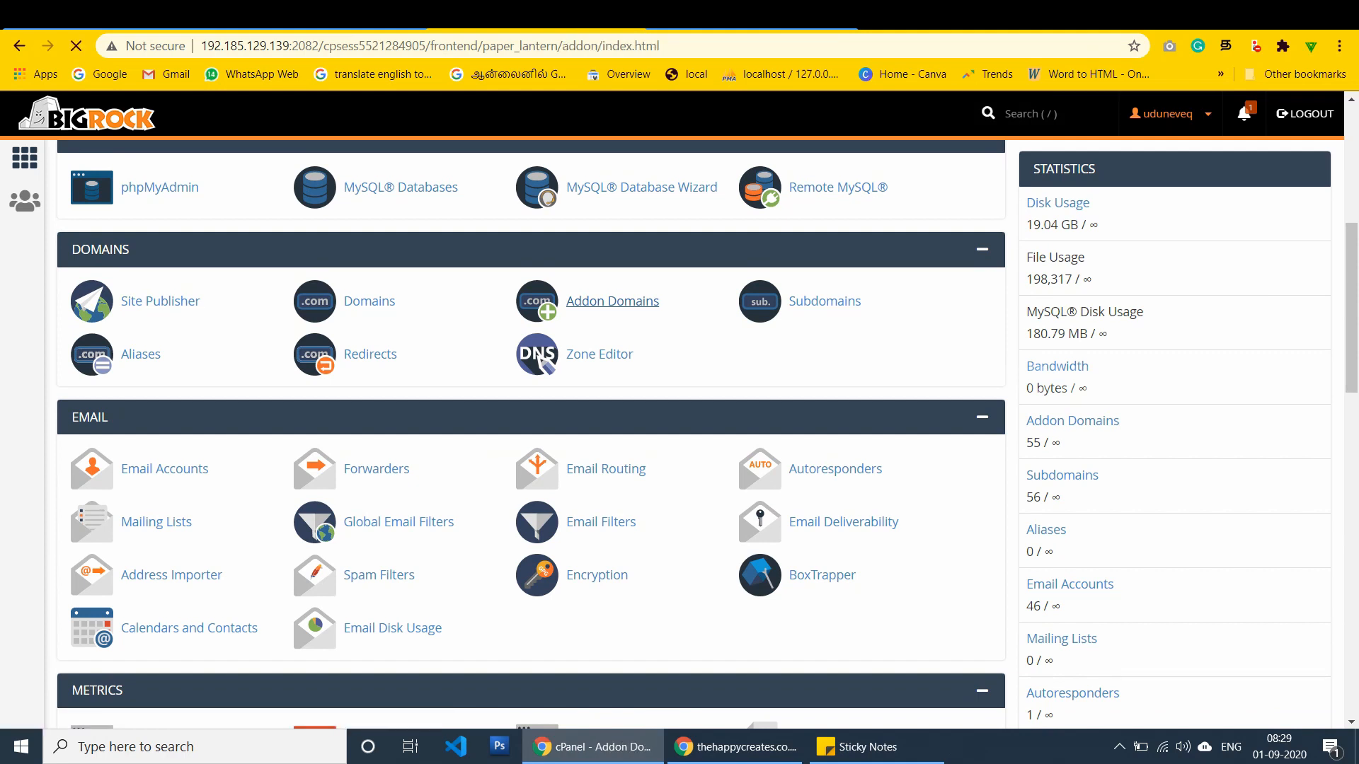
click(611, 301)
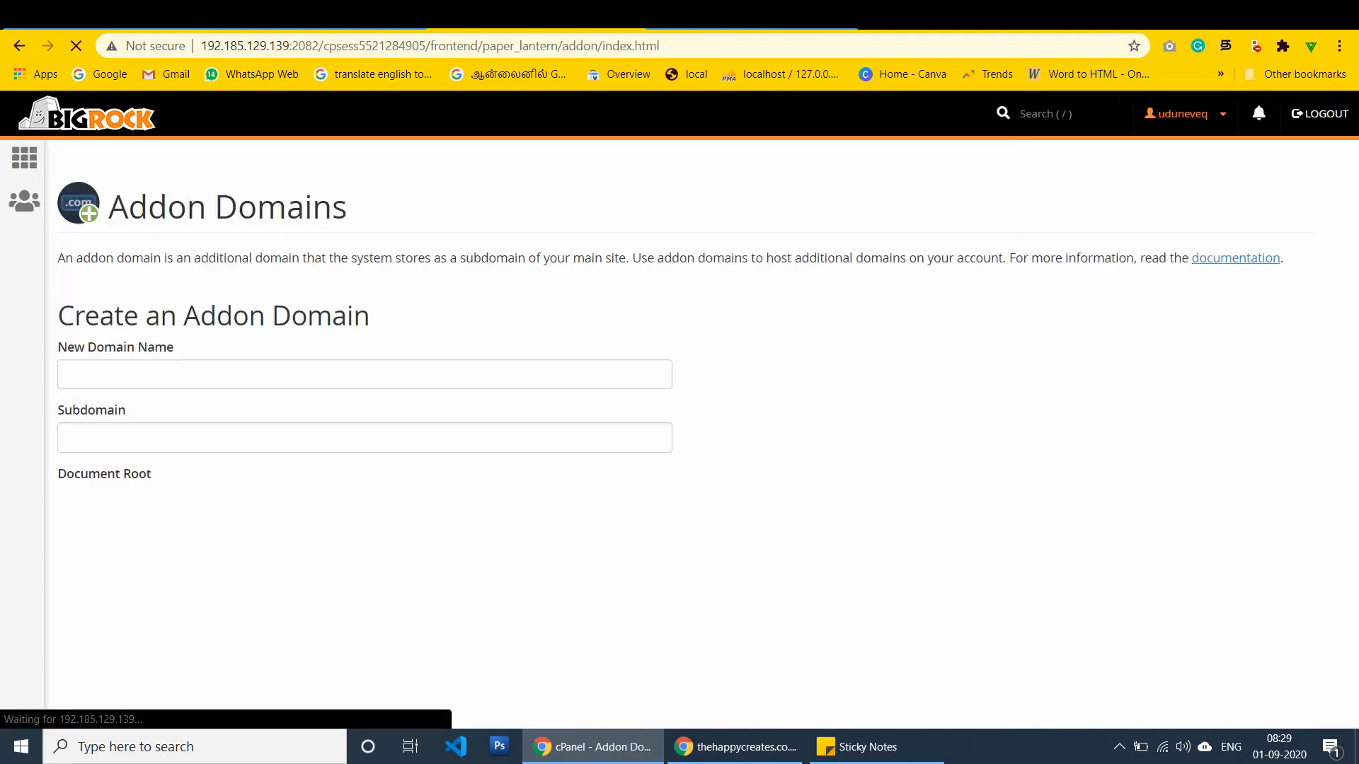
click(363, 373)
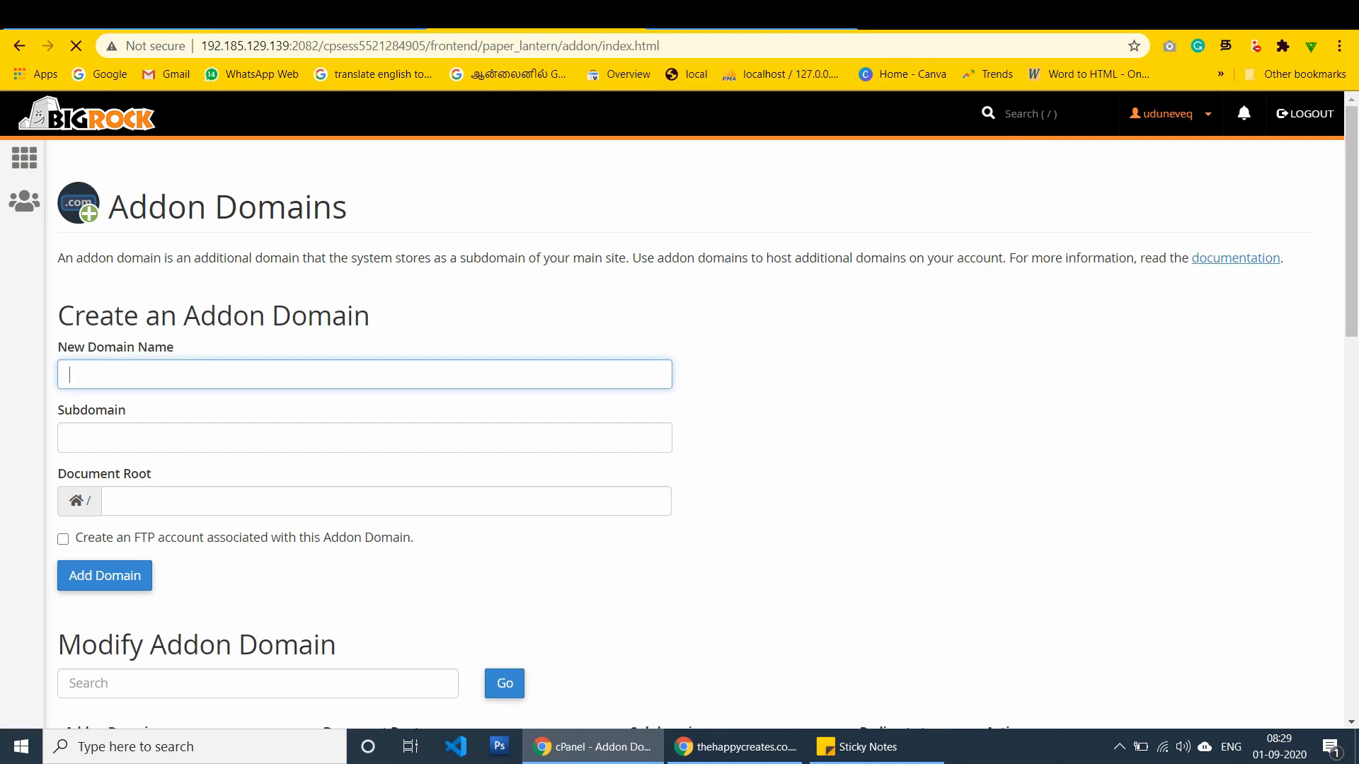
text(http://thehappycreates.co.in/)
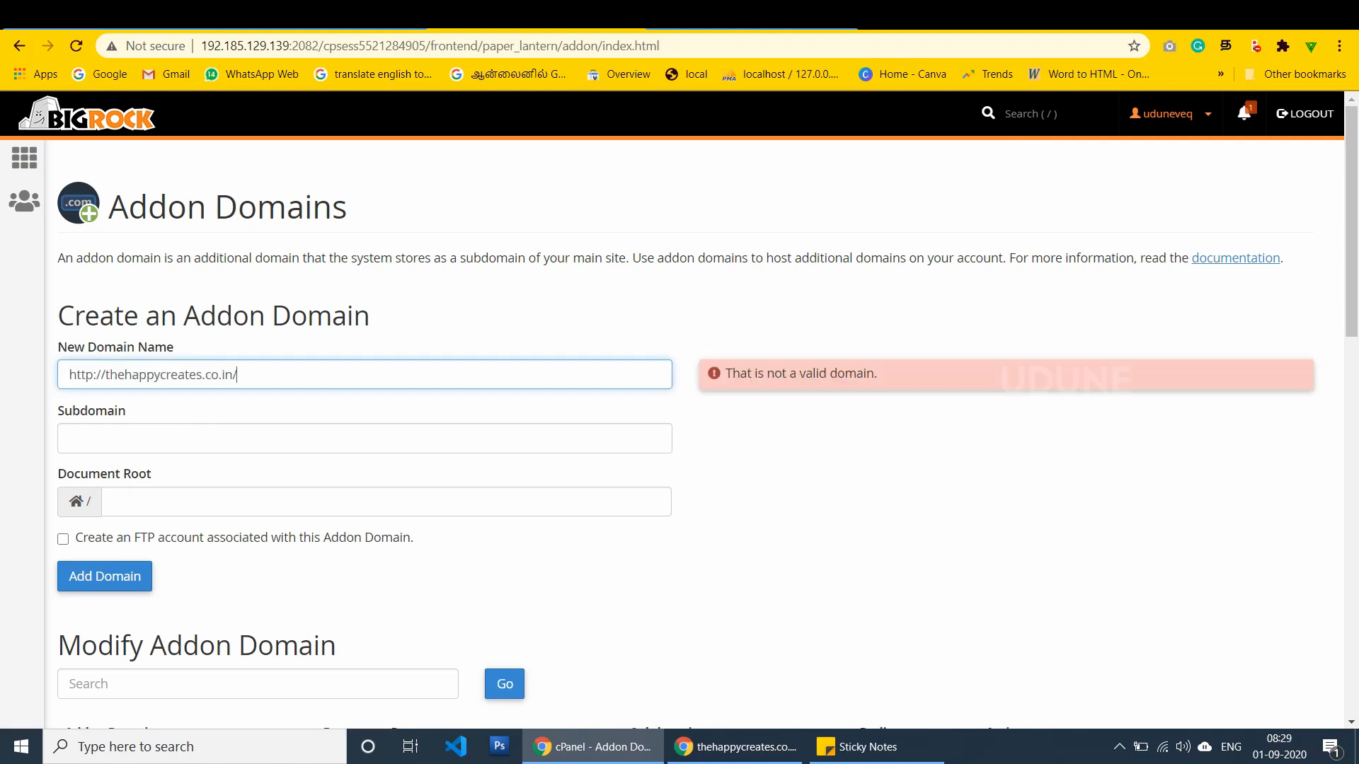
key(Backspace)
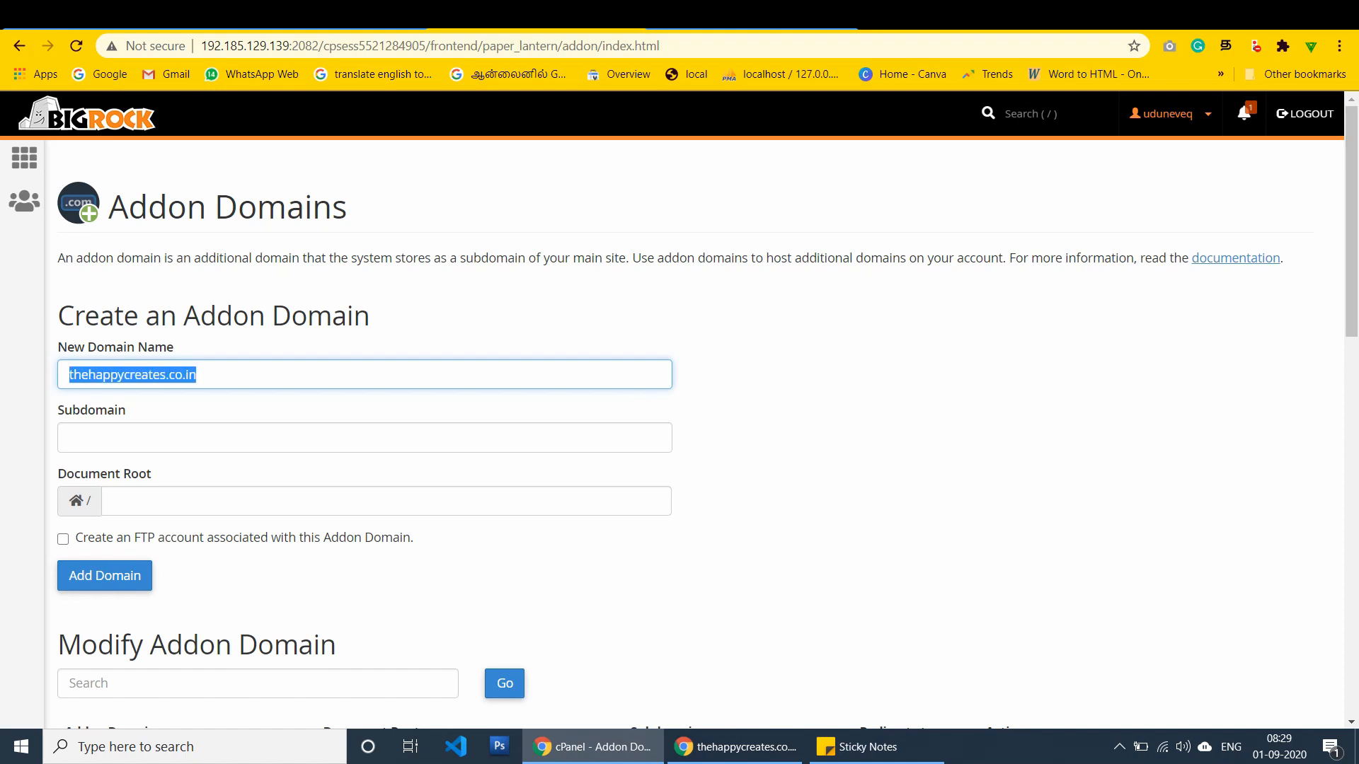
click(363, 437)
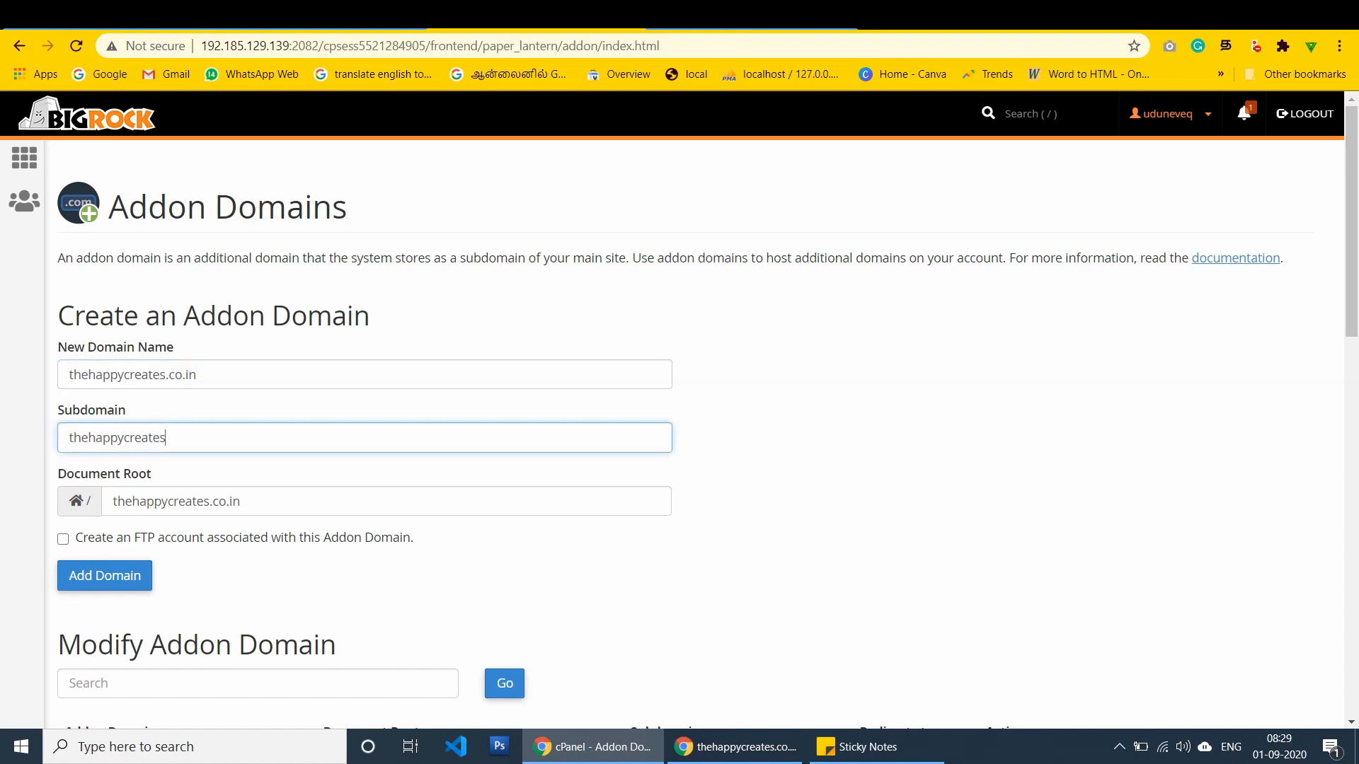
scroll(down, 3)
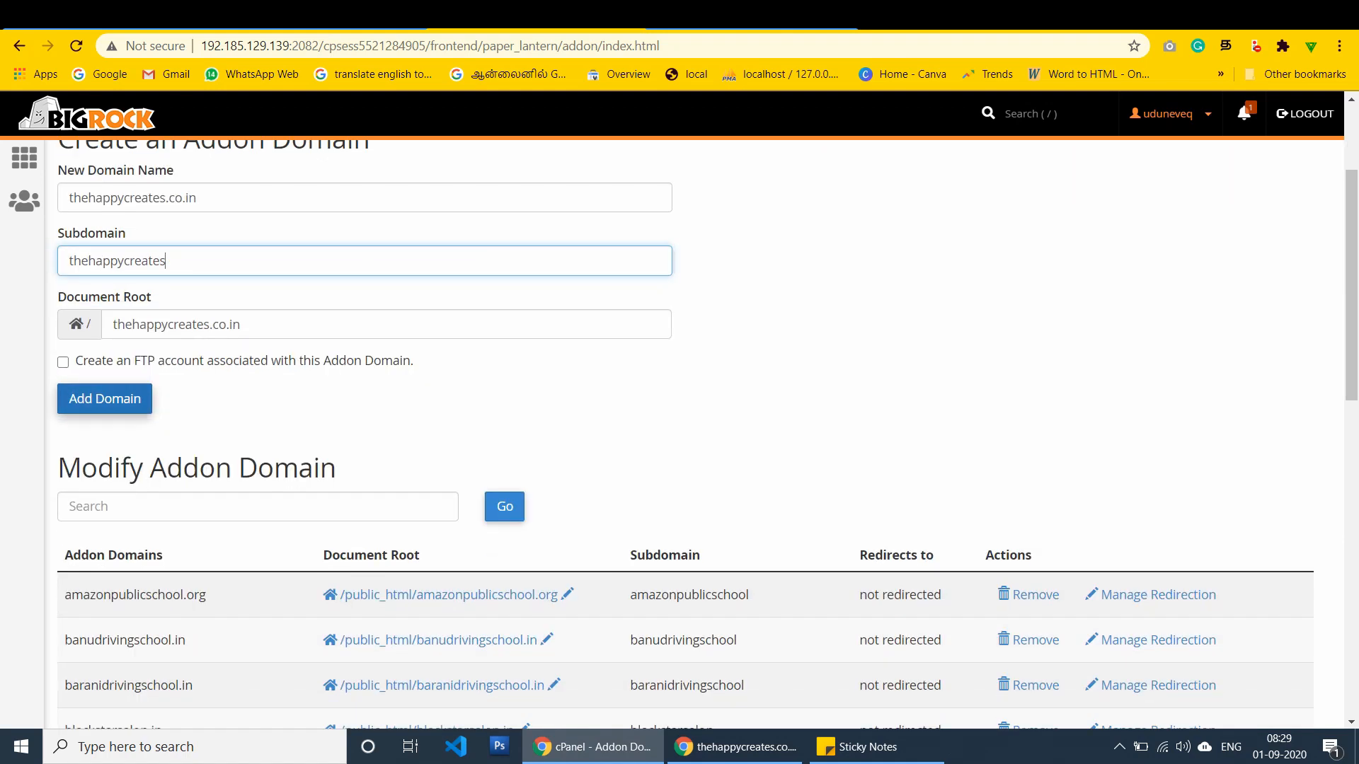
click(104, 399)
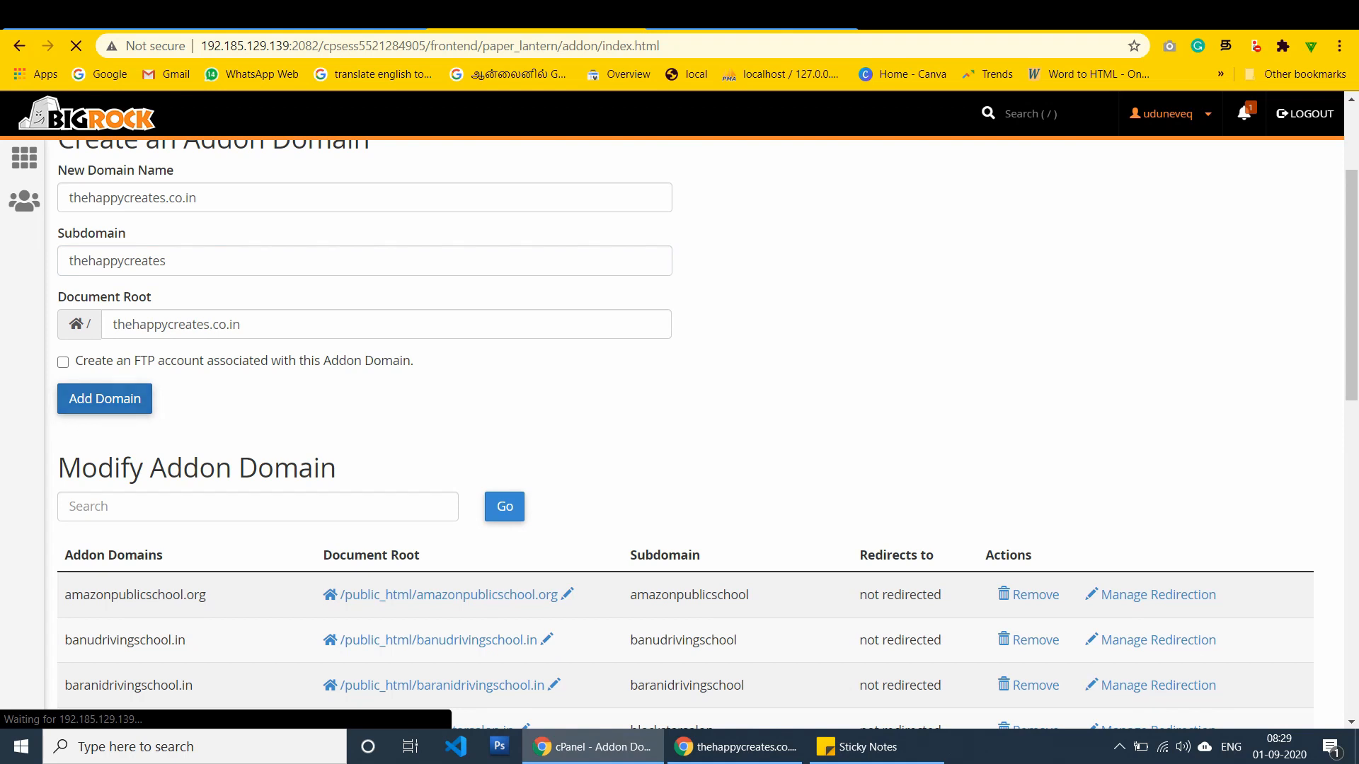
click(104, 399)
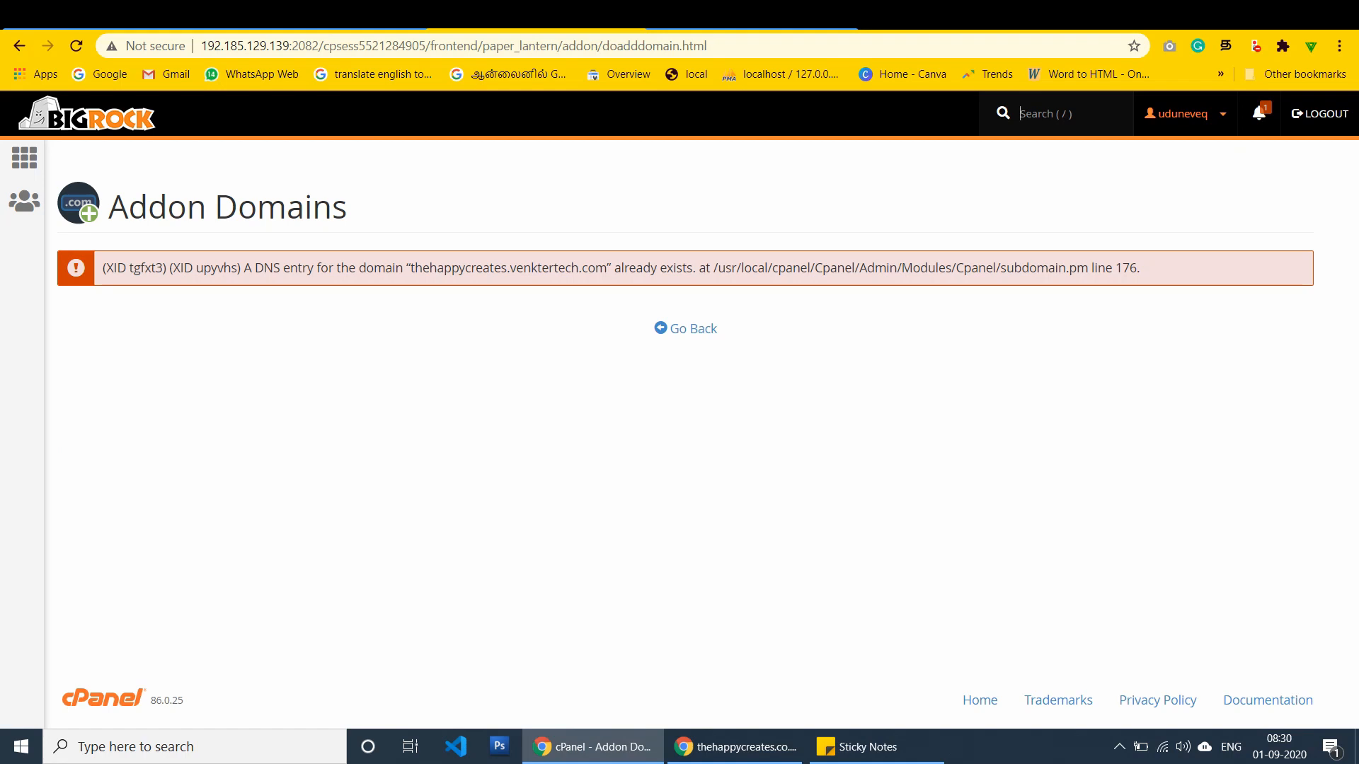
- Go back, change the subdomain and create the addon domain thehappycreates.co.in successfully
click(684, 328)
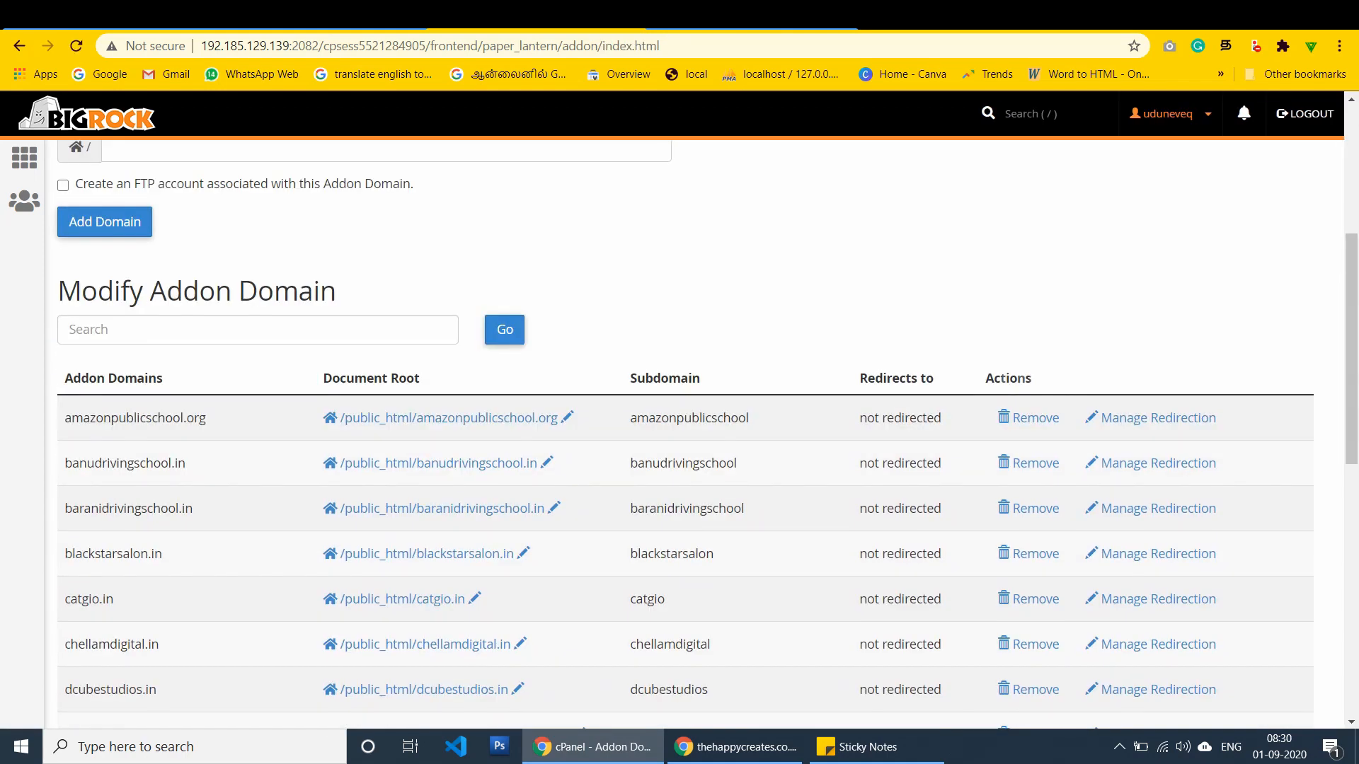
scroll(up, 3)
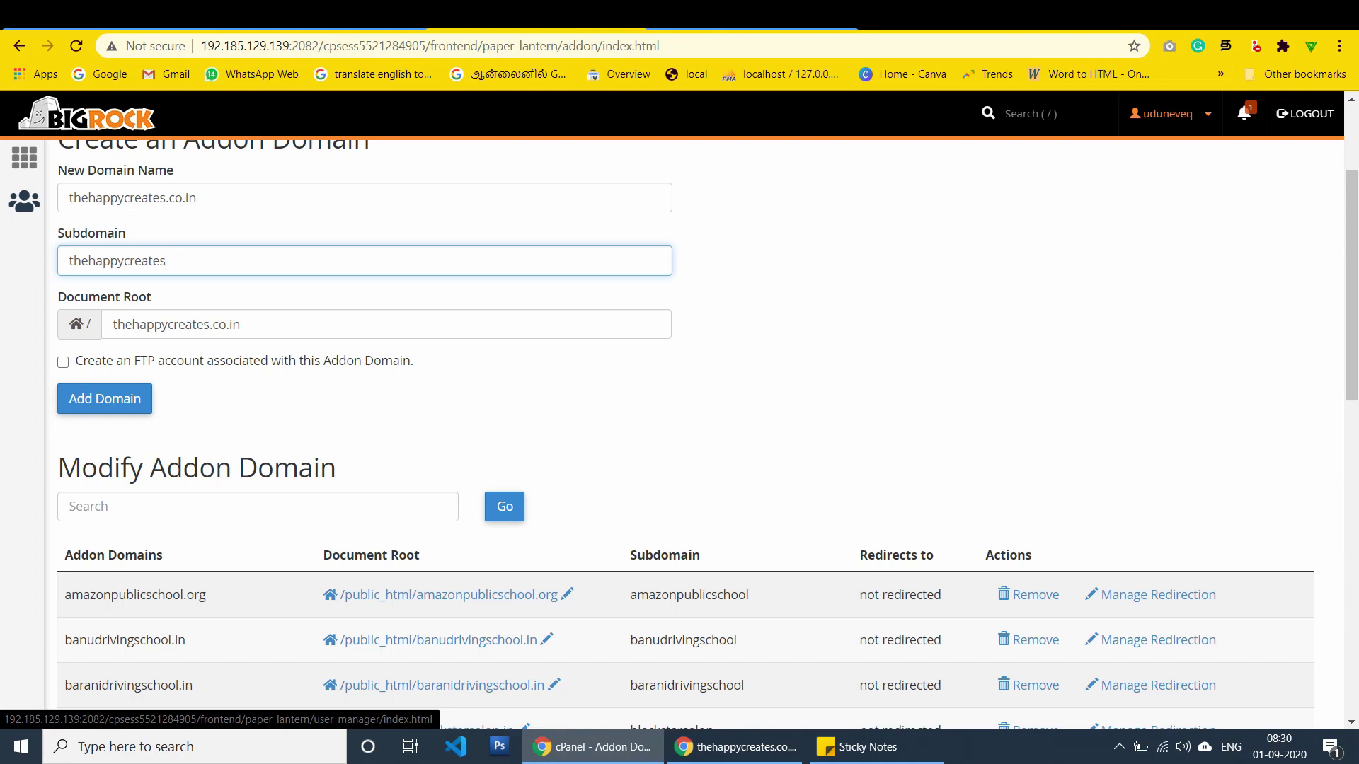
text(s)
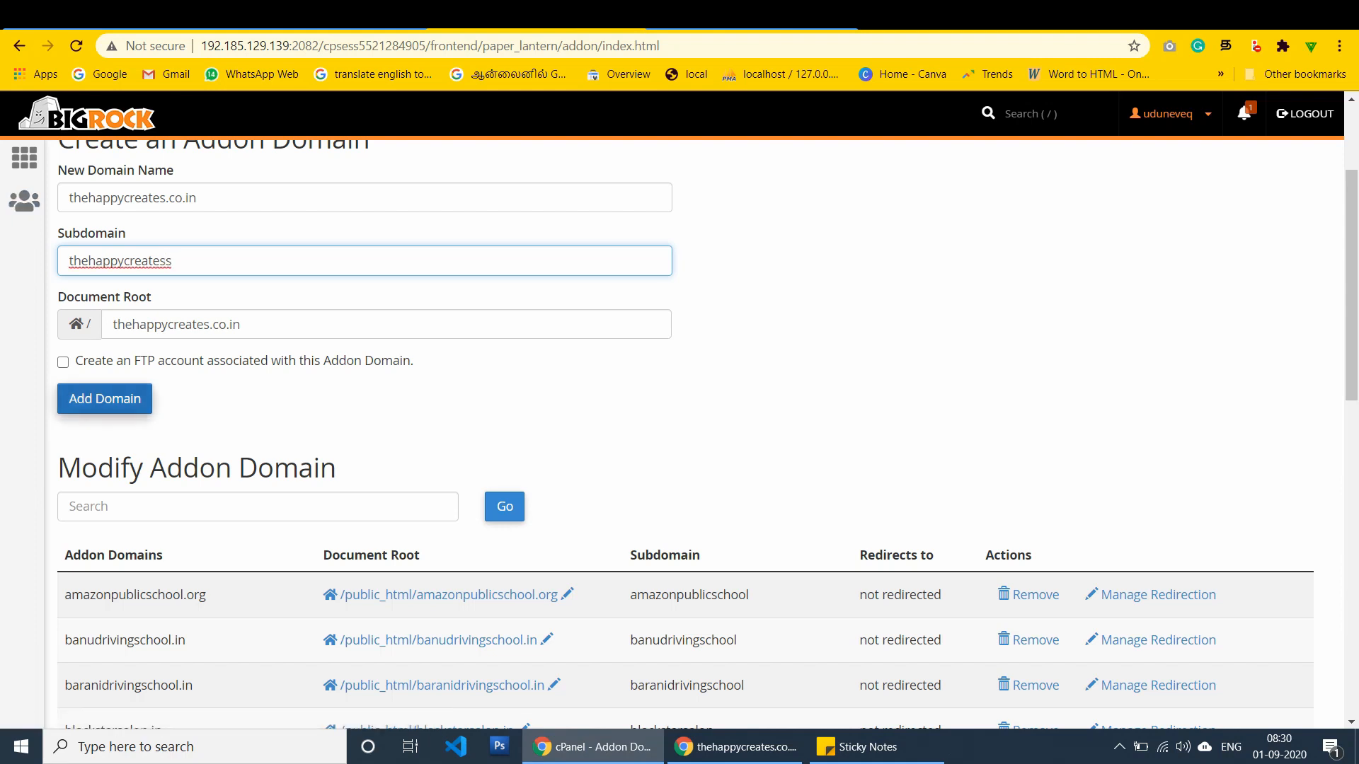
click(104, 398)
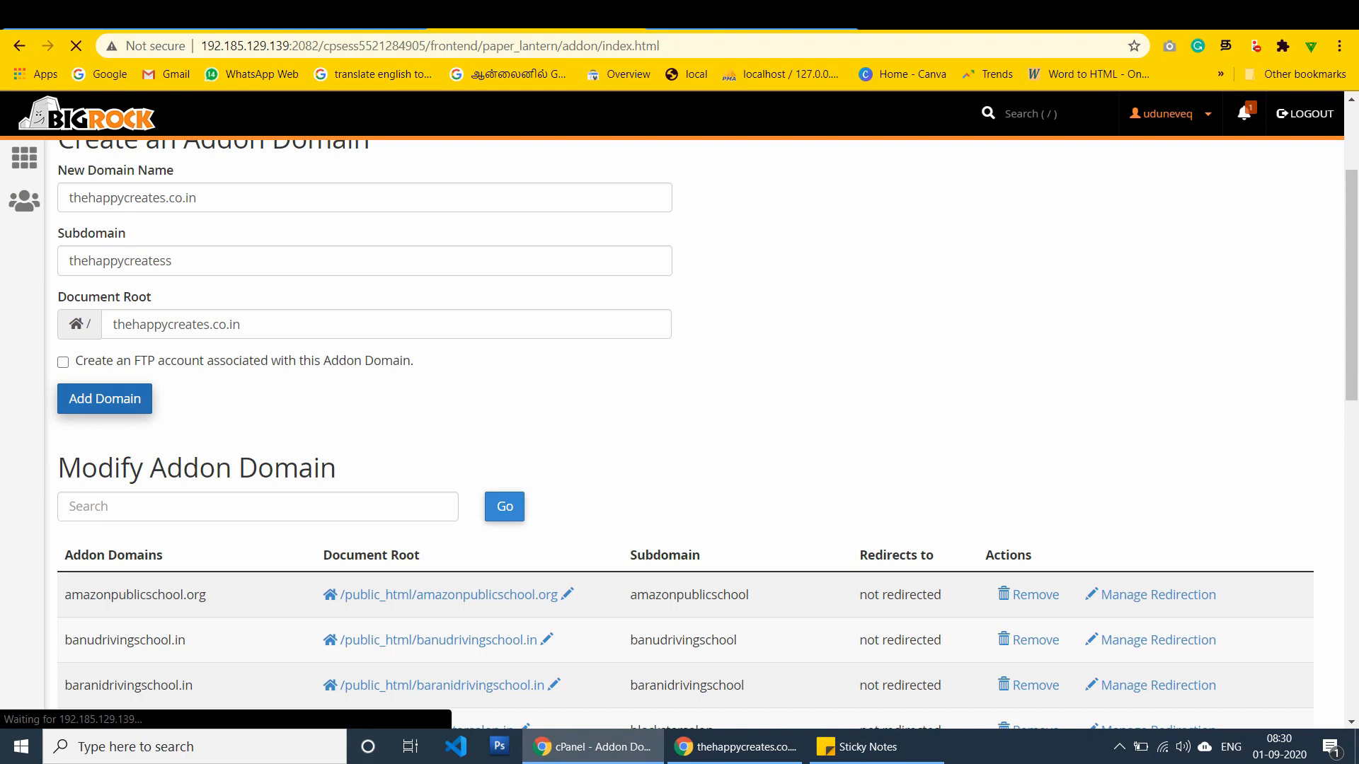
click(104, 398)
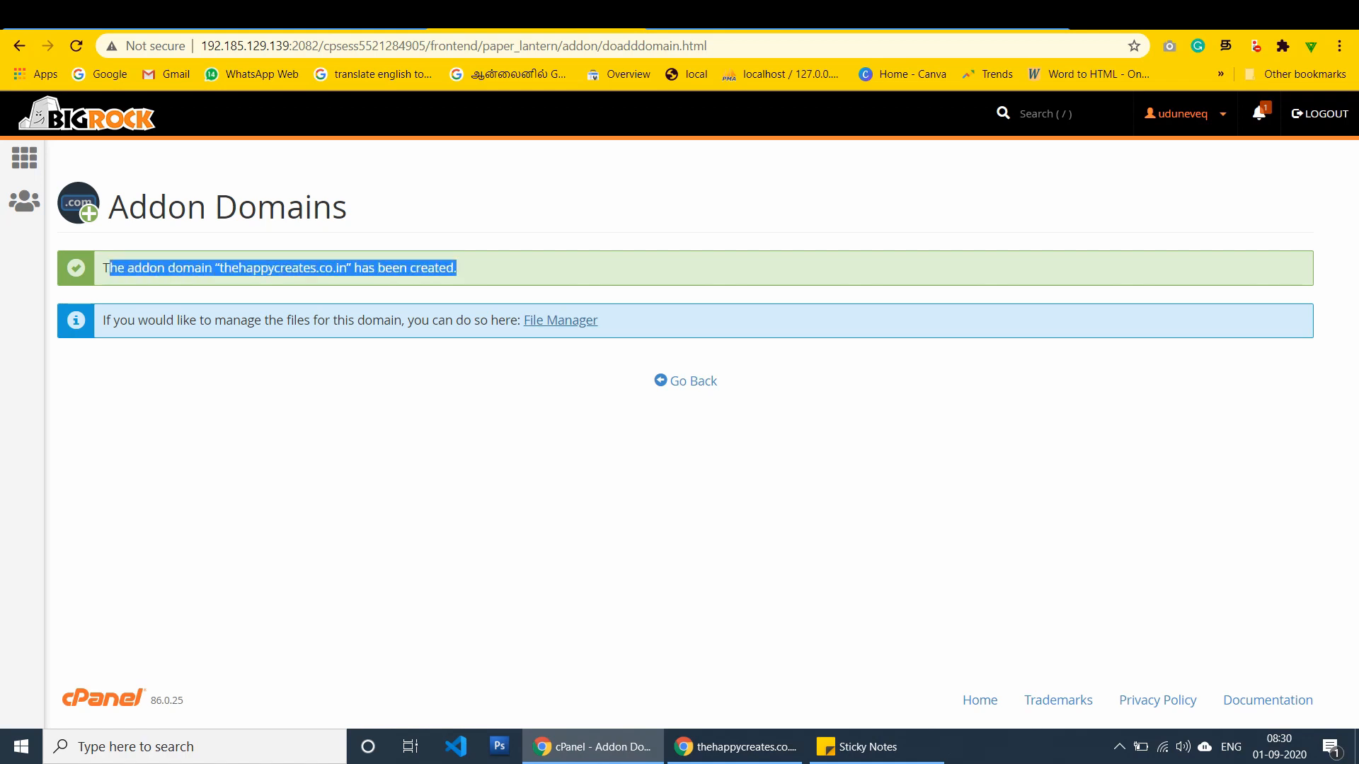
- In File Manager open public_html and the old thehappycreates.in site folder
click(560, 320)
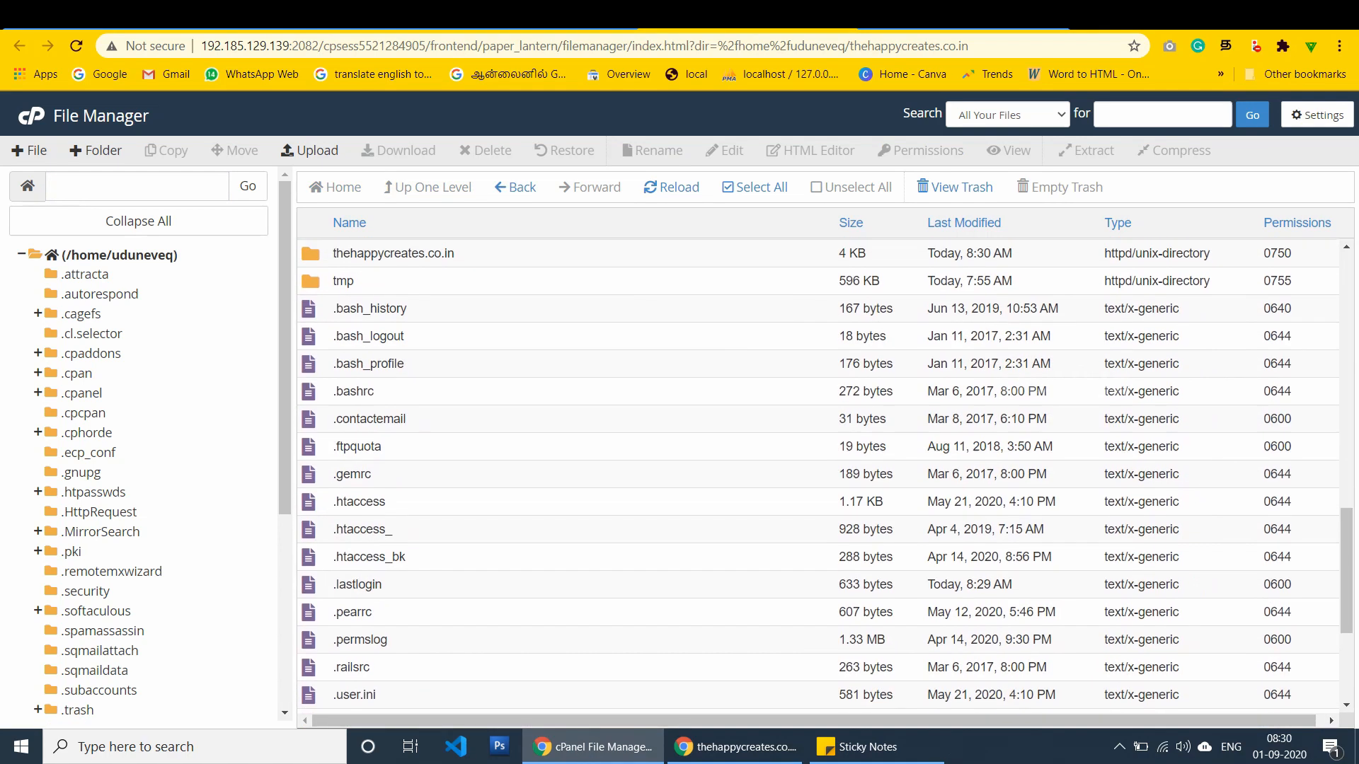
scroll(up, 3)
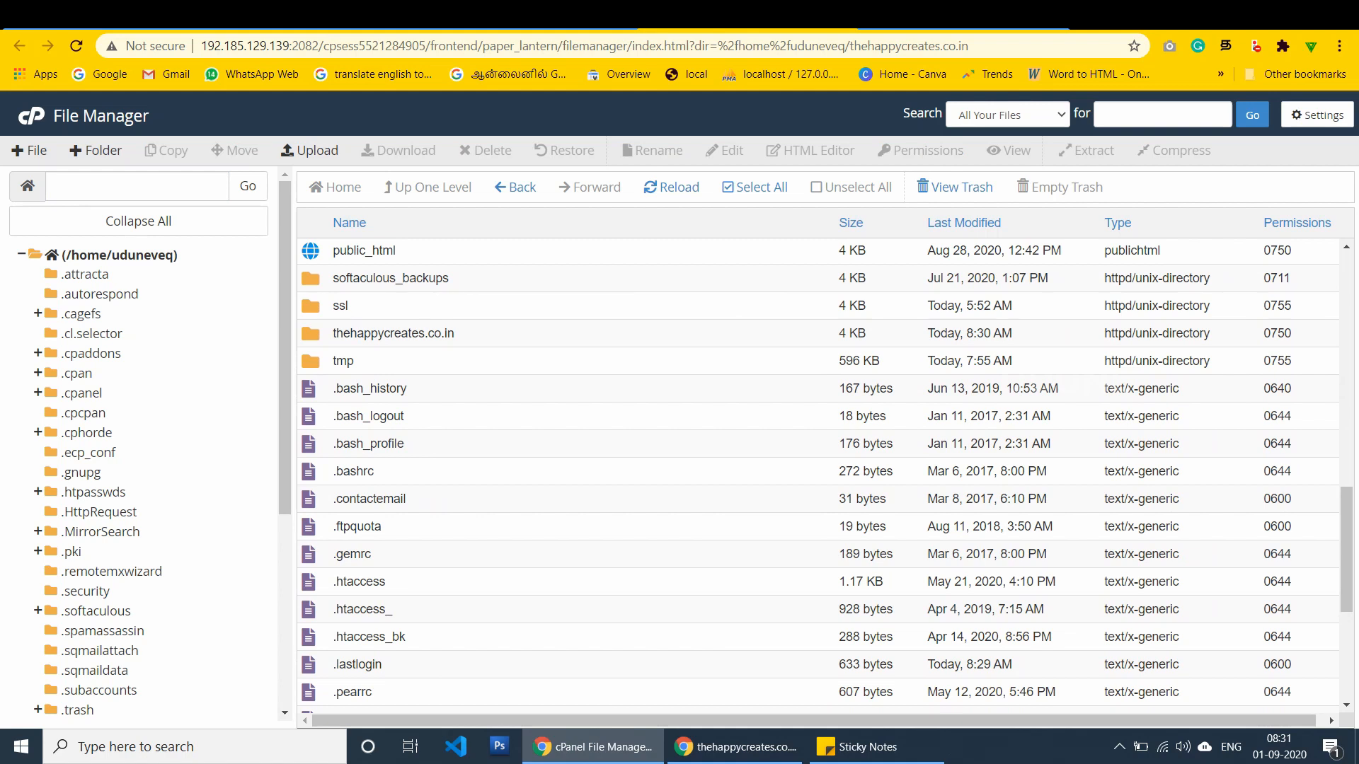
scroll(up, 3)
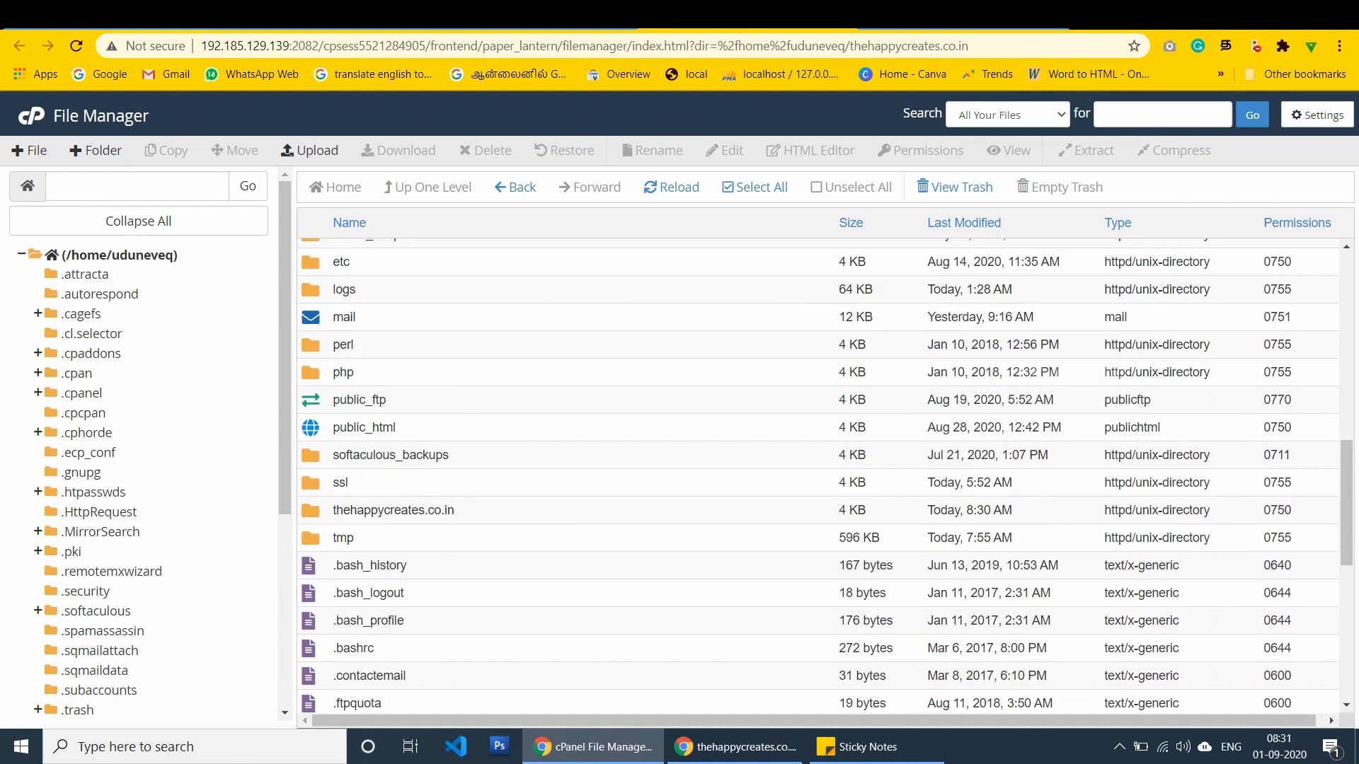
double_click(364, 426)
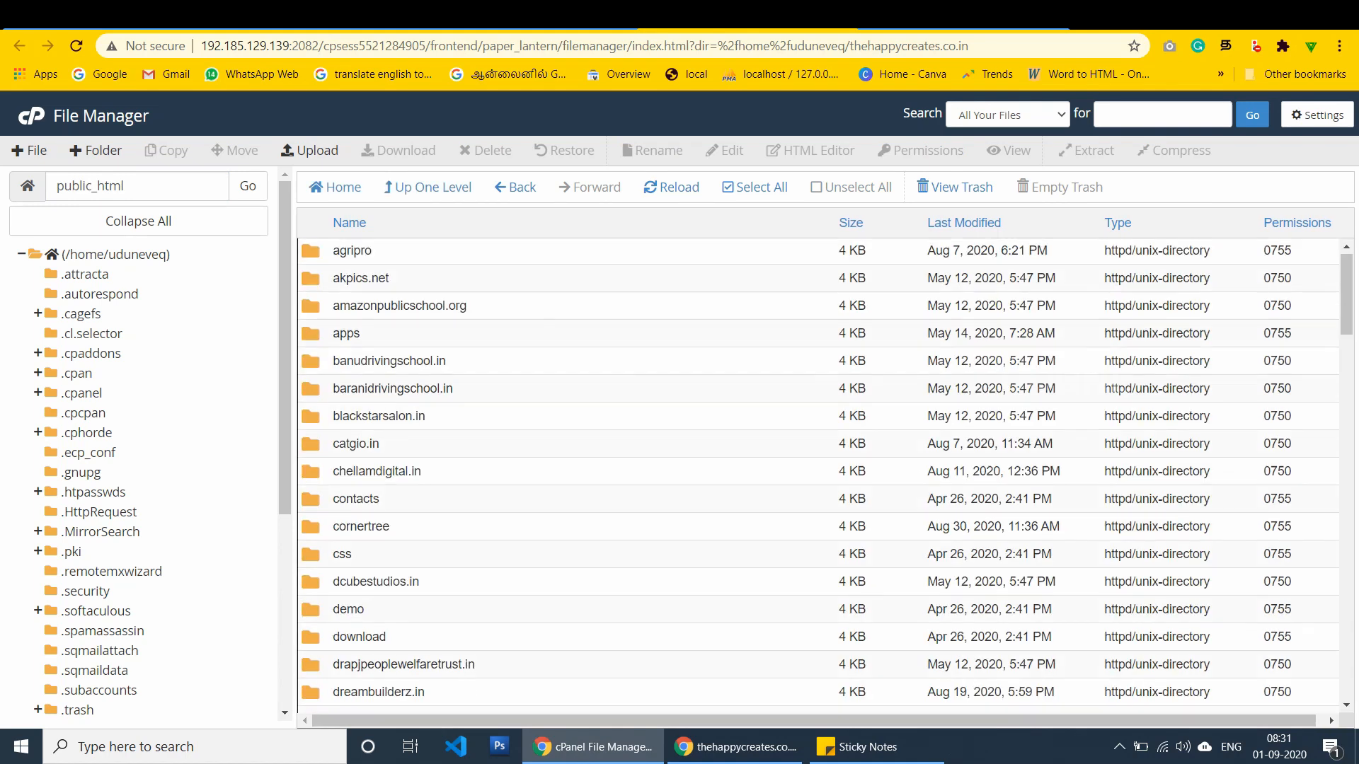
scroll(down, 3)
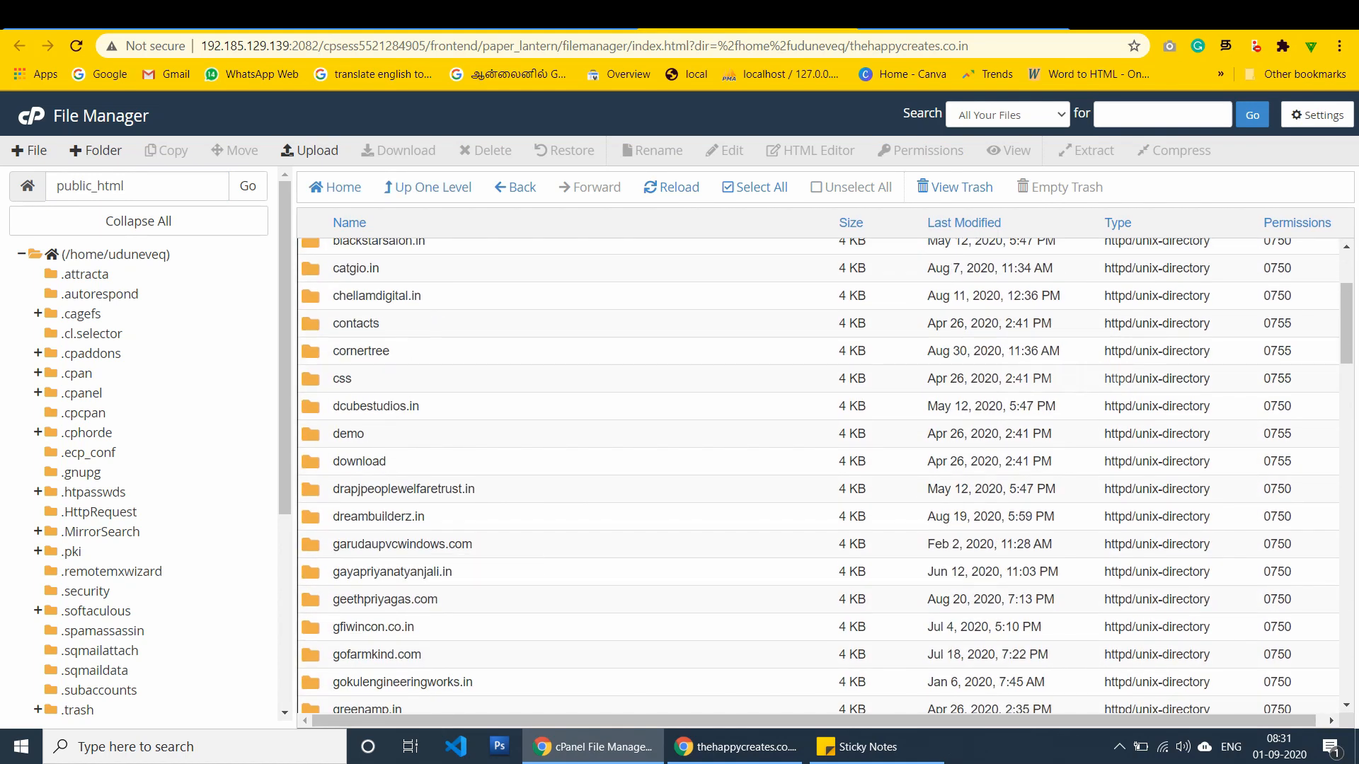
scroll(down, 3)
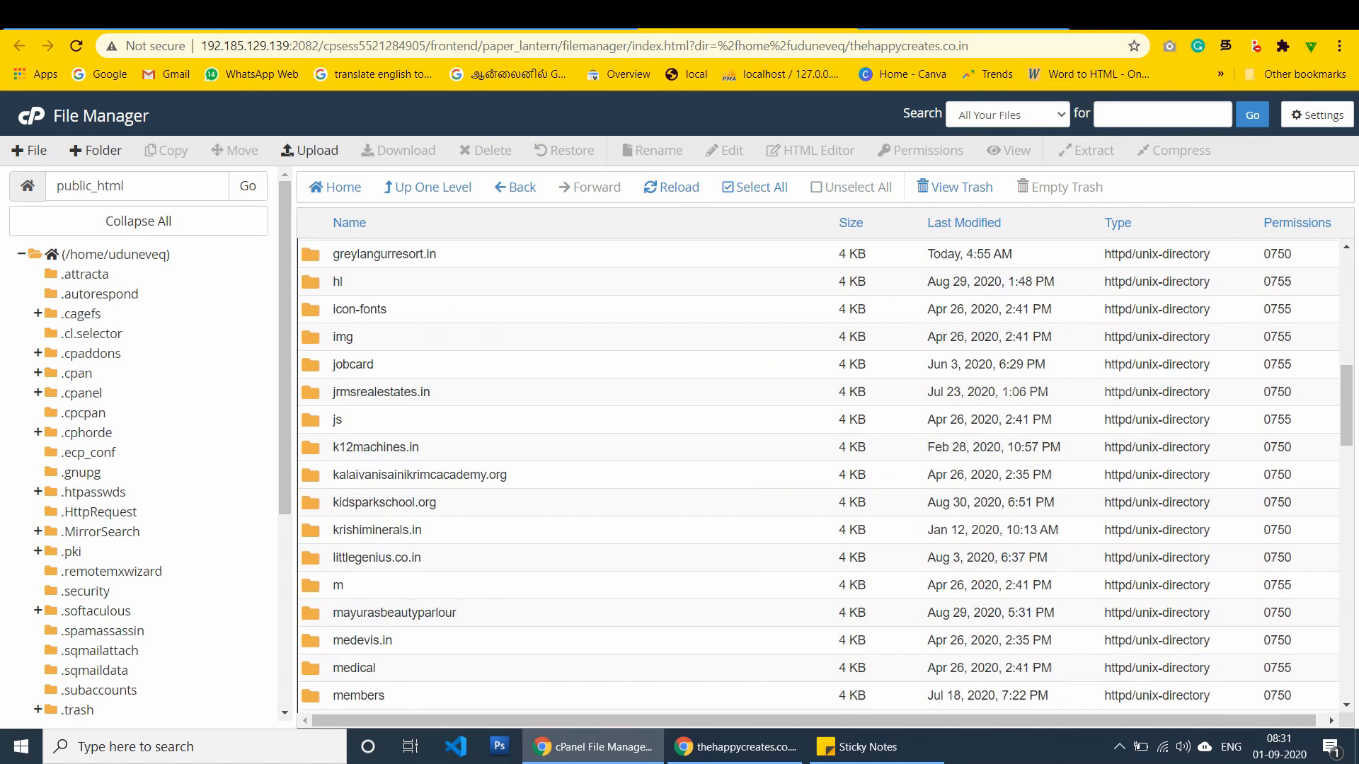
scroll(down, 3)
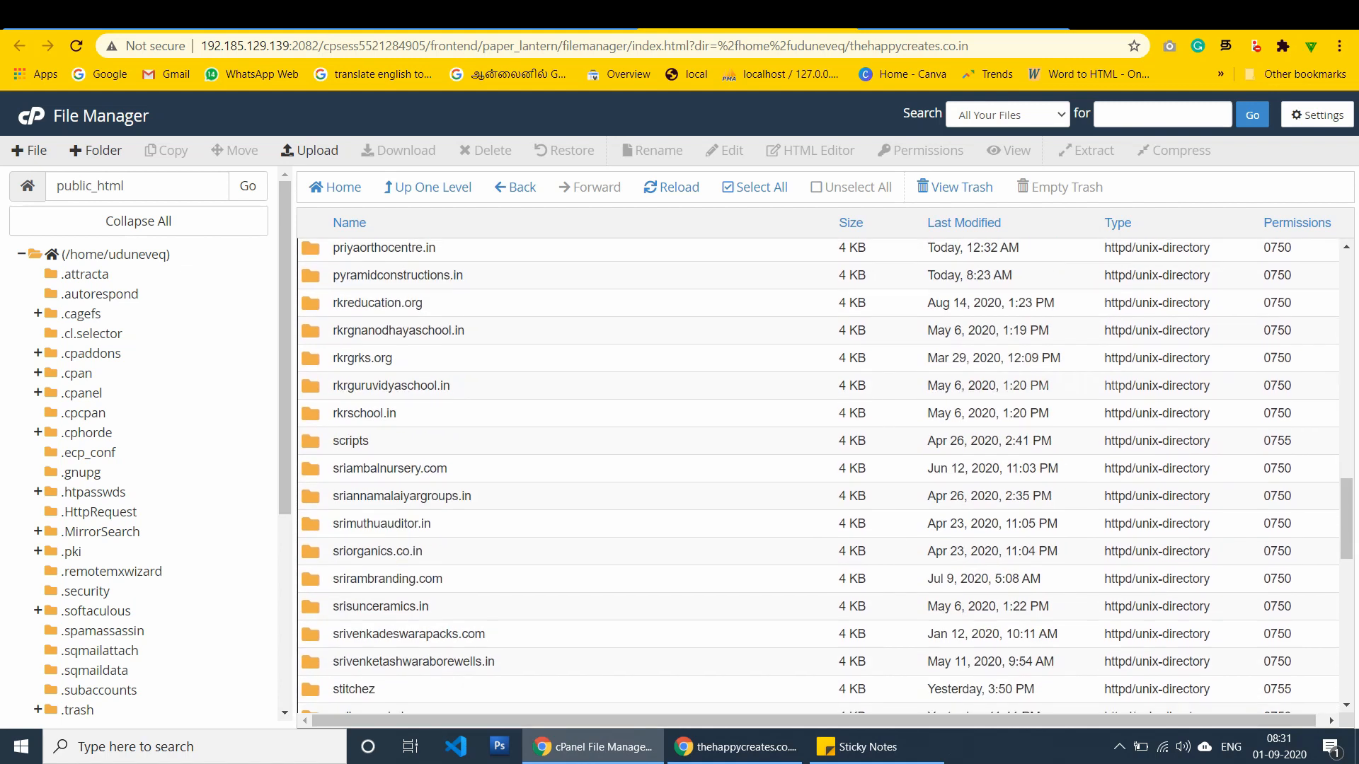
scroll(down, 3)
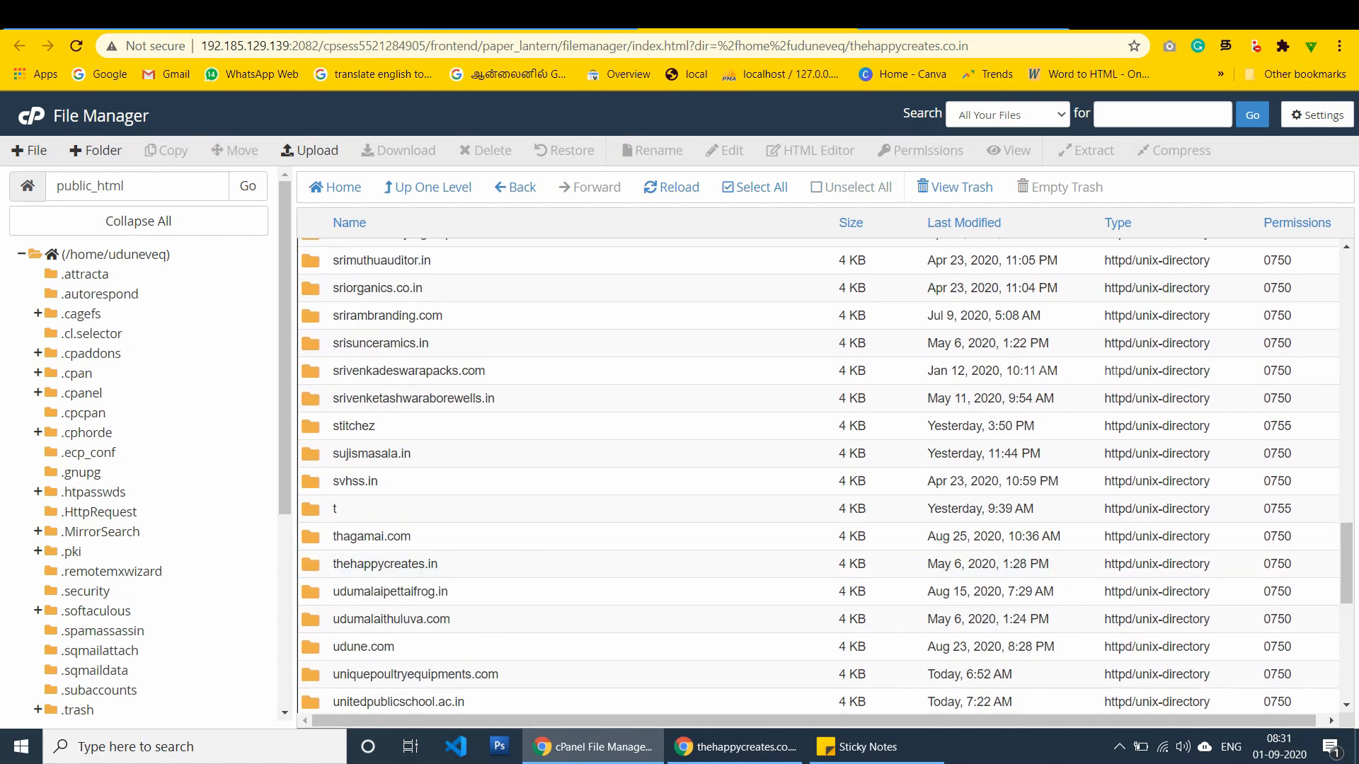
double_click(385, 563)
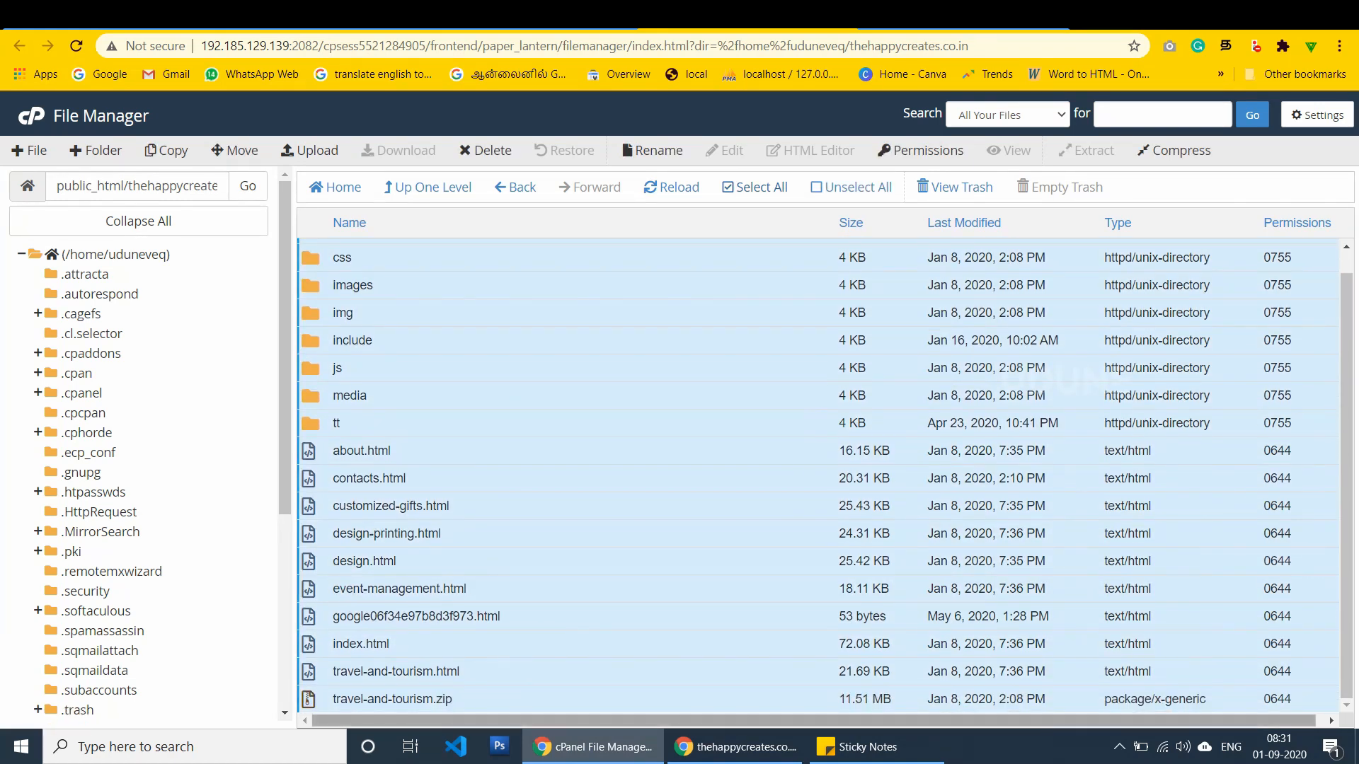
- Download travel-and-tourism.zip from the old site folder and return to the home folder
double_click(397, 672)
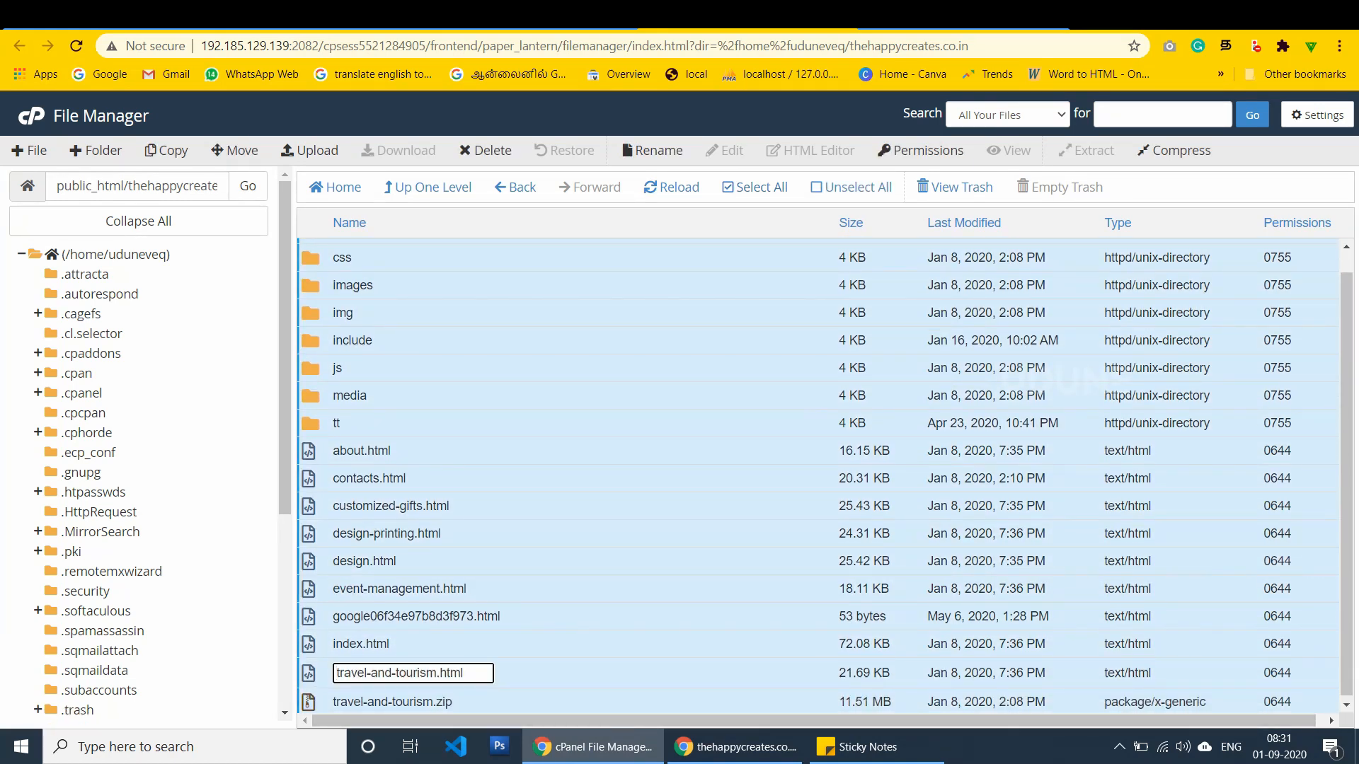
click(395, 671)
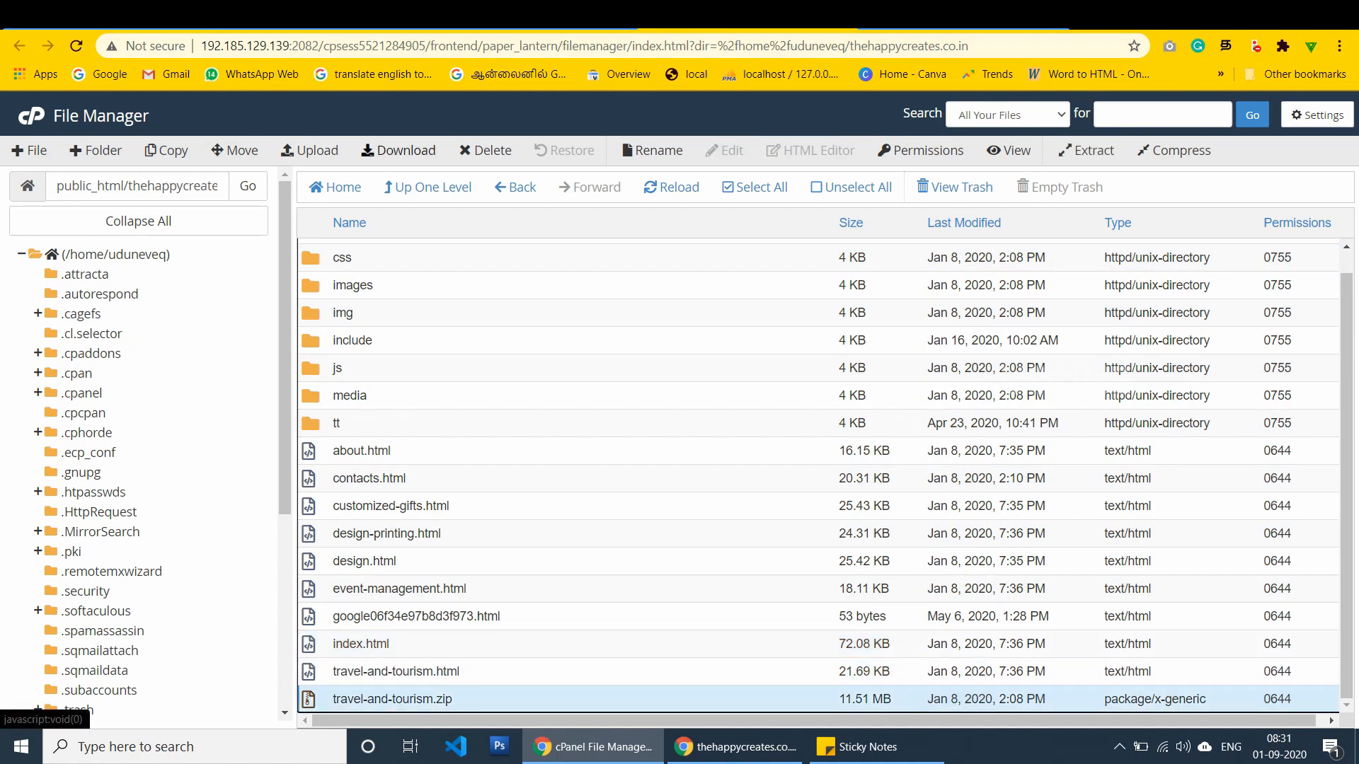
click(398, 150)
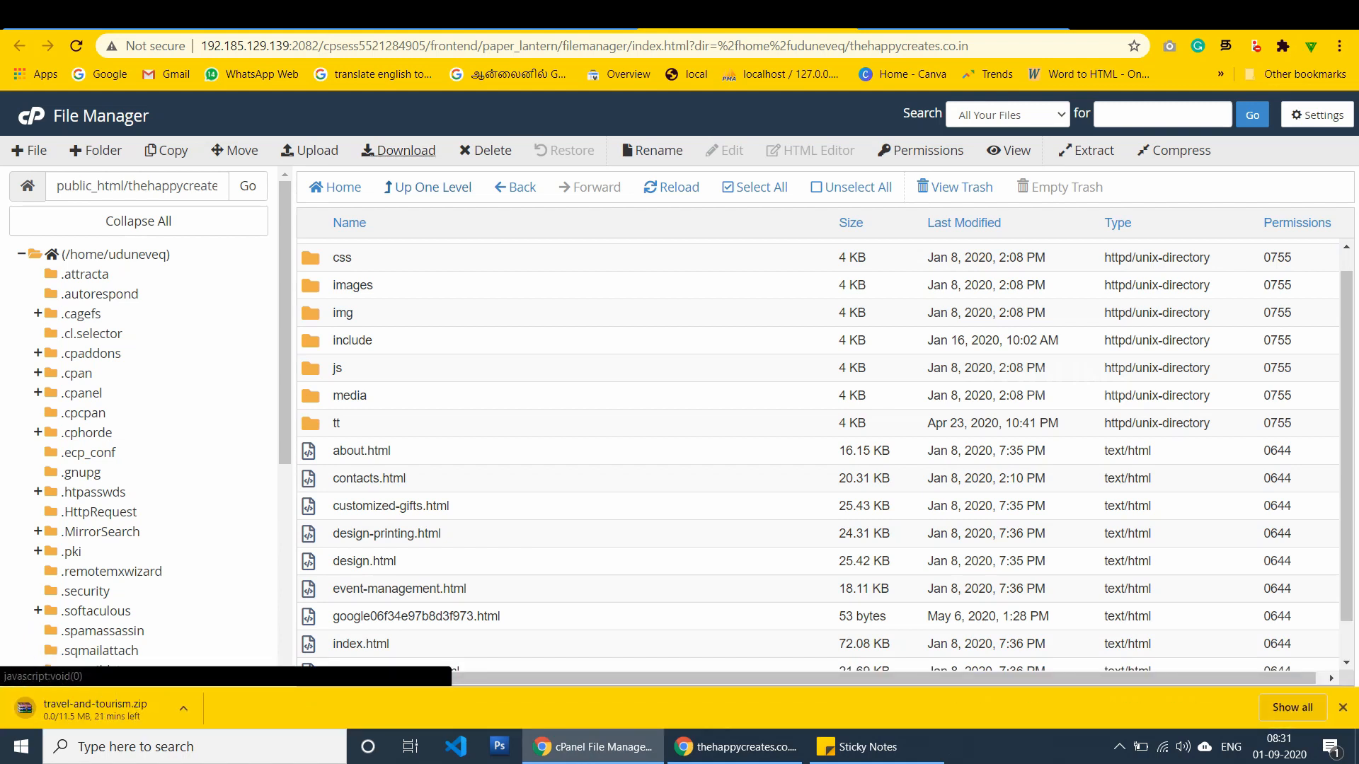
click(425, 186)
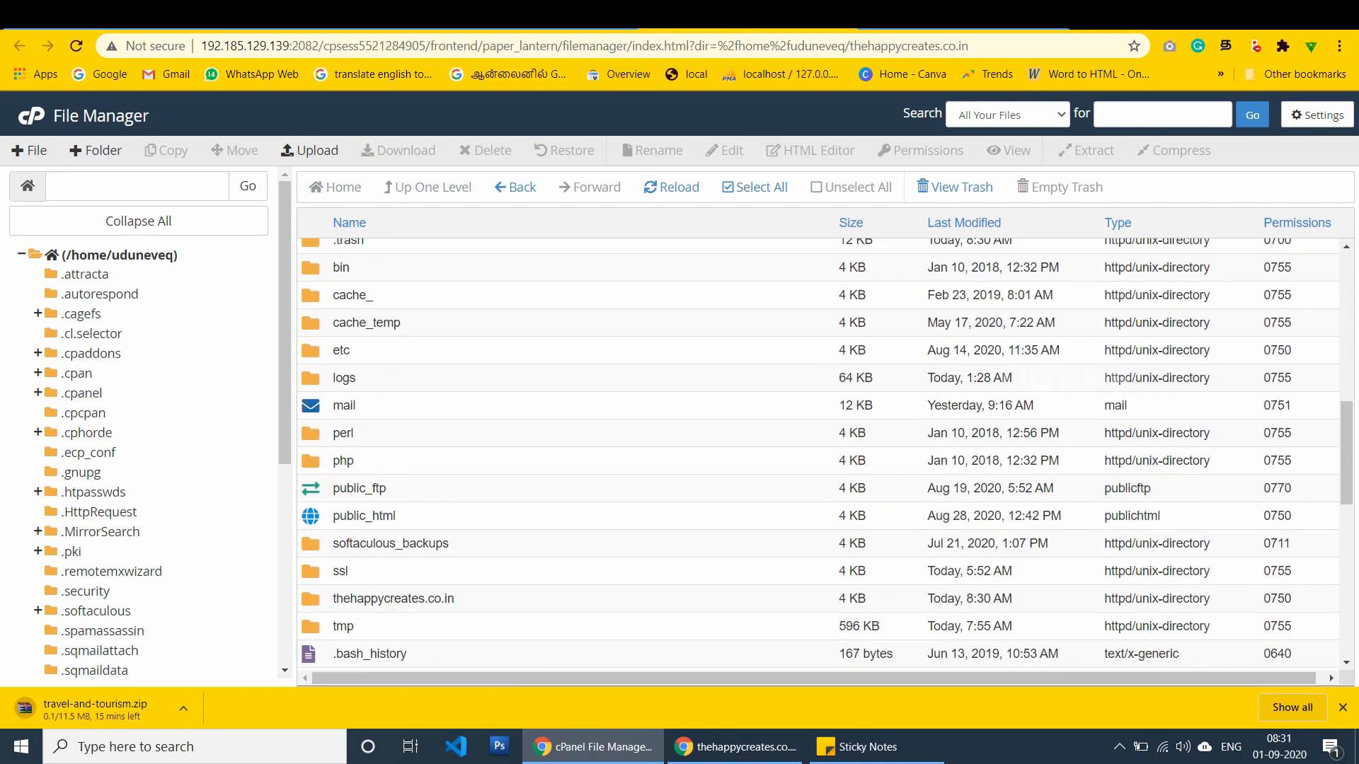
- Open the empty thehappycreates.co.in folder's upload page, then return to the Addon Domains confirmation
double_click(394, 599)
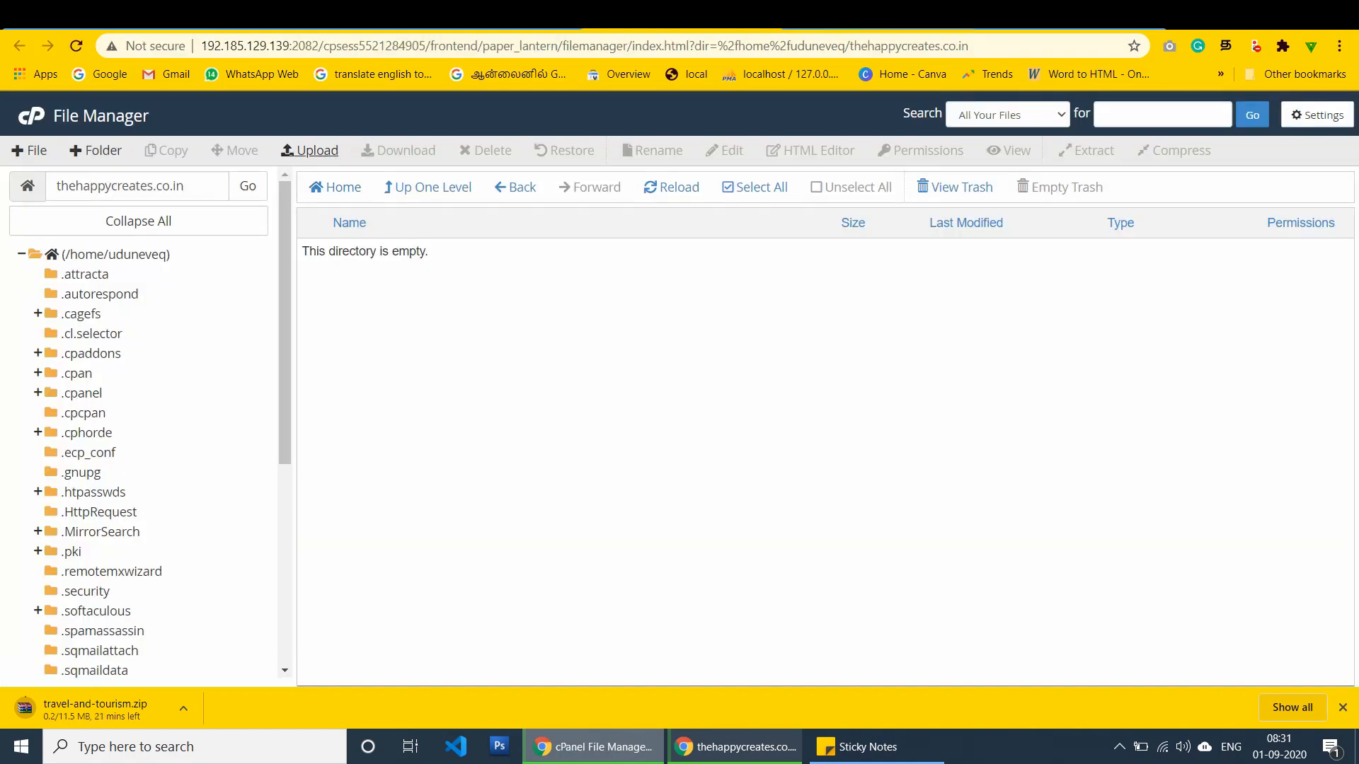
click(309, 150)
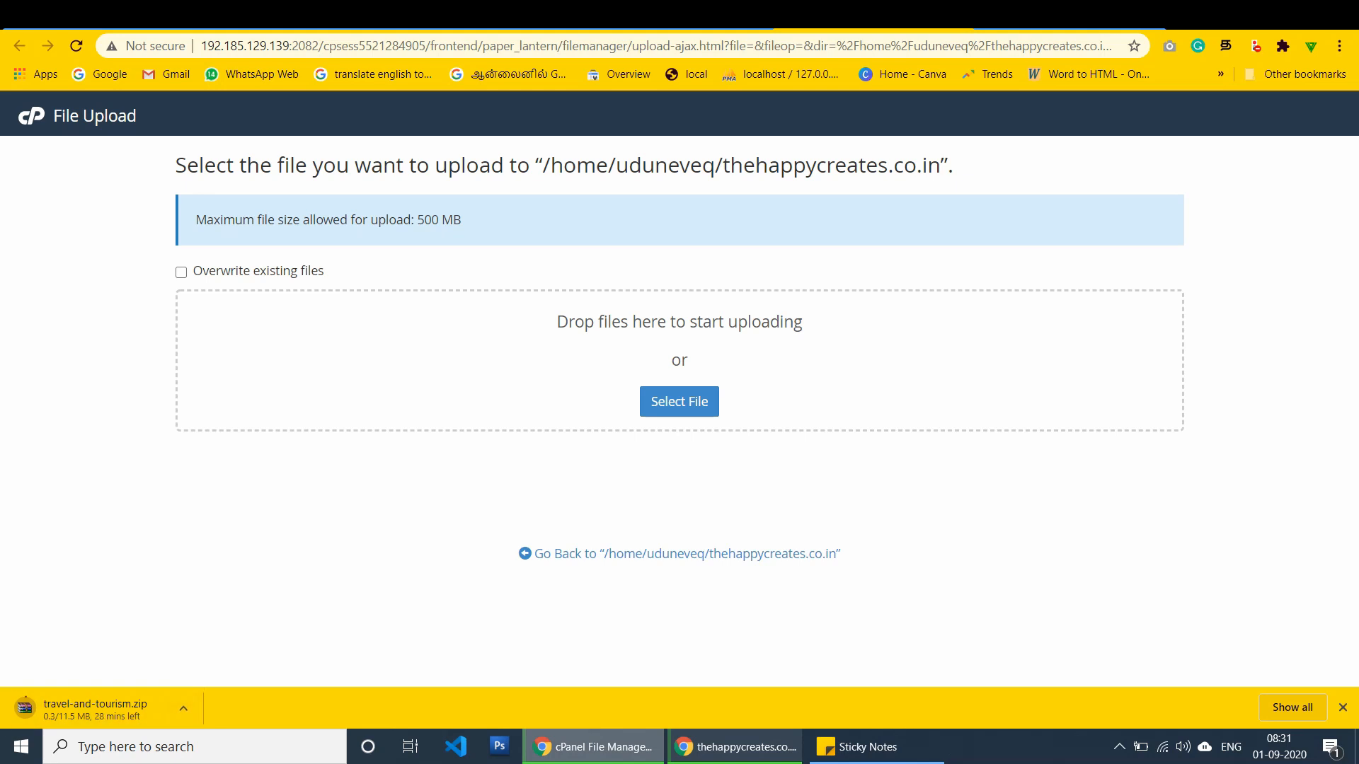
click(685, 553)
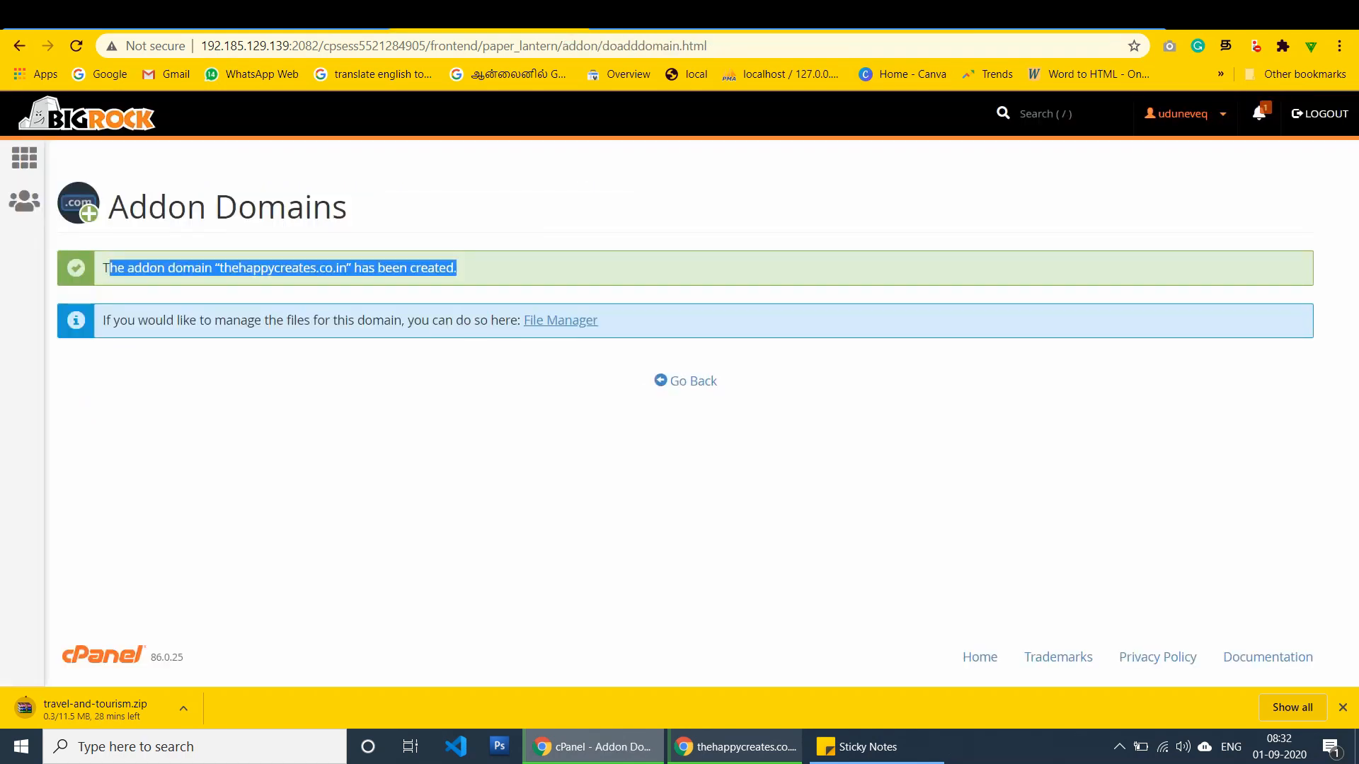
- Return to the addon domains list at page size 50 and locate the thehappycreates.co.in row
click(684, 381)
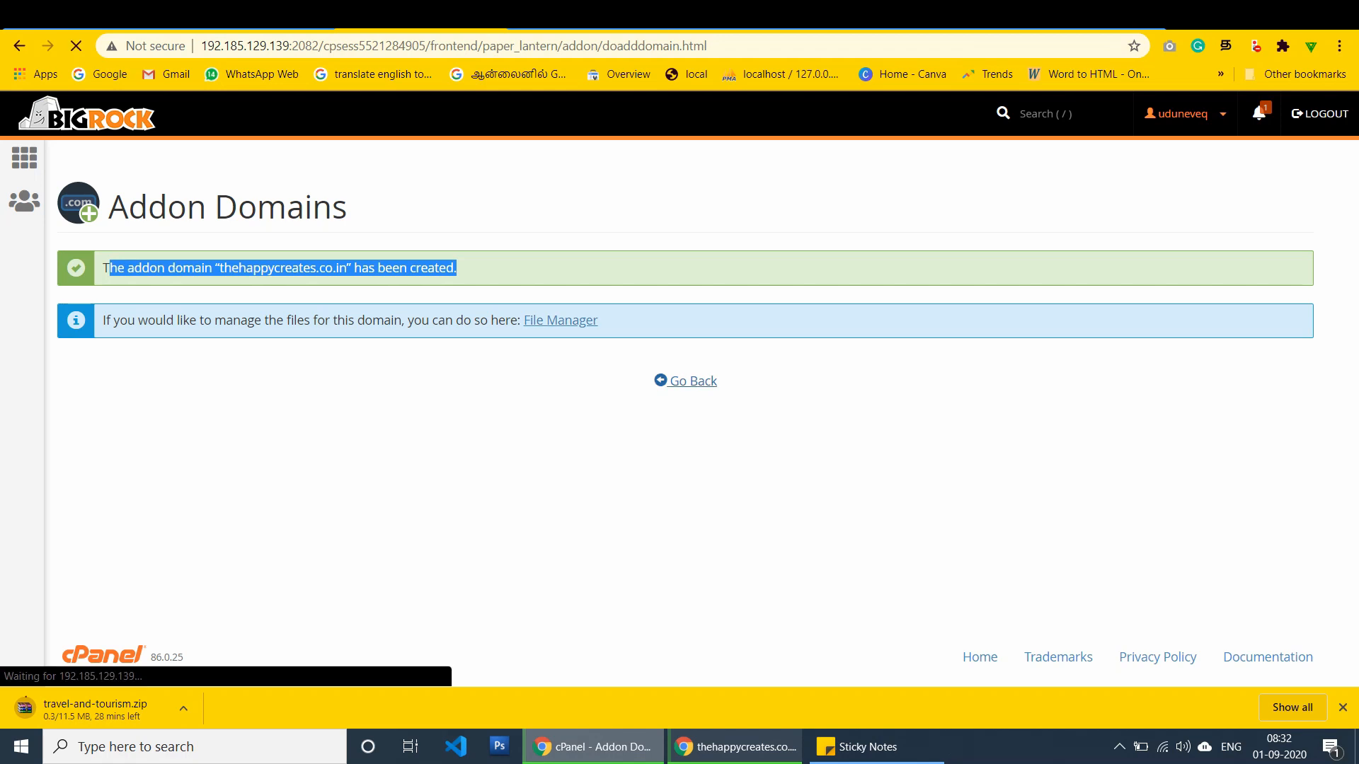
click(685, 381)
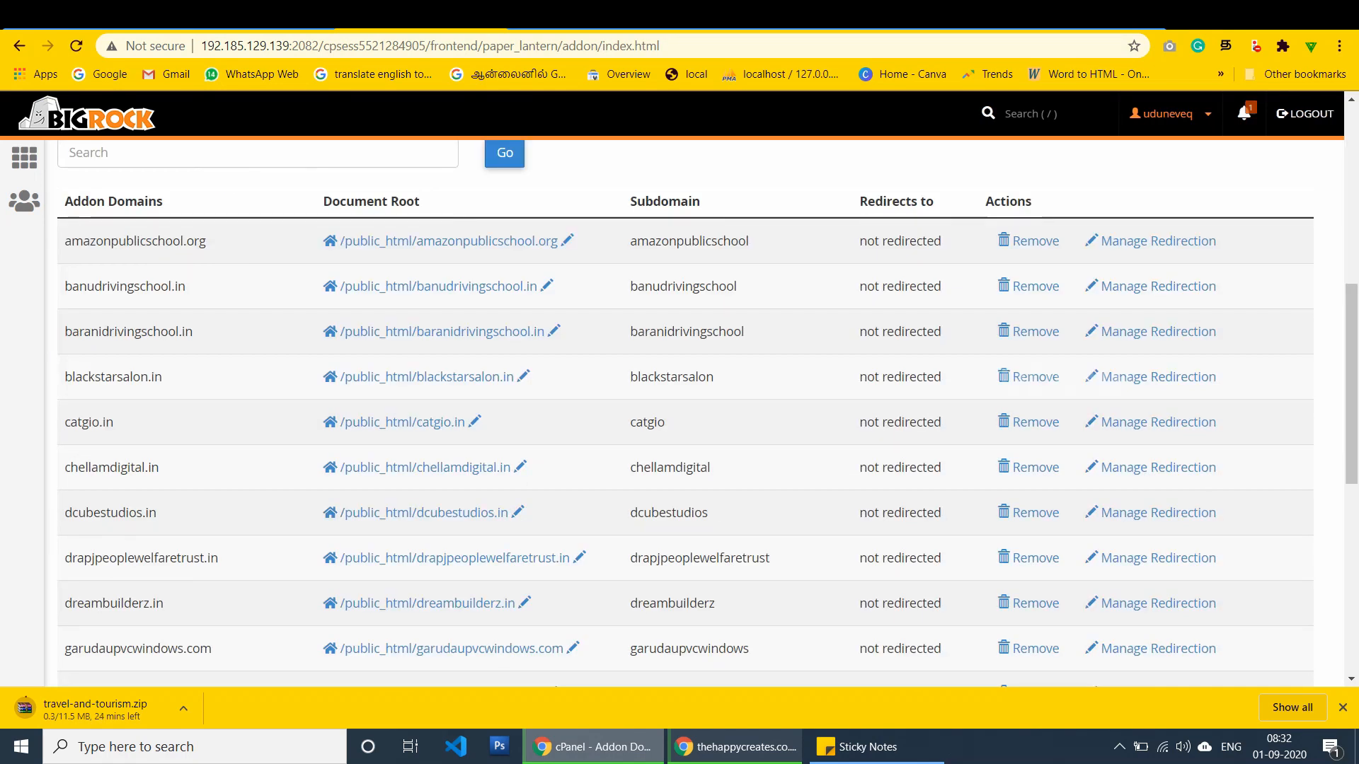
scroll(down, 3)
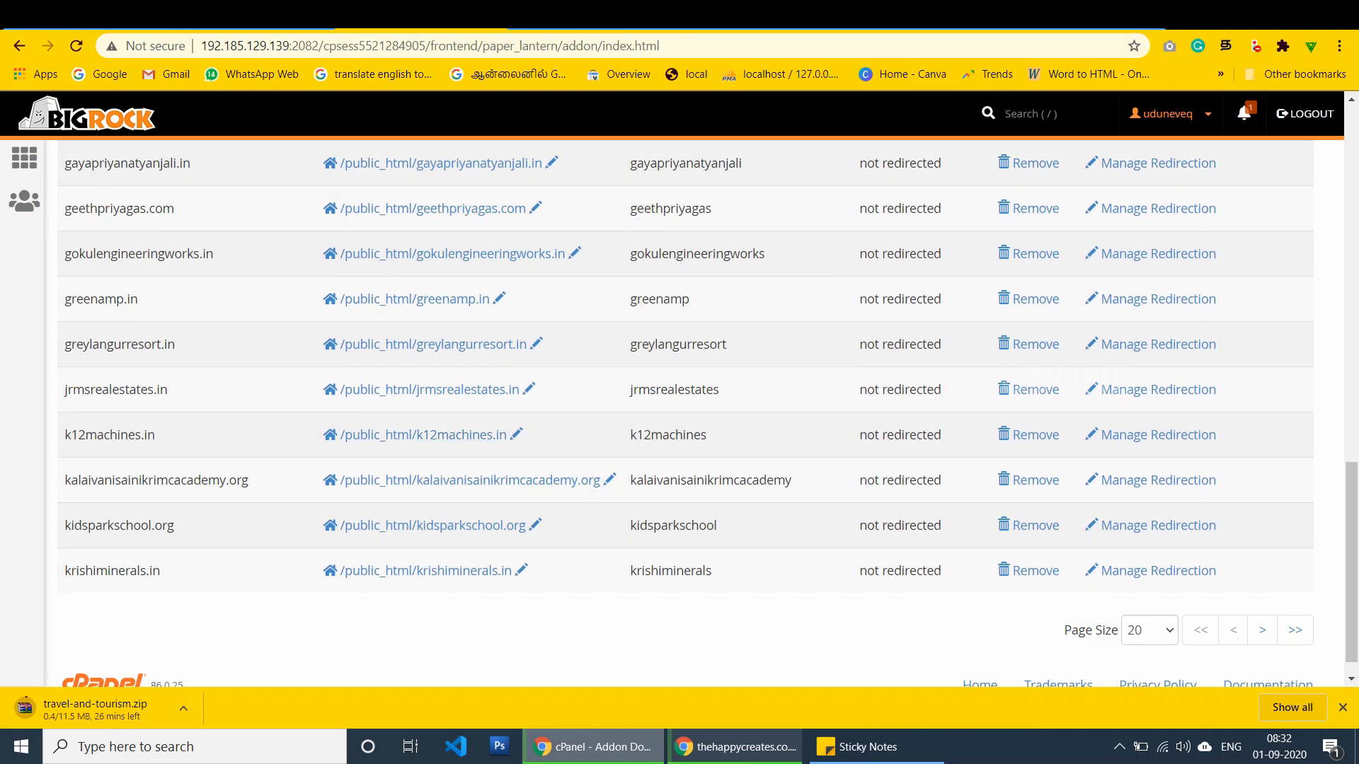
click(1147, 630)
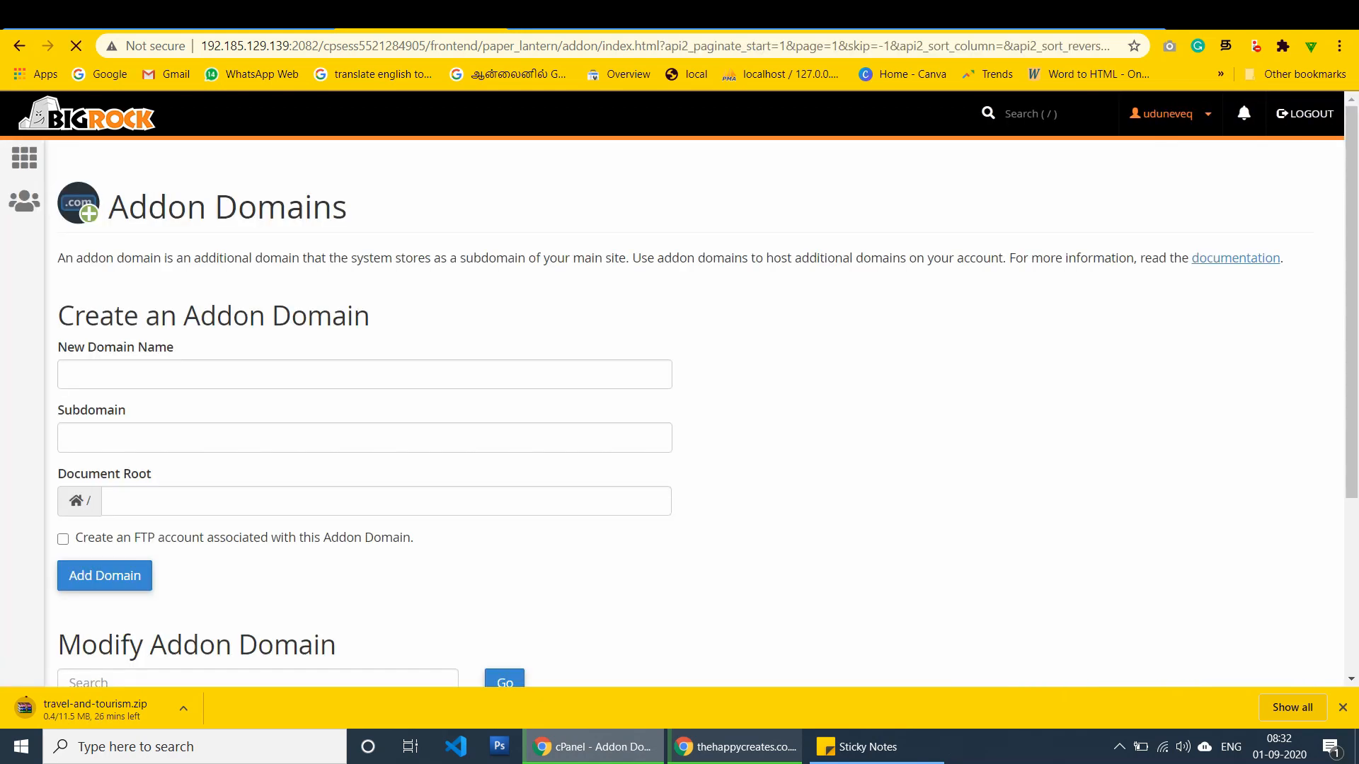
scroll(down, 3)
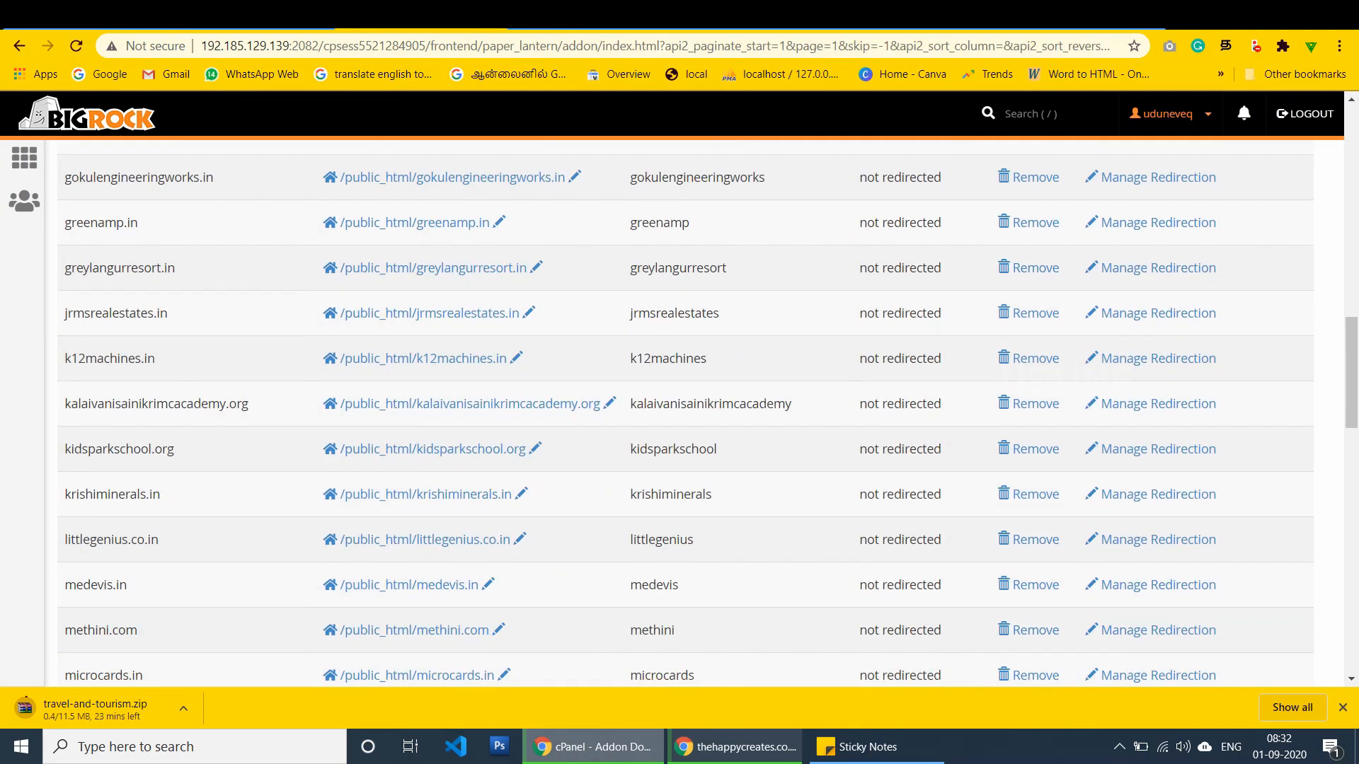
scroll(down, 3)
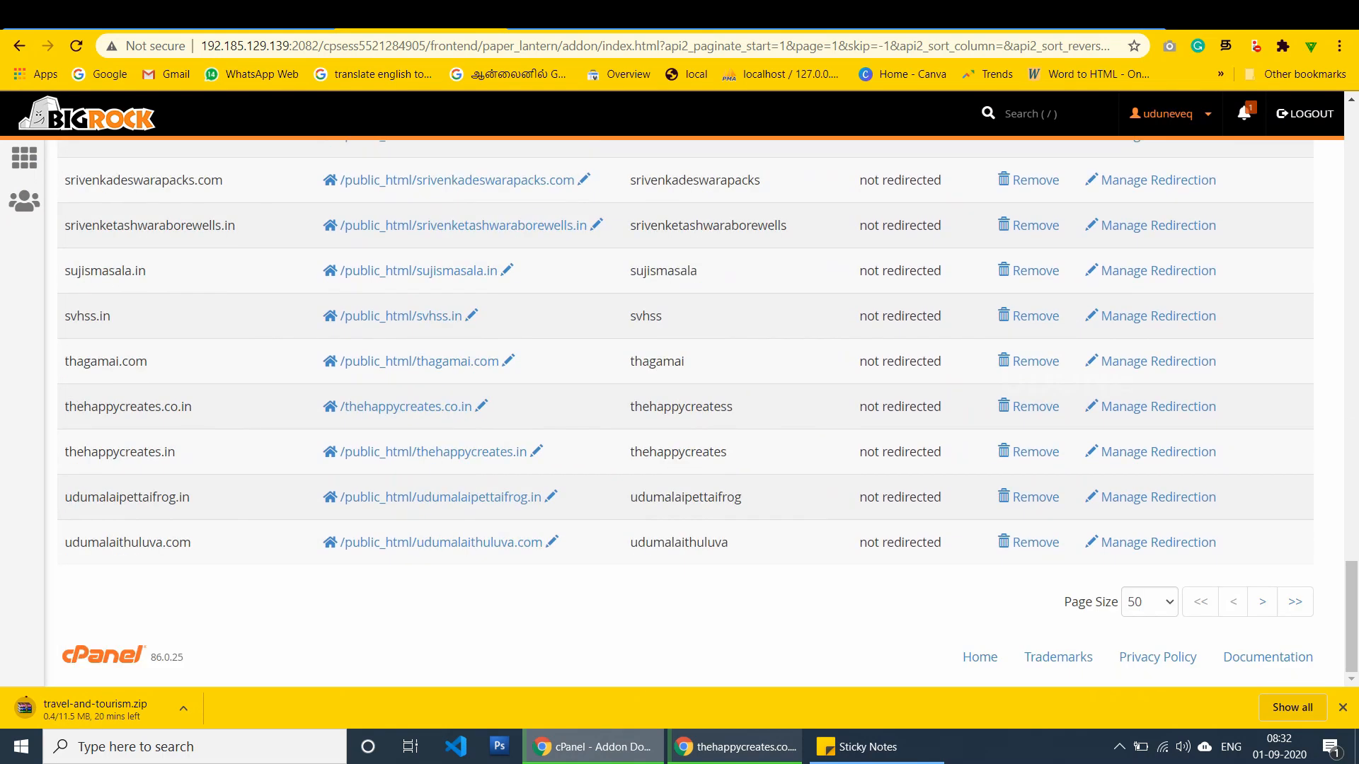
mouse_move(482, 406)
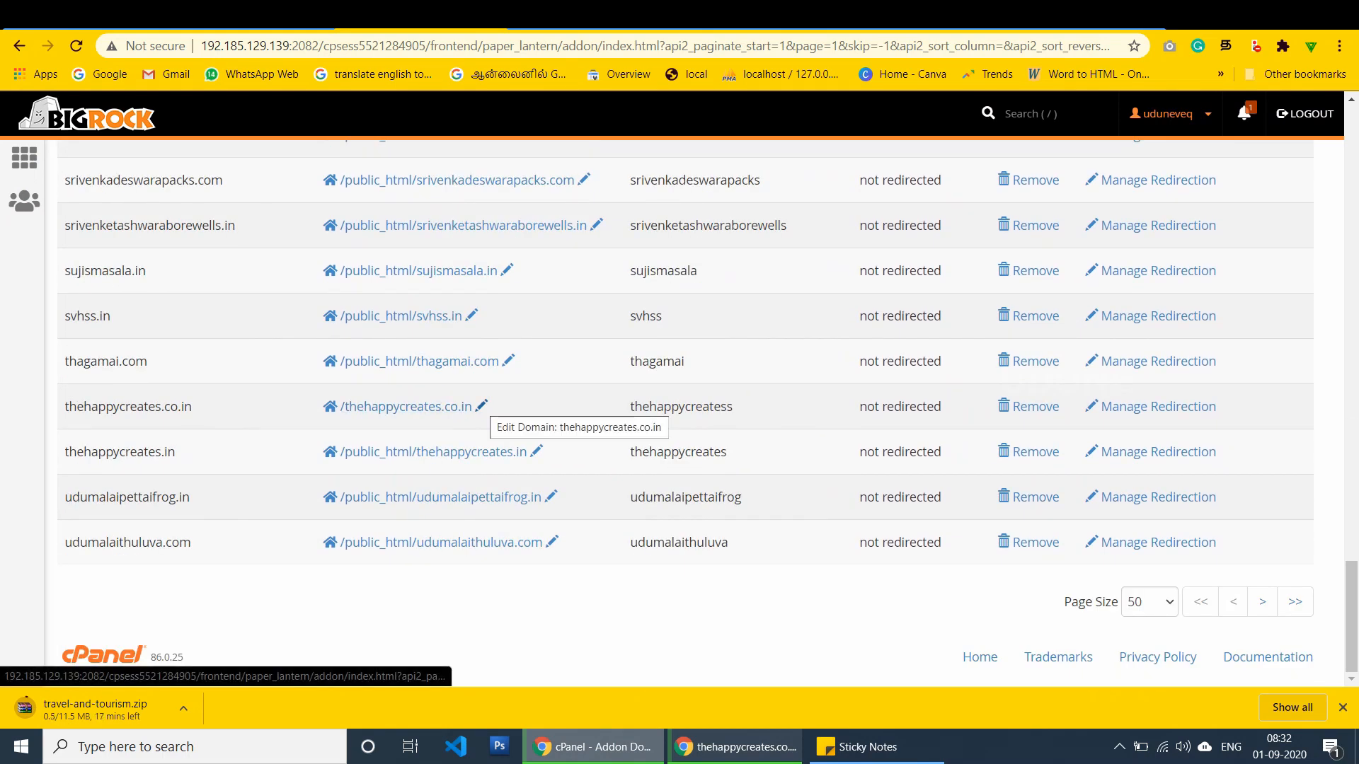
mouse_move(408, 361)
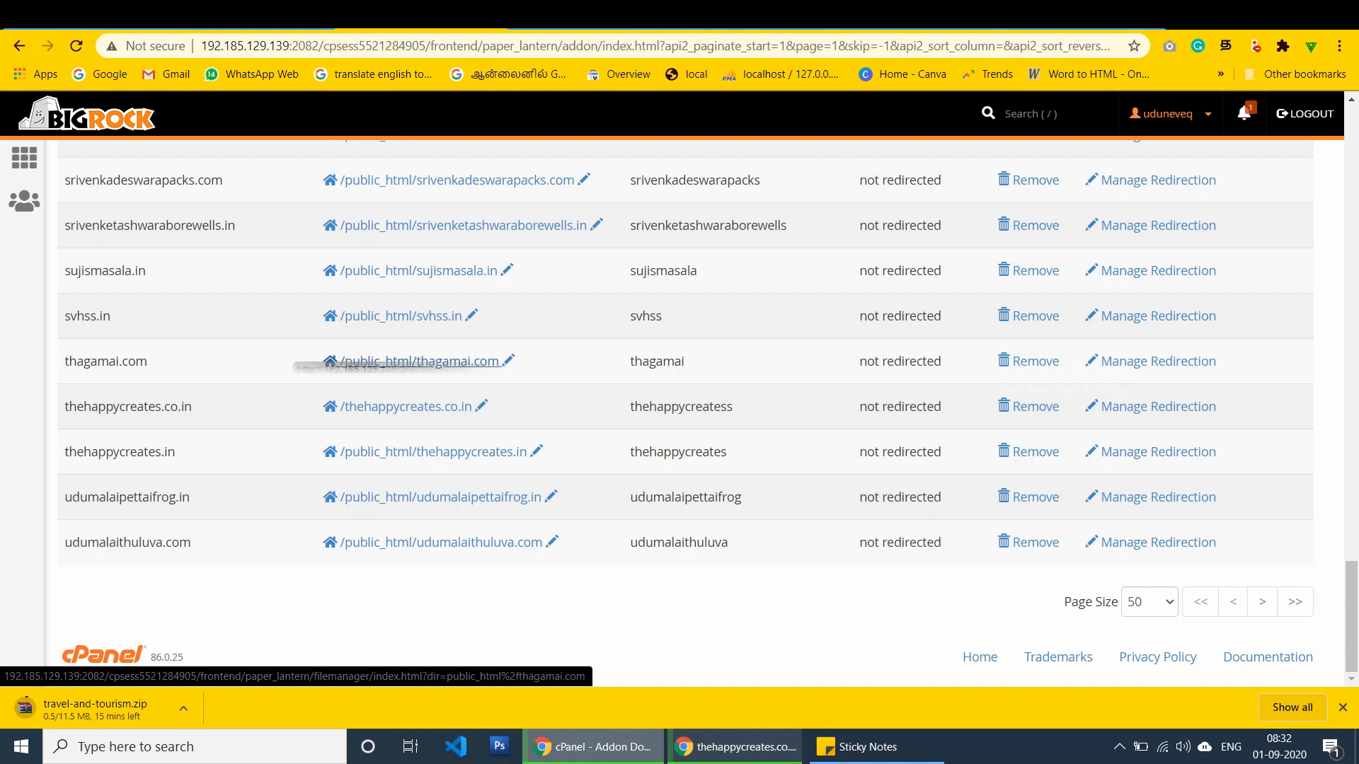
- Change thehappycreates.co.in's document root to /public_html/thehappycreates.co.in and acknowledge the update notice
click(482, 405)
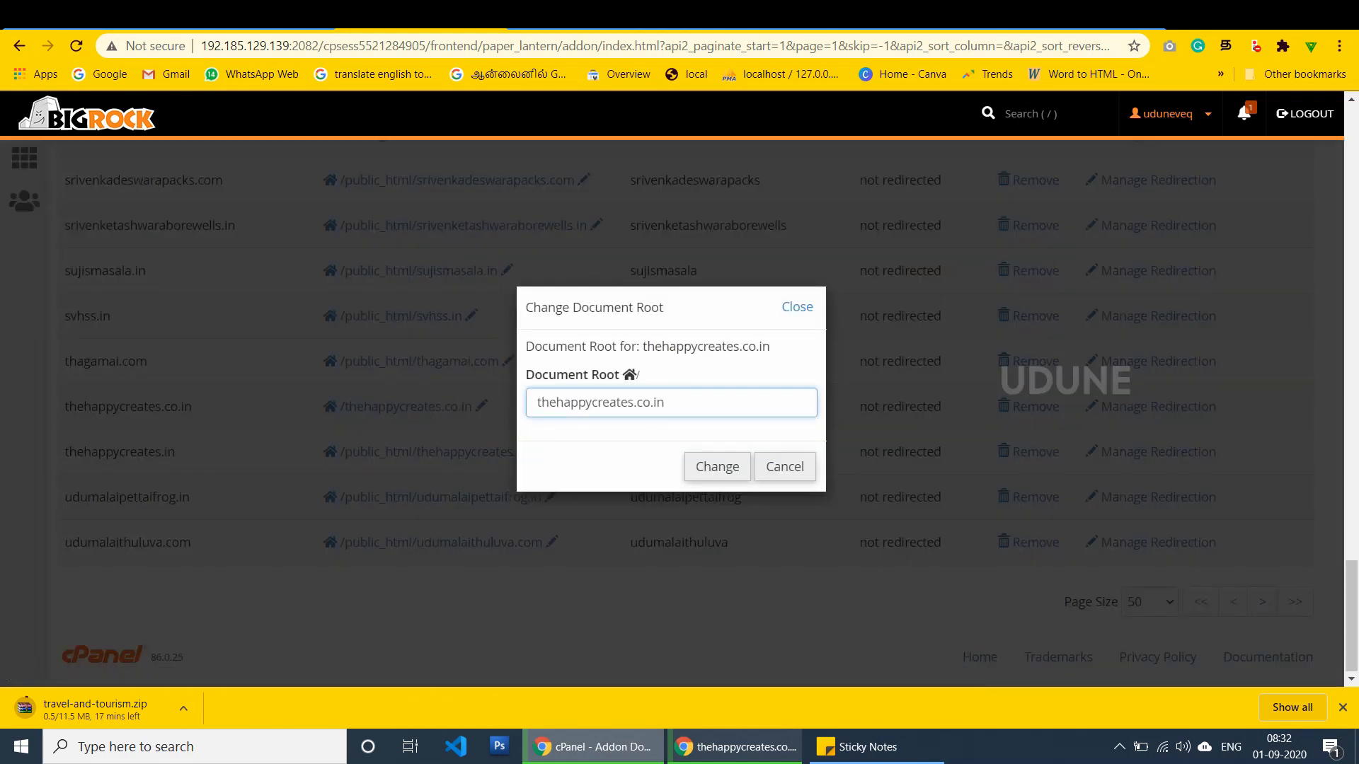
text(/p)
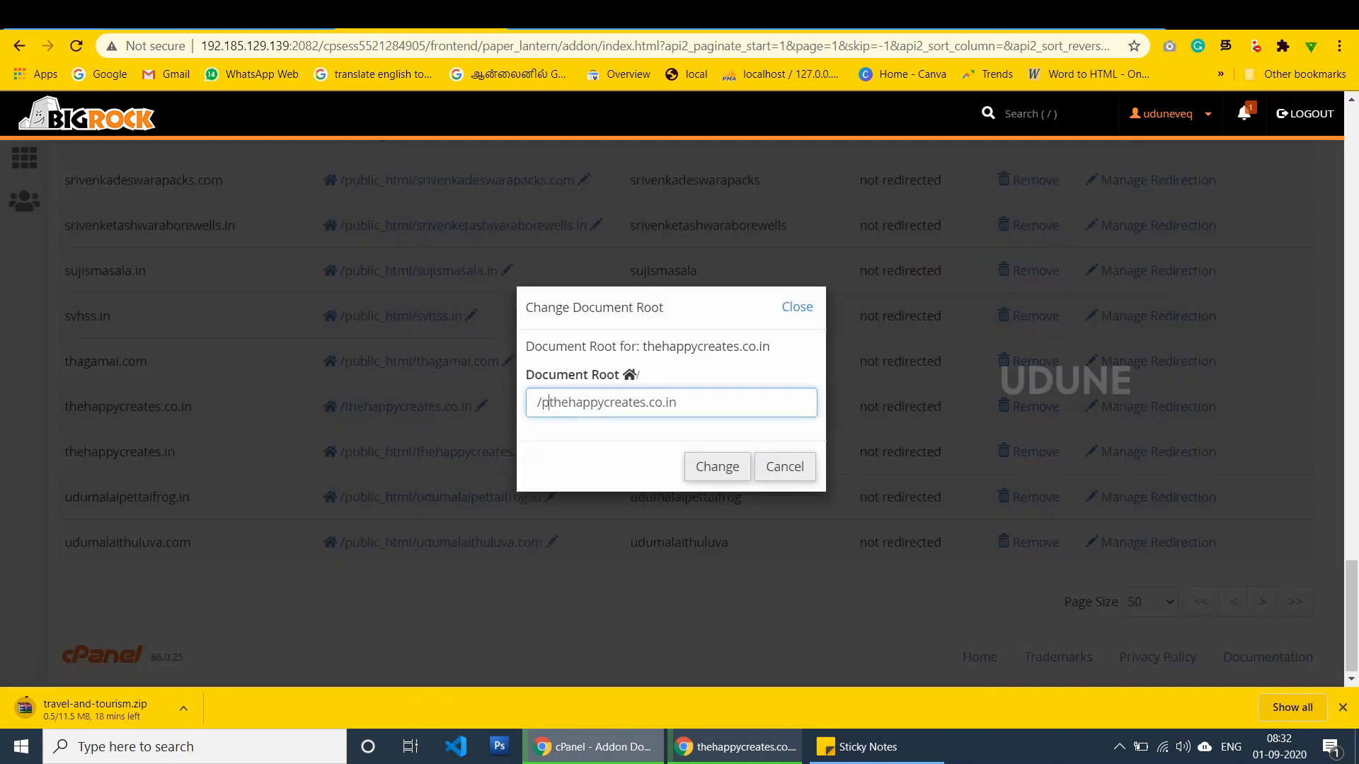
text(iu)
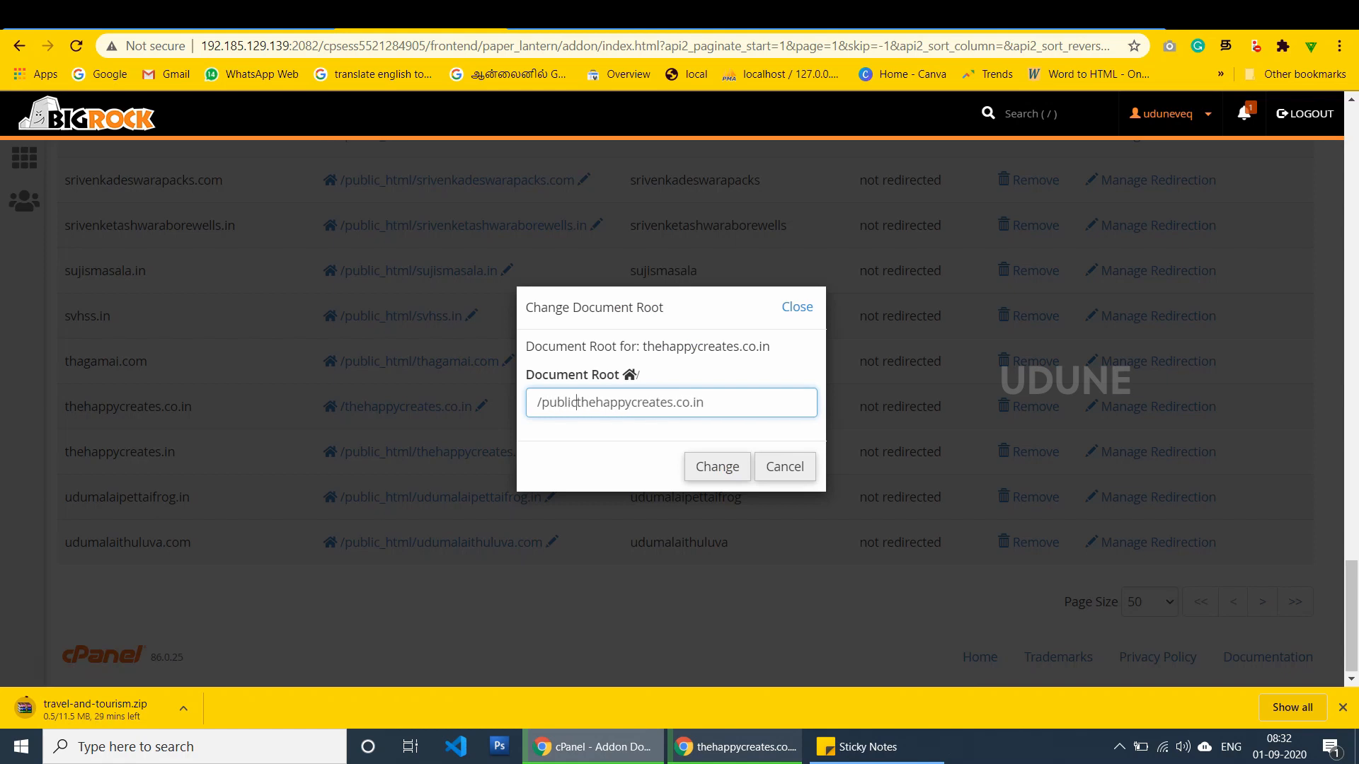
text(_html/)
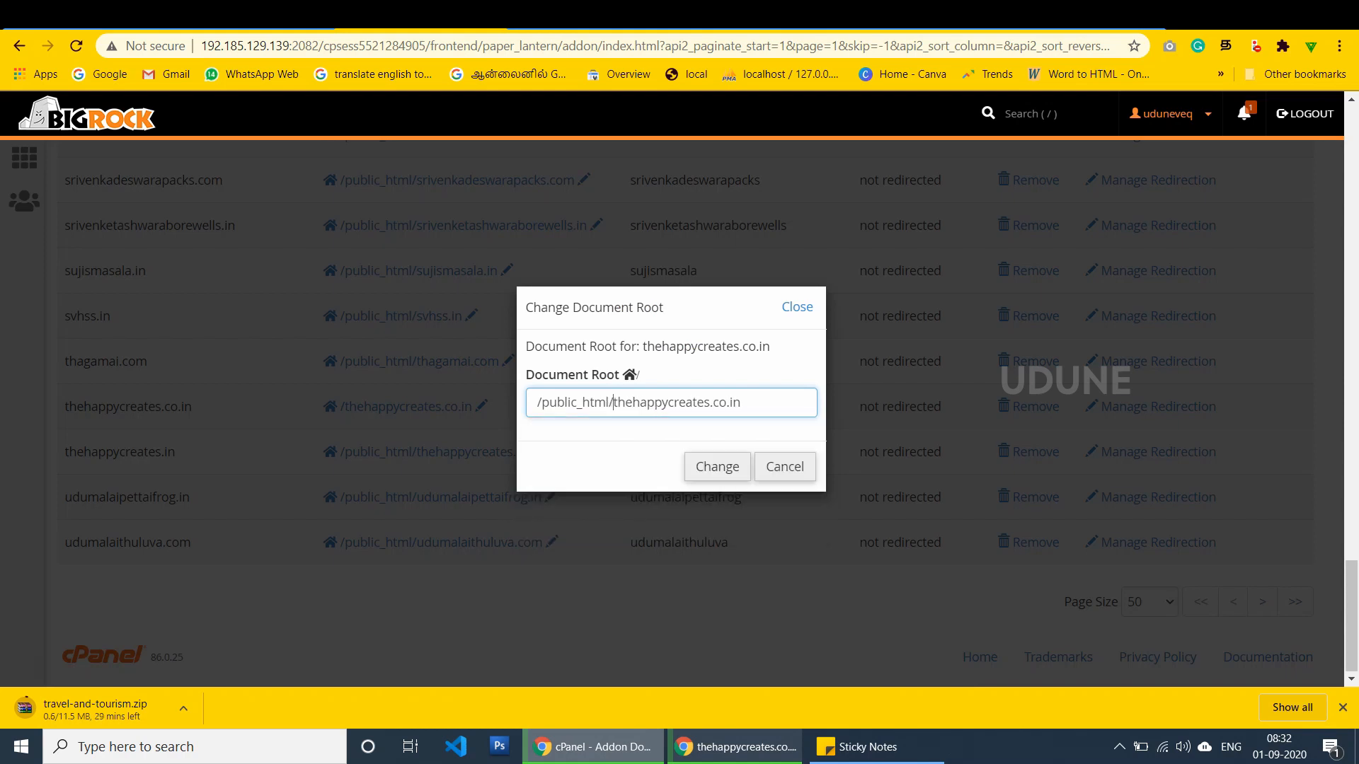
triple_click(671, 402)
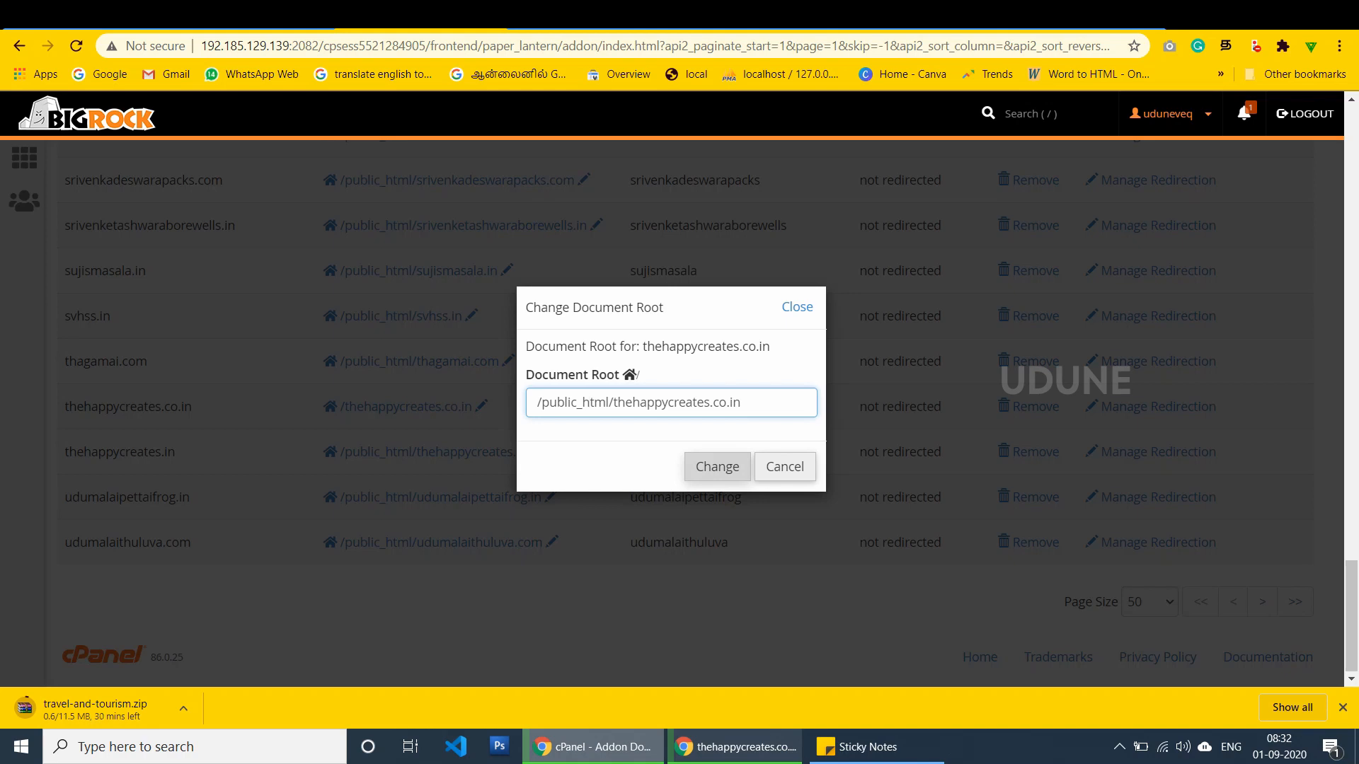
click(715, 466)
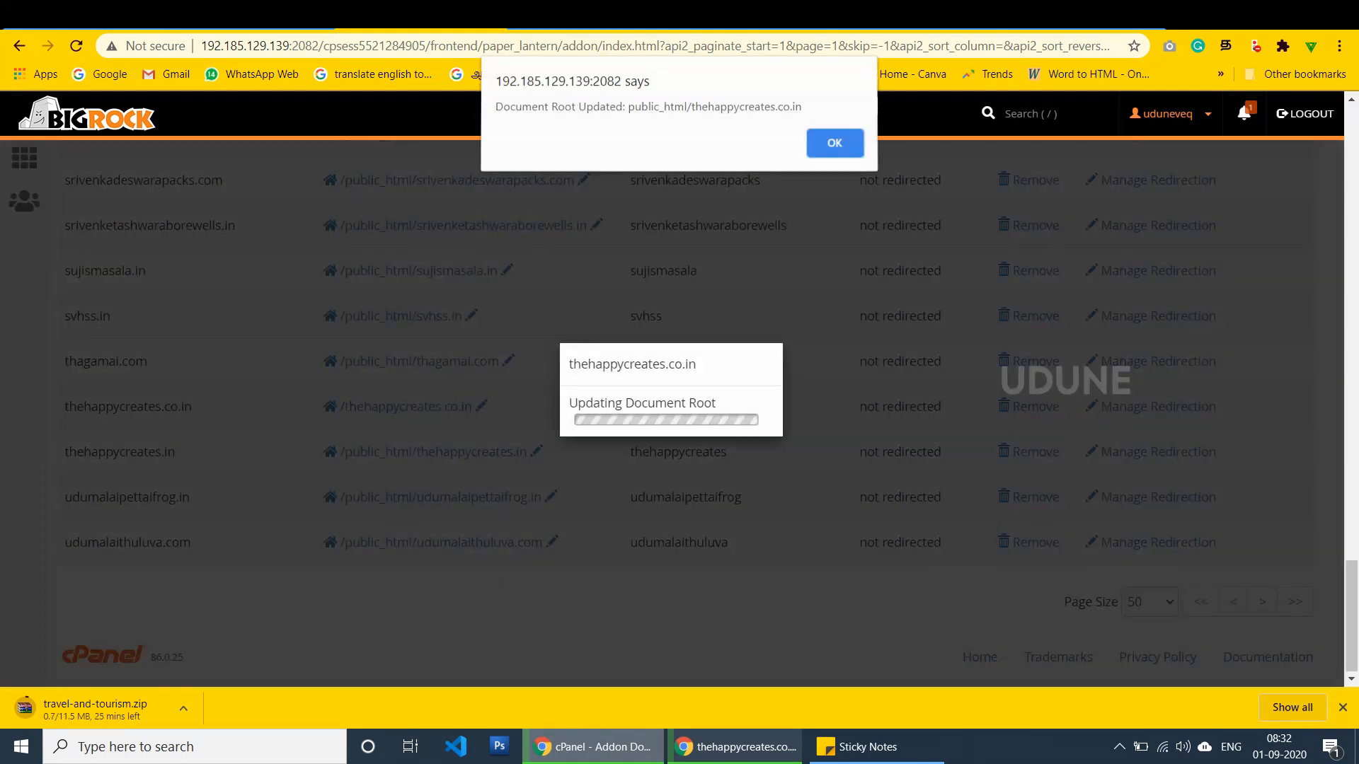
click(832, 143)
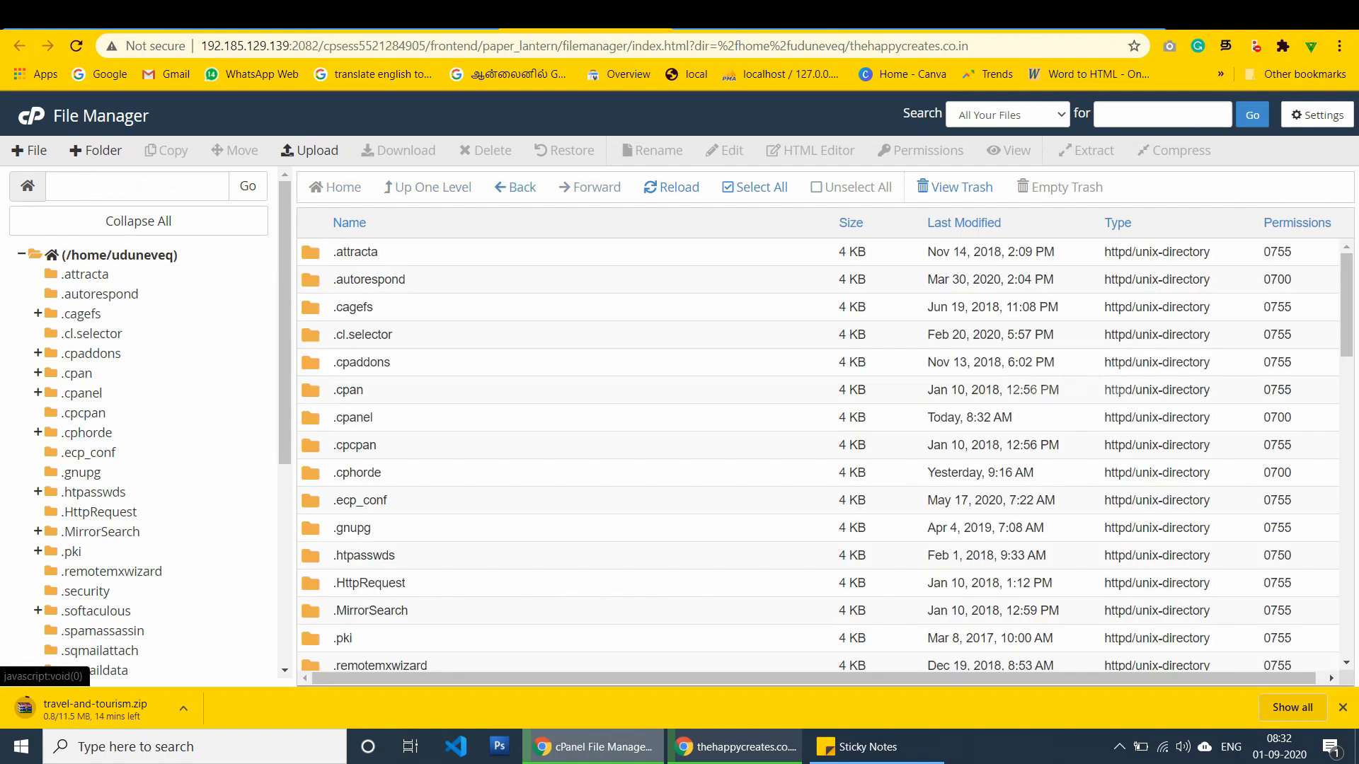
- In File Manager, navigate into public_html and the old thehappycreates.in site folder
scroll(down, 3)
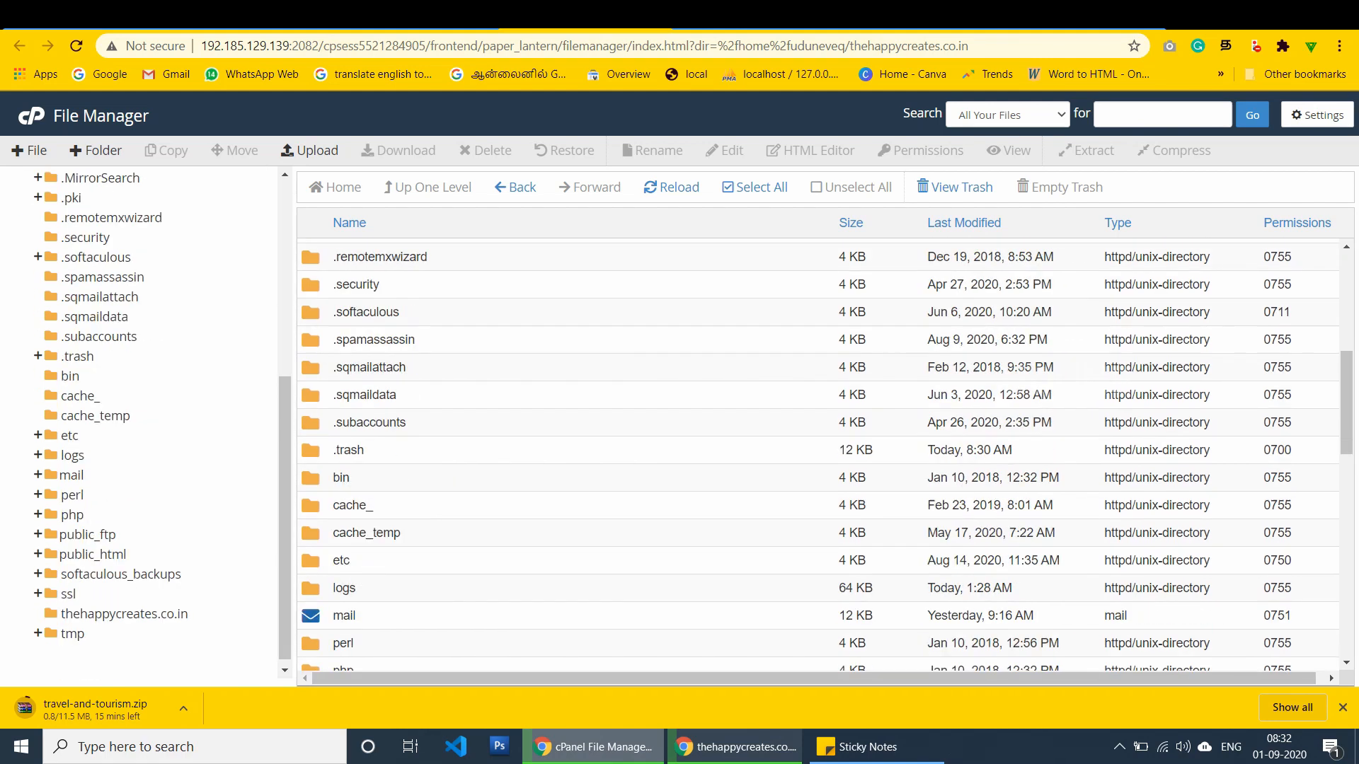
click(96, 555)
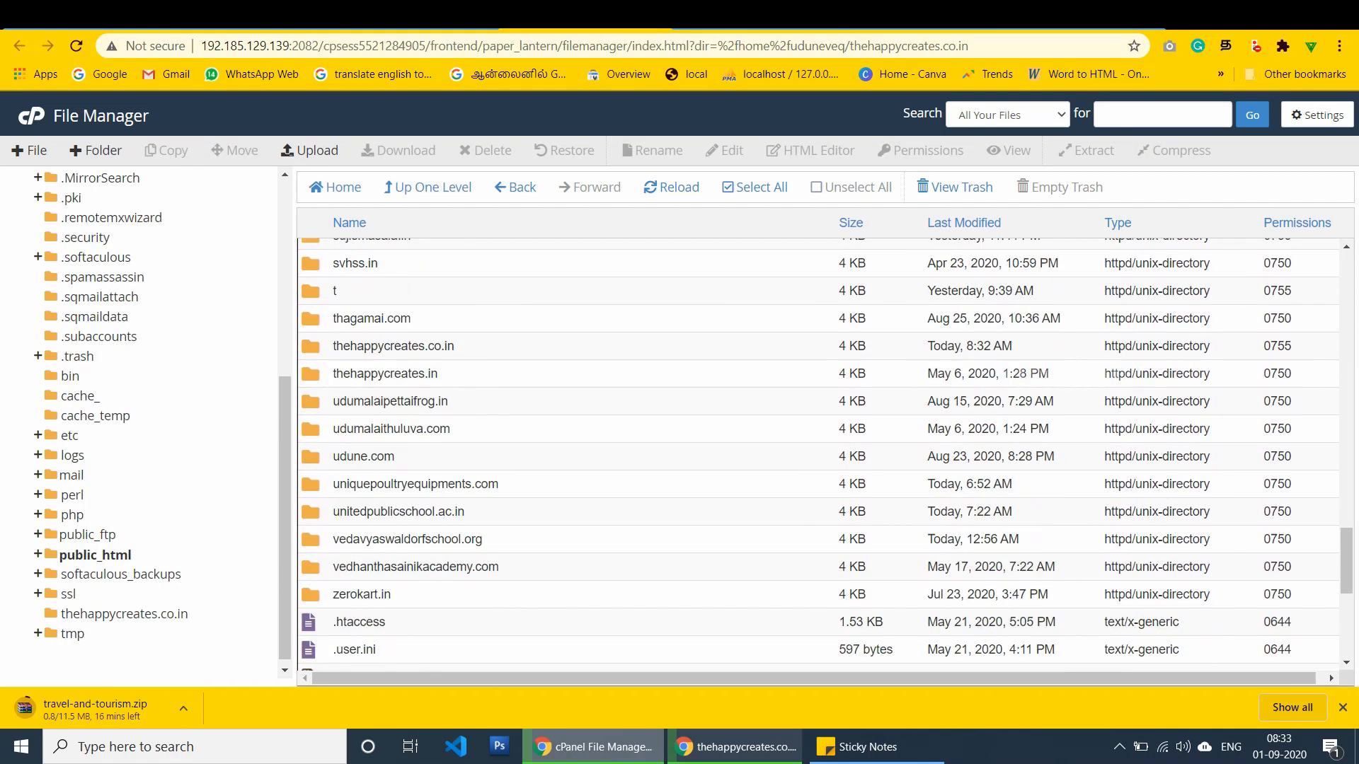
scroll(down, 3)
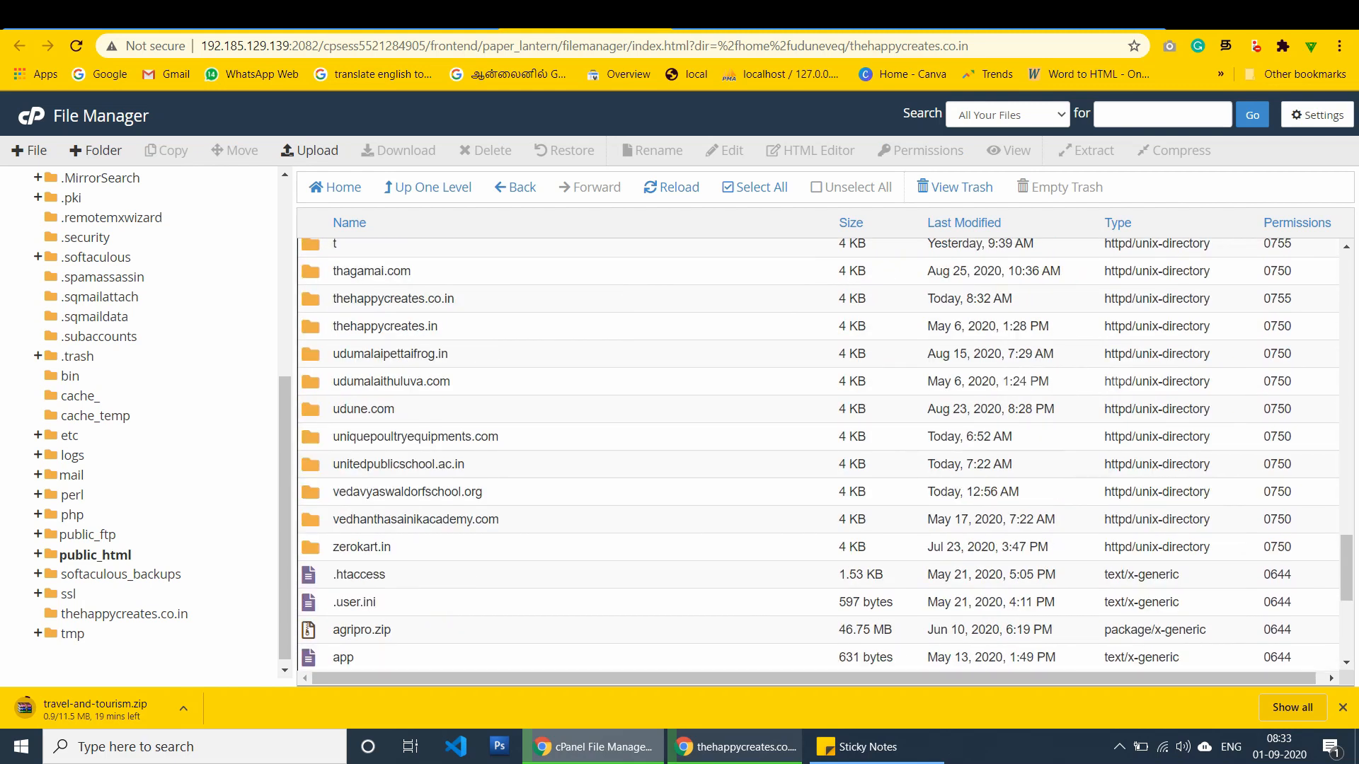
click(393, 298)
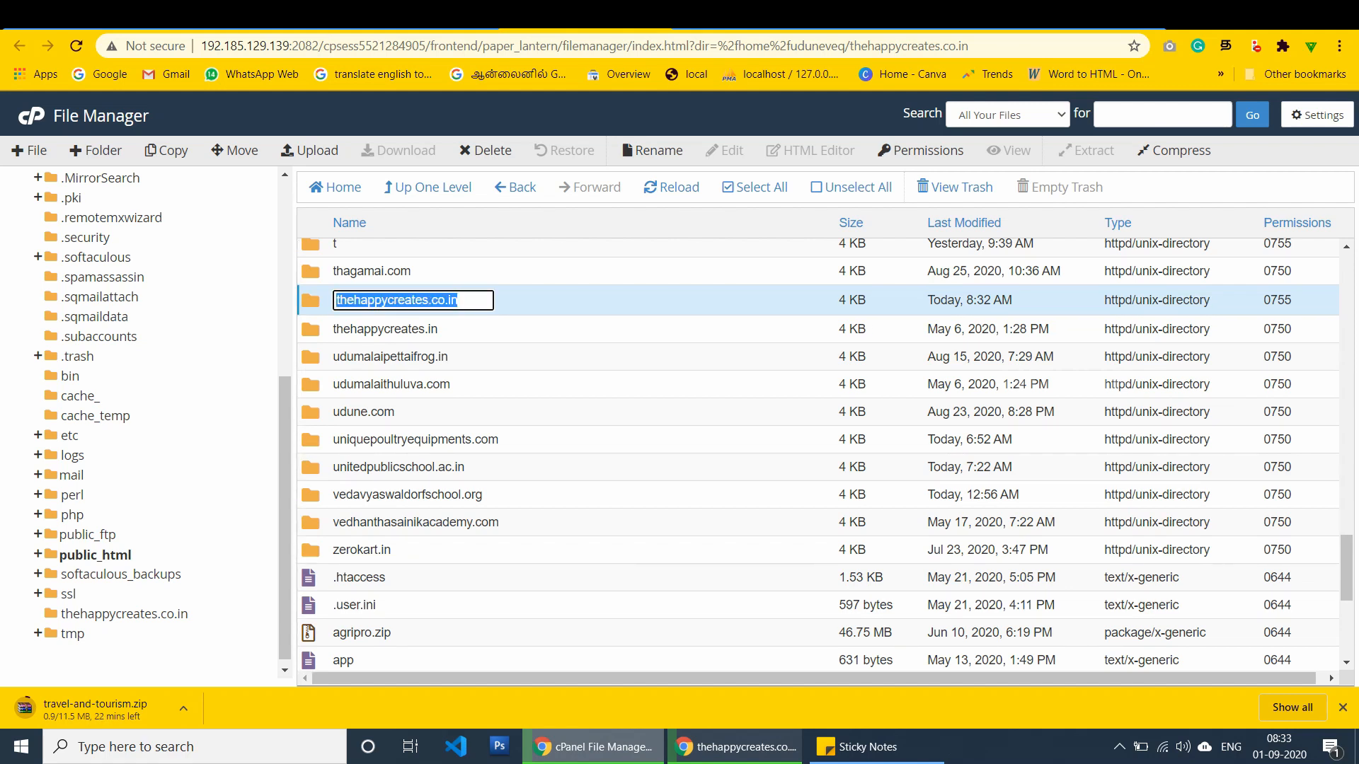
double_click(395, 300)
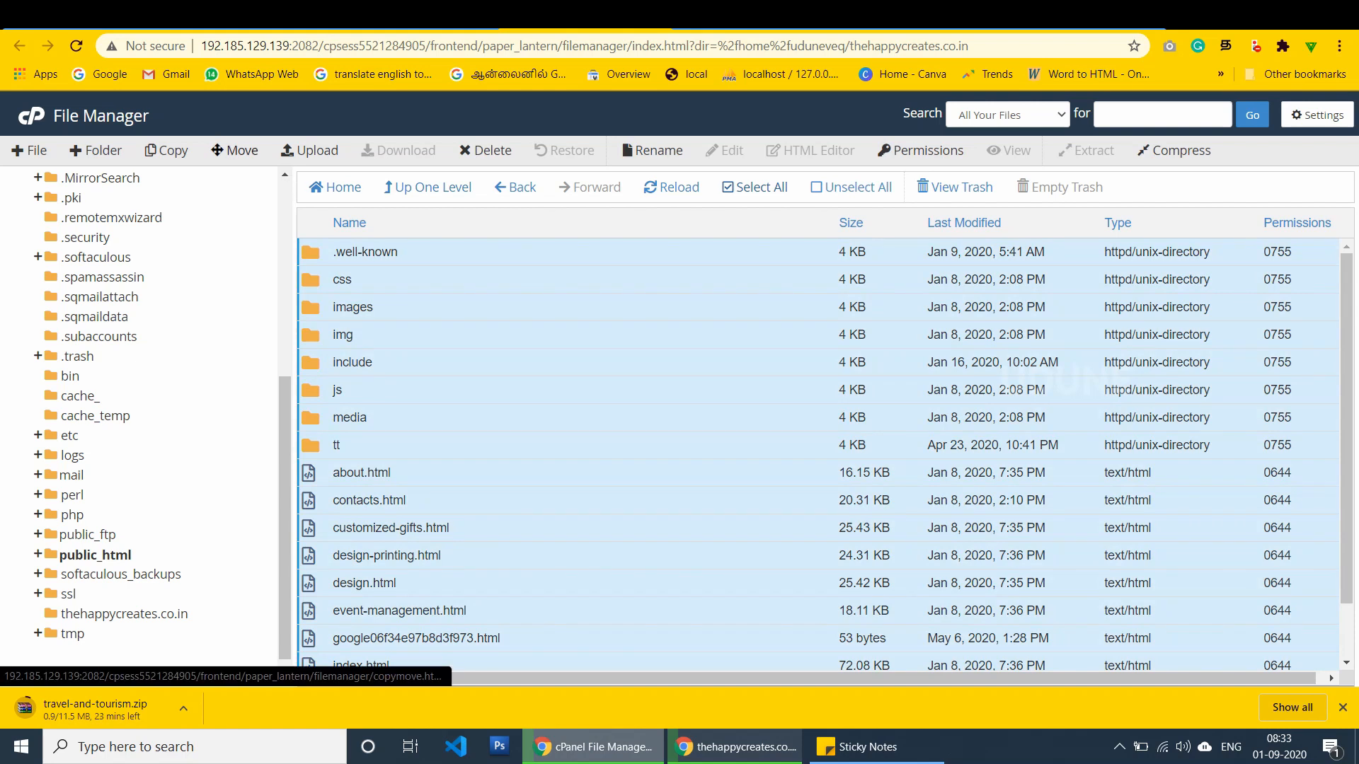
- Move all site files into /public_html/thehappycreates.co.in and go back up to public_html
click(234, 150)
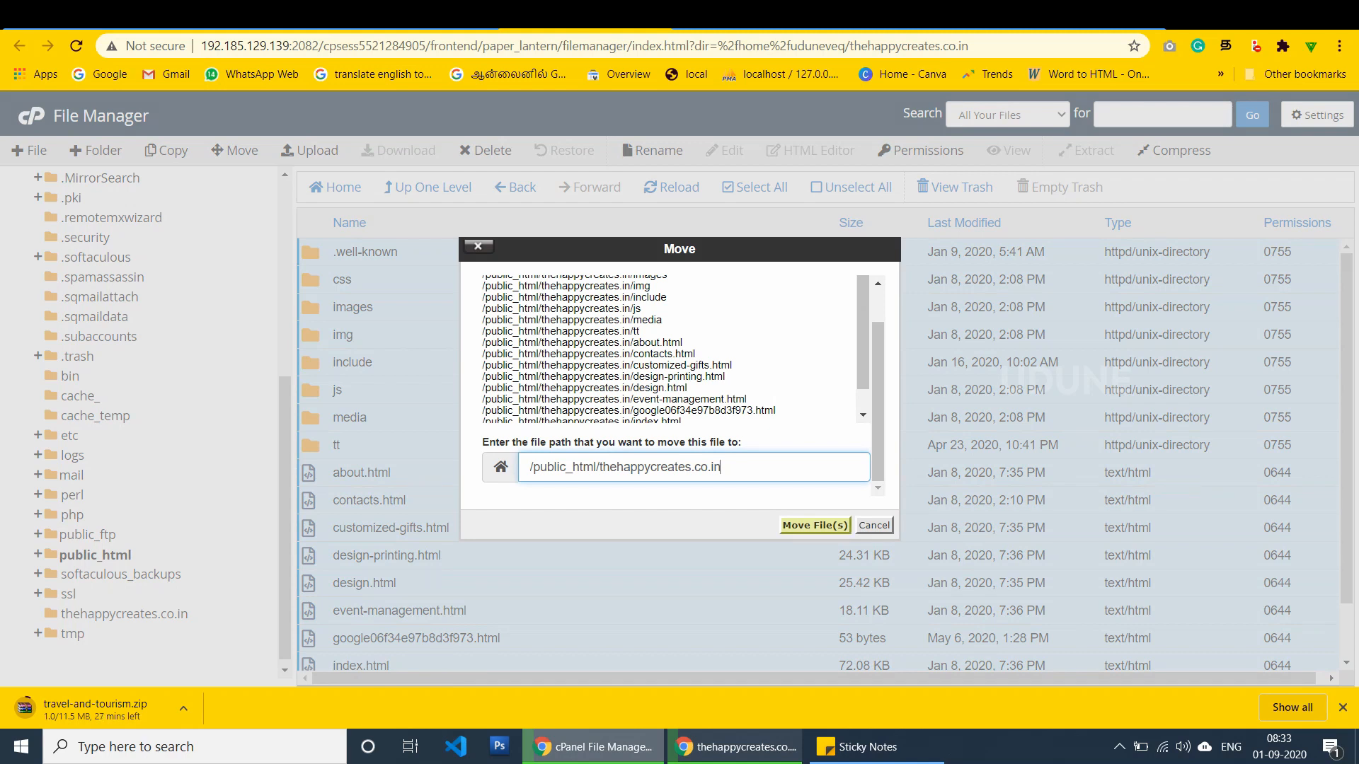
click(872, 525)
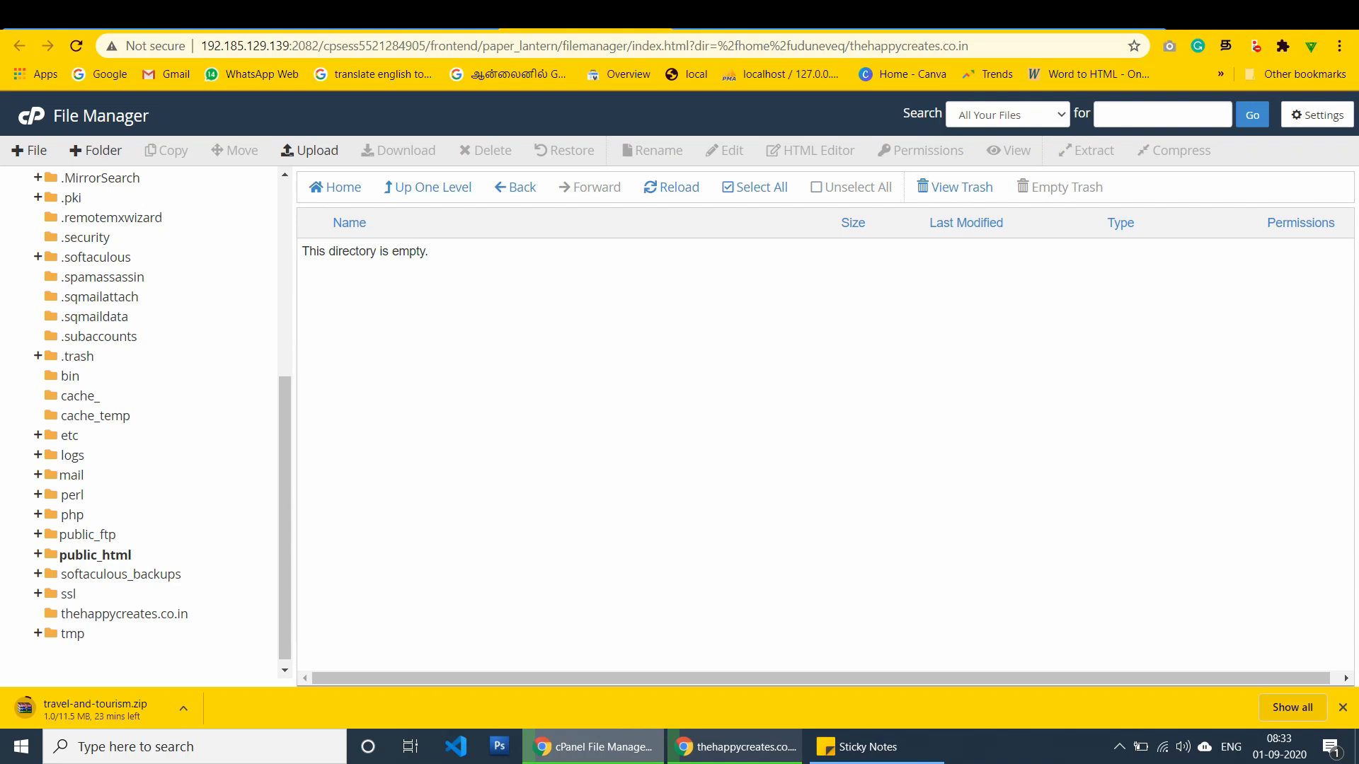
click(670, 186)
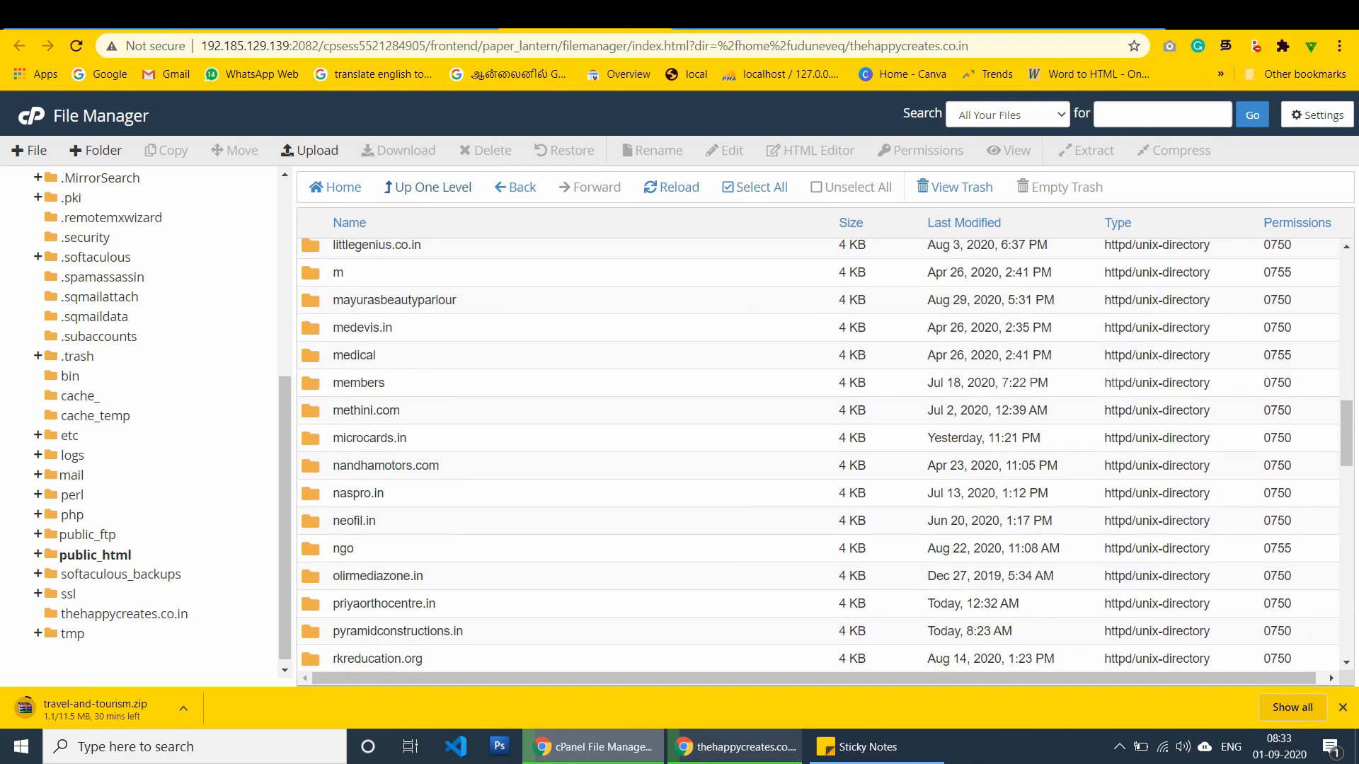
scroll(down, 3)
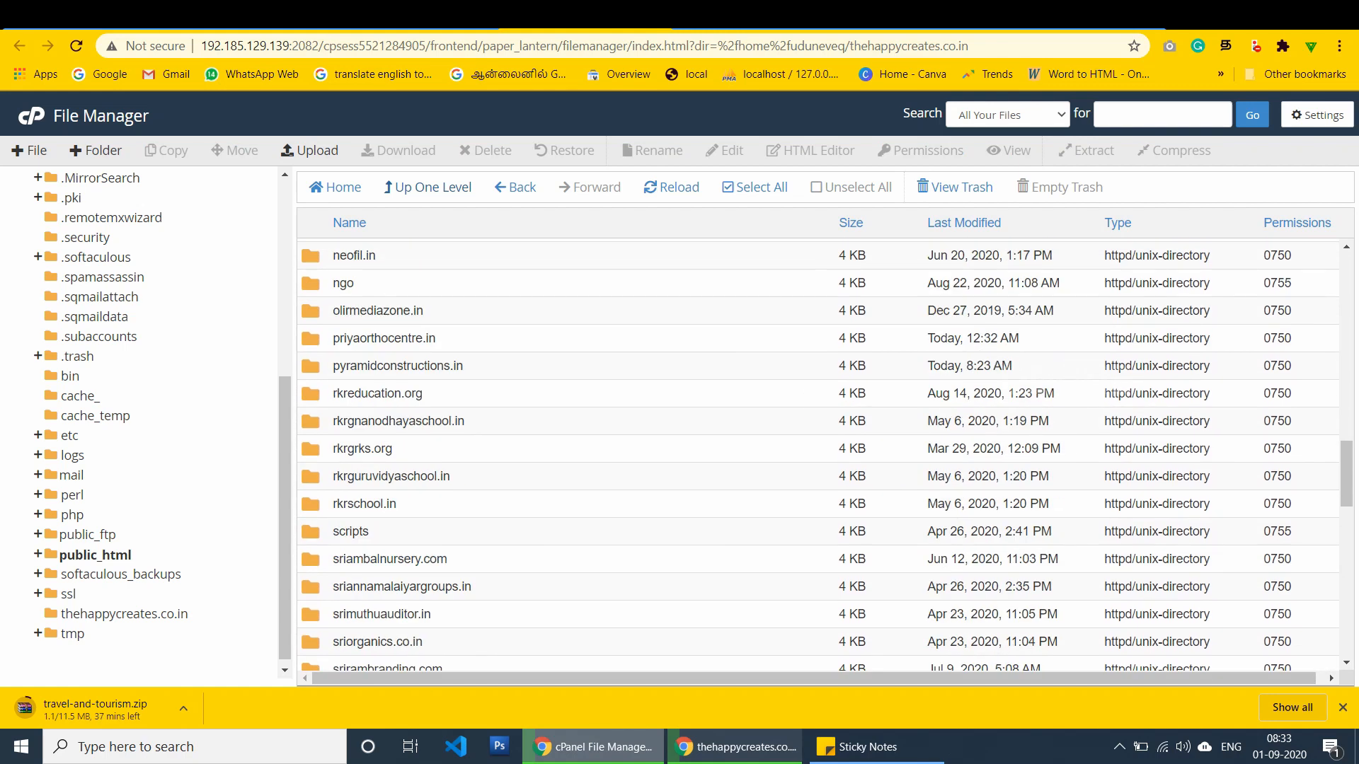
click(309, 150)
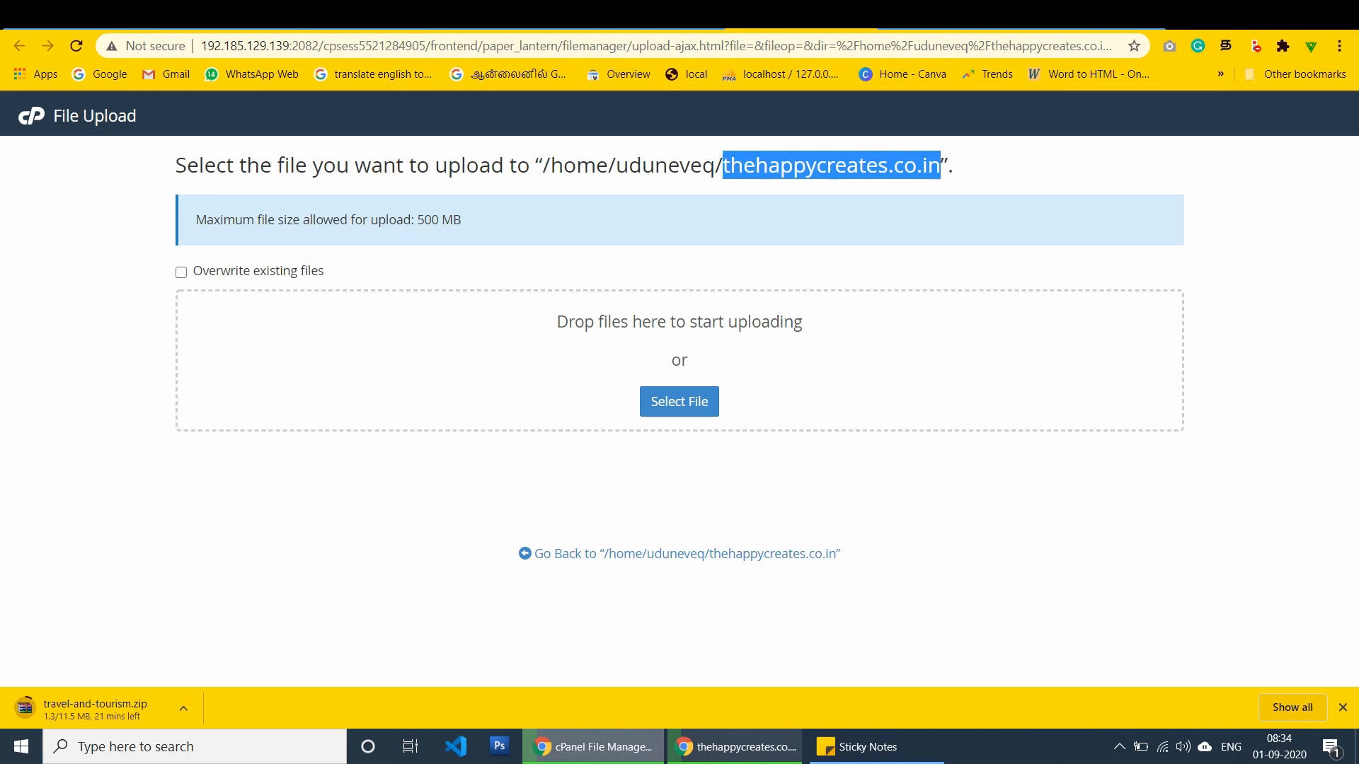
- Return from the upload page to the empty thehappycreates.co.in home folder listing
click(685, 553)
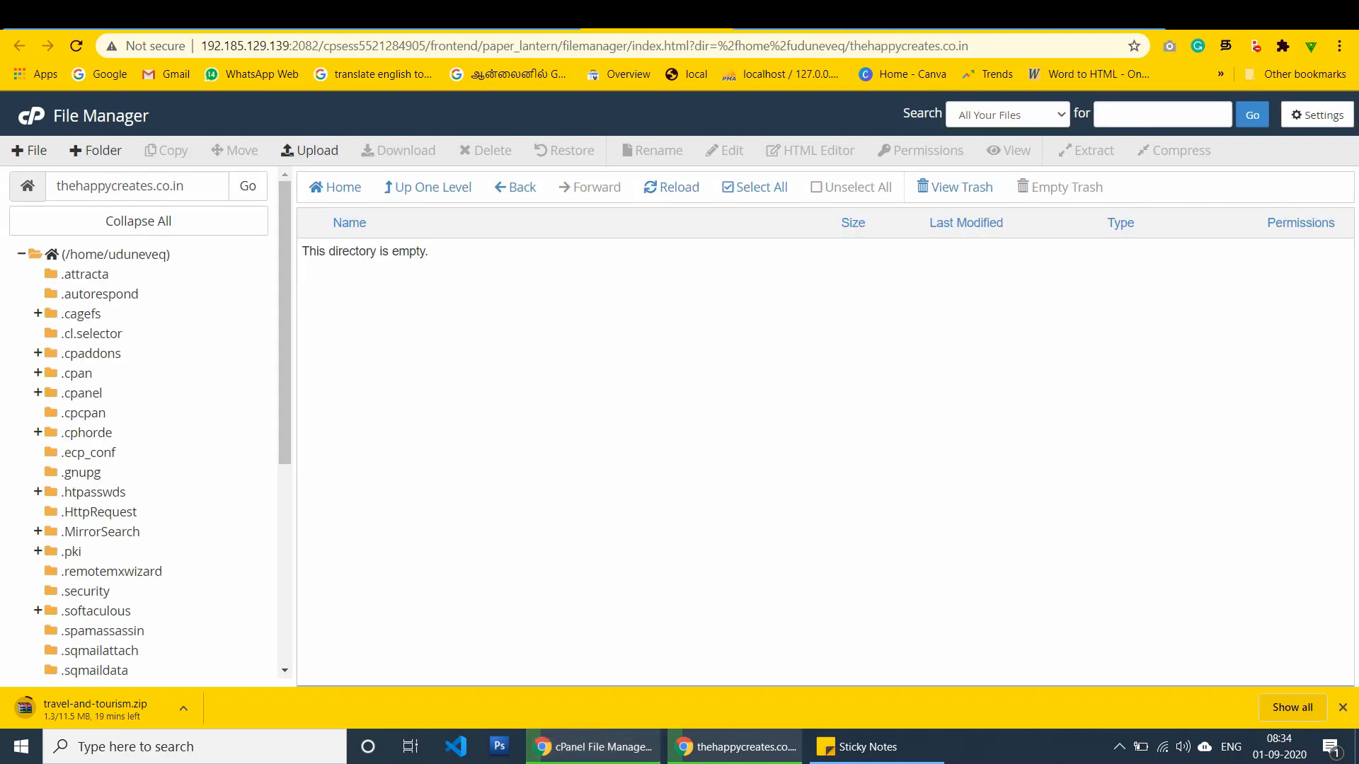
click(309, 150)
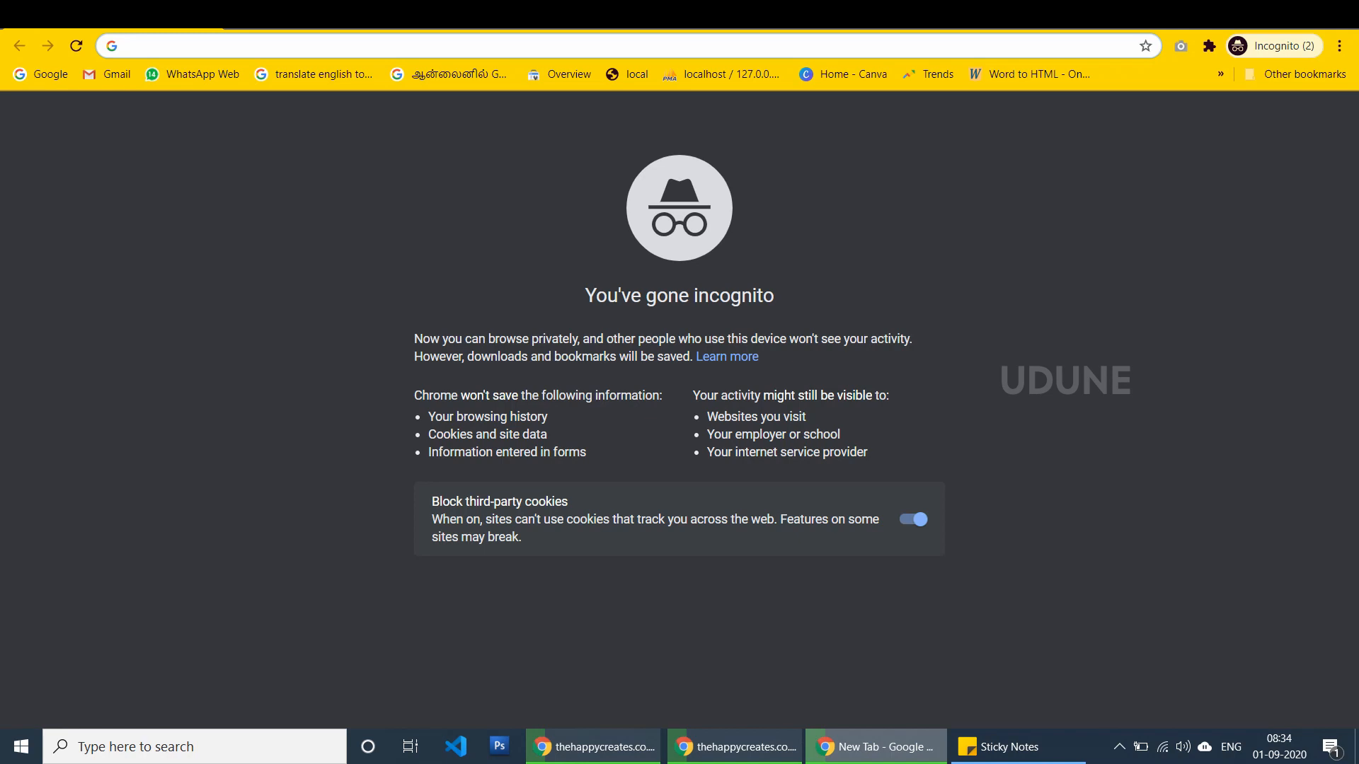
text(http://thehappycreates.co.in/)
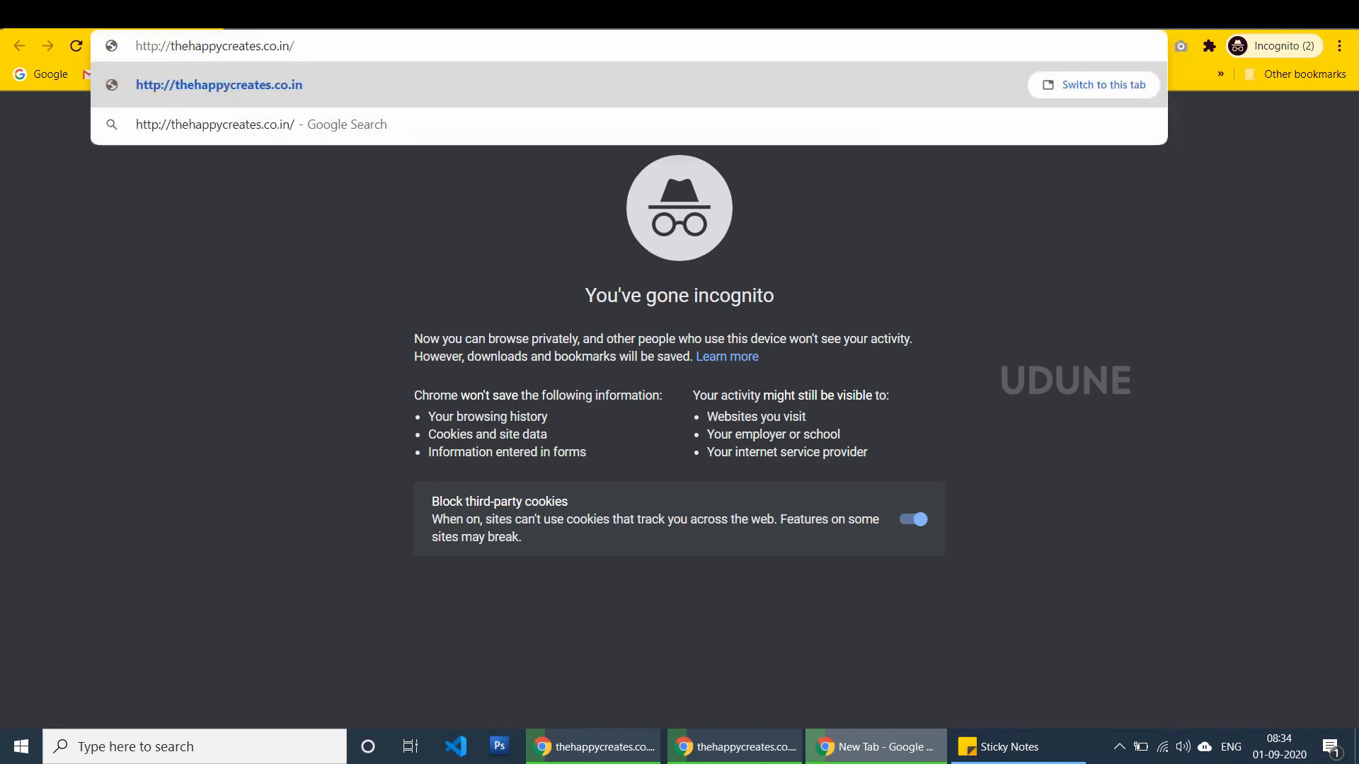
text(in)
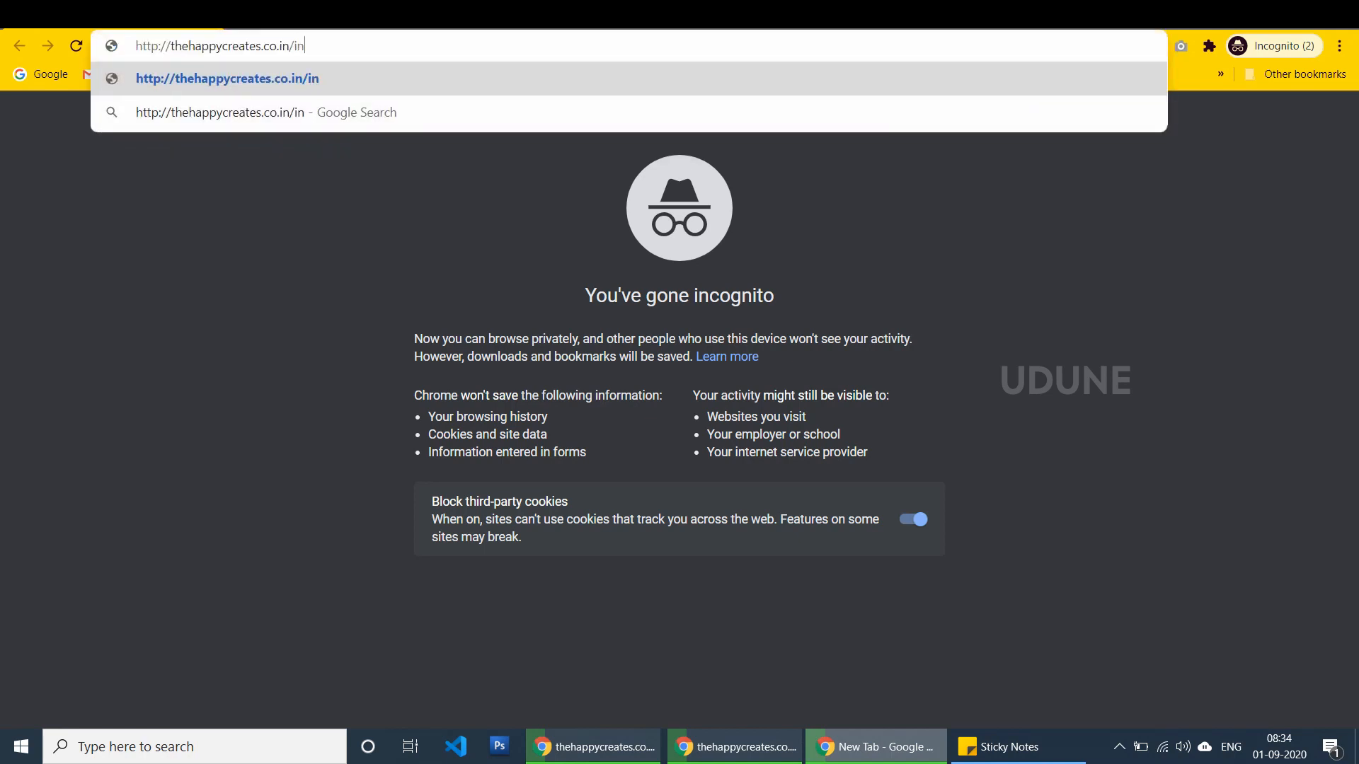
text(dex.htm)
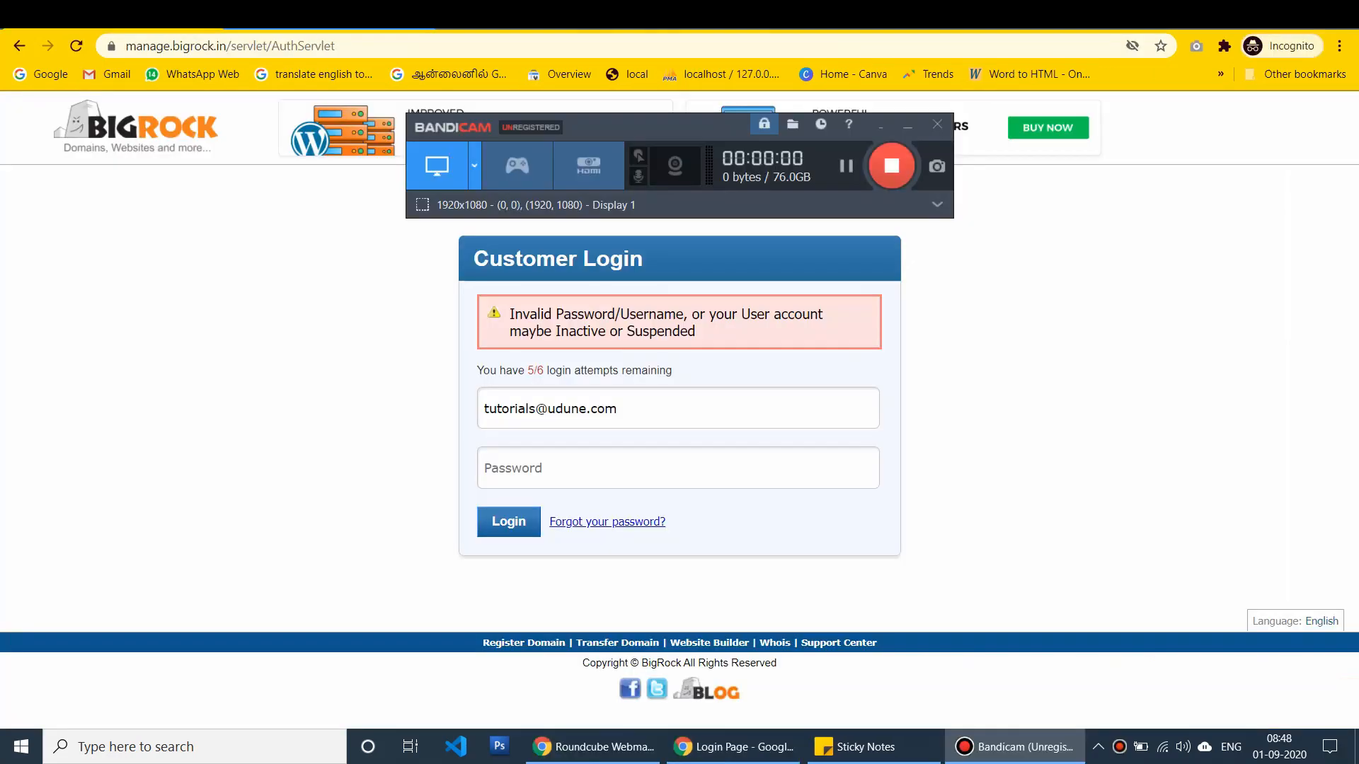
click(906, 128)
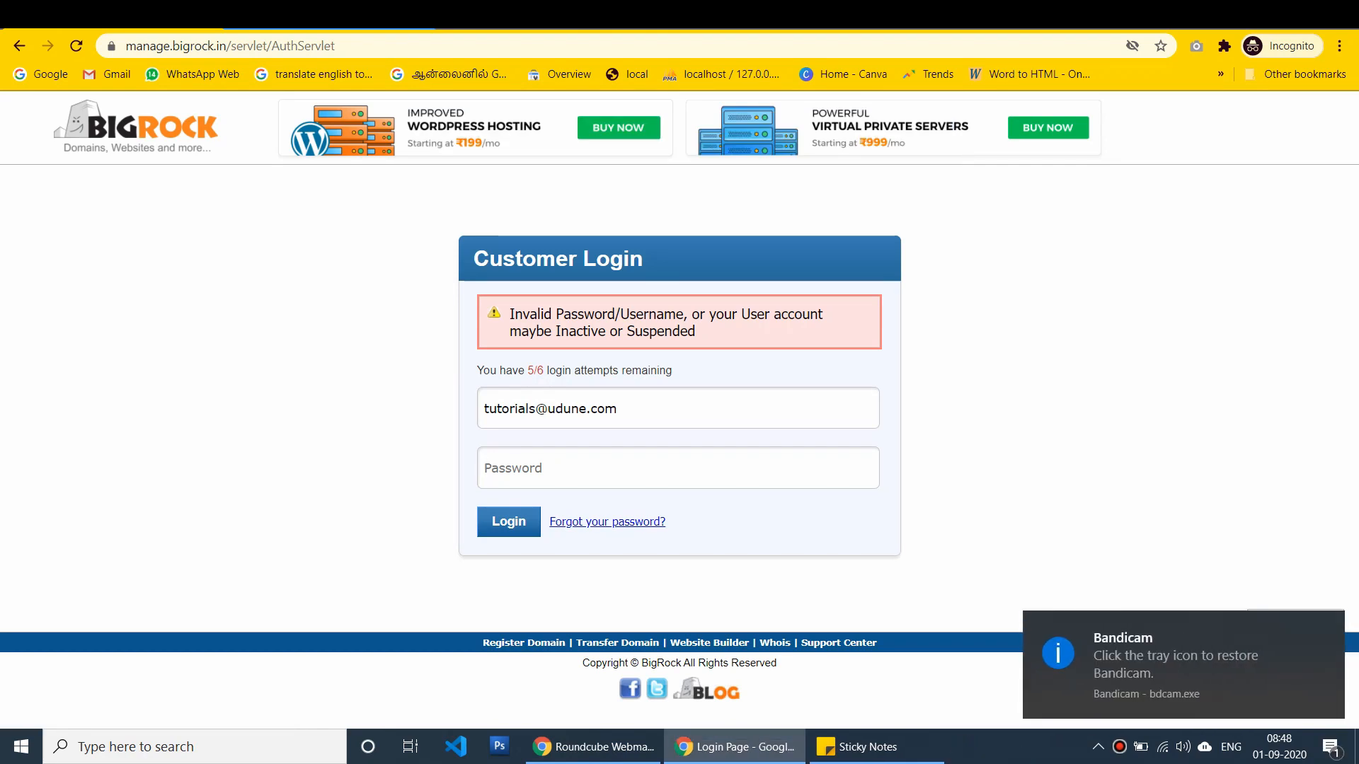
click(591, 748)
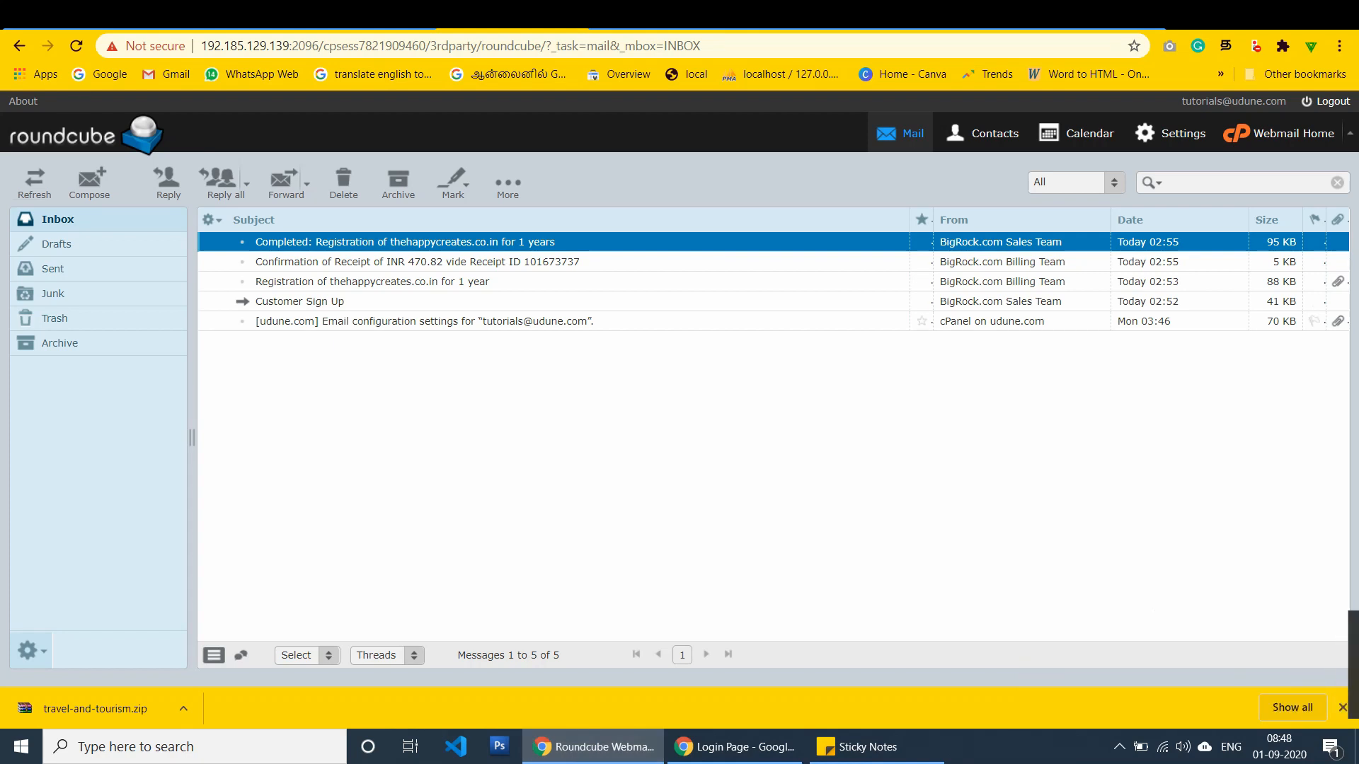
- Read the BigRock Customer Sign Up email and select the support PIN number
click(299, 301)
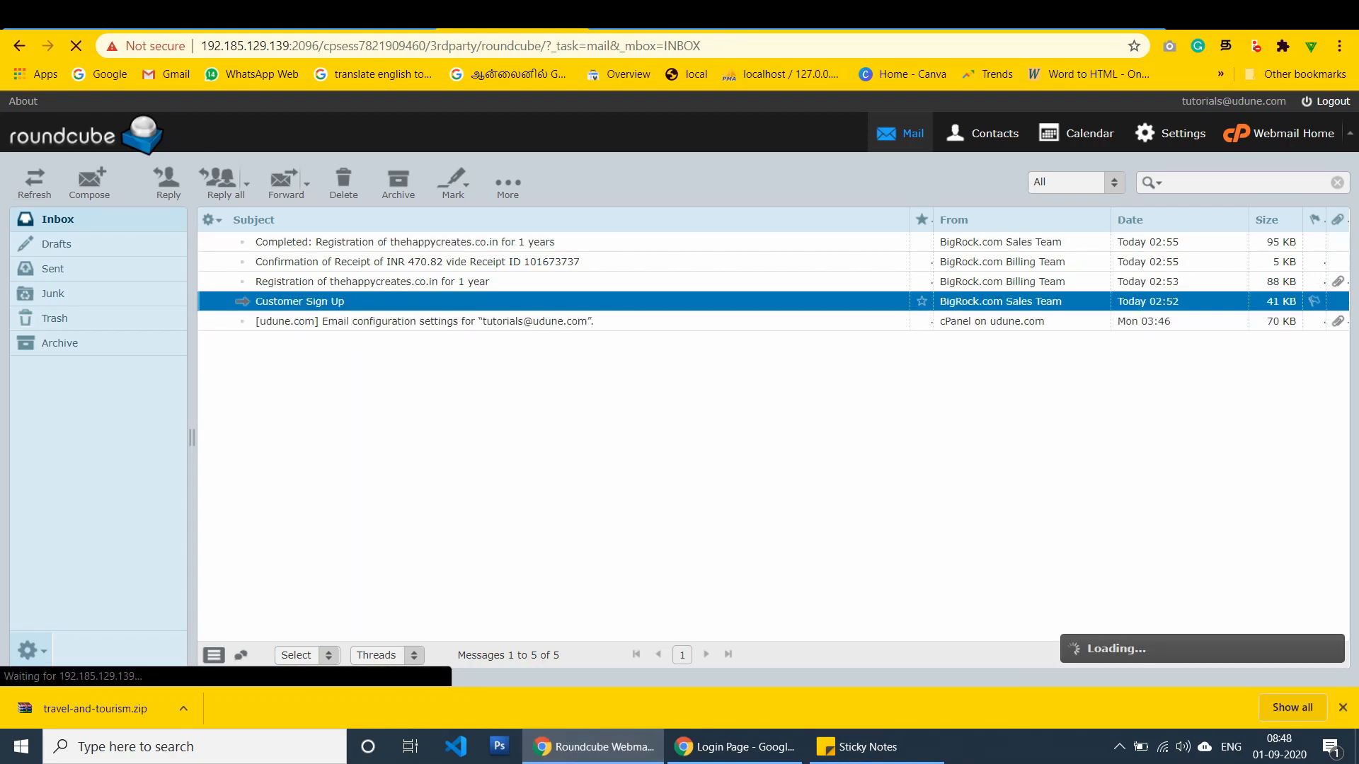
click(299, 301)
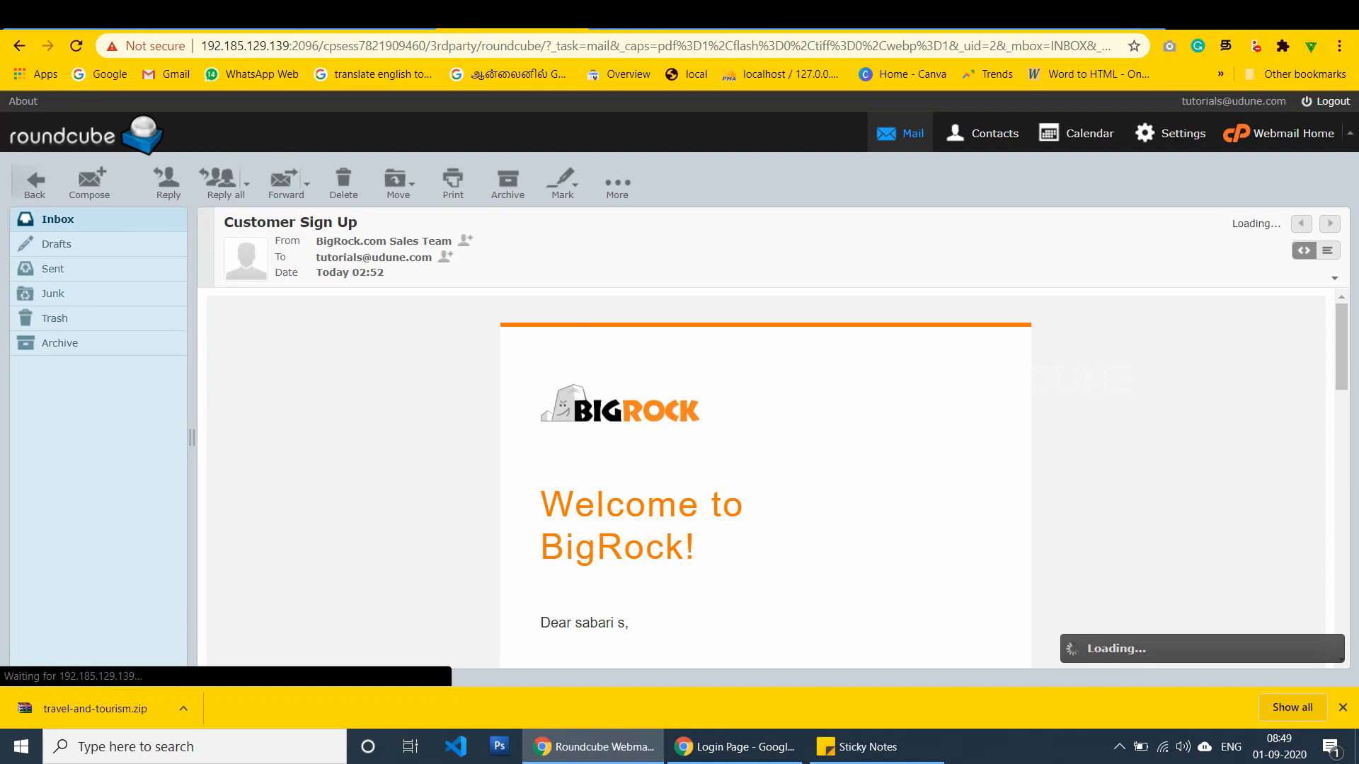
scroll(down, 3)
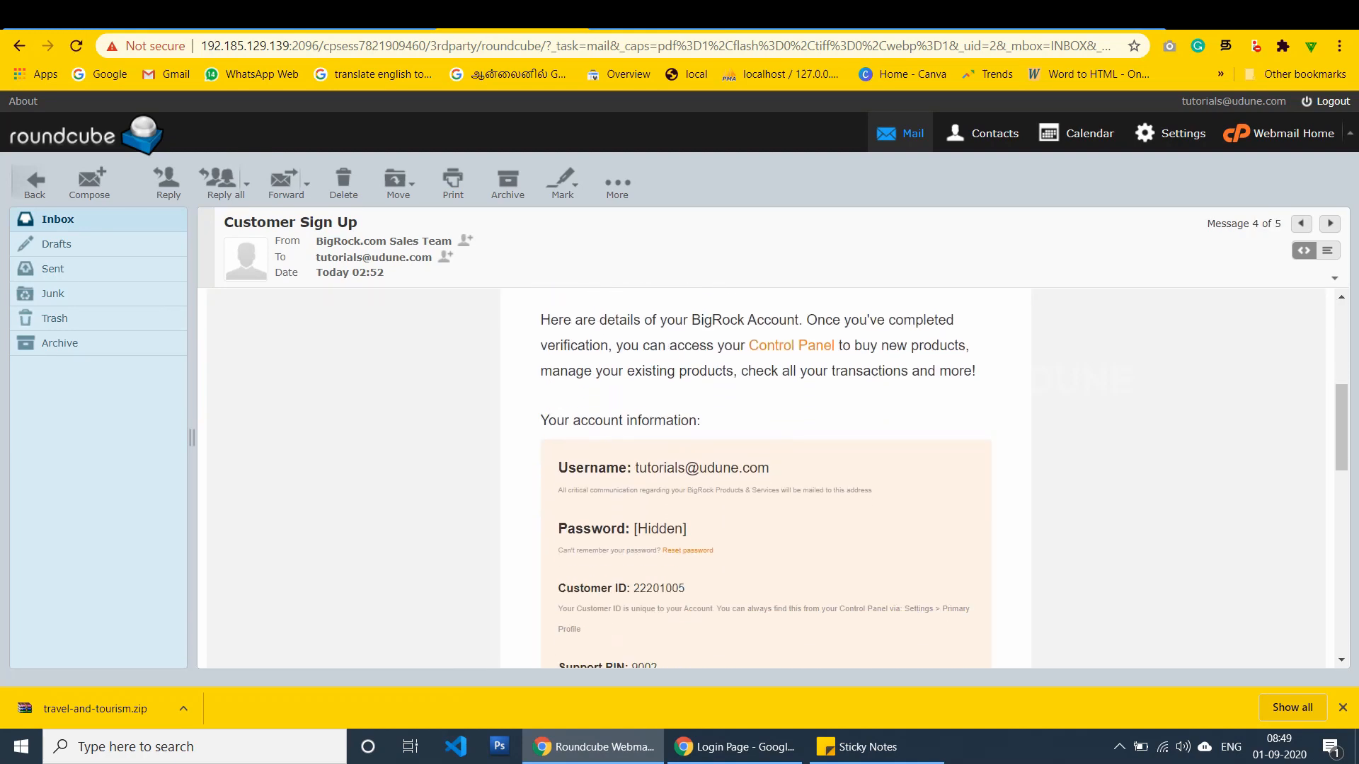
scroll(down, 3)
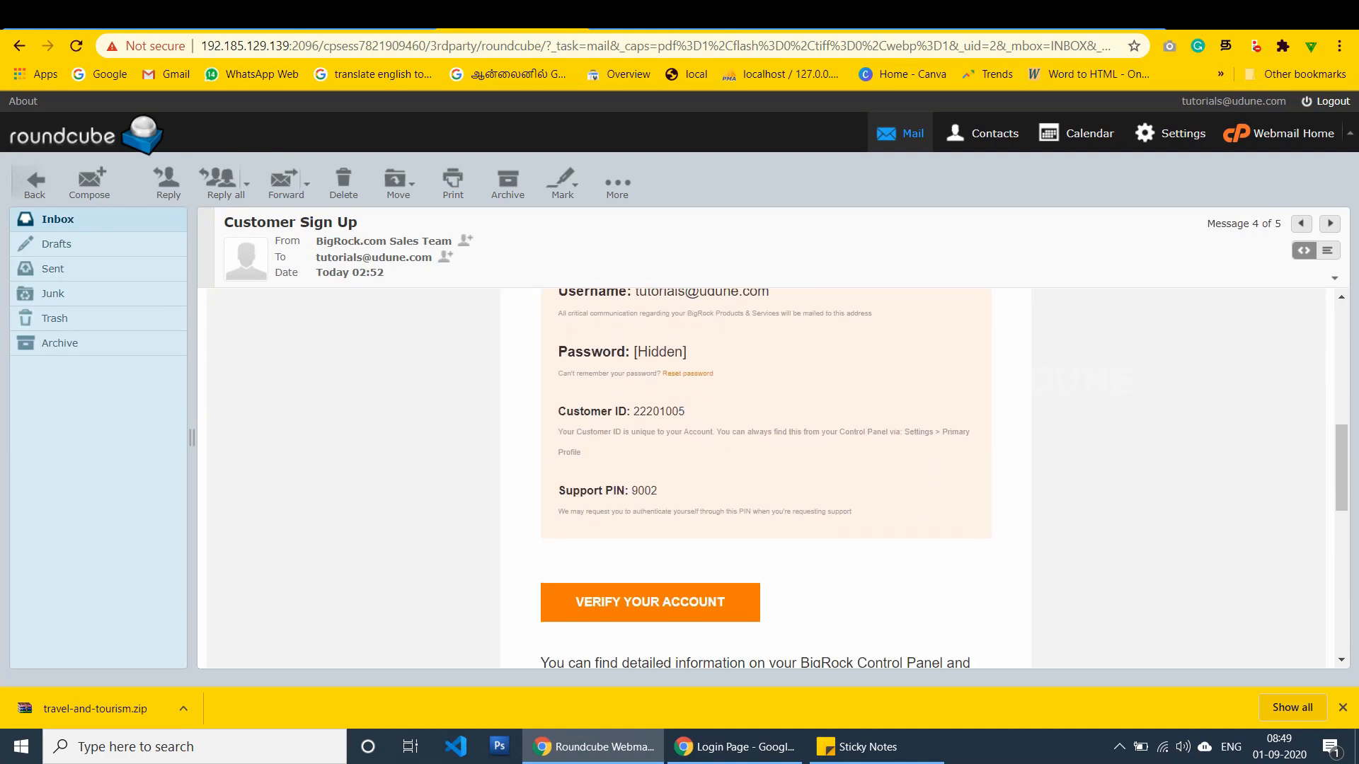
double_click(644, 491)
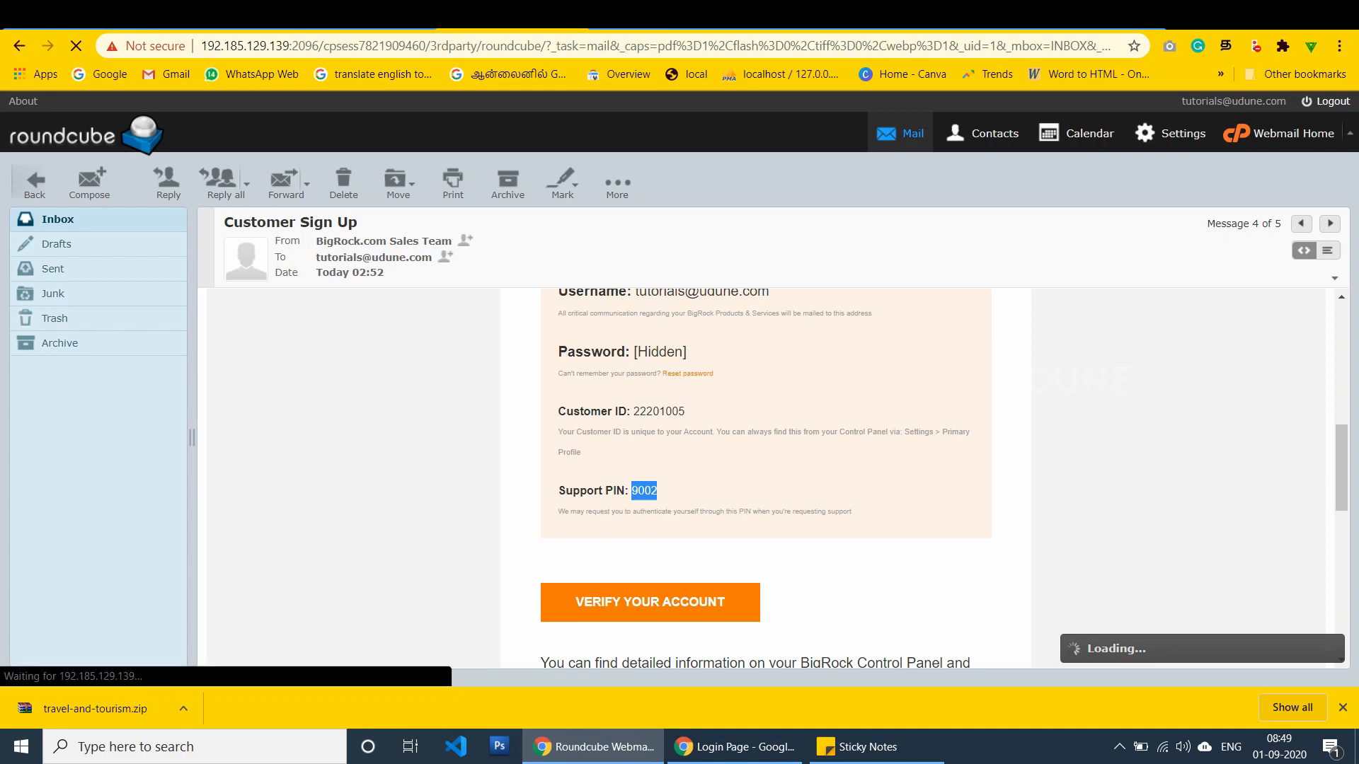
- Step through adjacent messages to the thehappycreates.co.in registration email and its invoice totals
click(1329, 224)
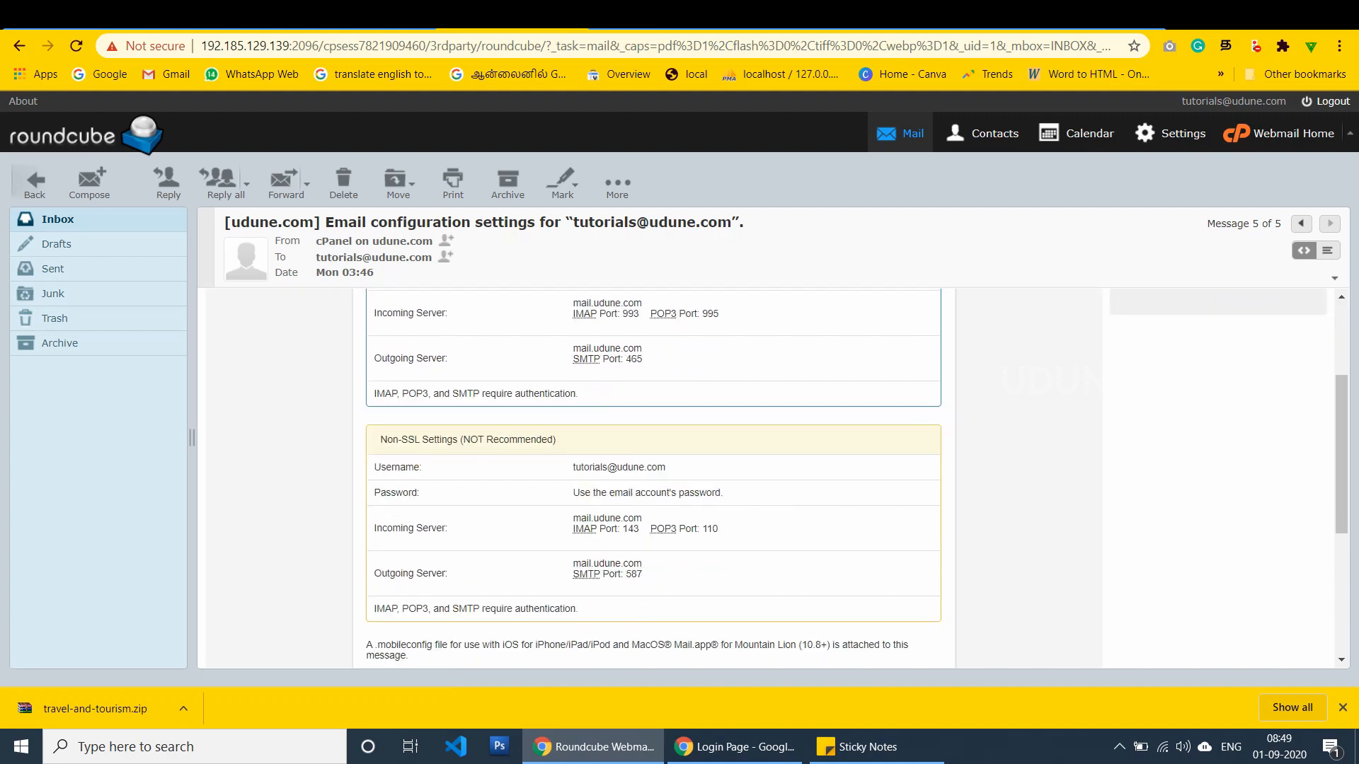
scroll(up, 3)
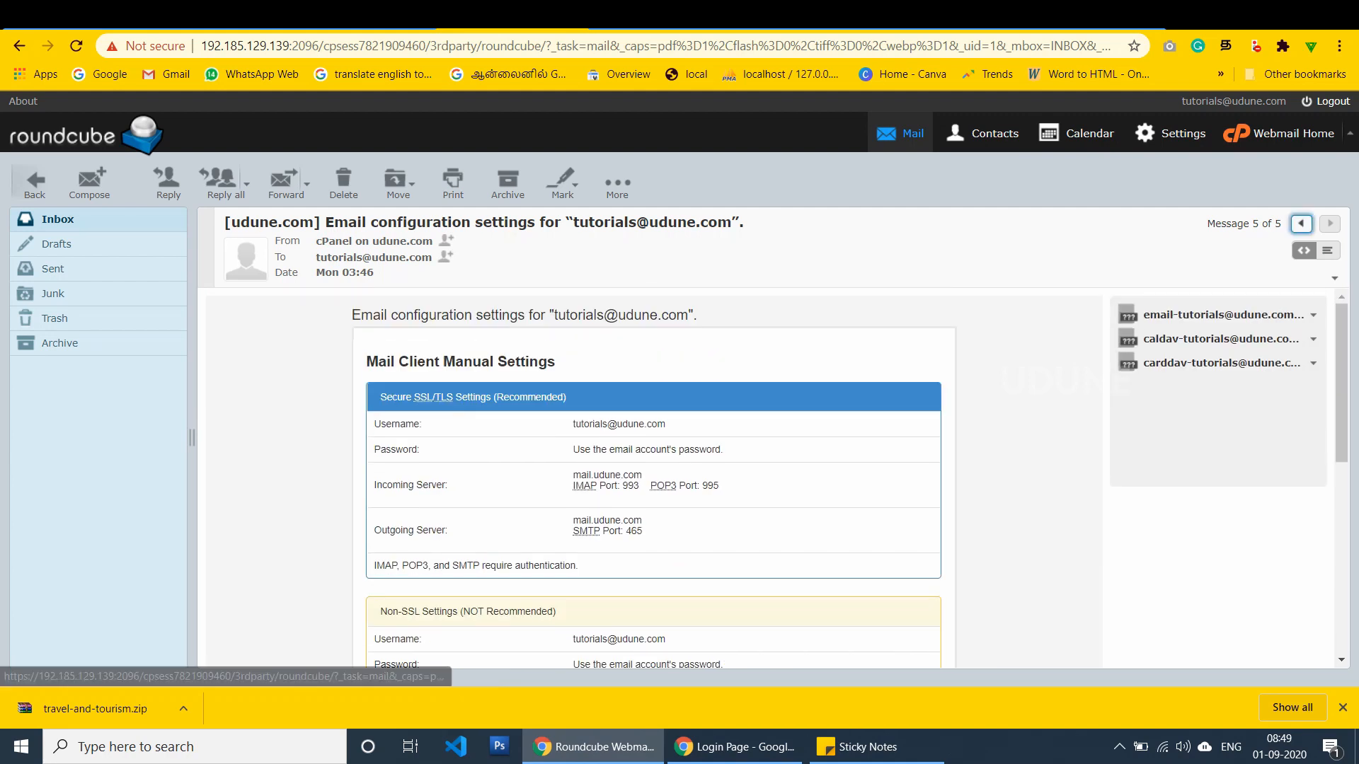
click(1301, 224)
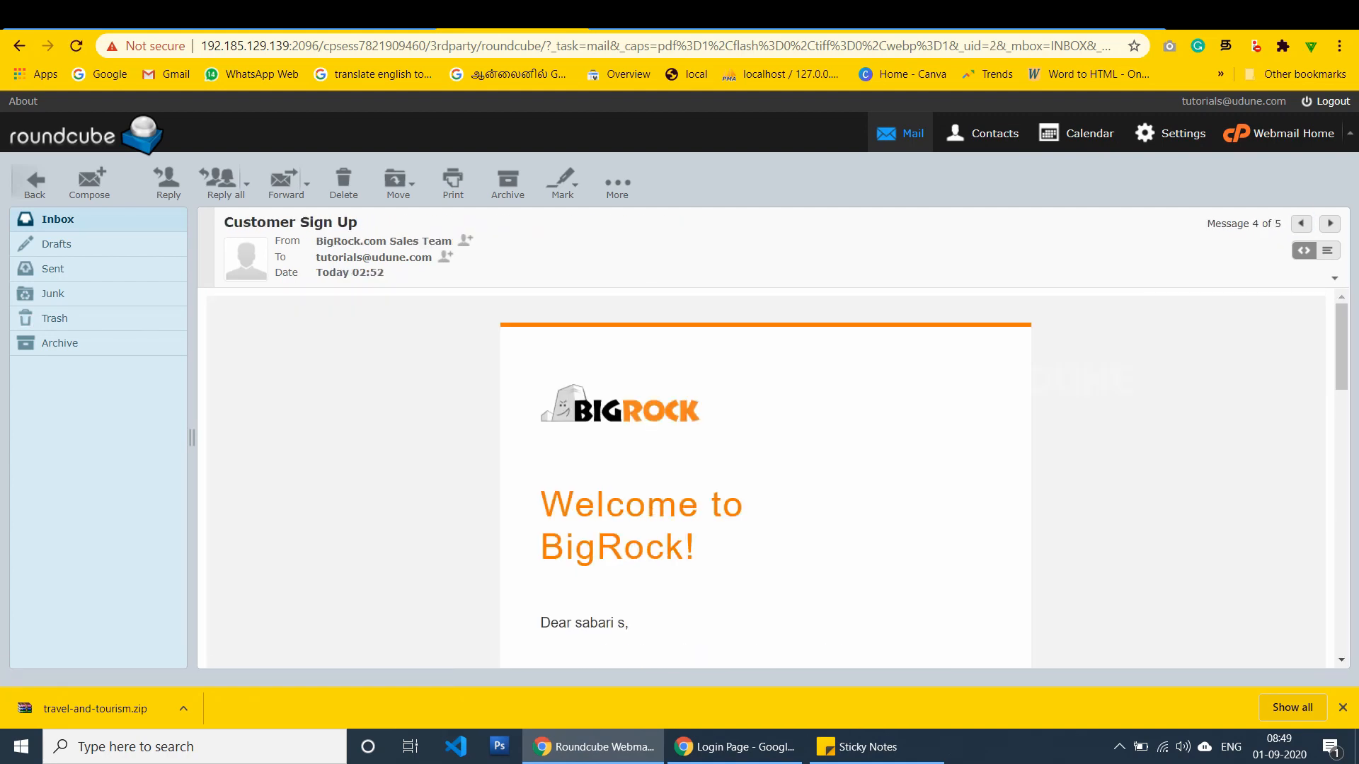
scroll(down, 3)
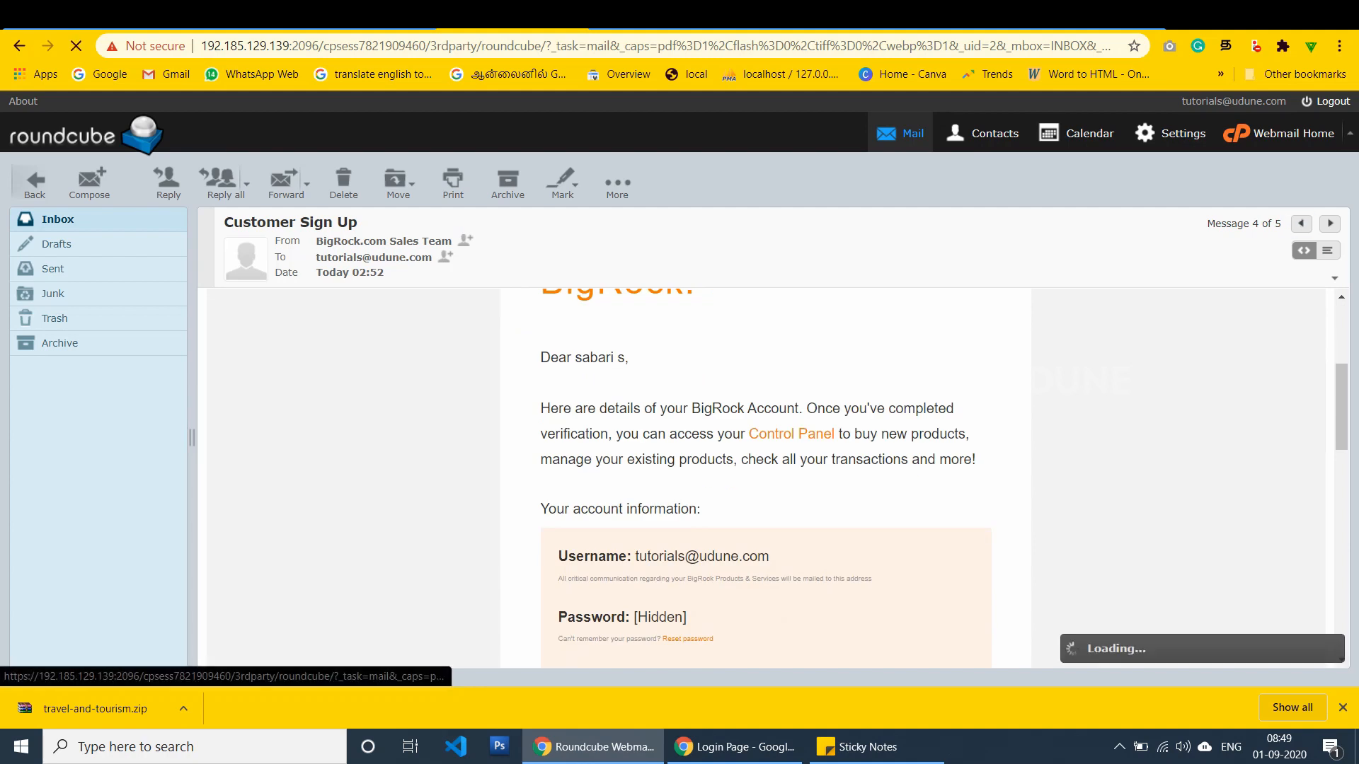
click(1328, 224)
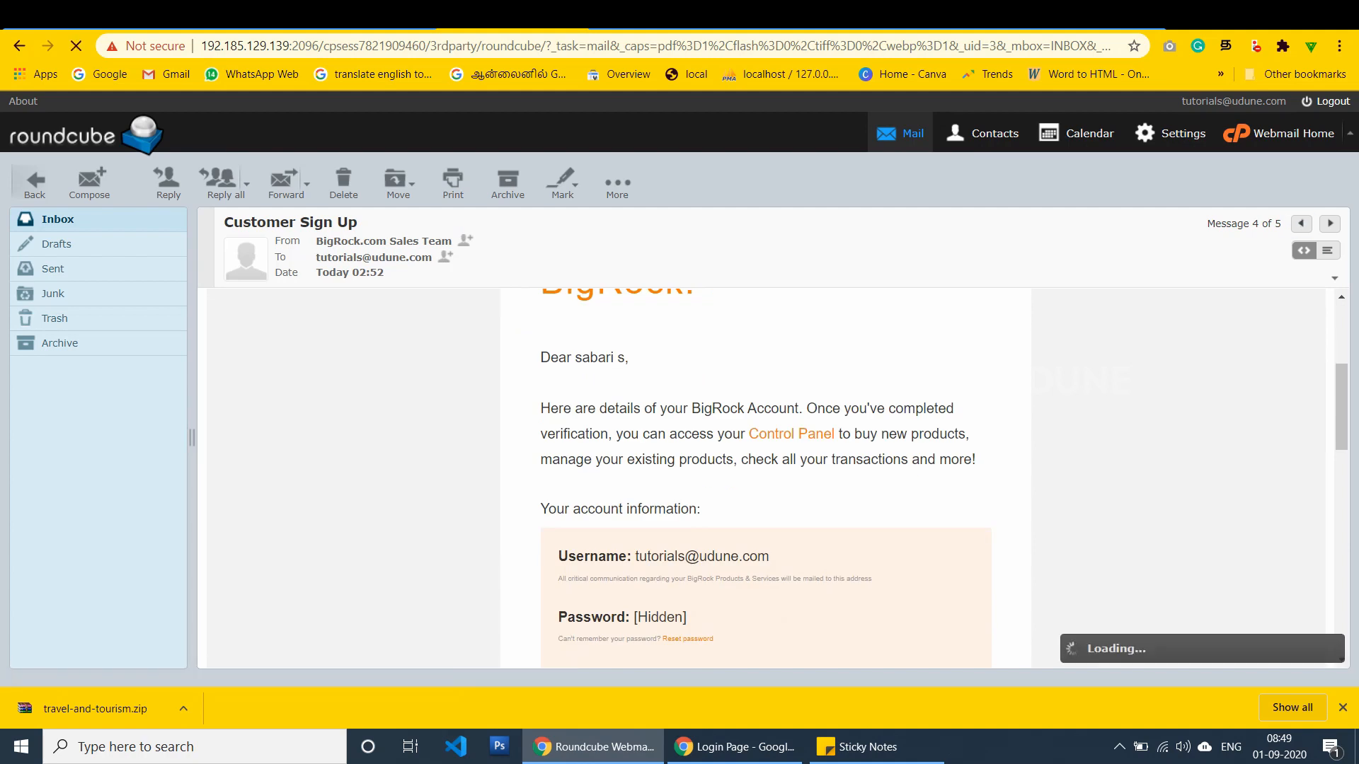
click(1301, 224)
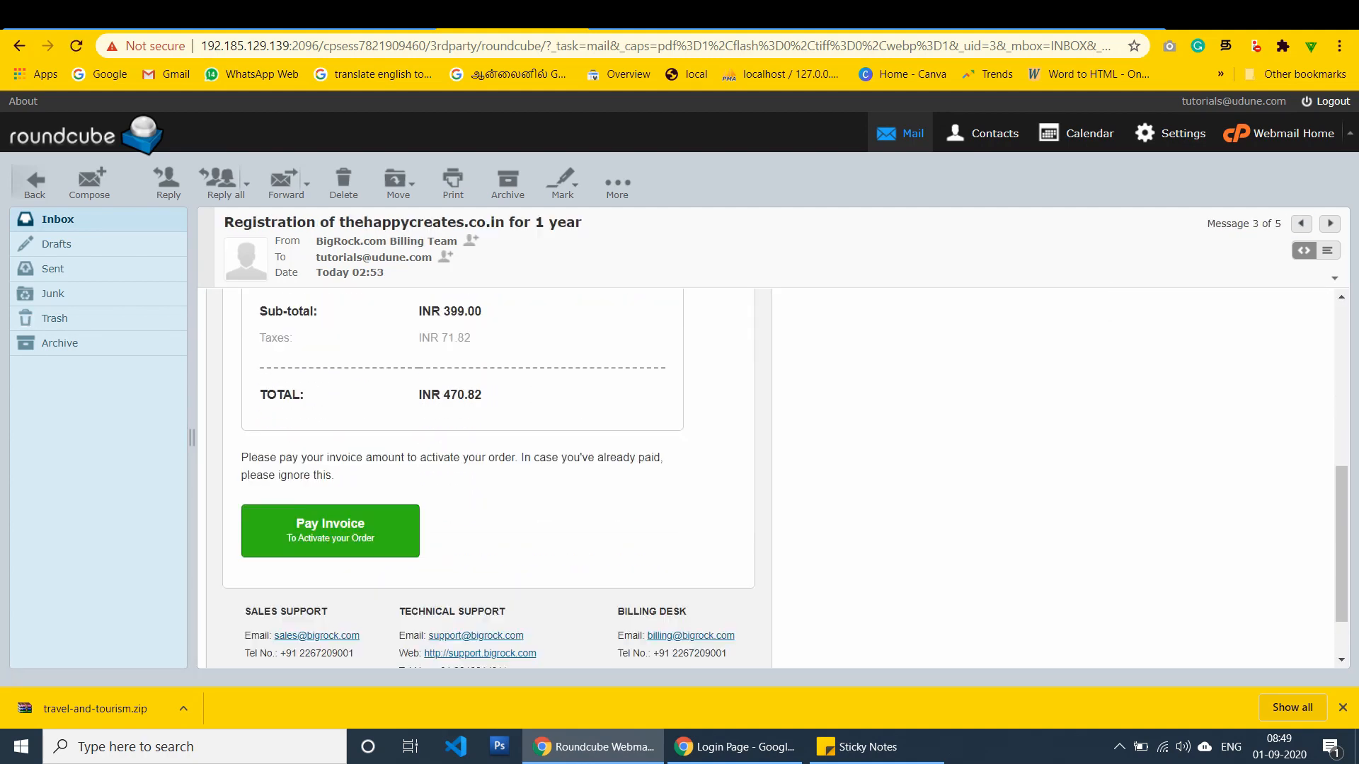
scroll(up, 3)
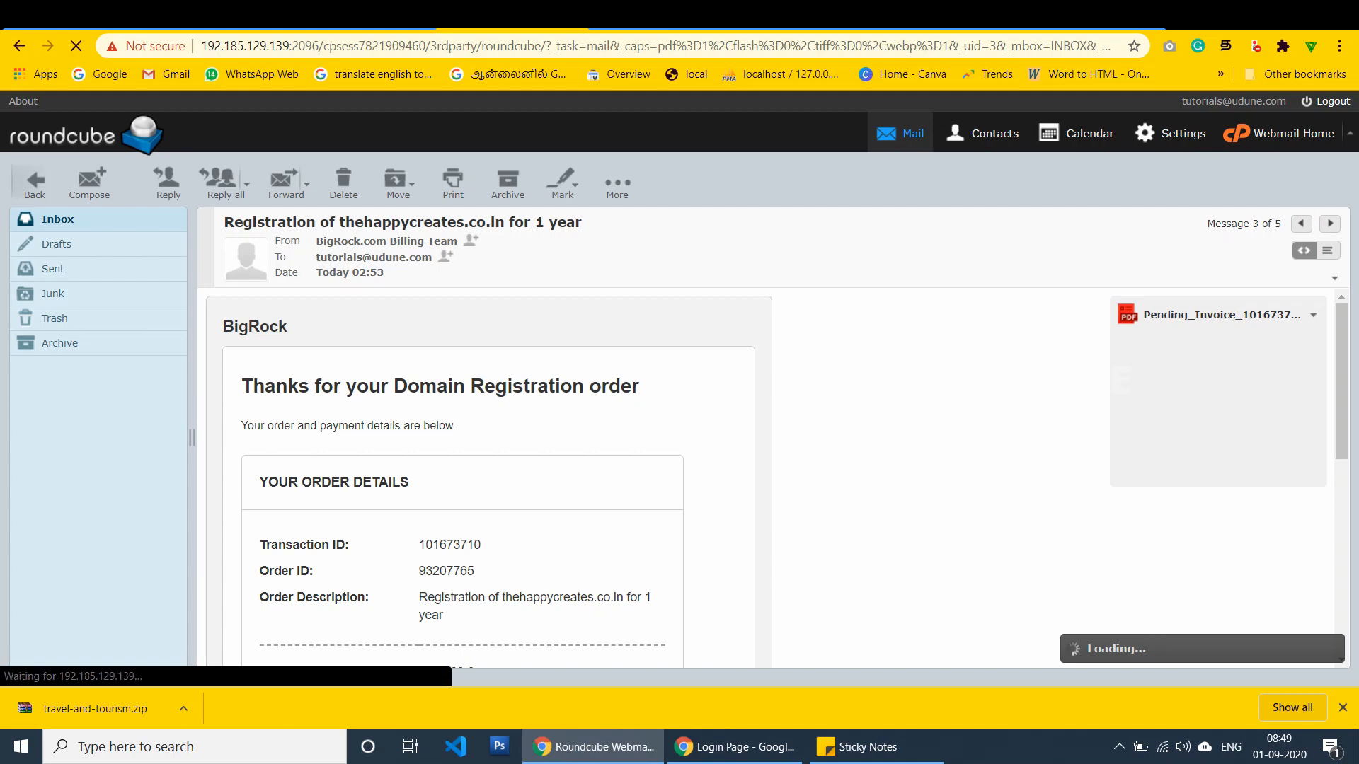
- Review the payment receipt email and select the amount 470.82
click(1300, 223)
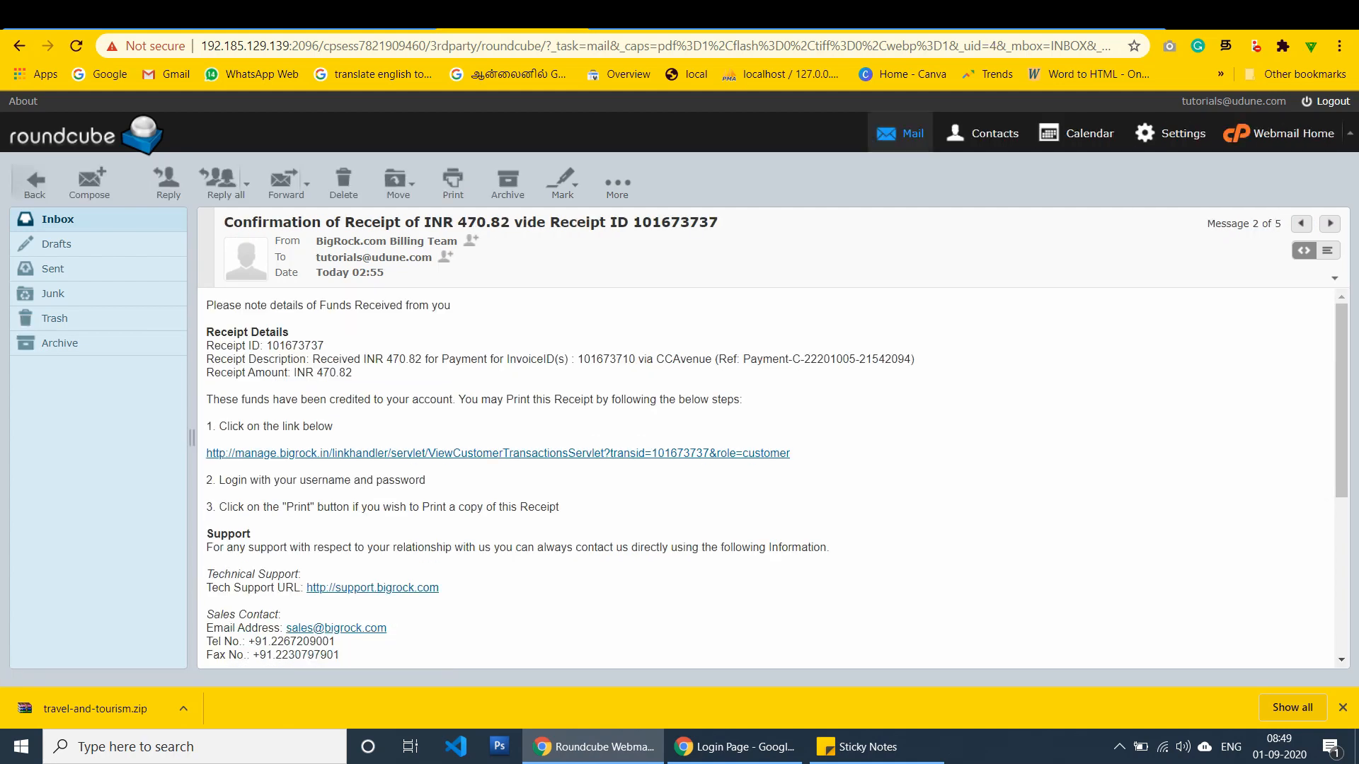
double_click(332, 372)
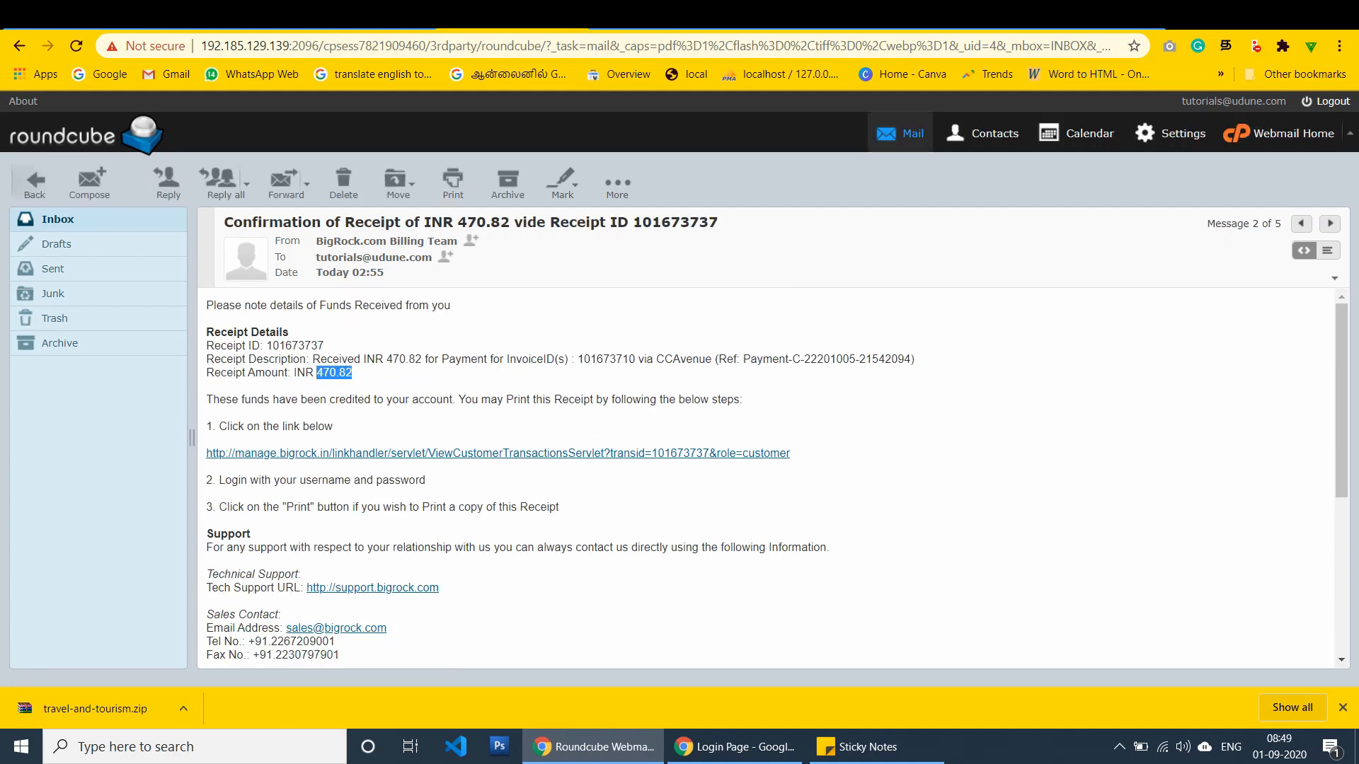
scroll(down, 3)
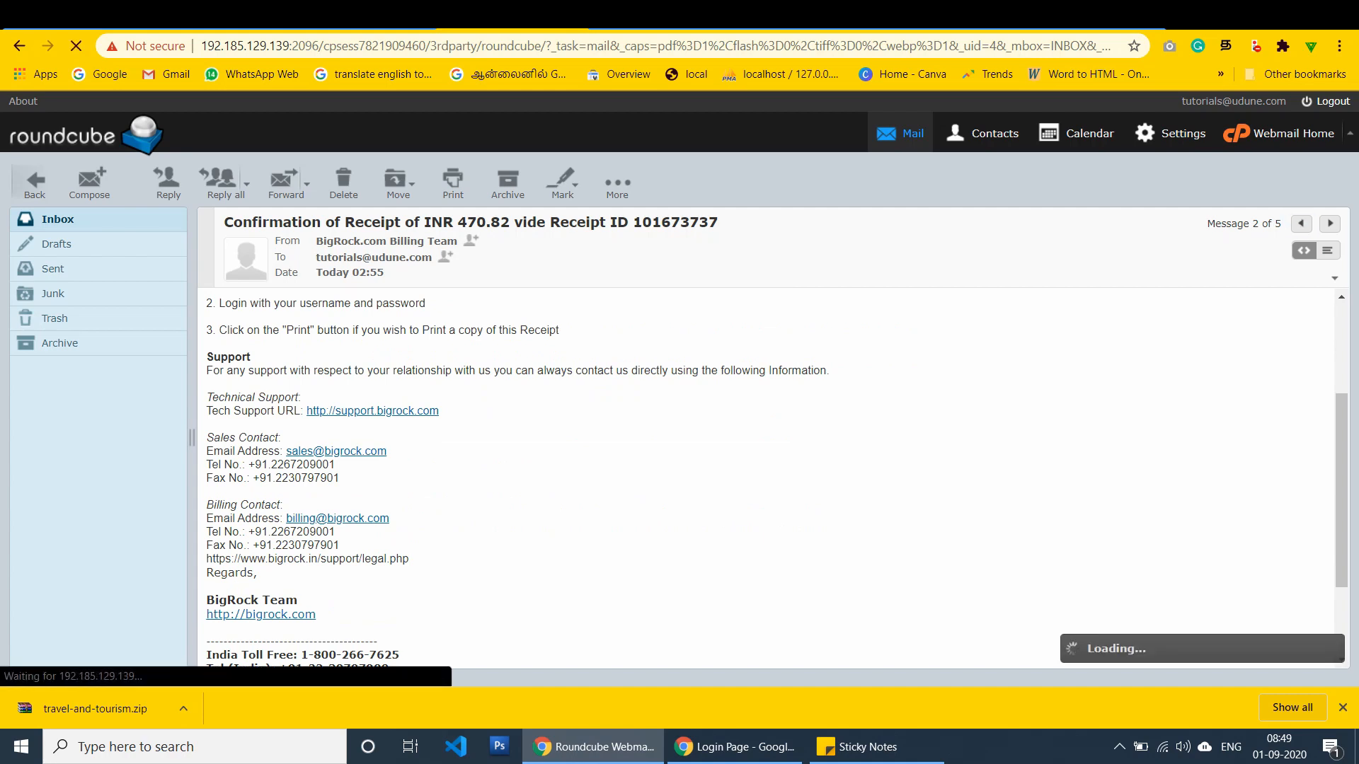
click(1328, 223)
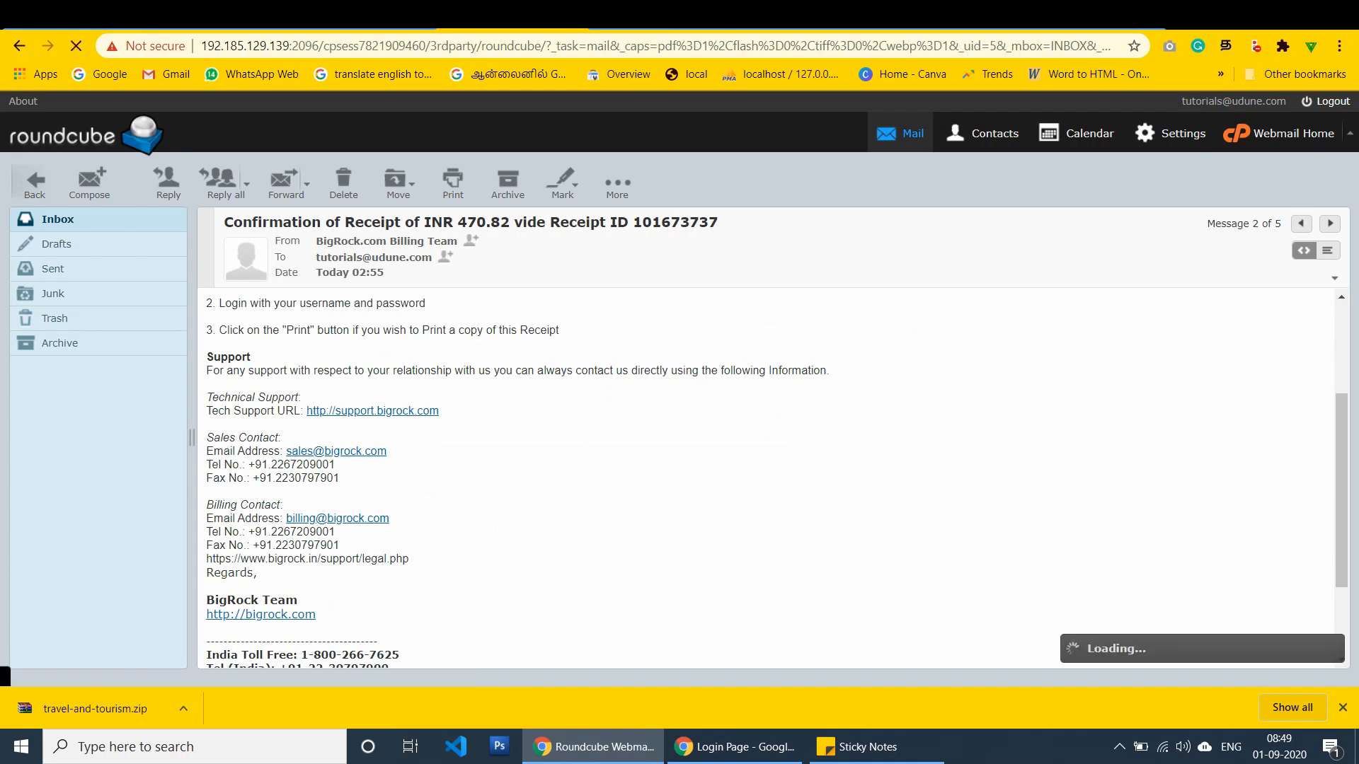
- Review the 'Completed: Registration' email confirming thehappycreates.co.in is active
click(1301, 224)
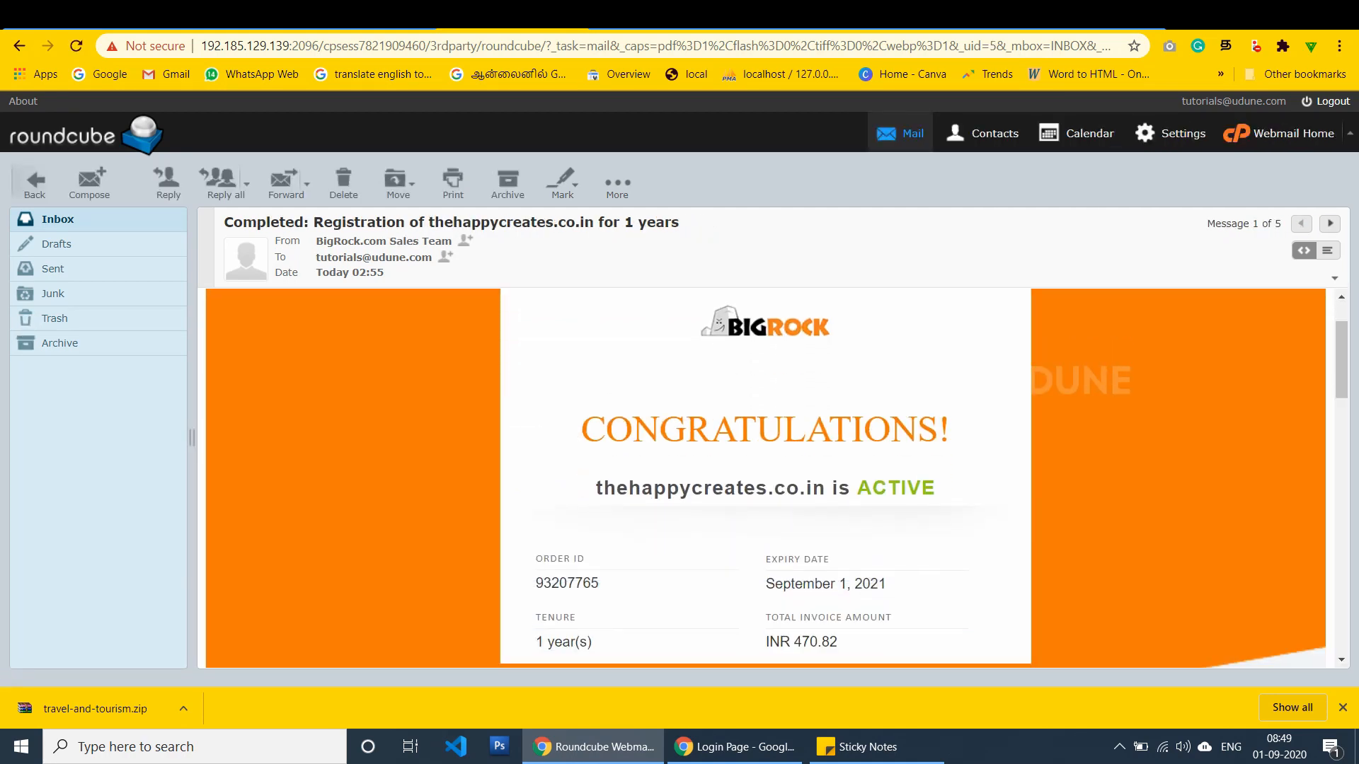
scroll(down, 3)
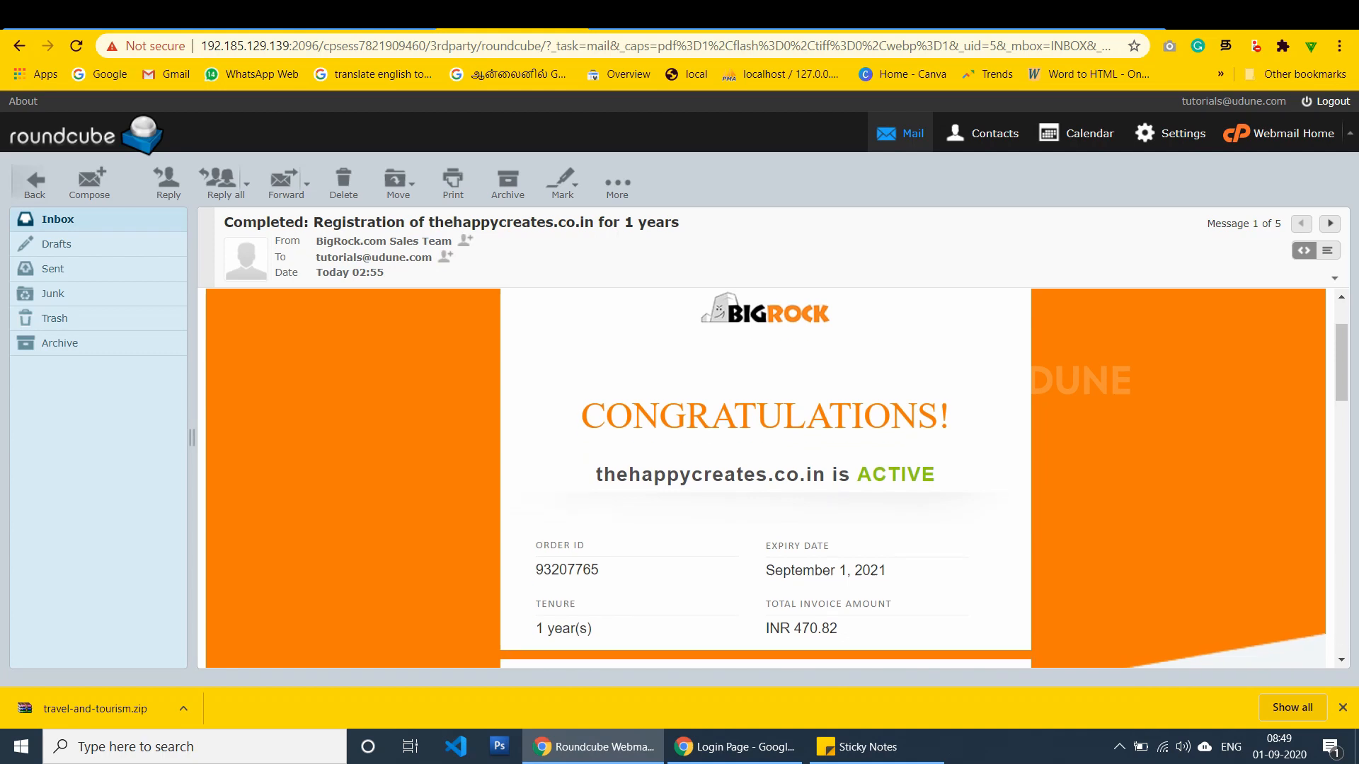
scroll(down, 3)
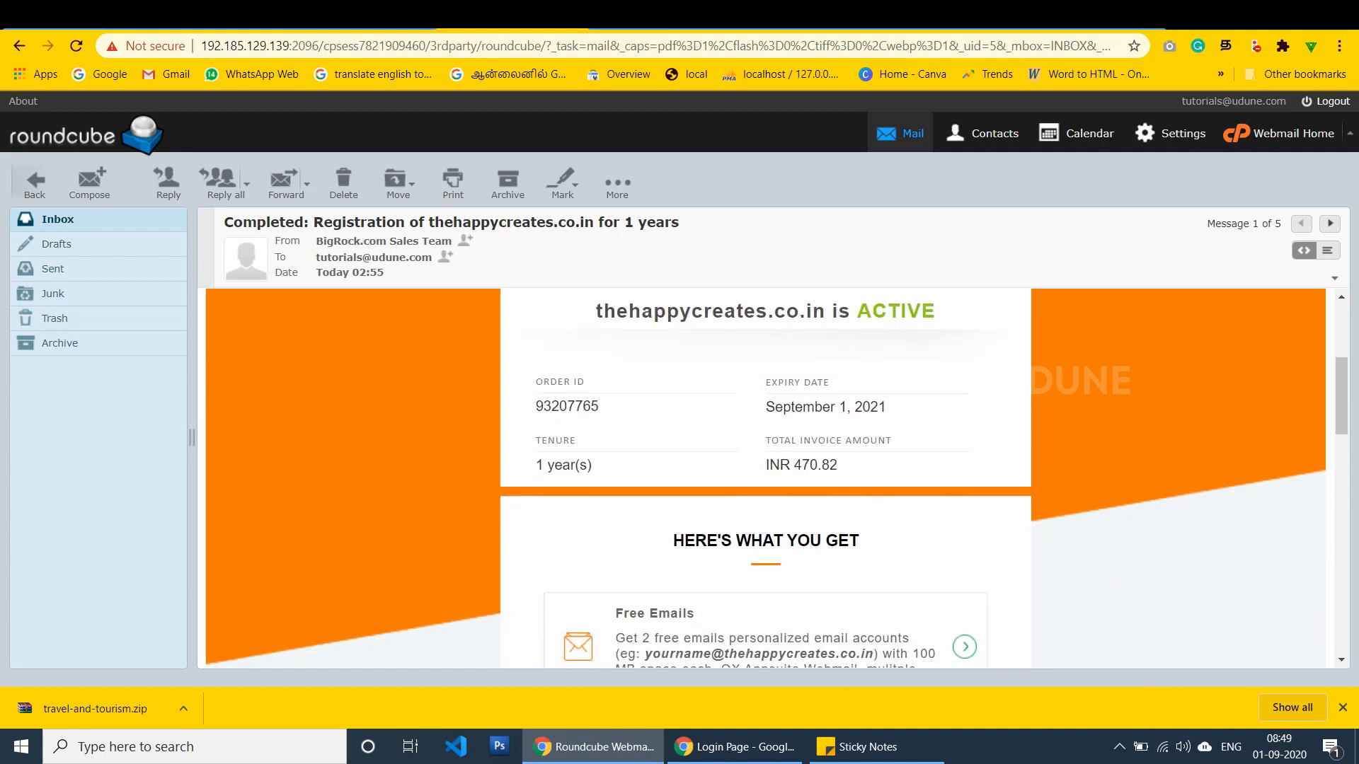
scroll(down, 3)
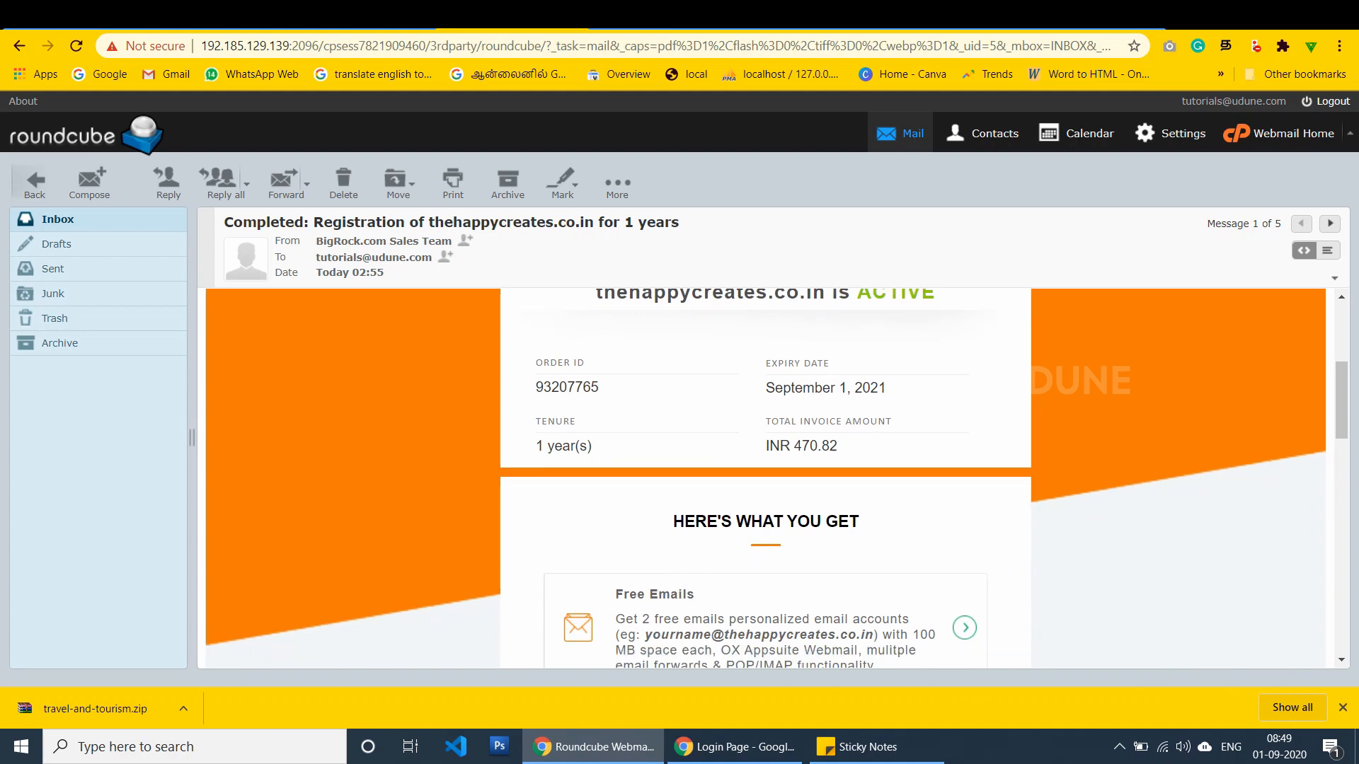
scroll(up, 3)
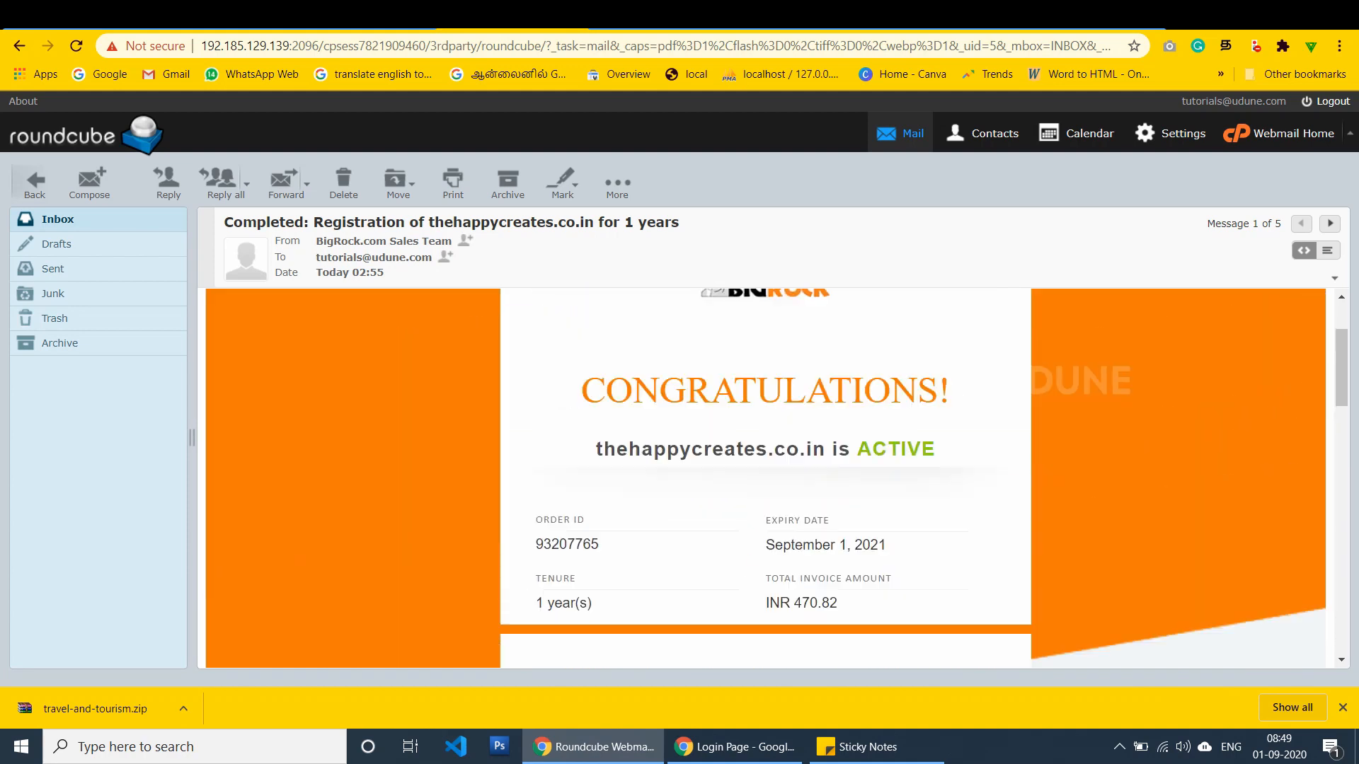
scroll(up, 3)
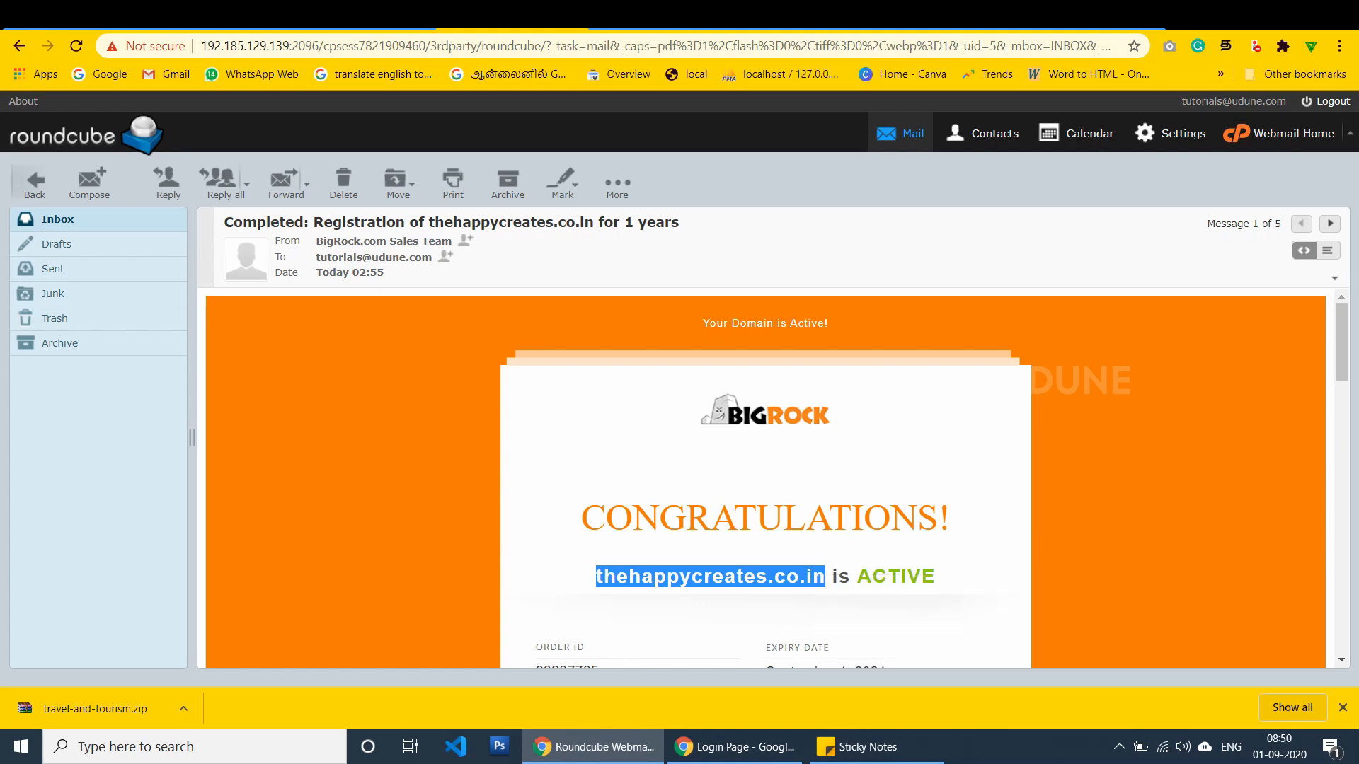
click(708, 576)
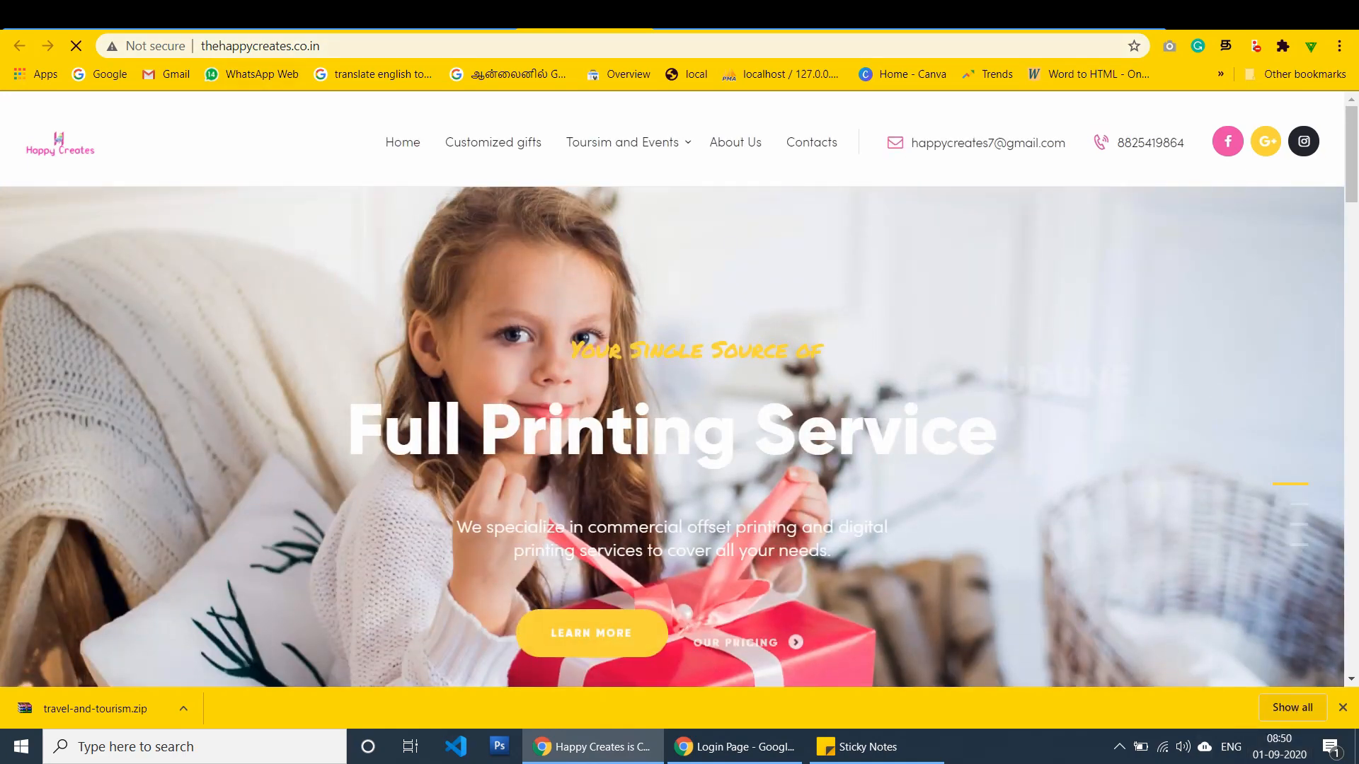
- Load the live thehappycreates.co.in homepage and scroll through it
click(260, 46)
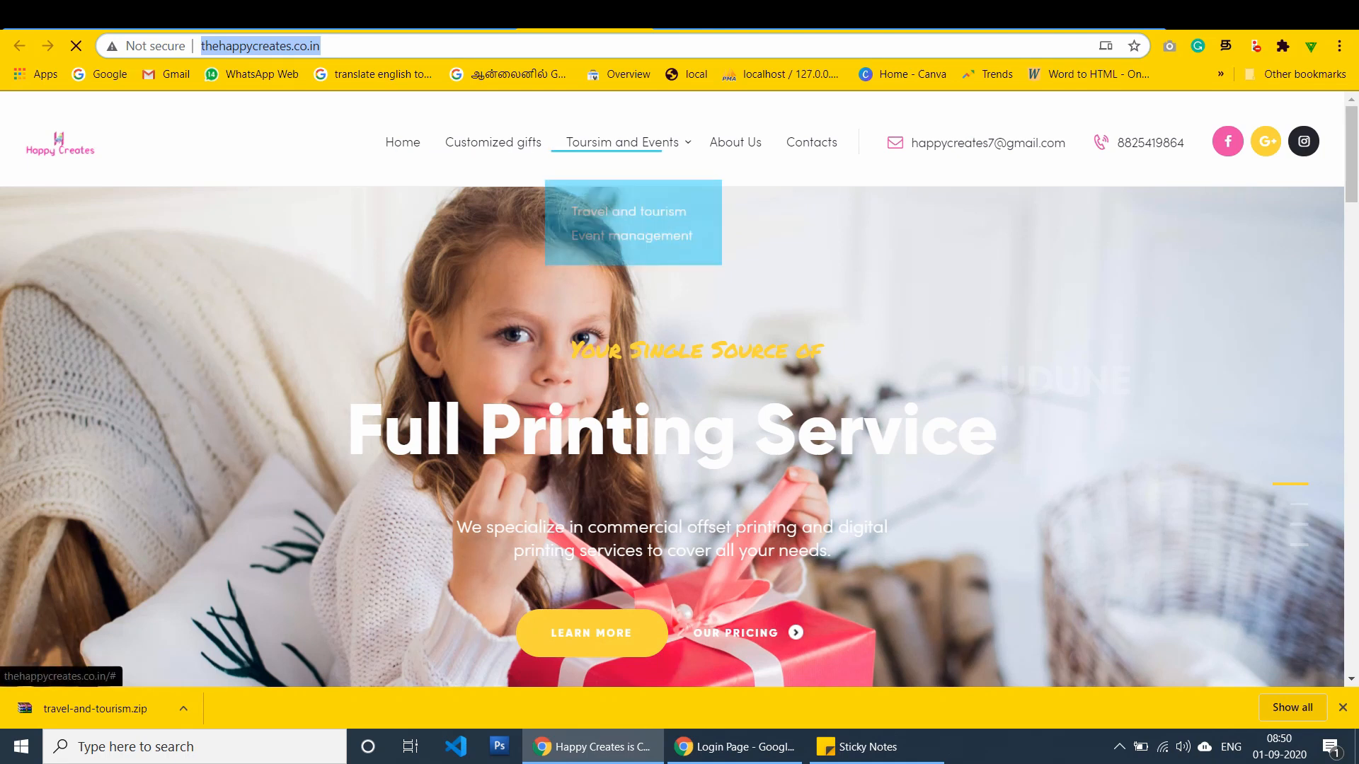
scroll(down, 3)
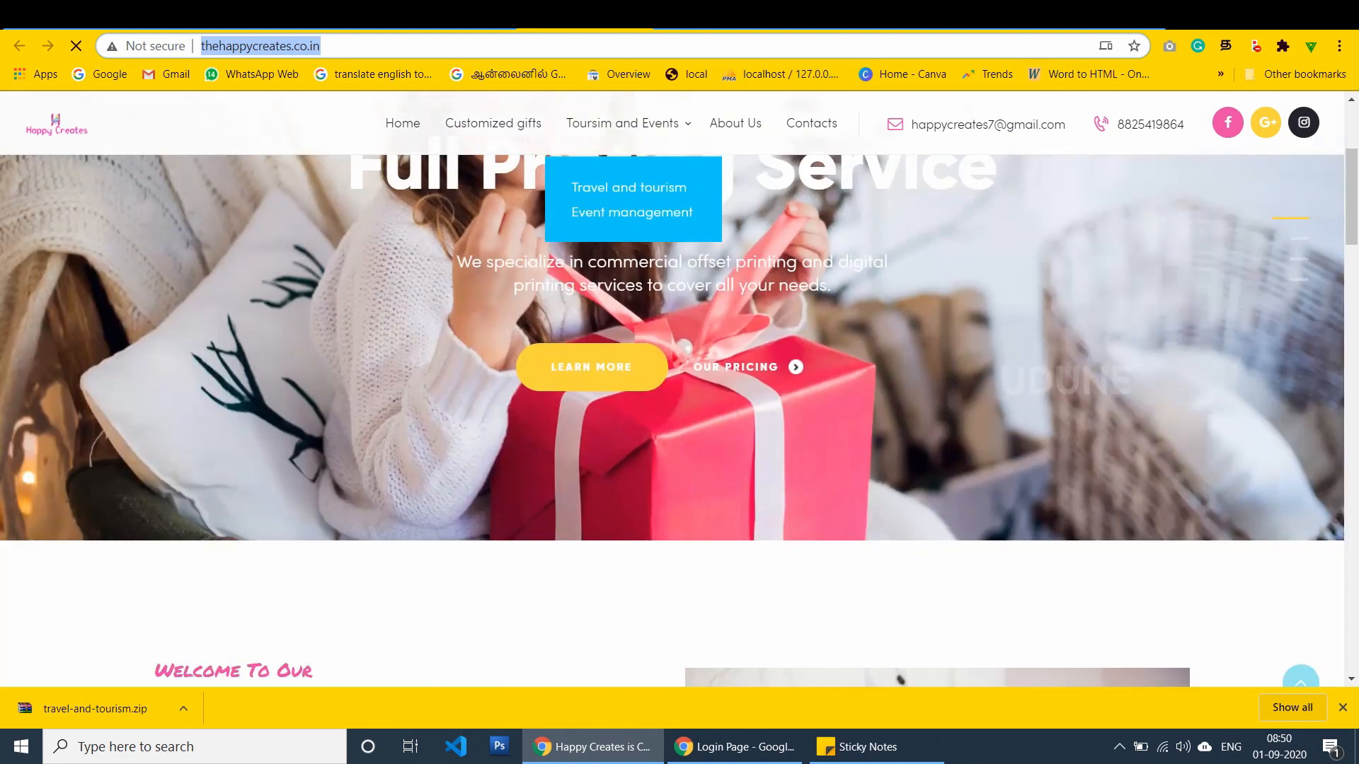
scroll(down, 3)
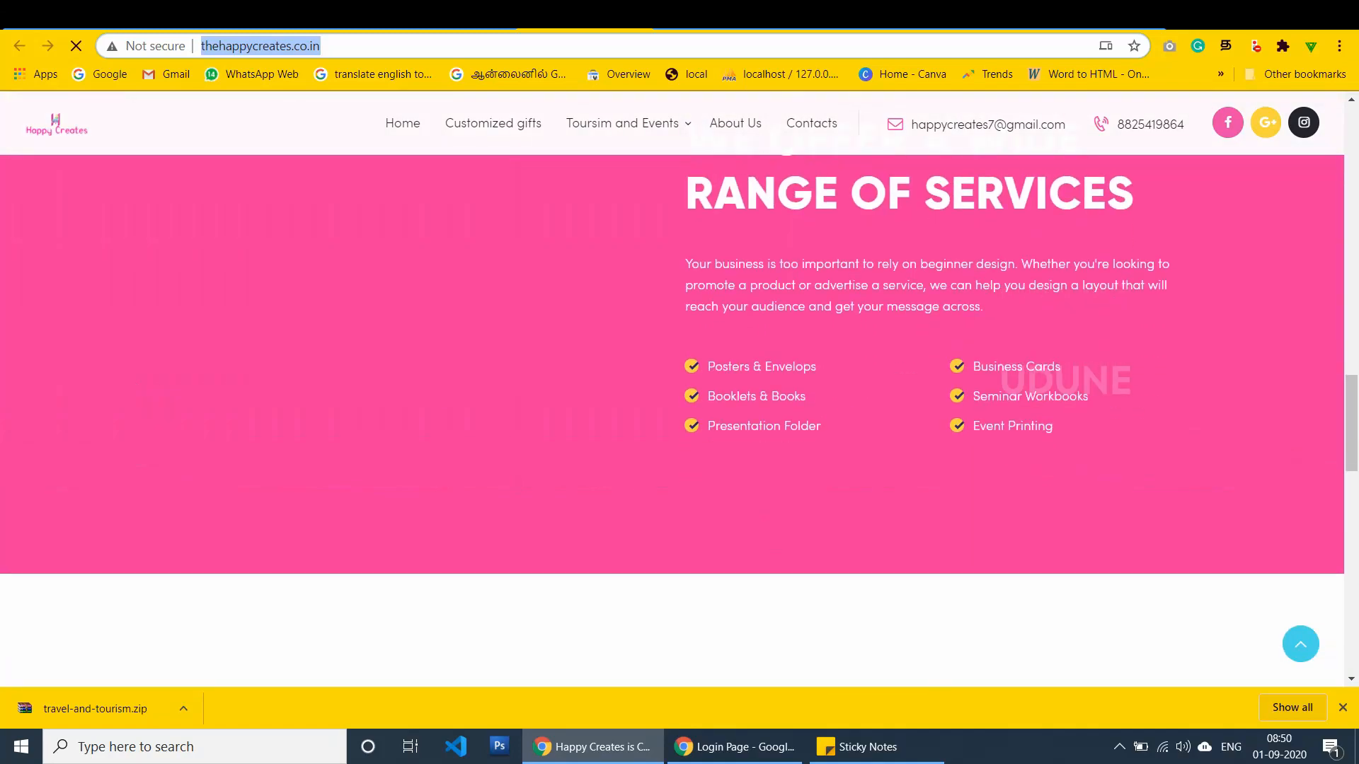
scroll(down, 3)
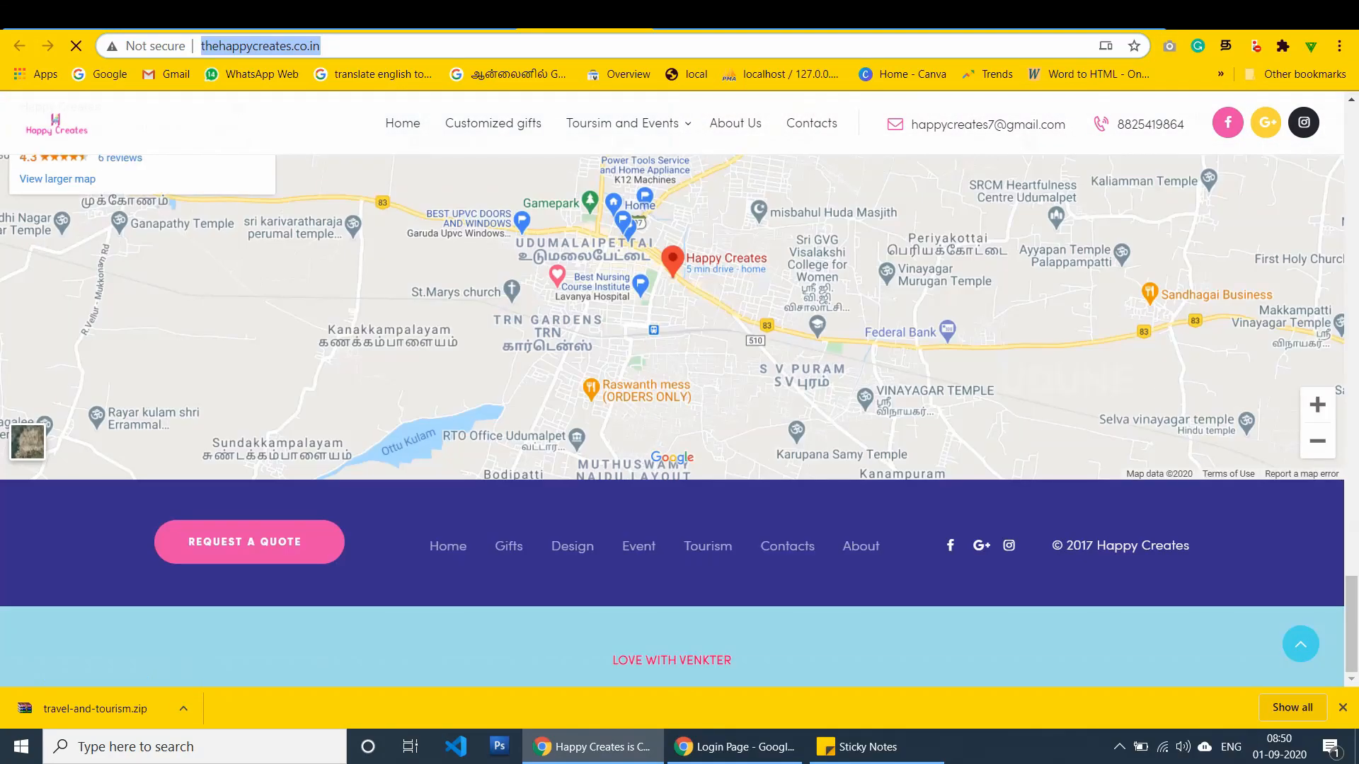
mouse_move(671, 660)
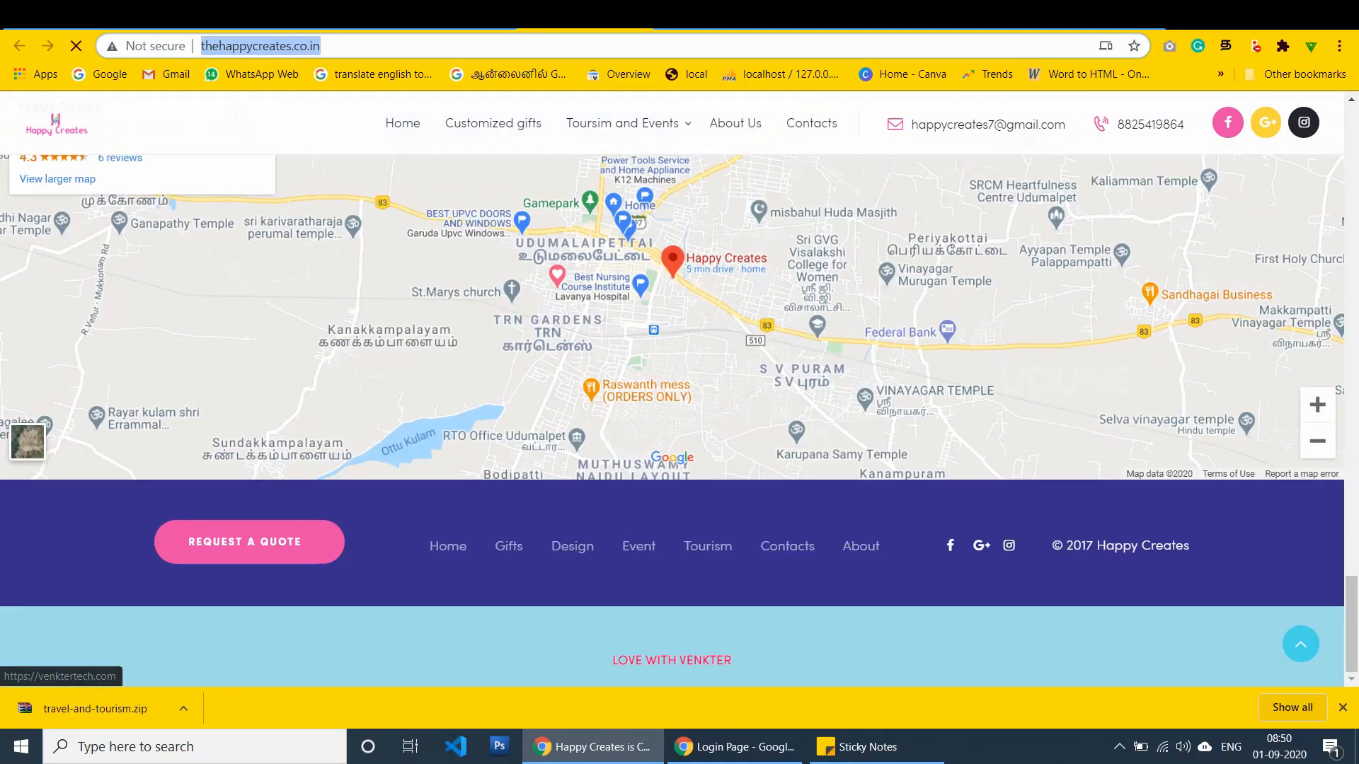
- Browse the Customized gifts page, then the Travel and tourism page
click(493, 123)
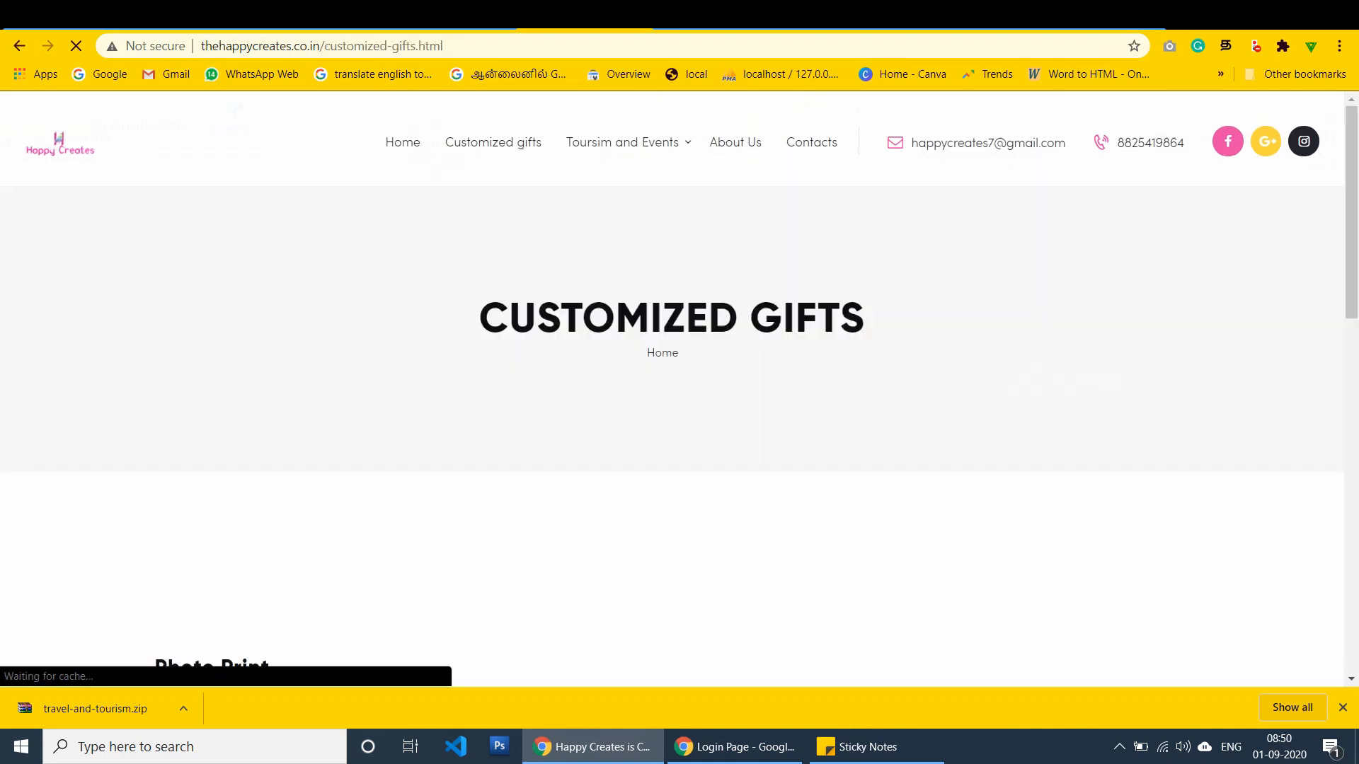
scroll(down, 3)
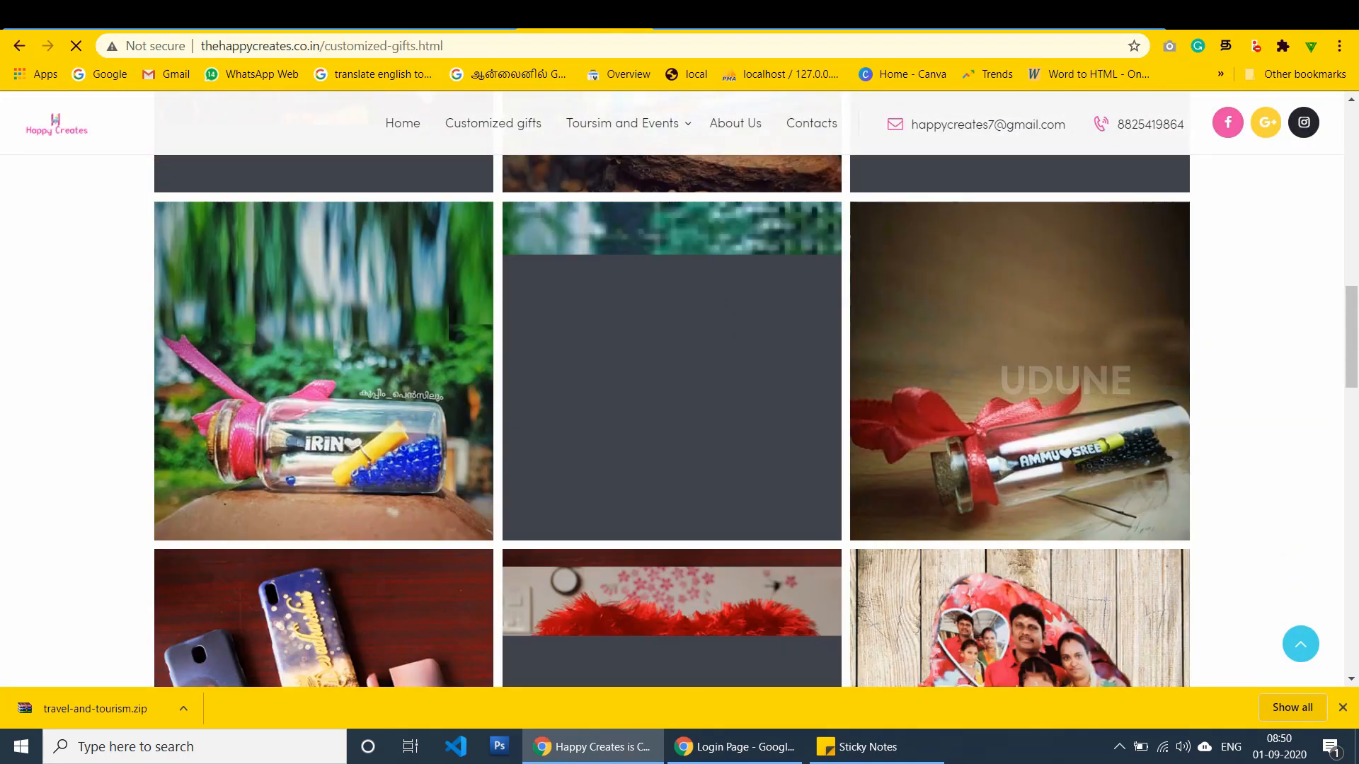
scroll(down, 3)
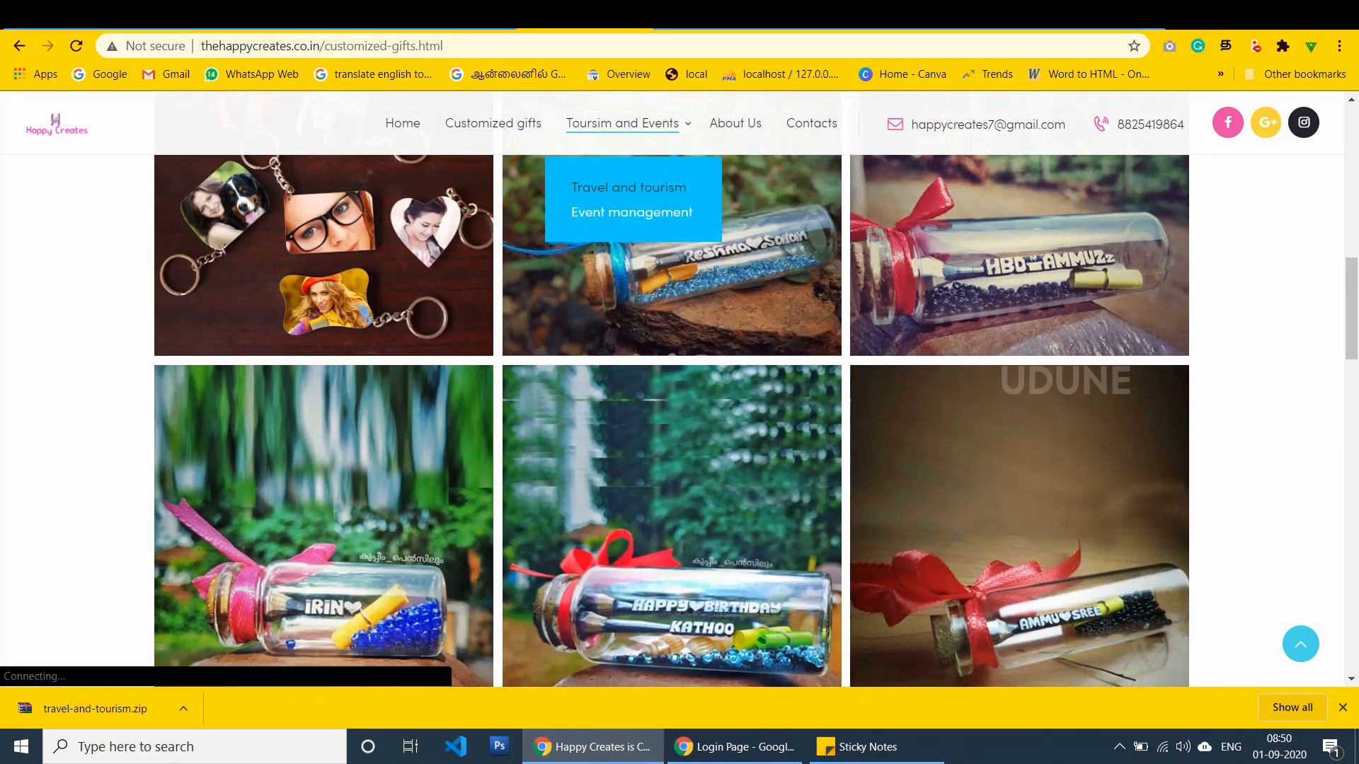
click(628, 186)
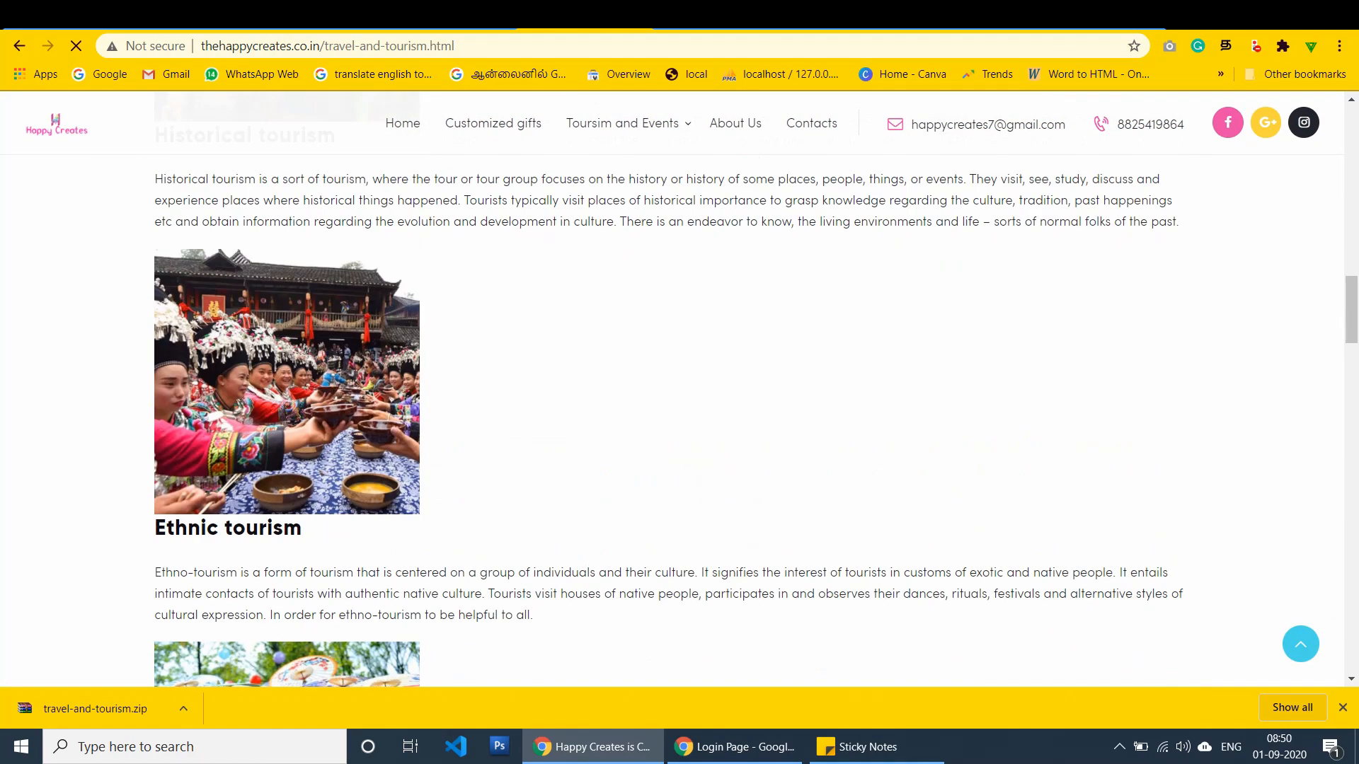
scroll(down, 3)
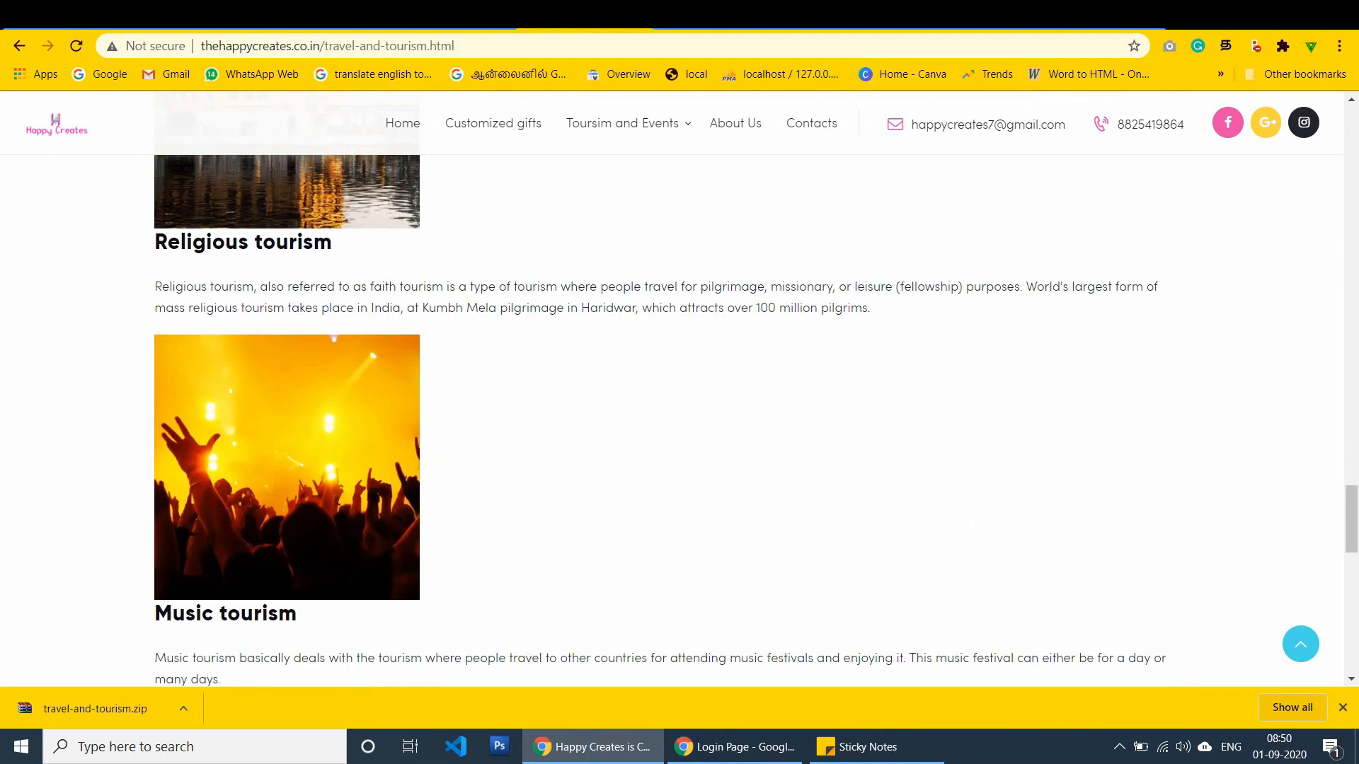
scroll(down, 3)
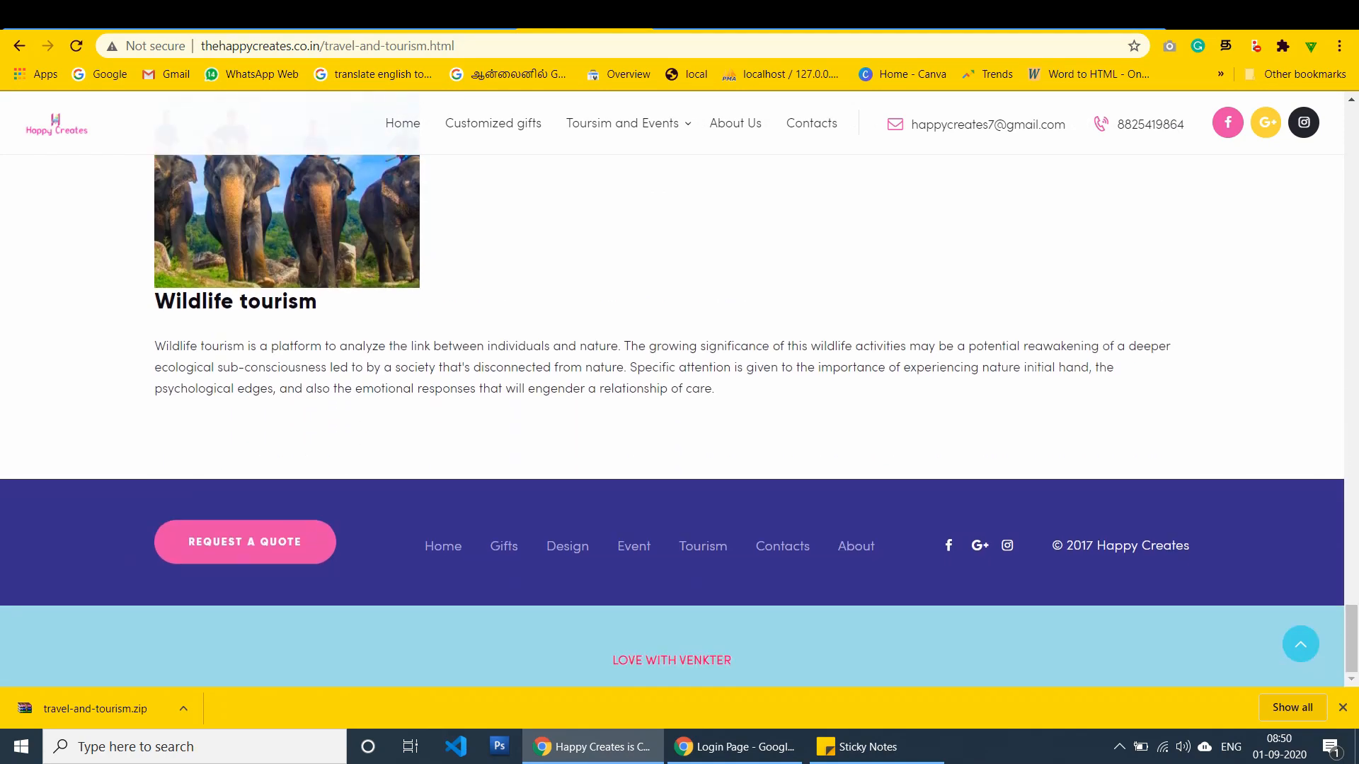